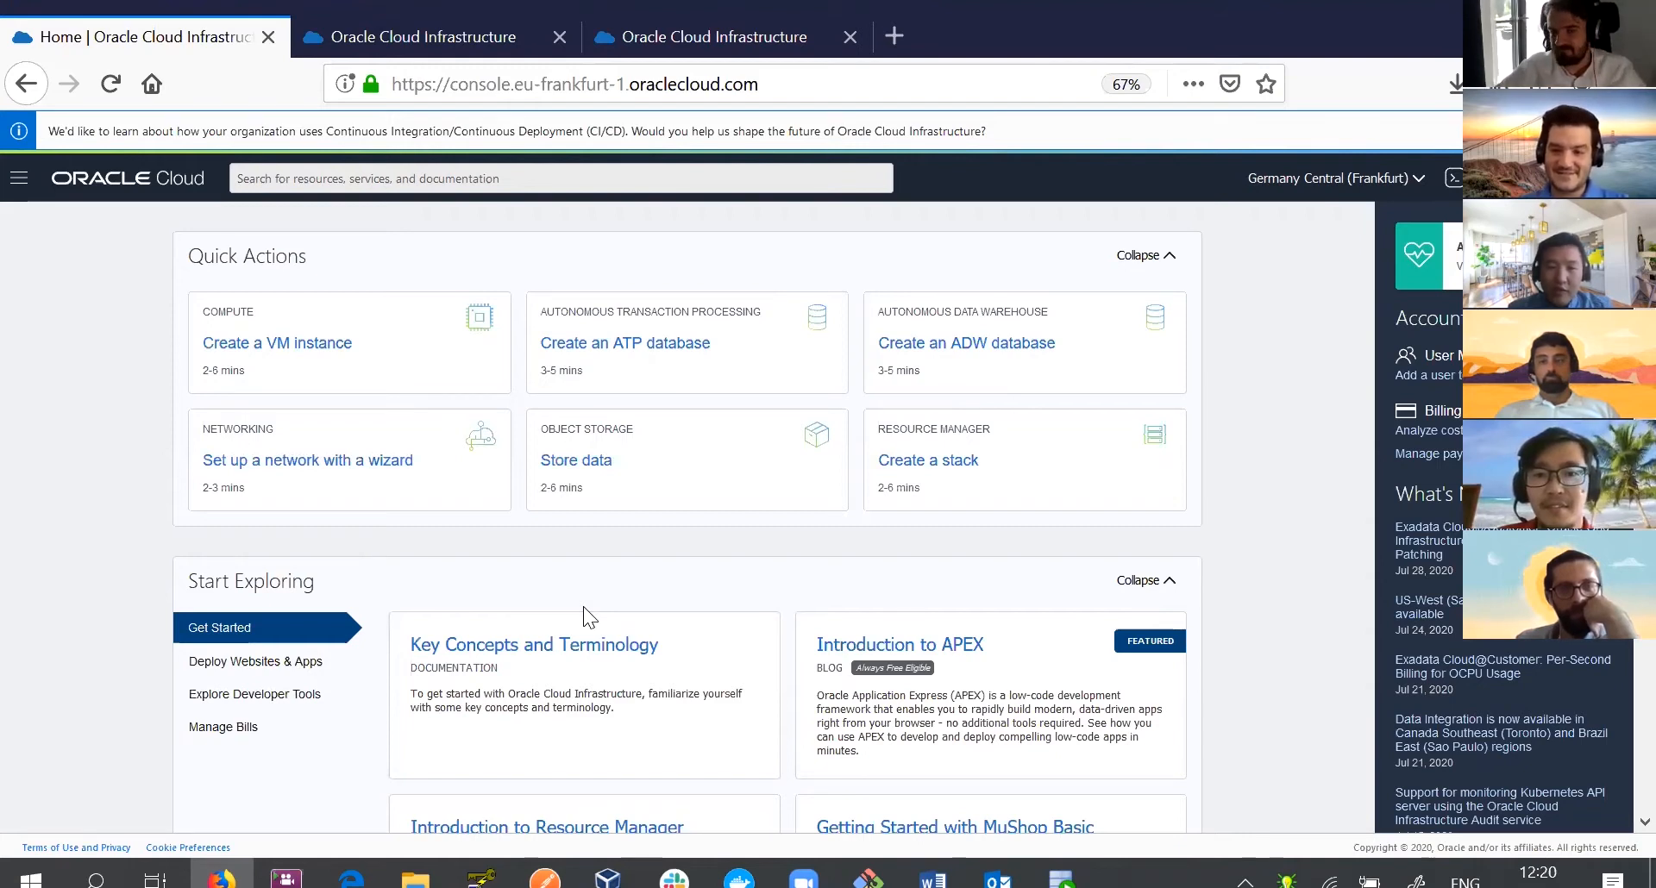
mouse_move(568, 571)
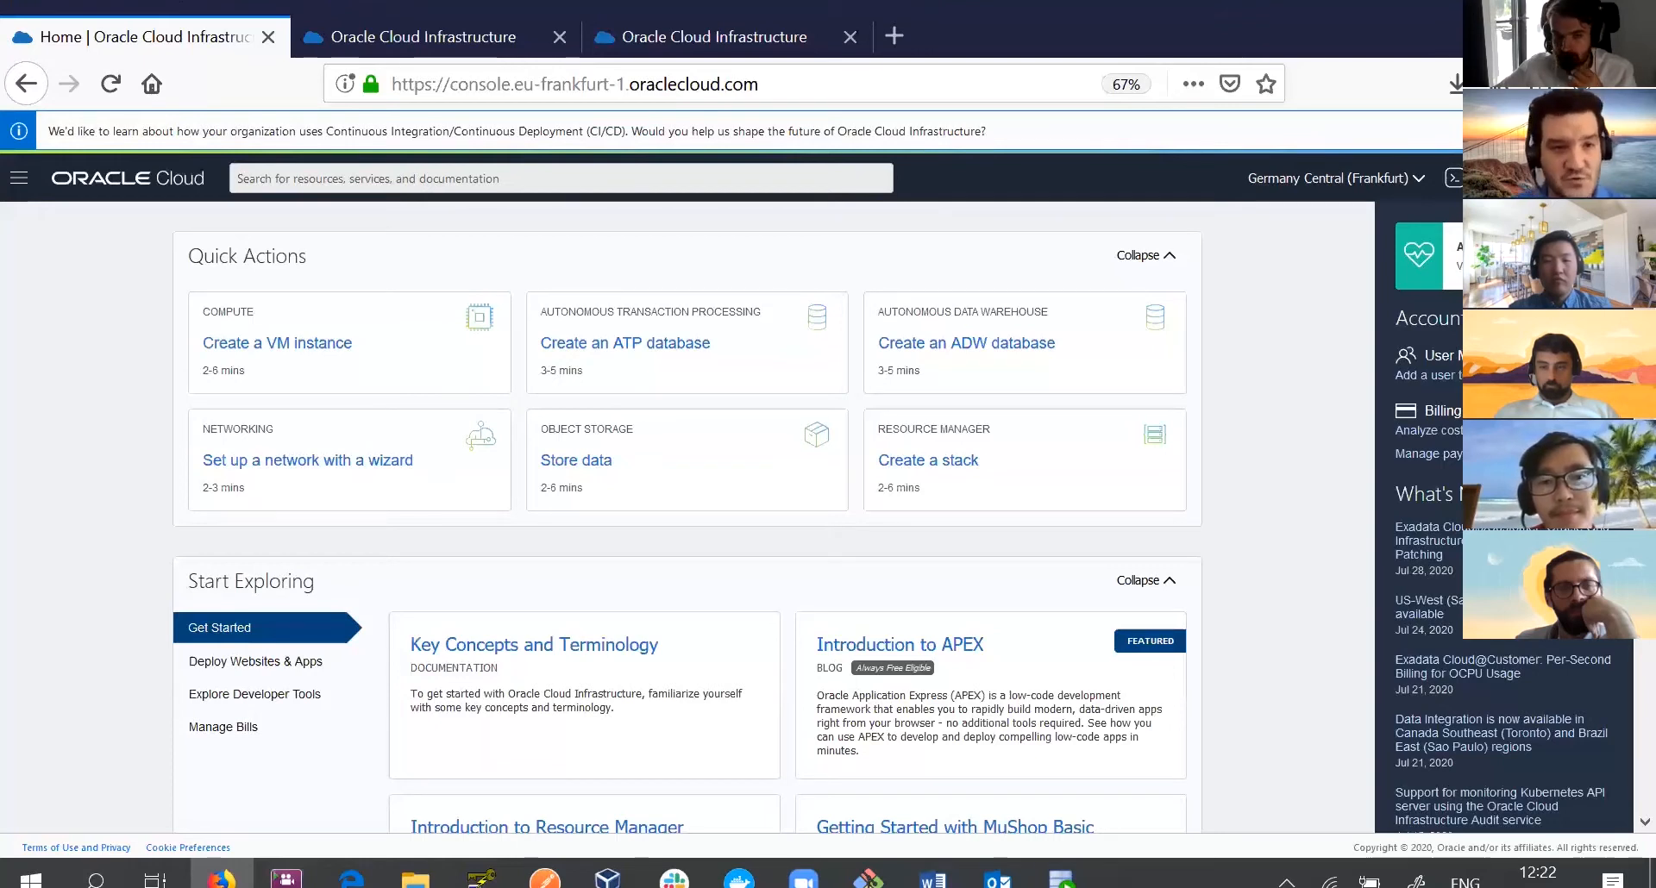
Show GeorgeATP's database details and locate its Data Safe registration section.
click(433, 37)
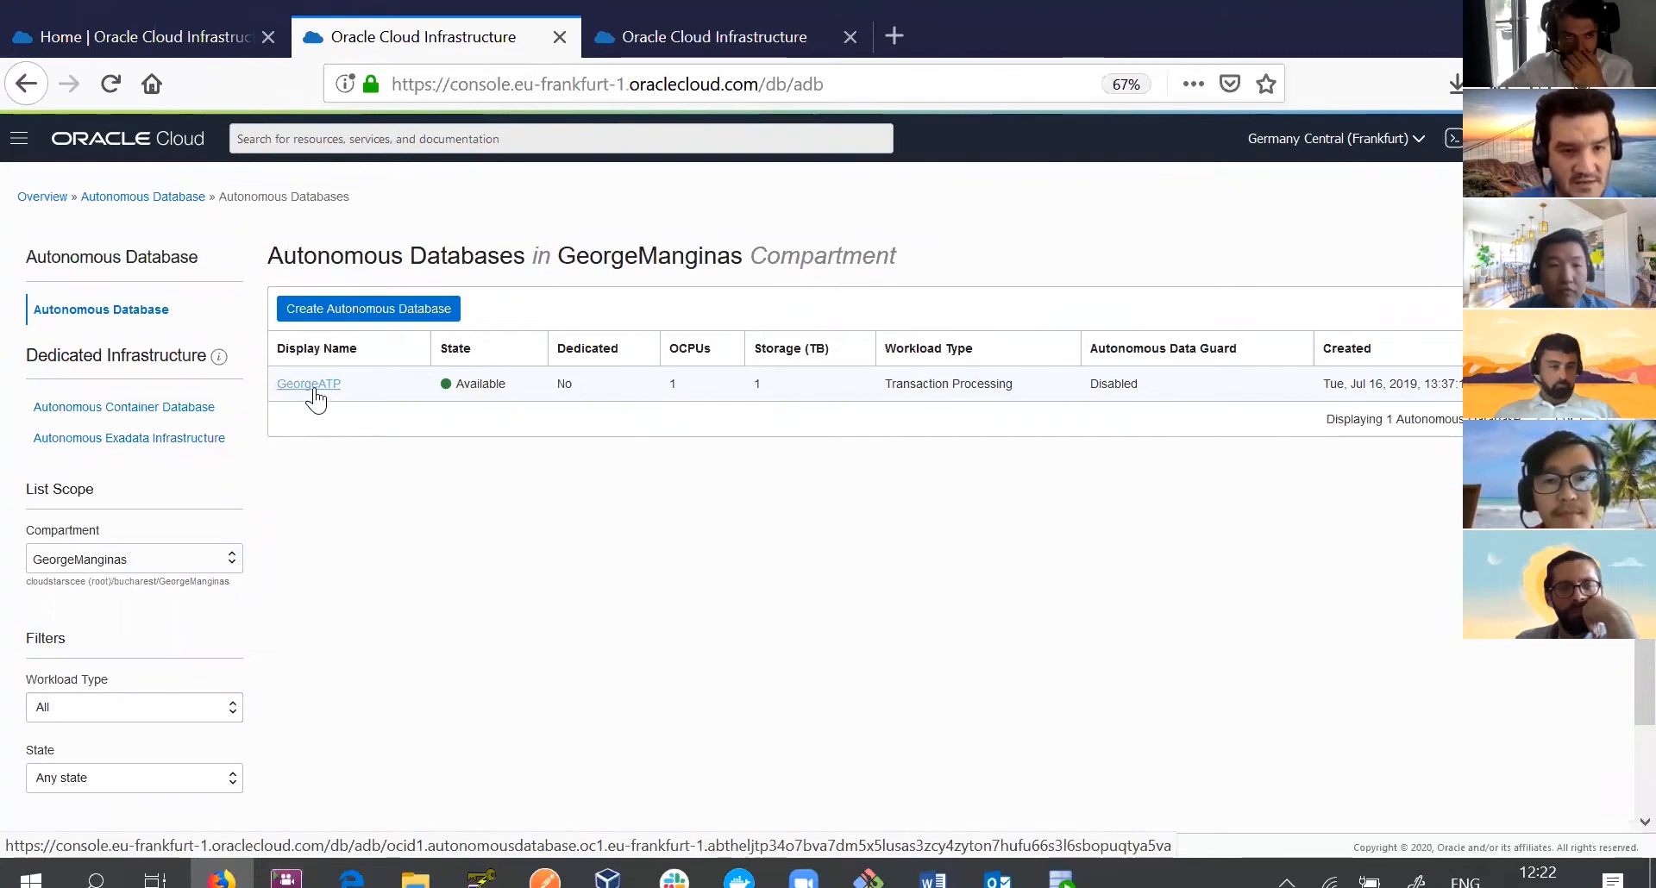
click(308, 382)
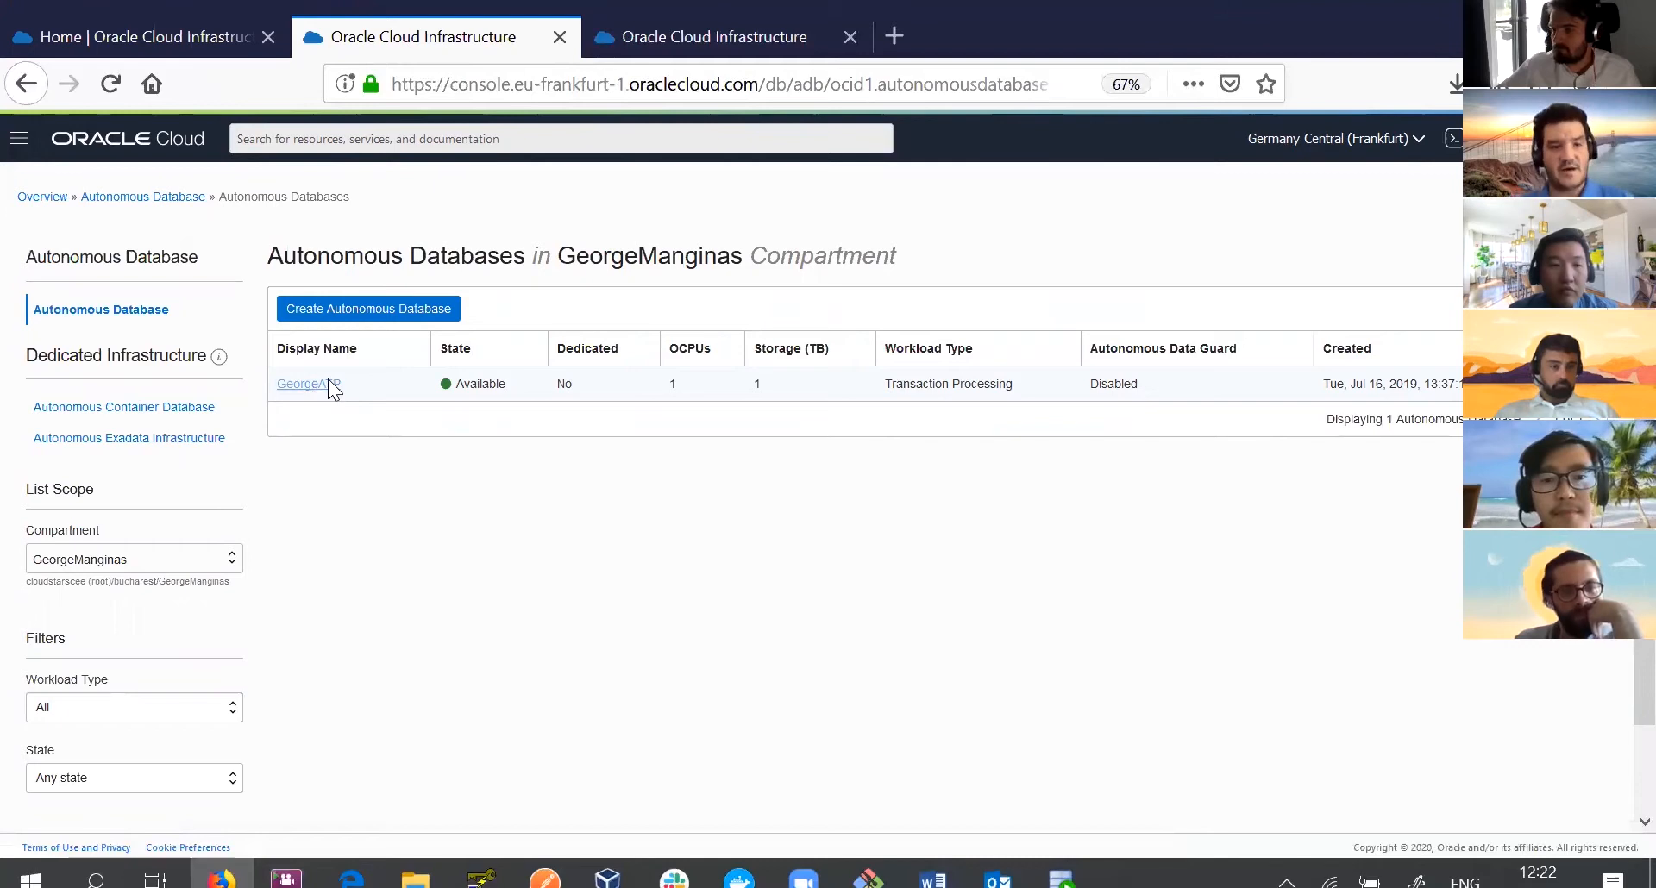
click(304, 383)
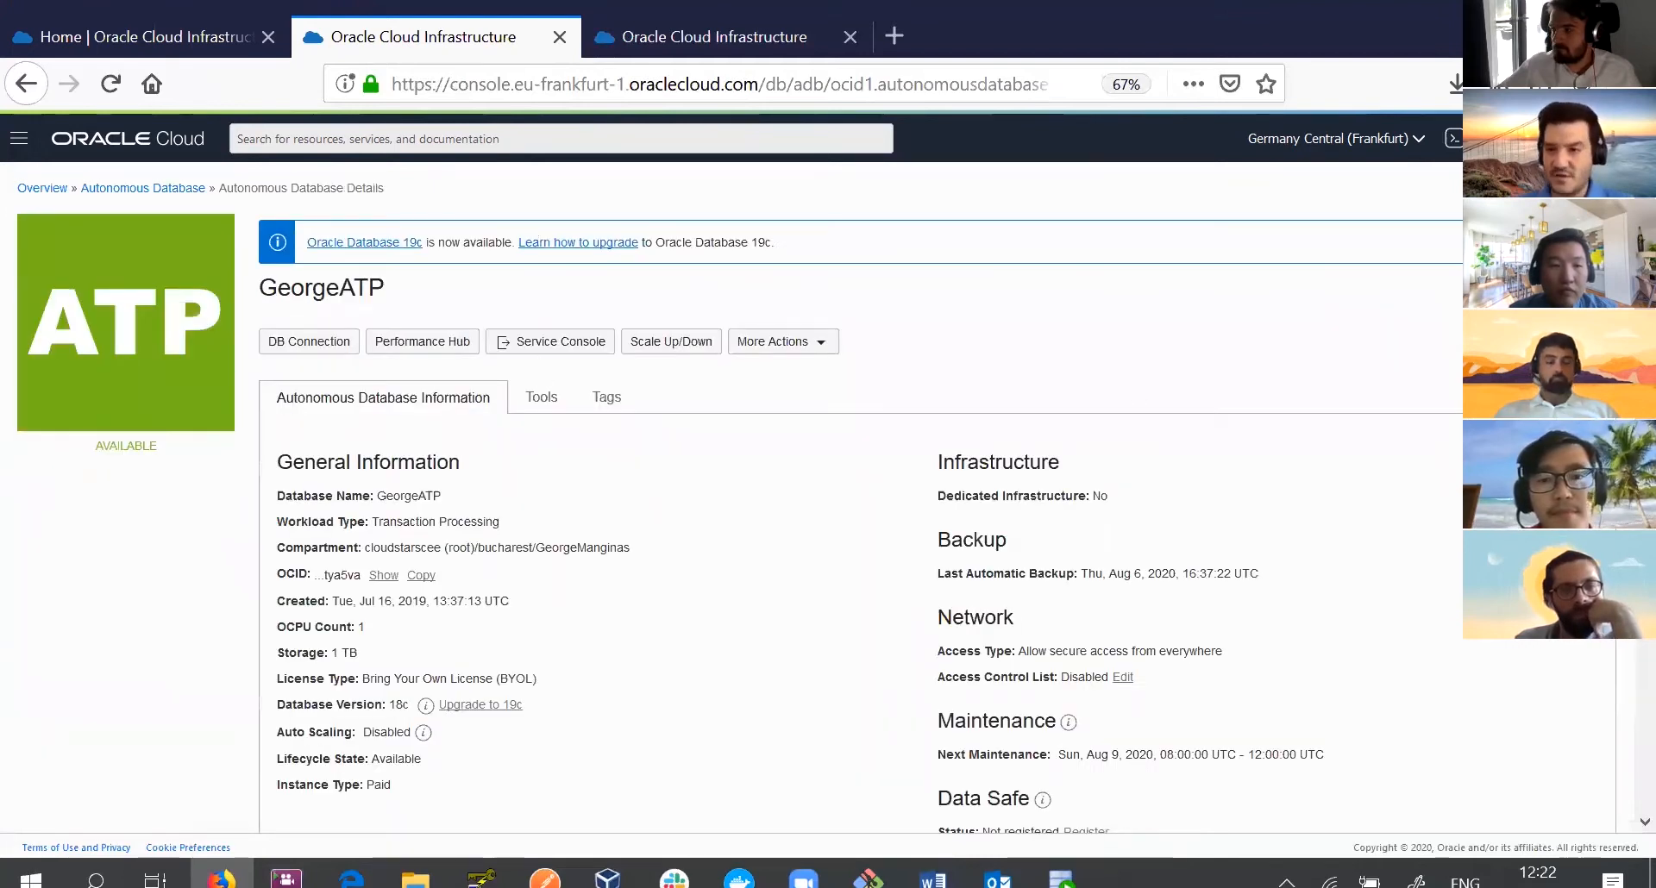
scroll(down, 3)
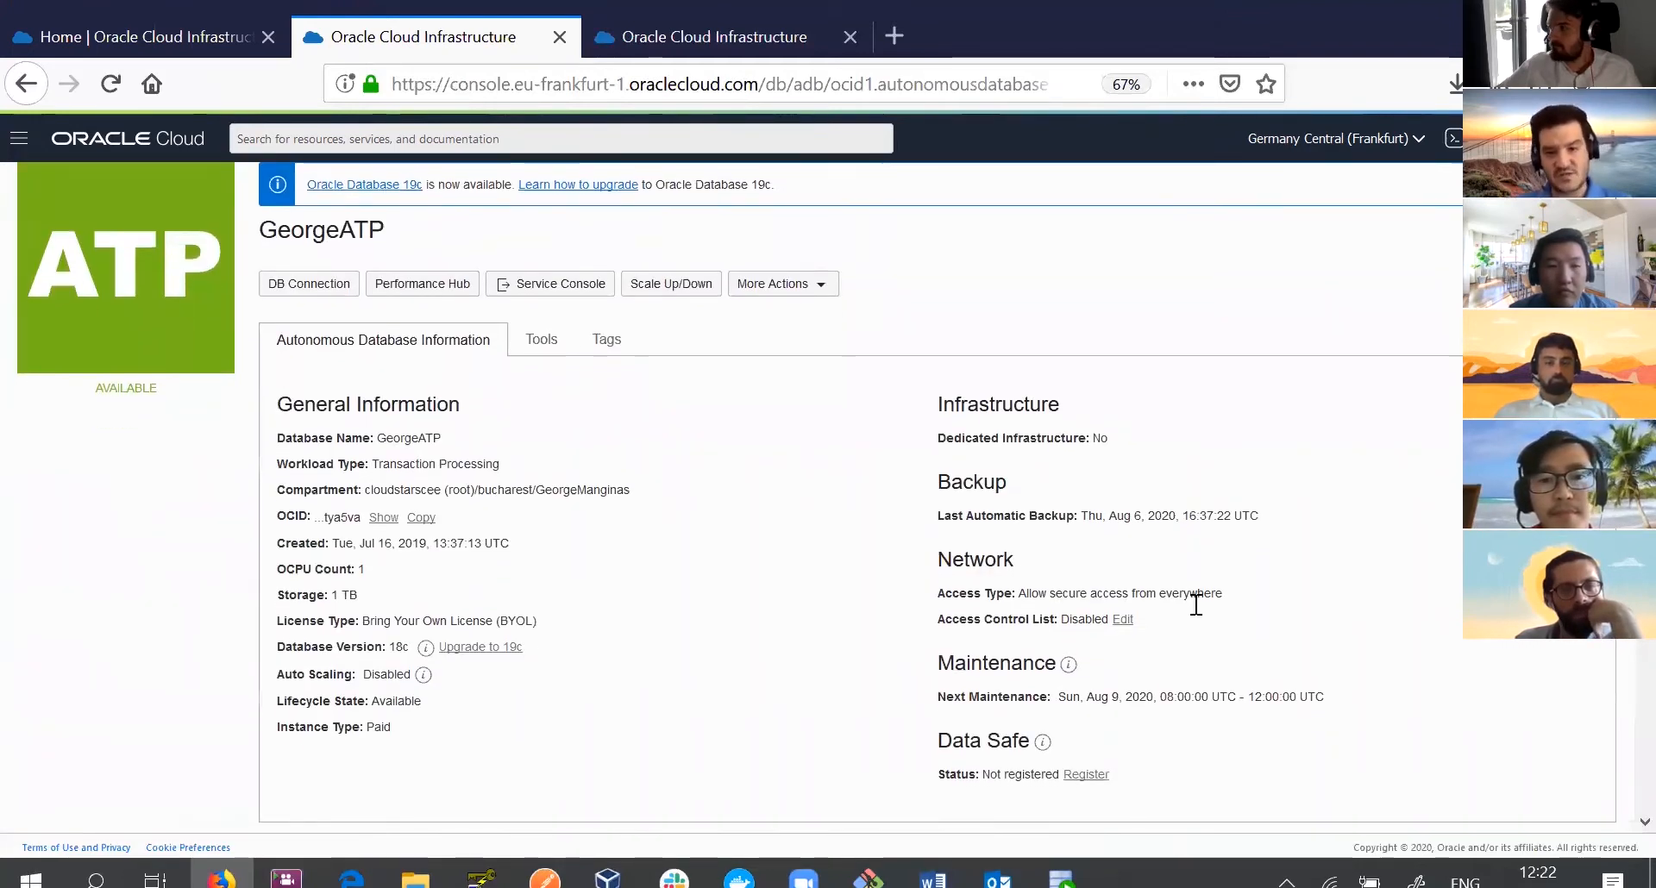
mouse_move(1045, 745)
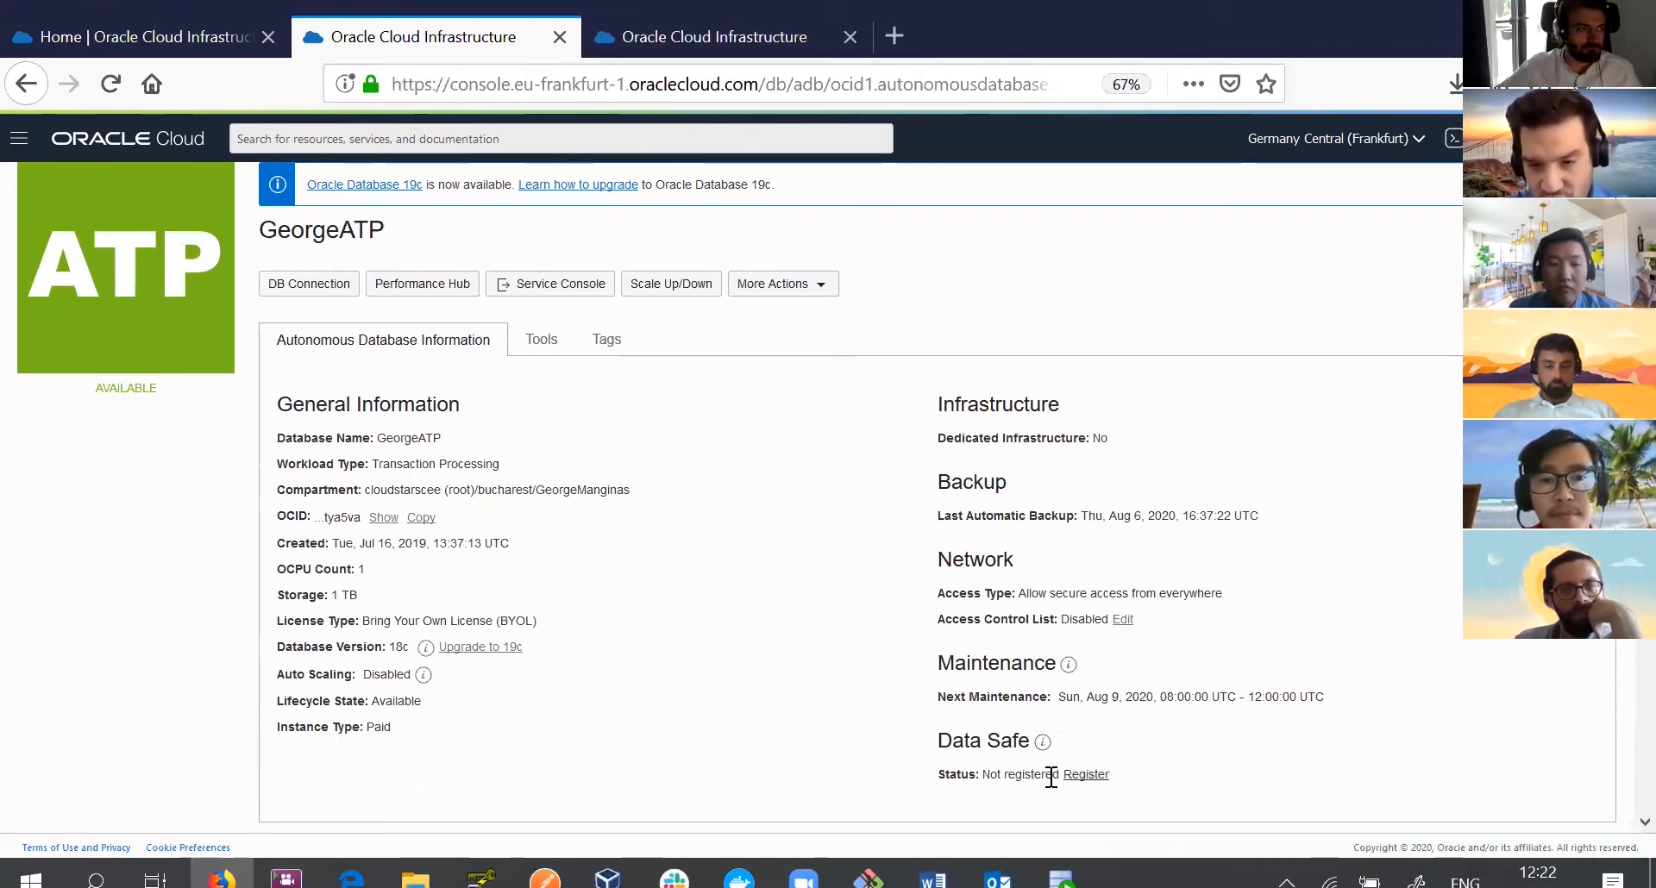
mouse_move(1085, 775)
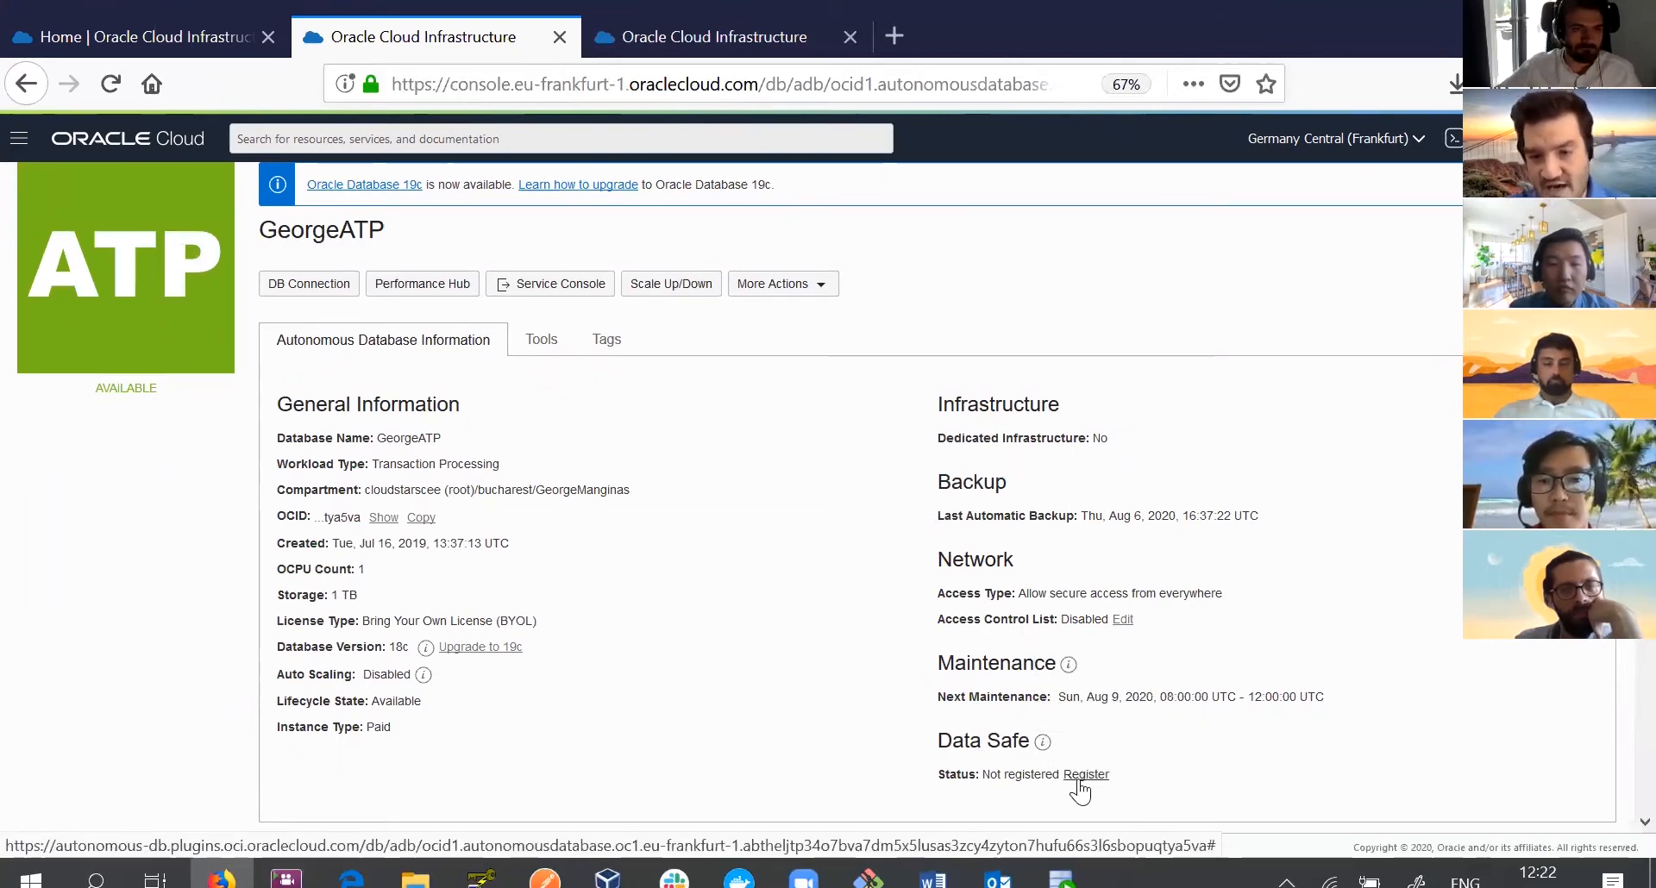
Begin registering GeorgeATP with Data Safe, then cancel so it stays unregistered.
click(1085, 774)
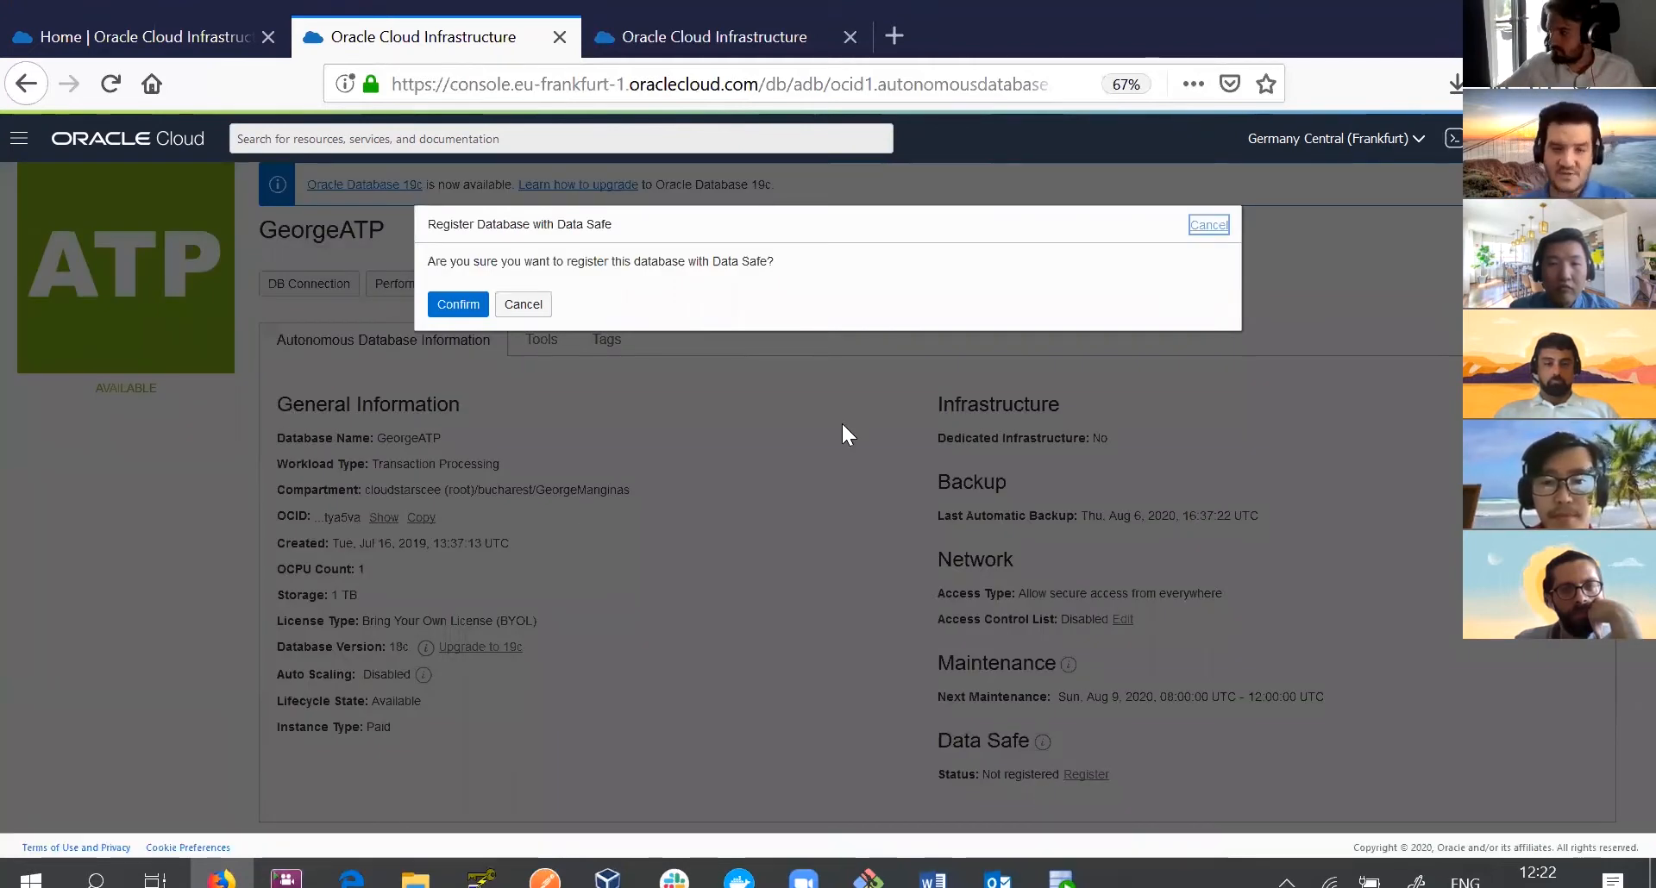
mouse_move(523, 304)
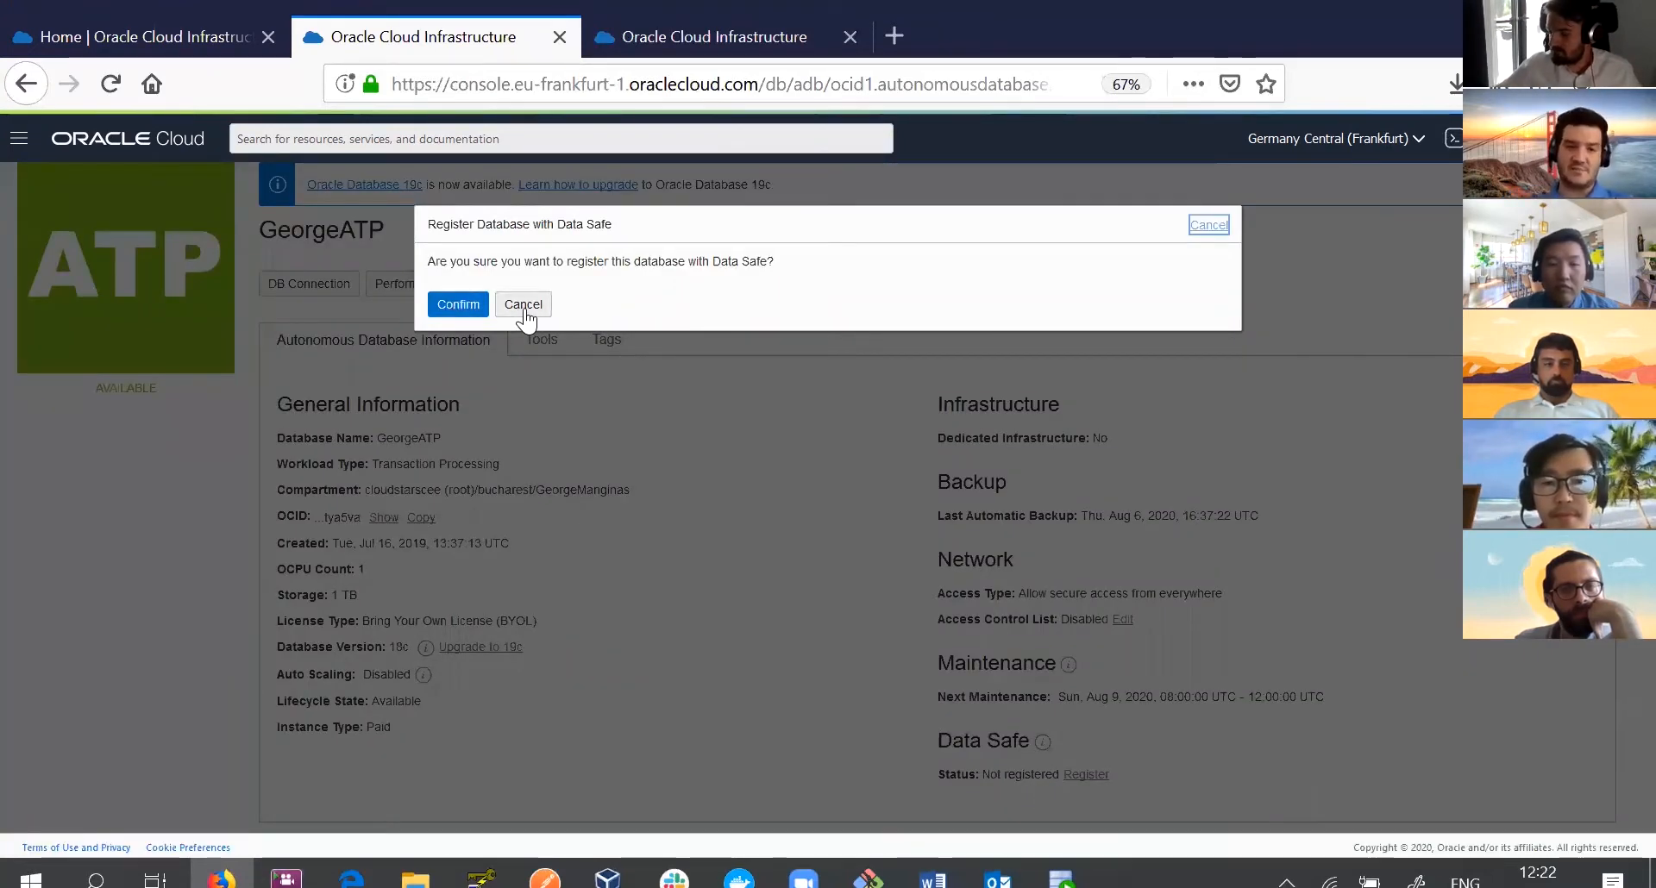
click(522, 303)
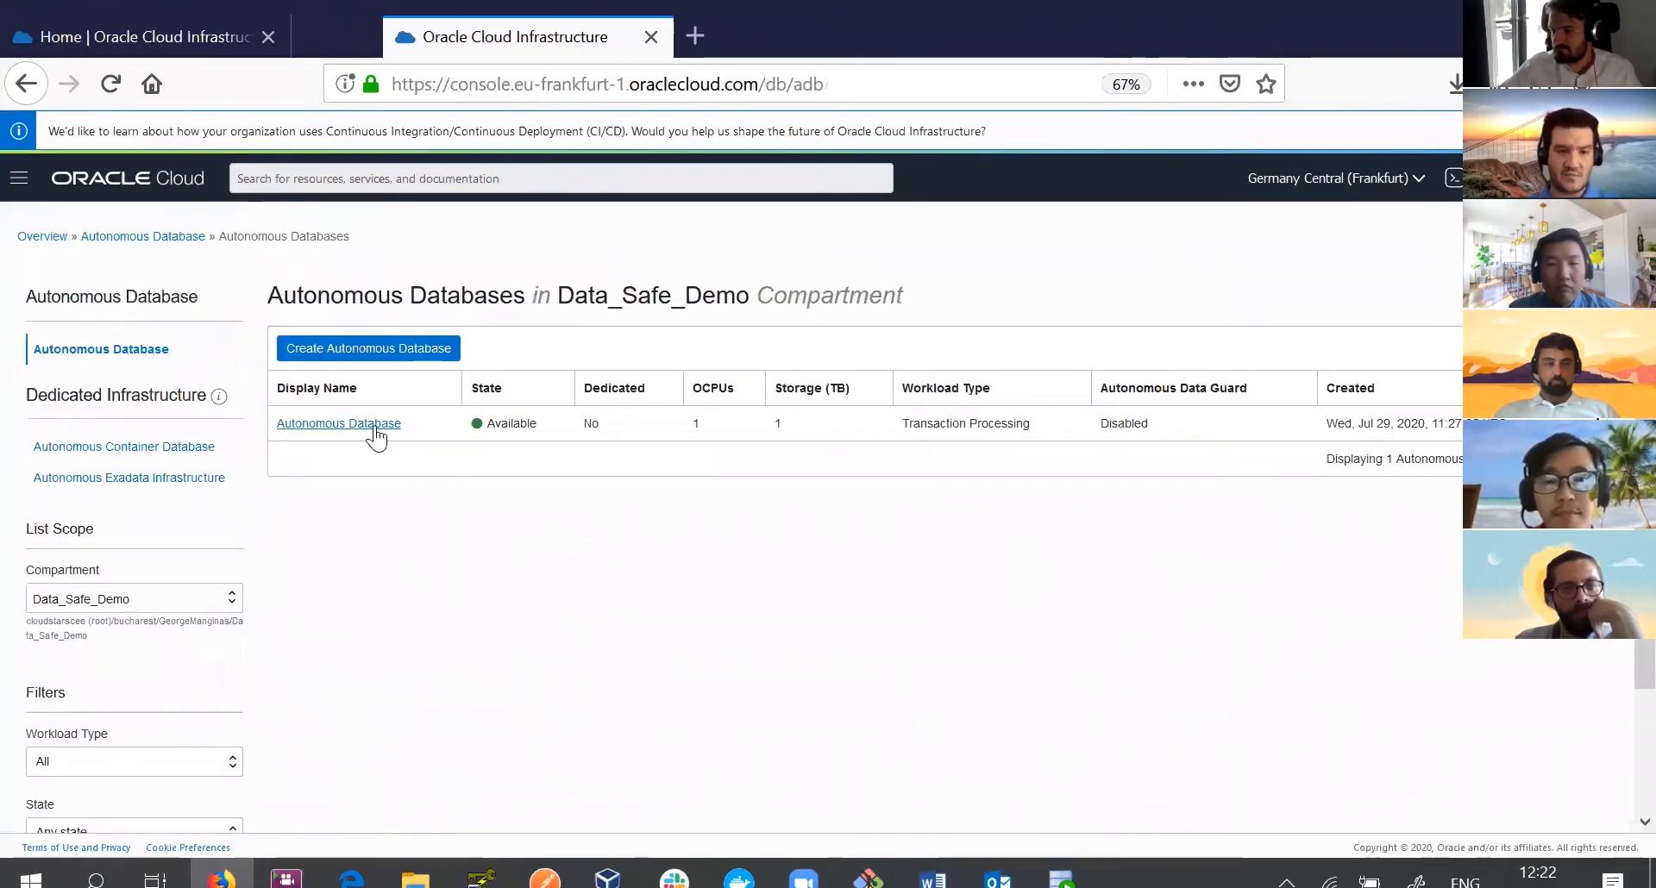
mouse_move(338, 424)
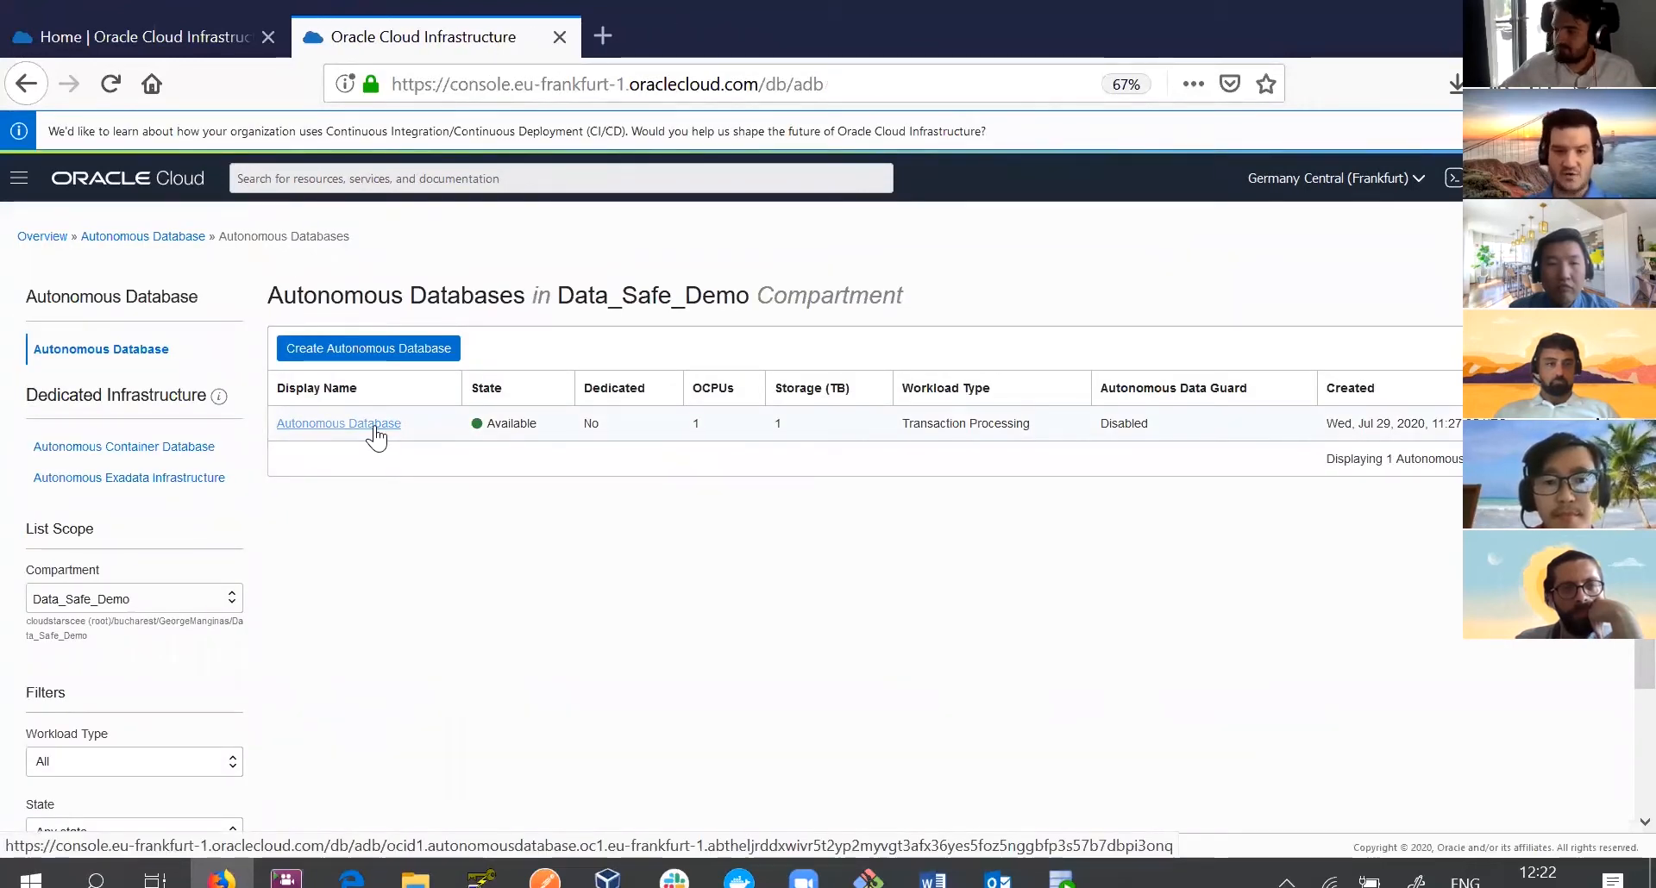
Launch the Data Safe console from the registered ATPDatasafe database's Data Safe section.
click(338, 425)
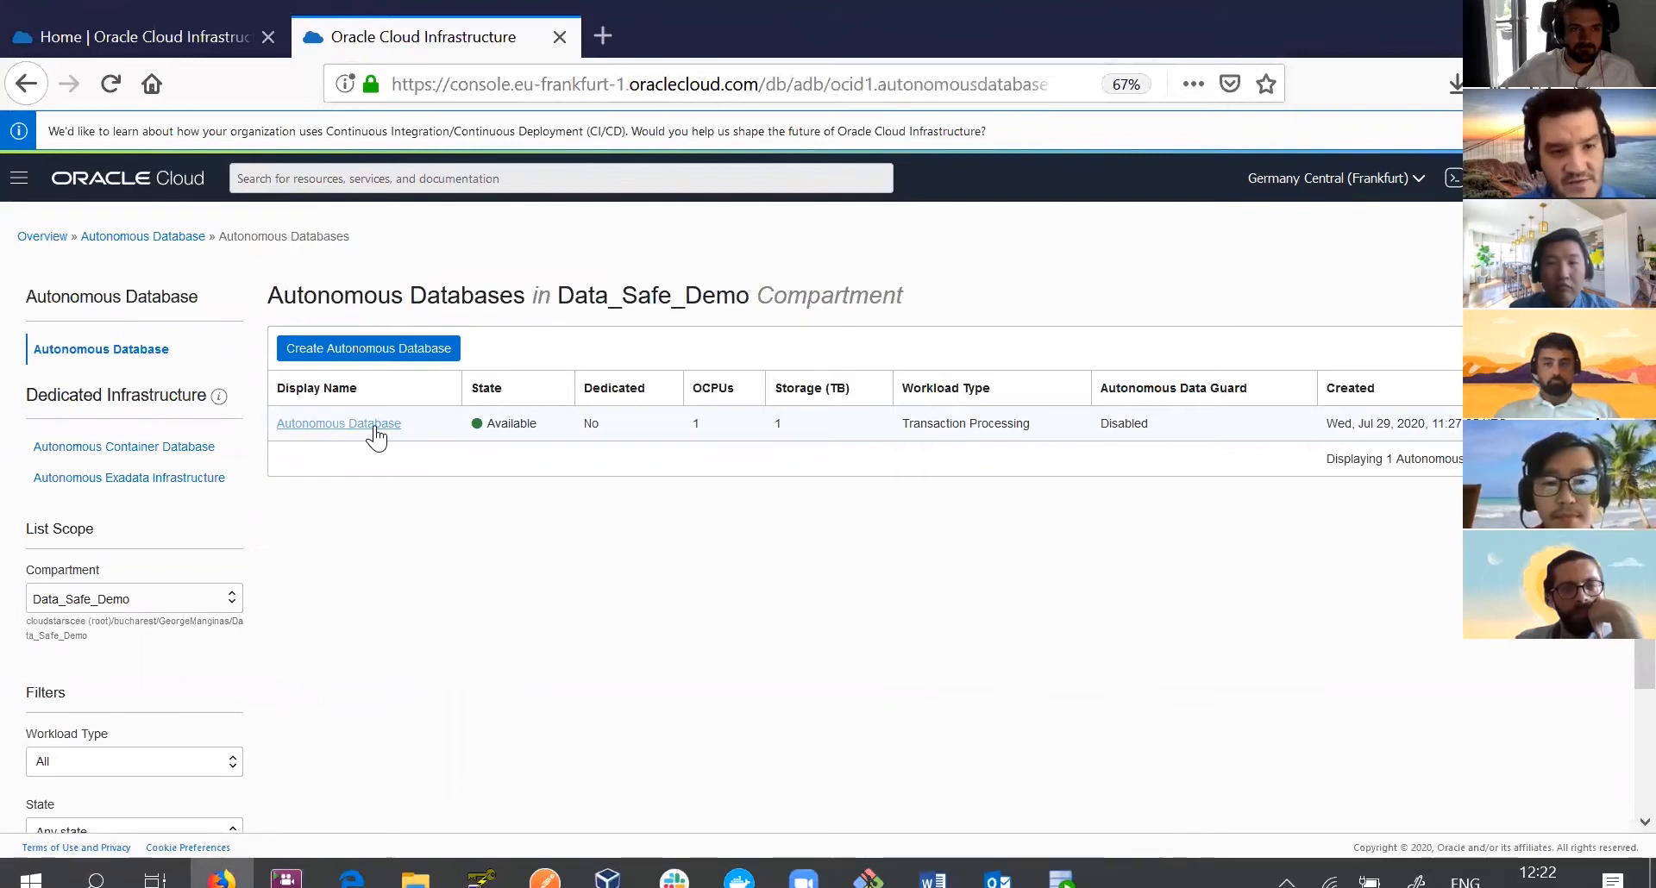
click(338, 424)
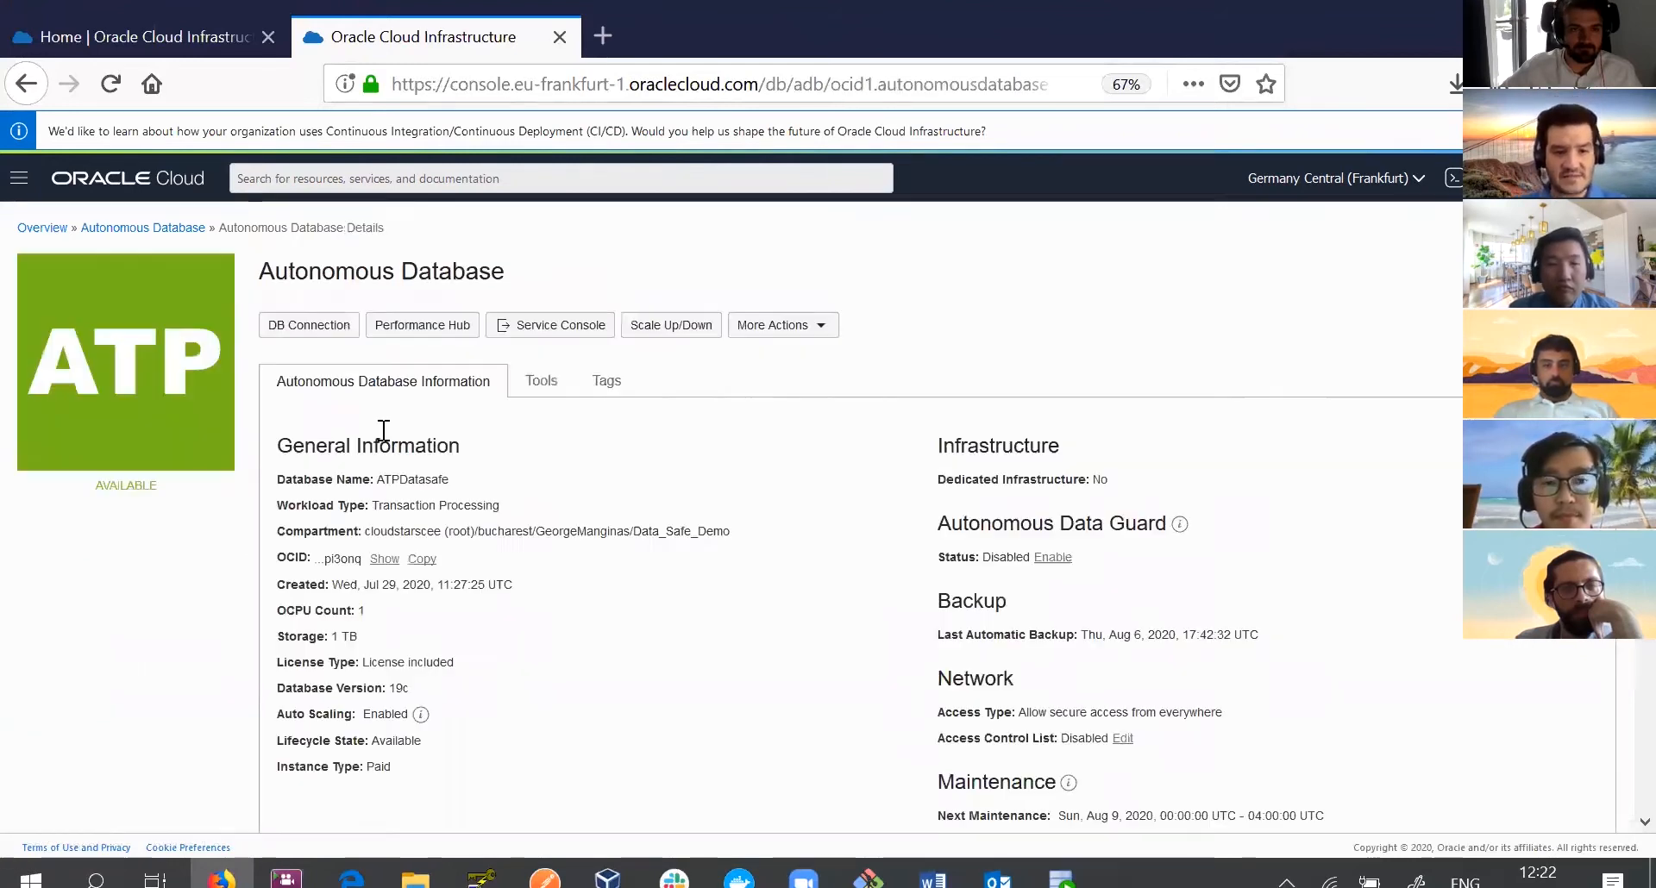
scroll(down, 3)
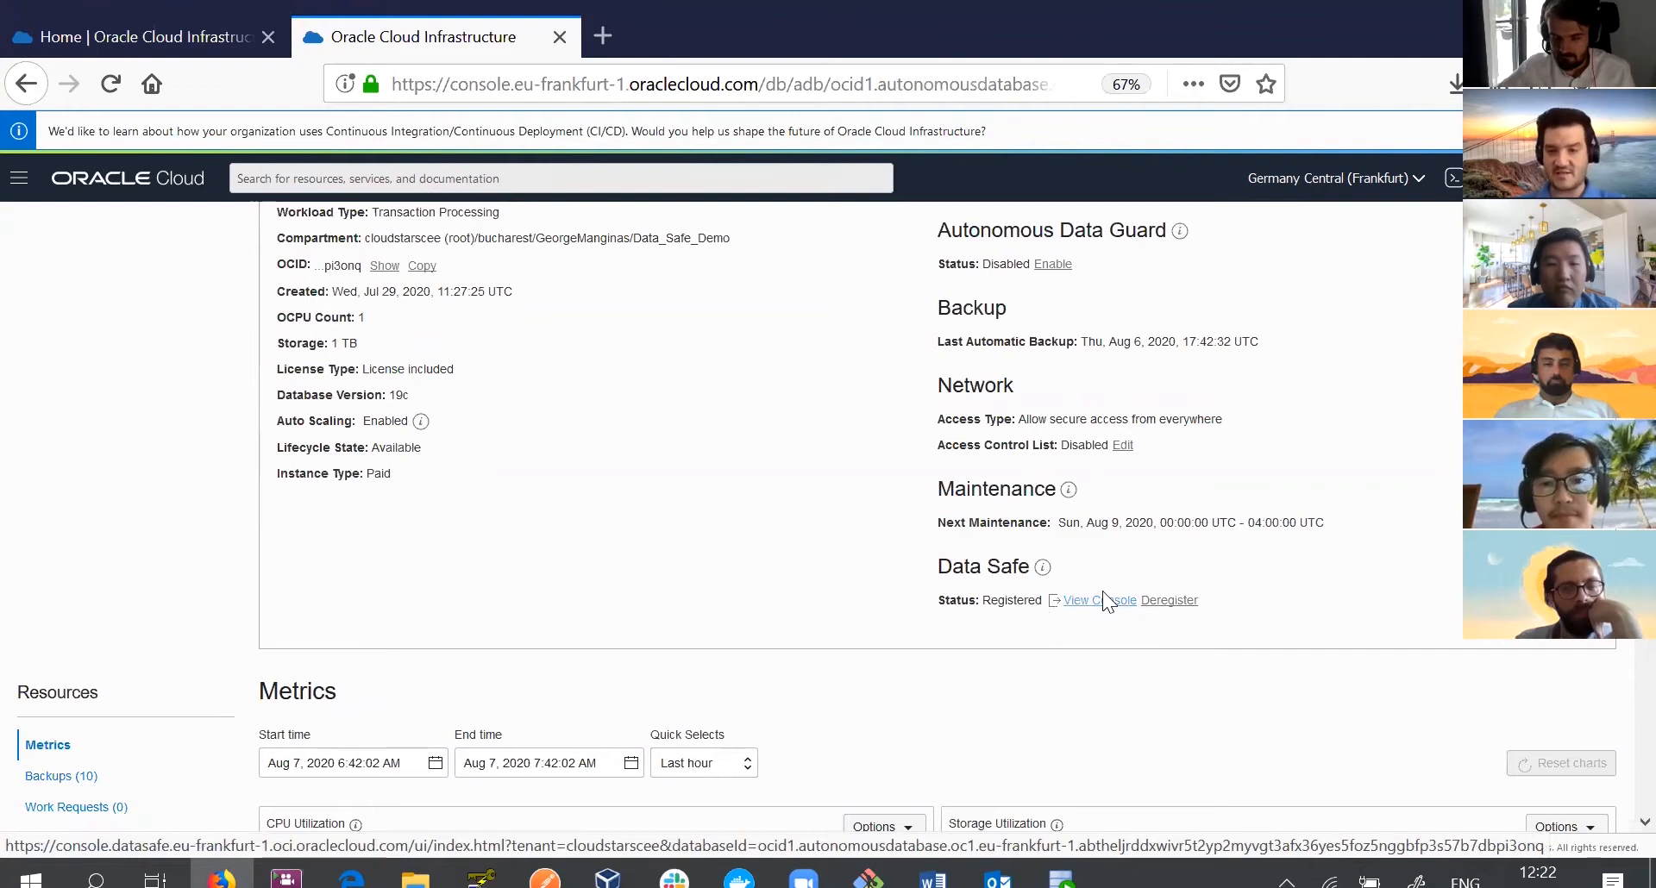
click(1093, 600)
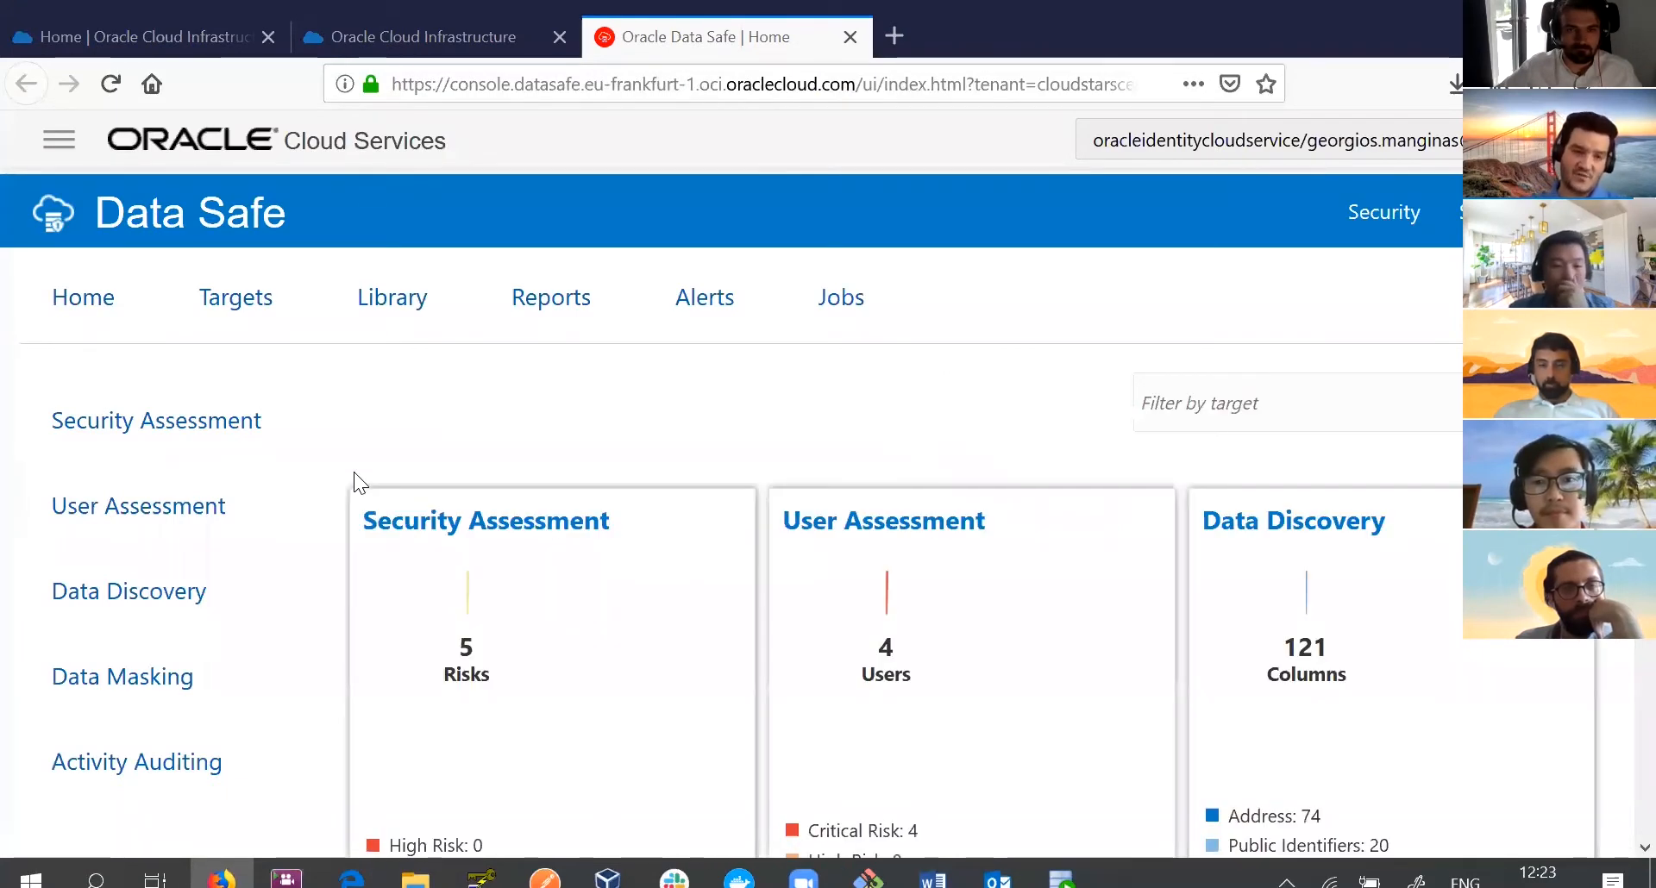
List the five registered Data Safe targets, including ATPDatasafe.
click(236, 297)
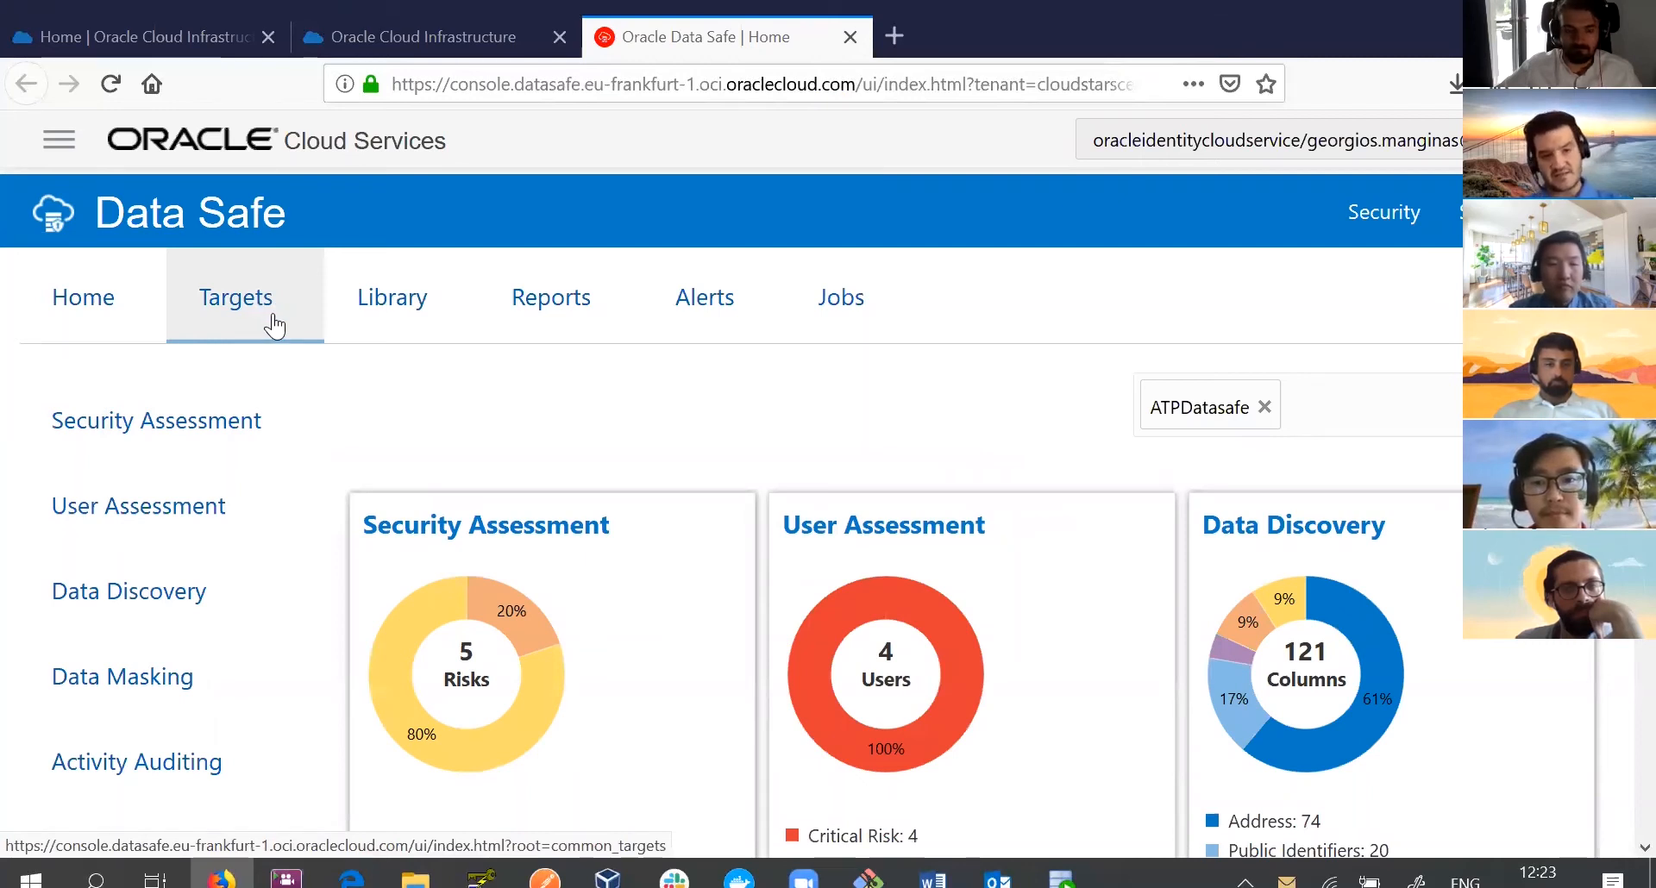
click(237, 297)
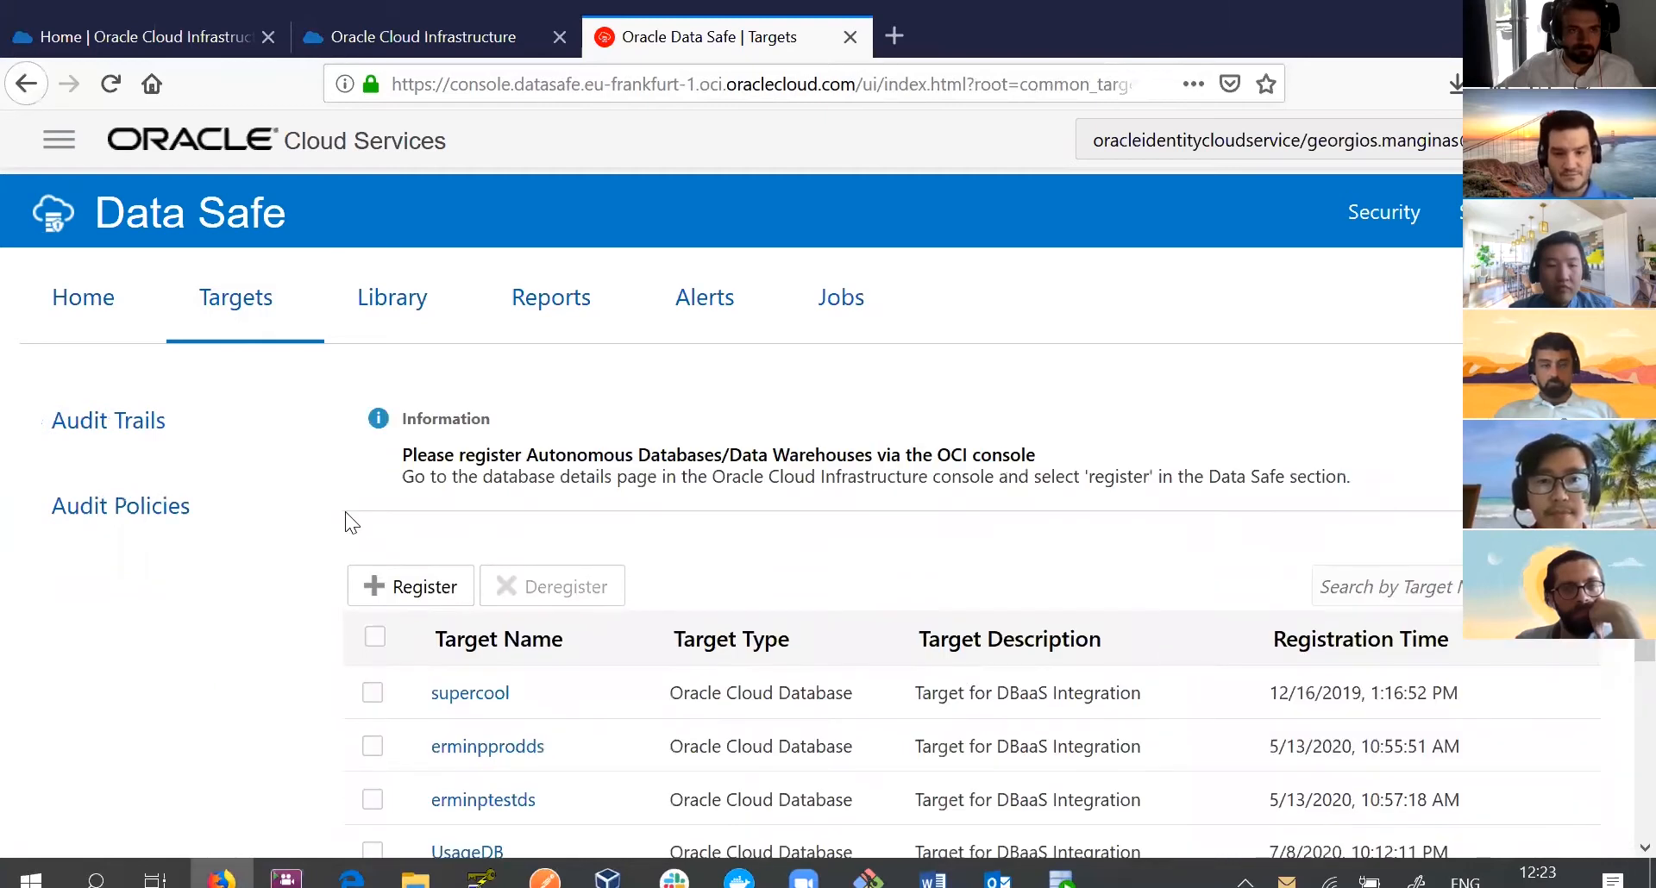
scroll(down, 3)
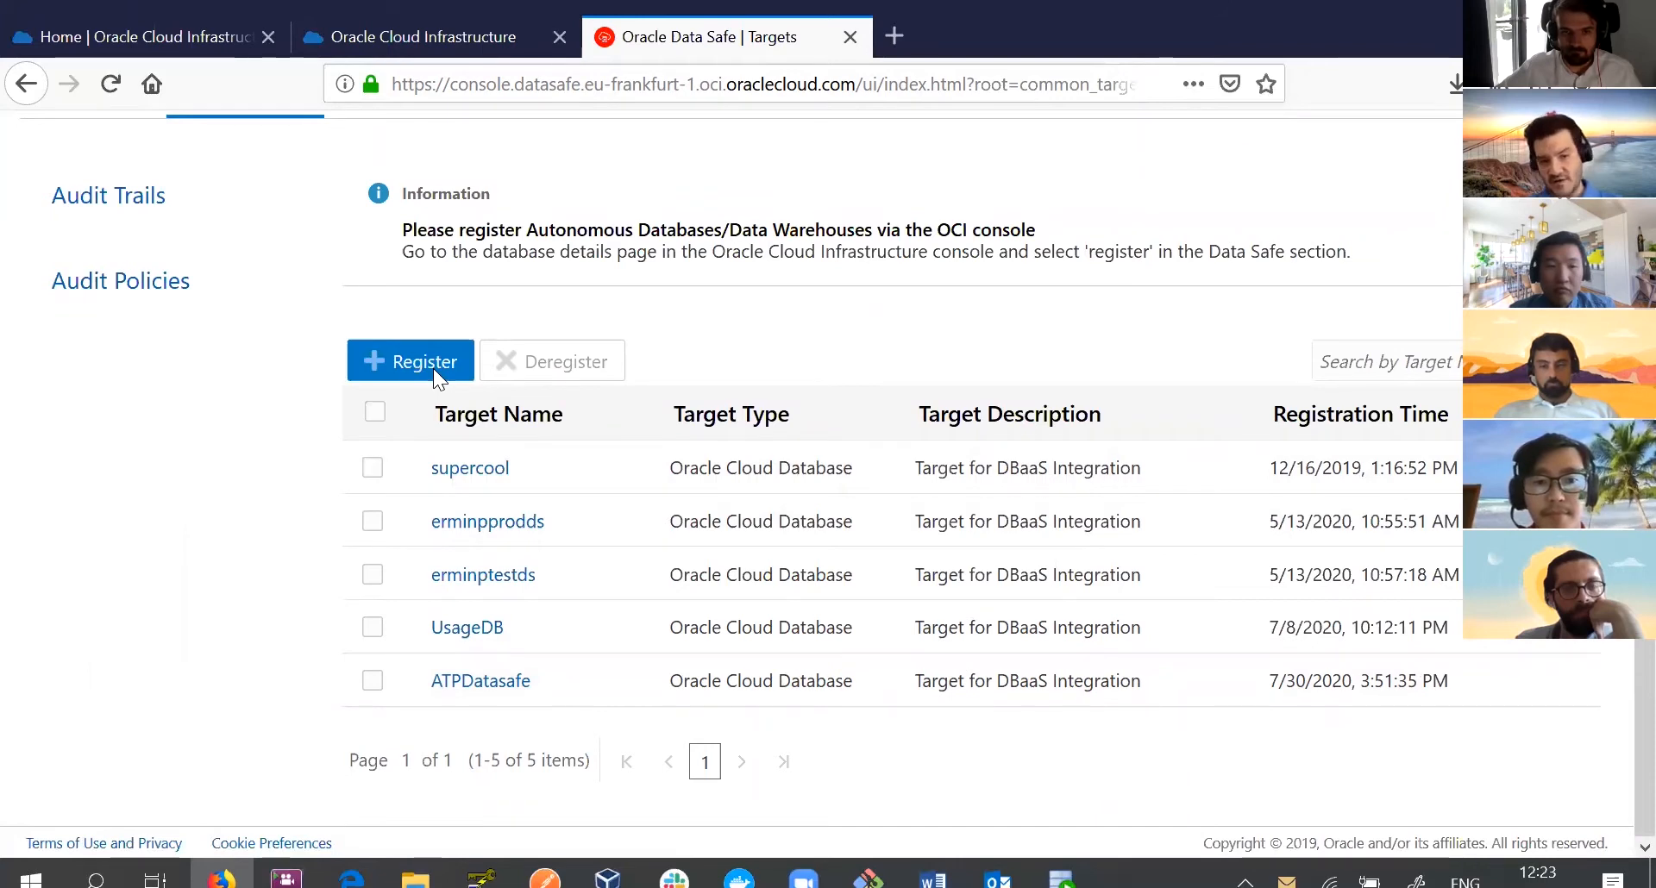
Bring up the Register Target form and cancel without adding a new target.
click(410, 361)
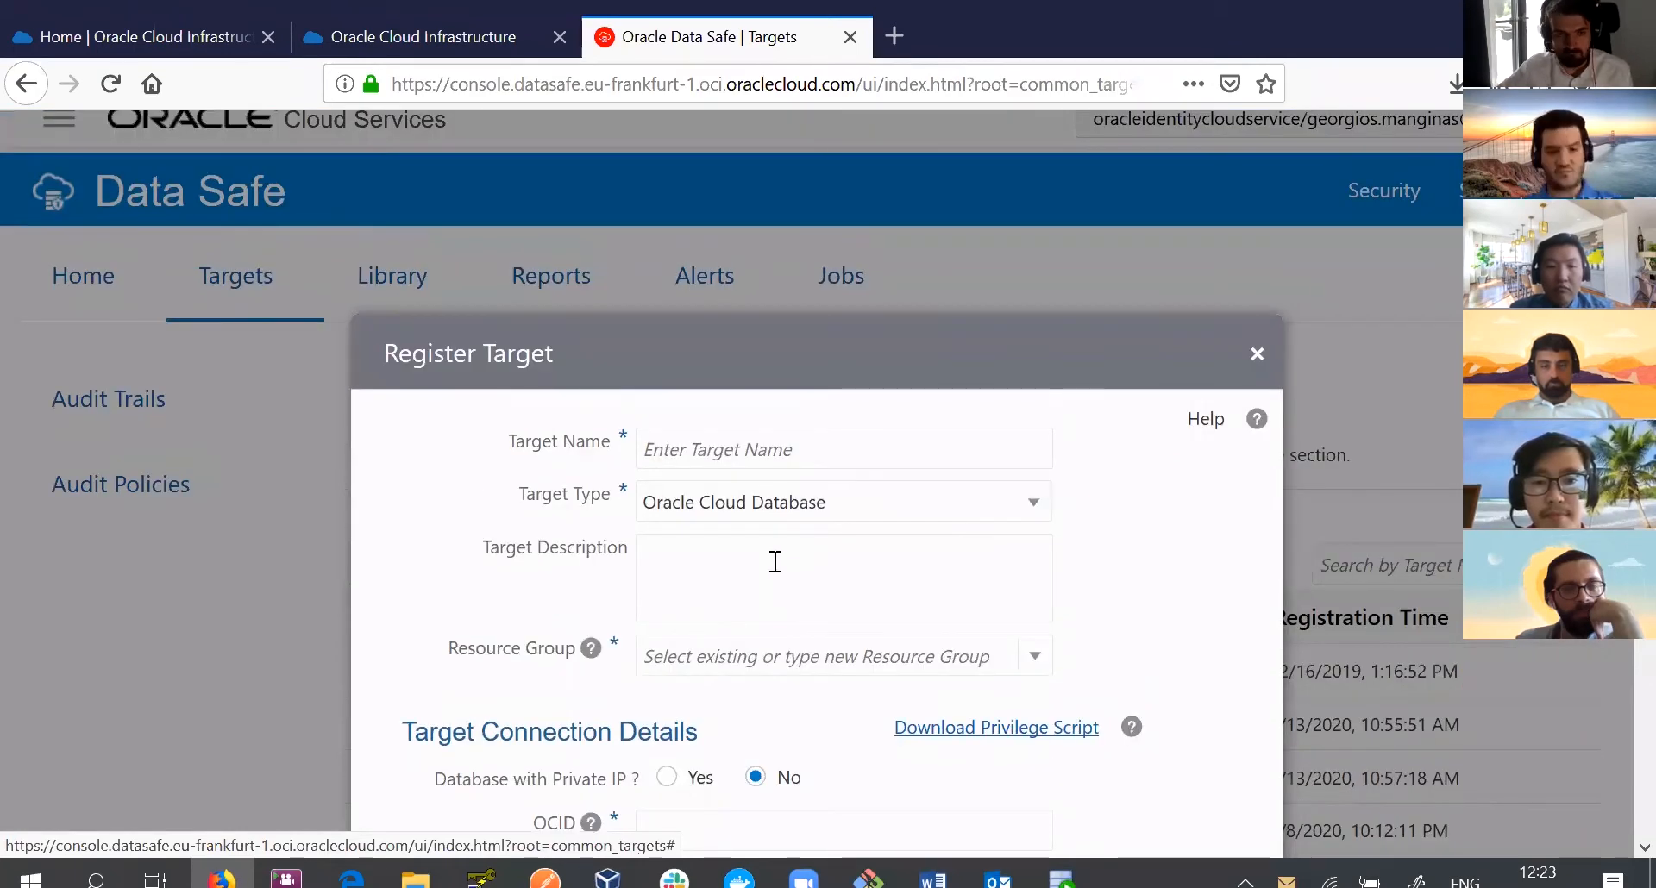
scroll(down, 3)
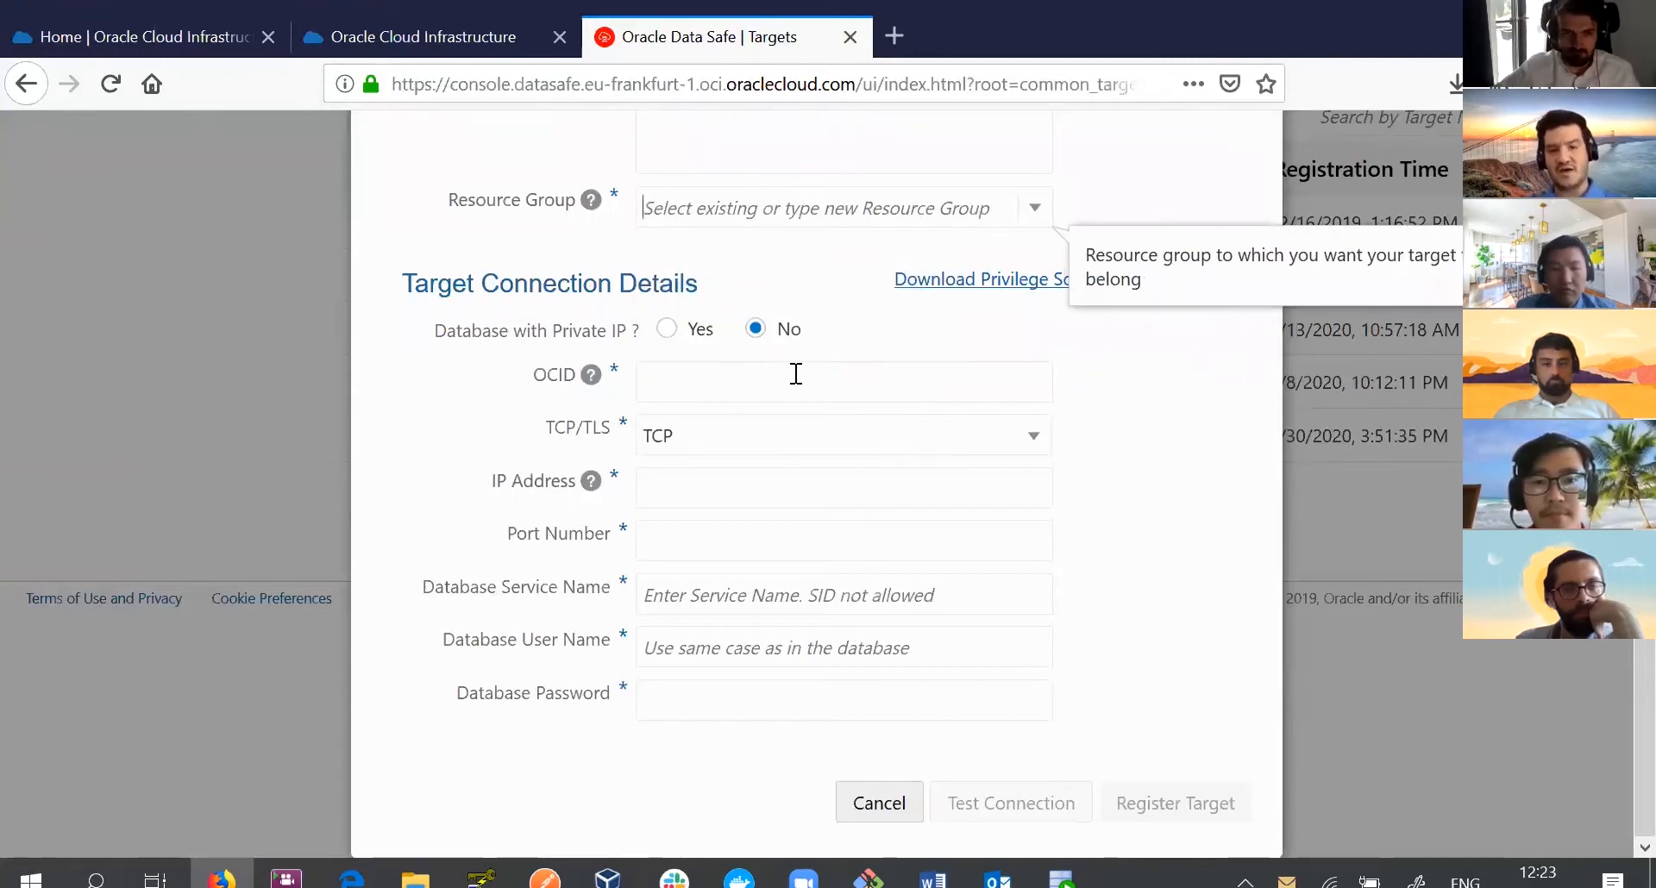
mouse_move(1130, 740)
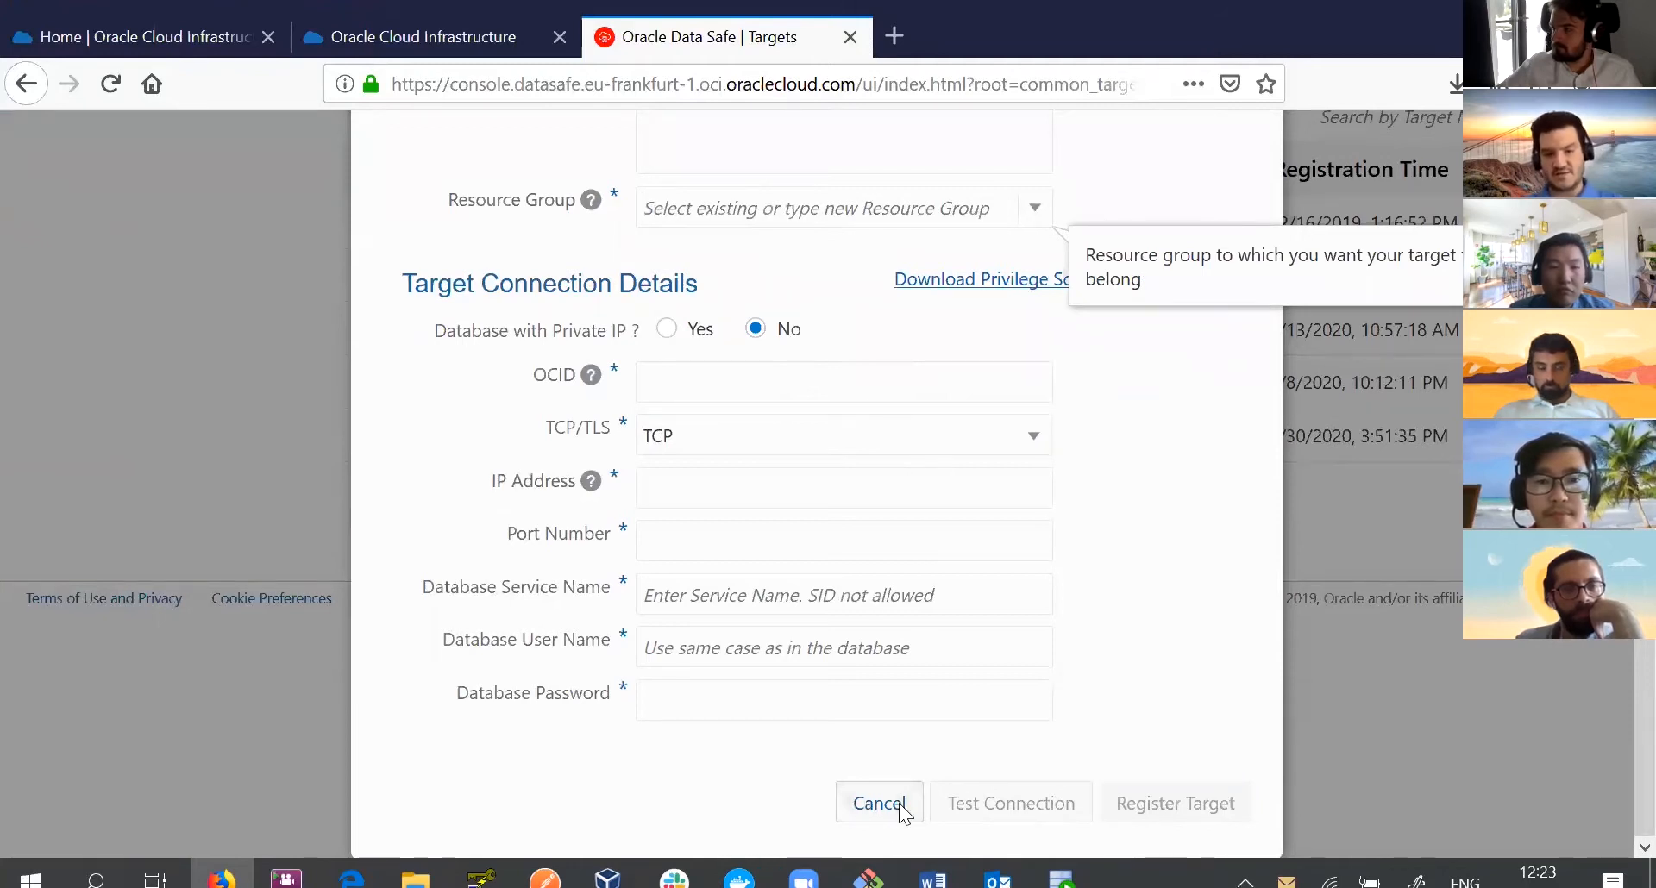
click(878, 803)
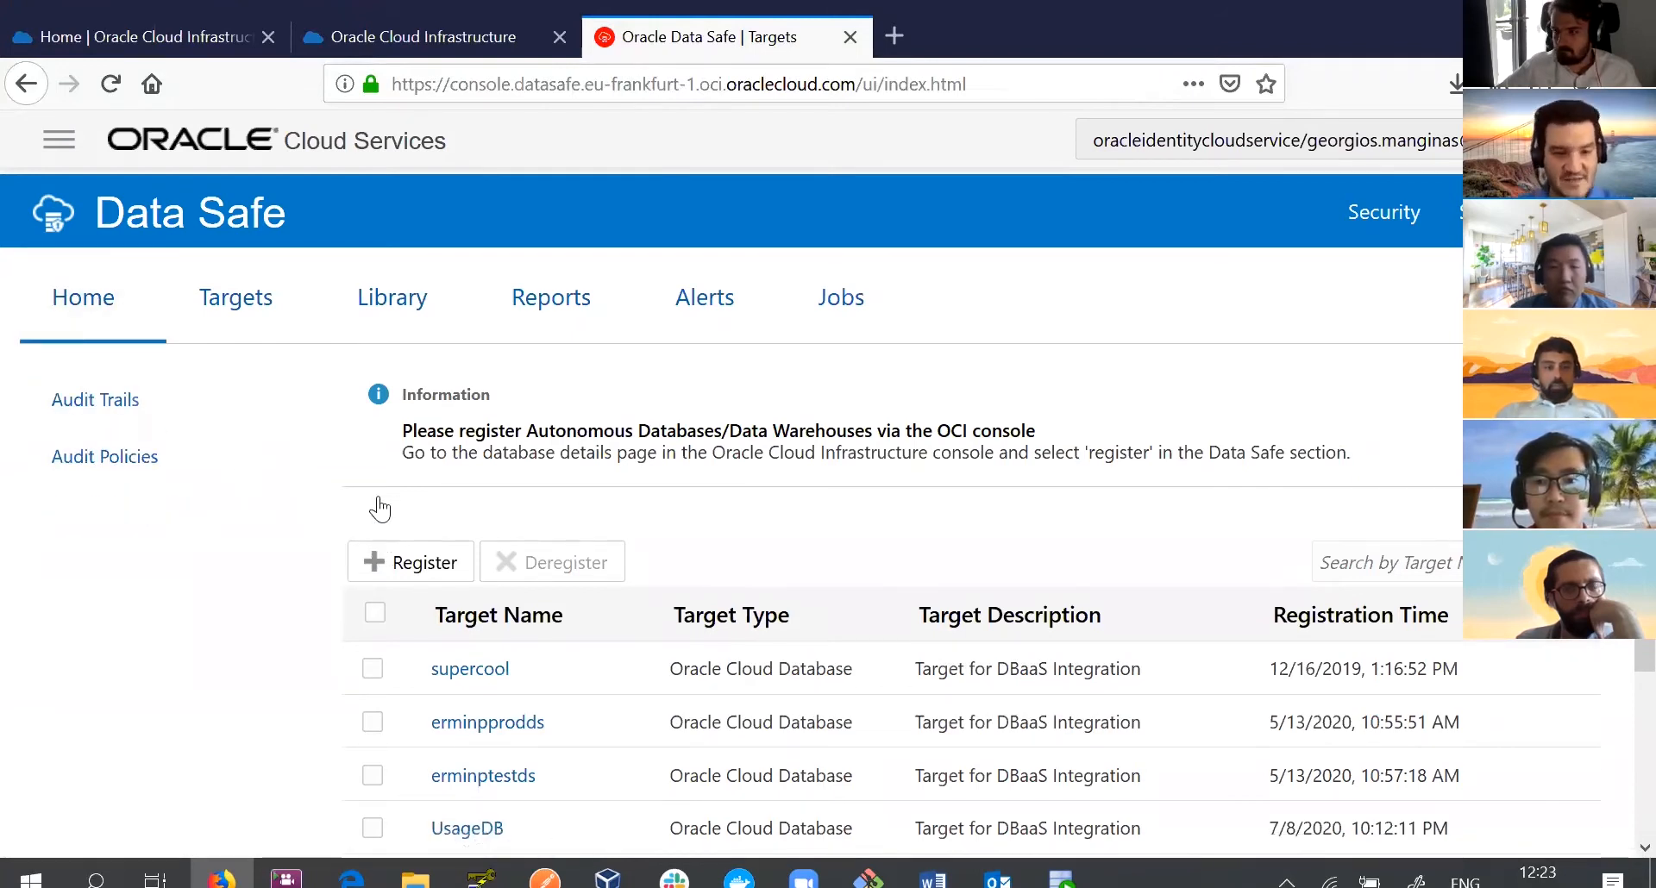
Return to the Data Safe home dashboard showing 7 security risks, 19 users, 262 columns.
click(83, 297)
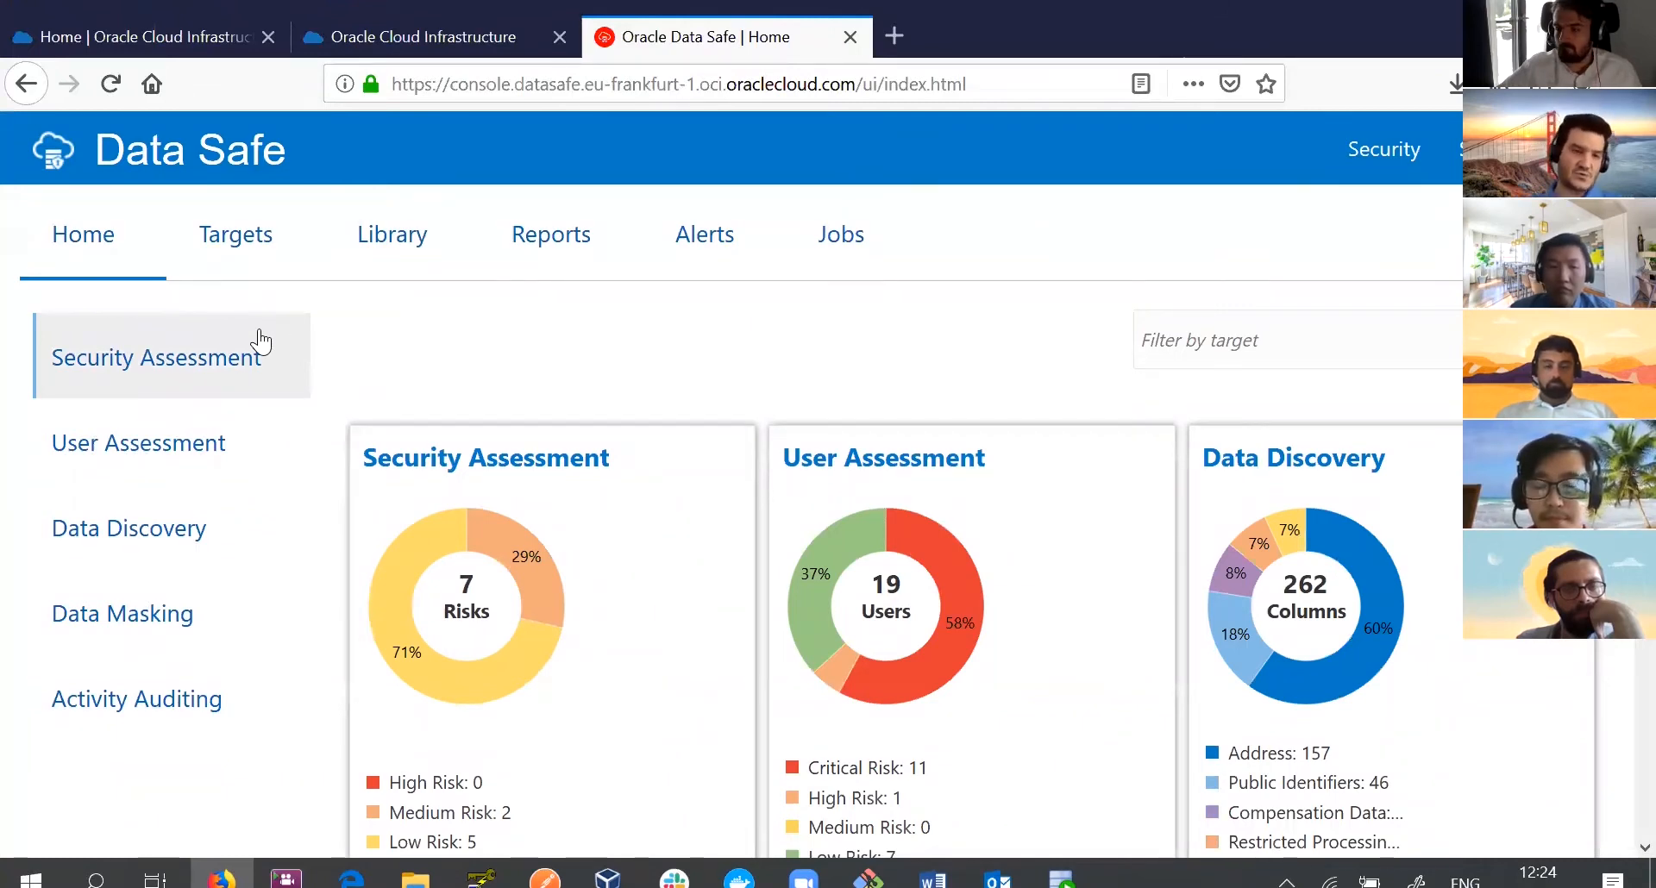
mouse_move(243, 369)
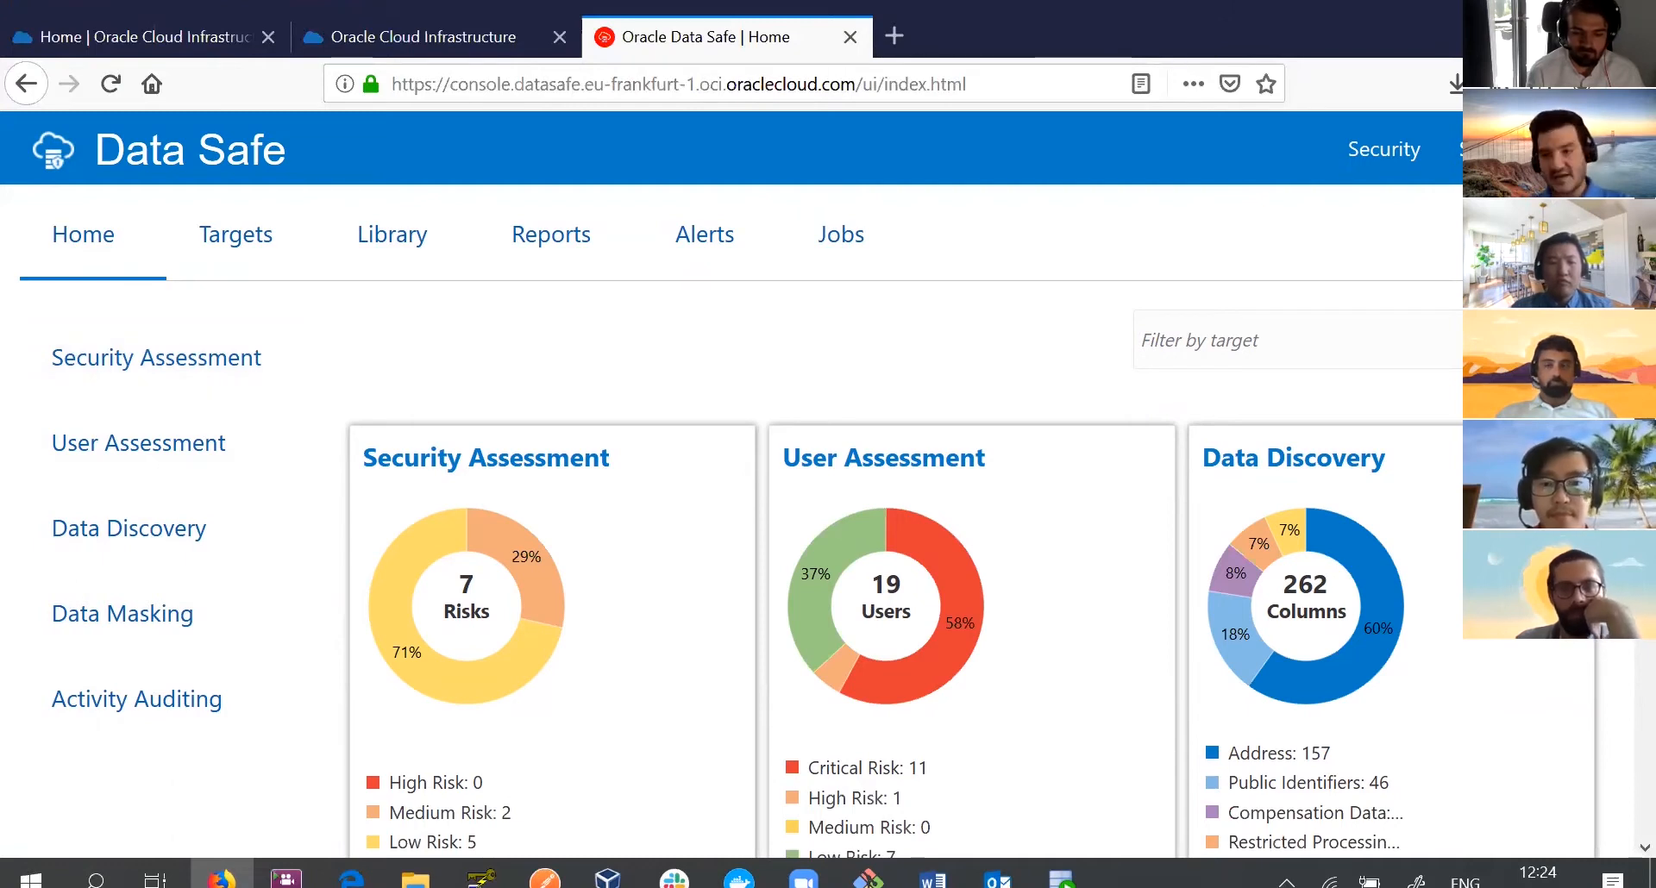
scroll(down, 3)
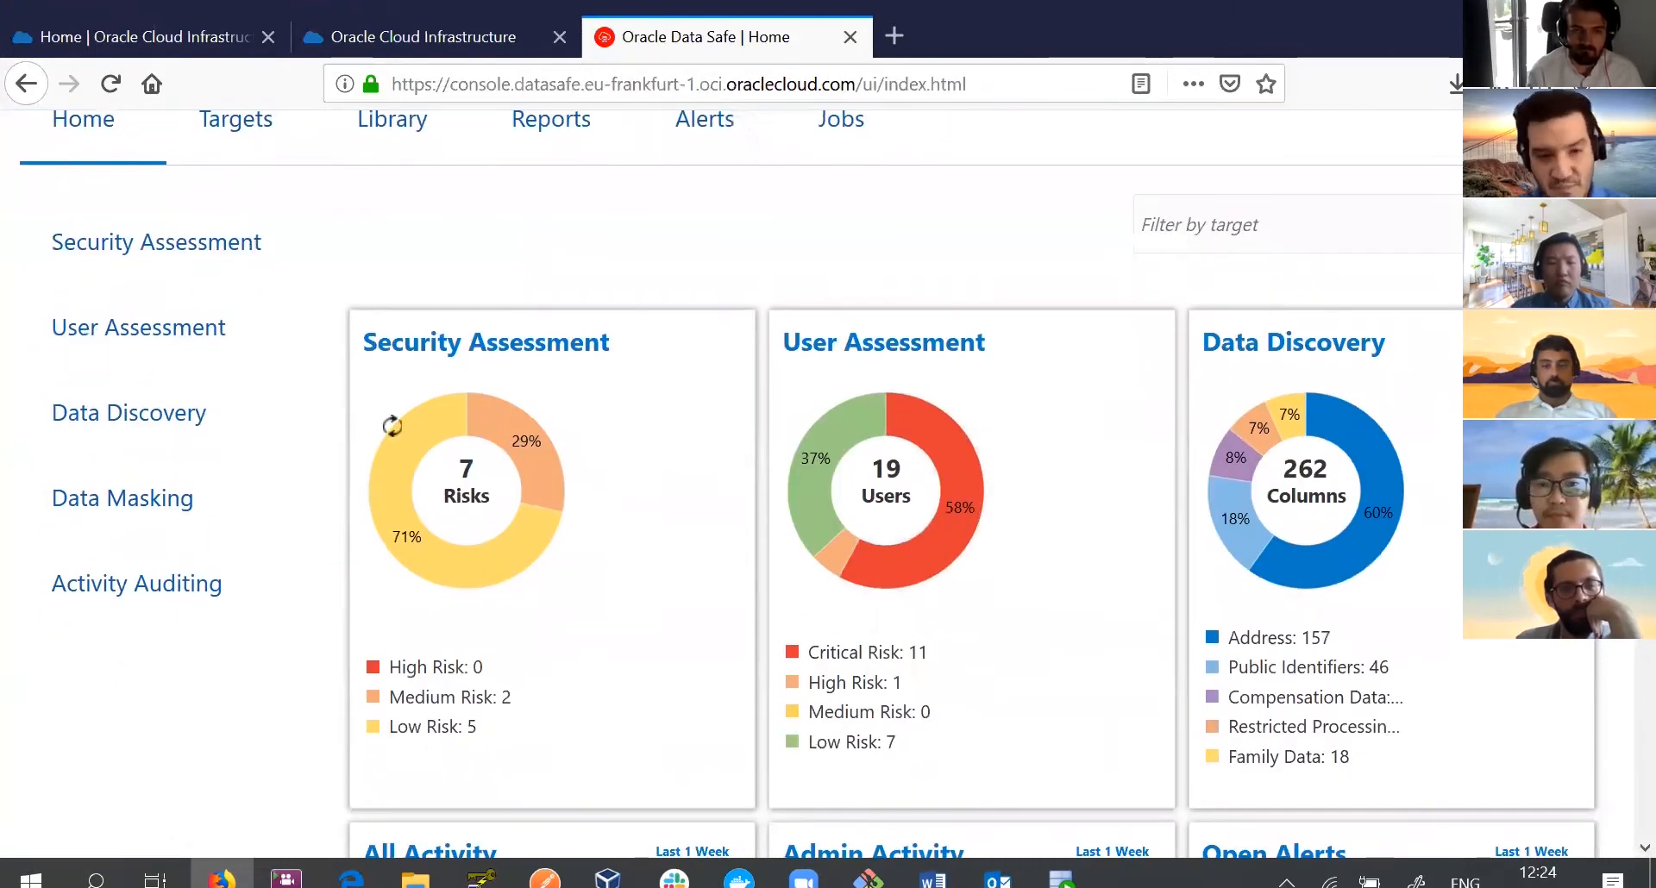
mouse_move(518, 443)
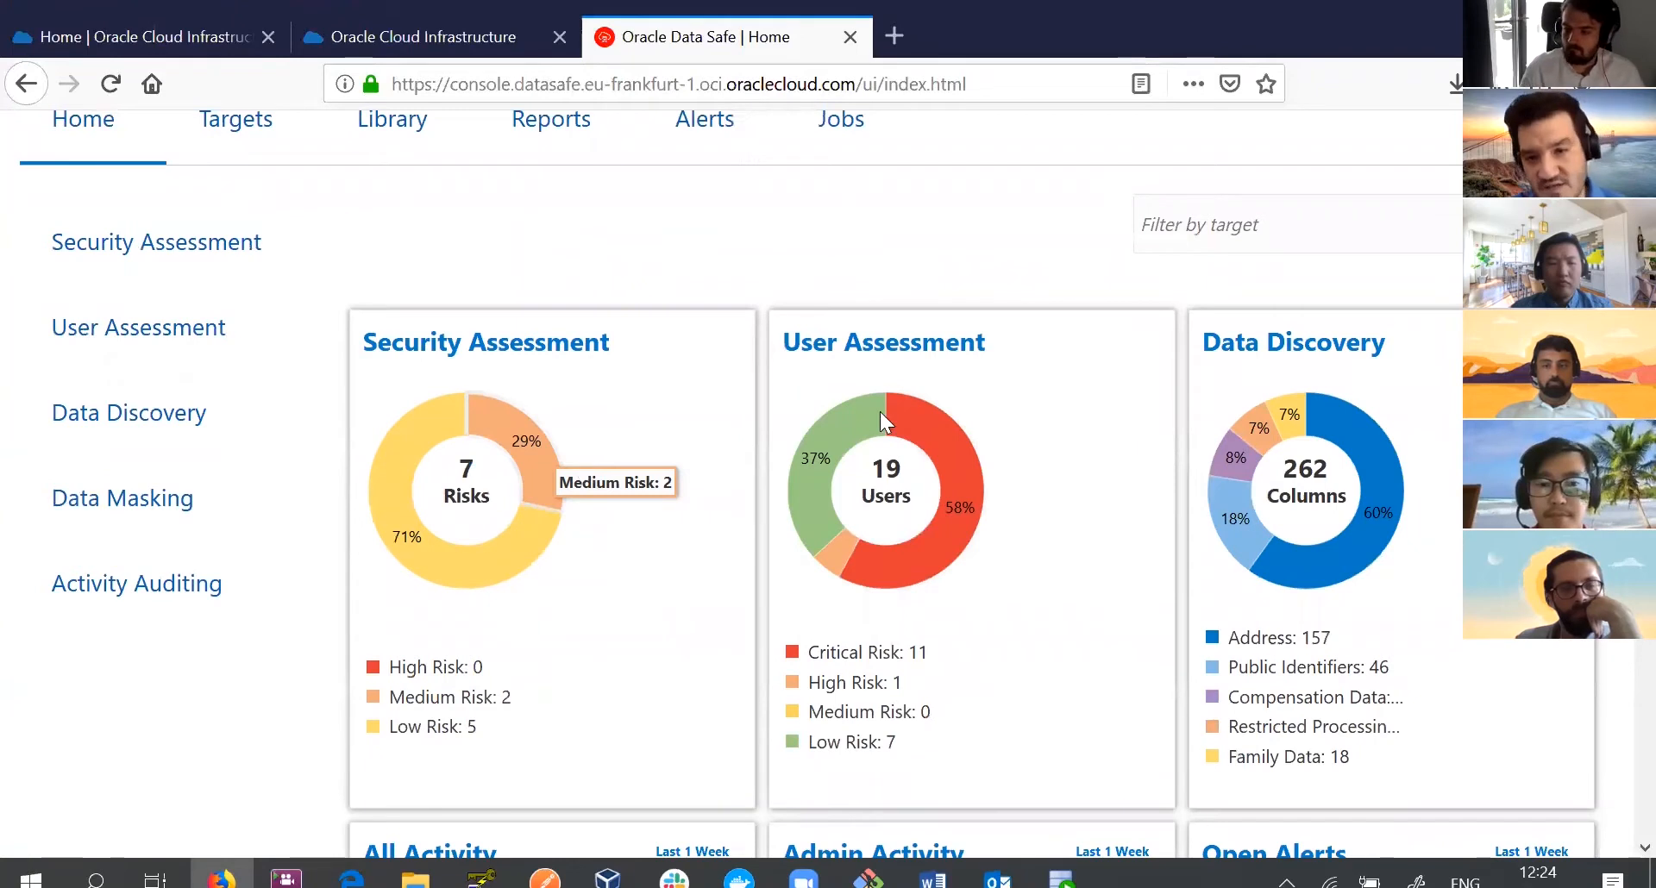
mouse_move(987, 502)
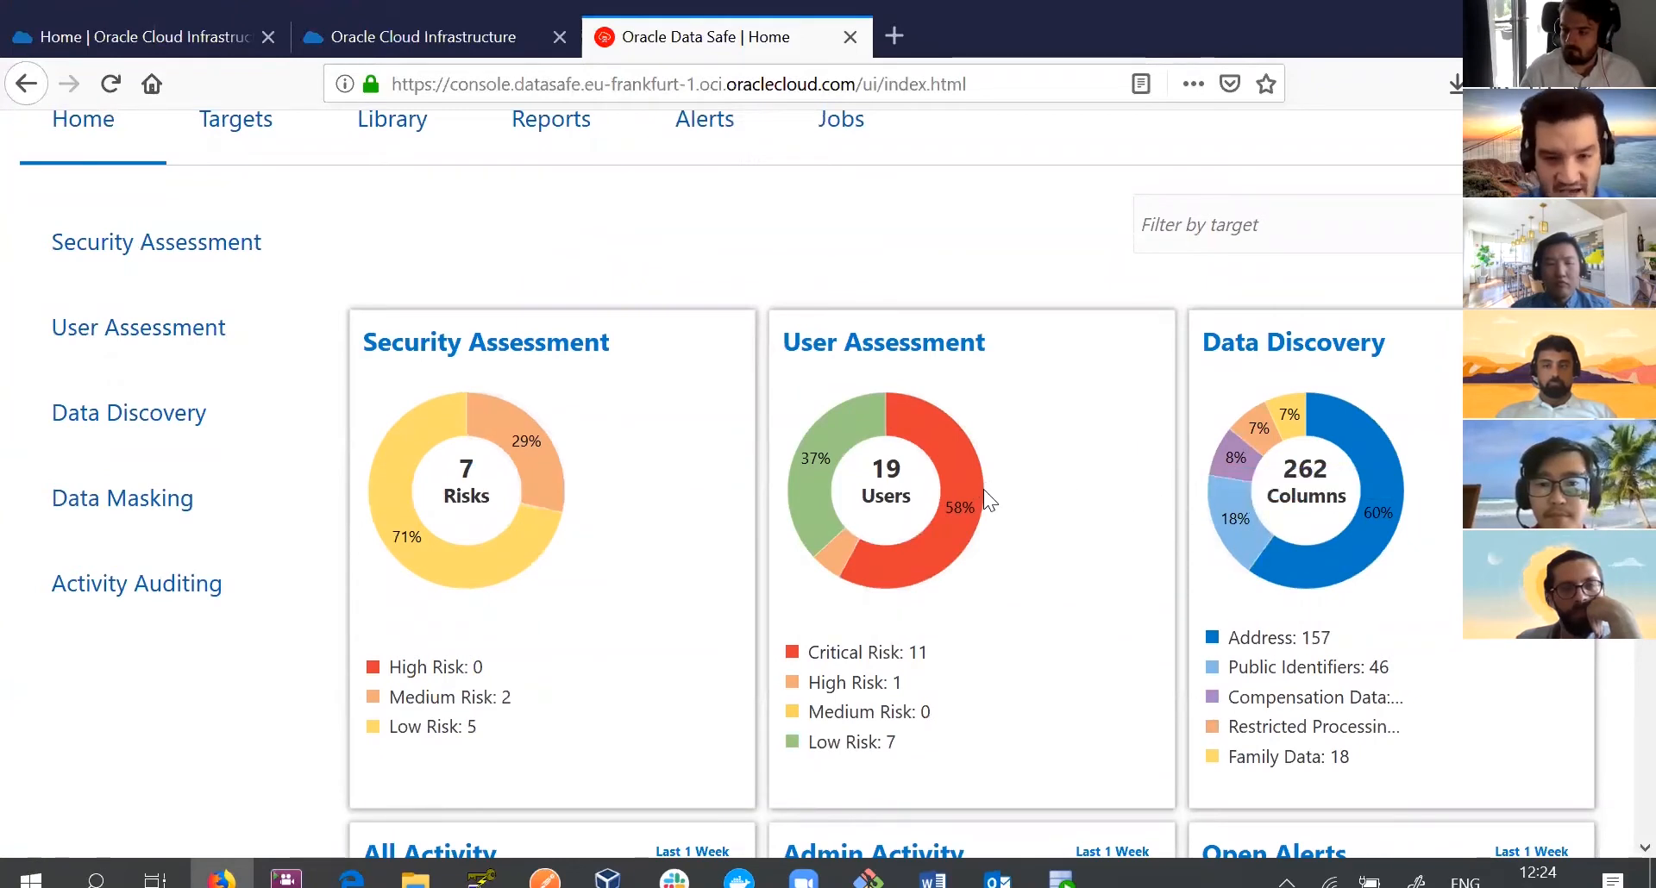
mouse_move(766, 570)
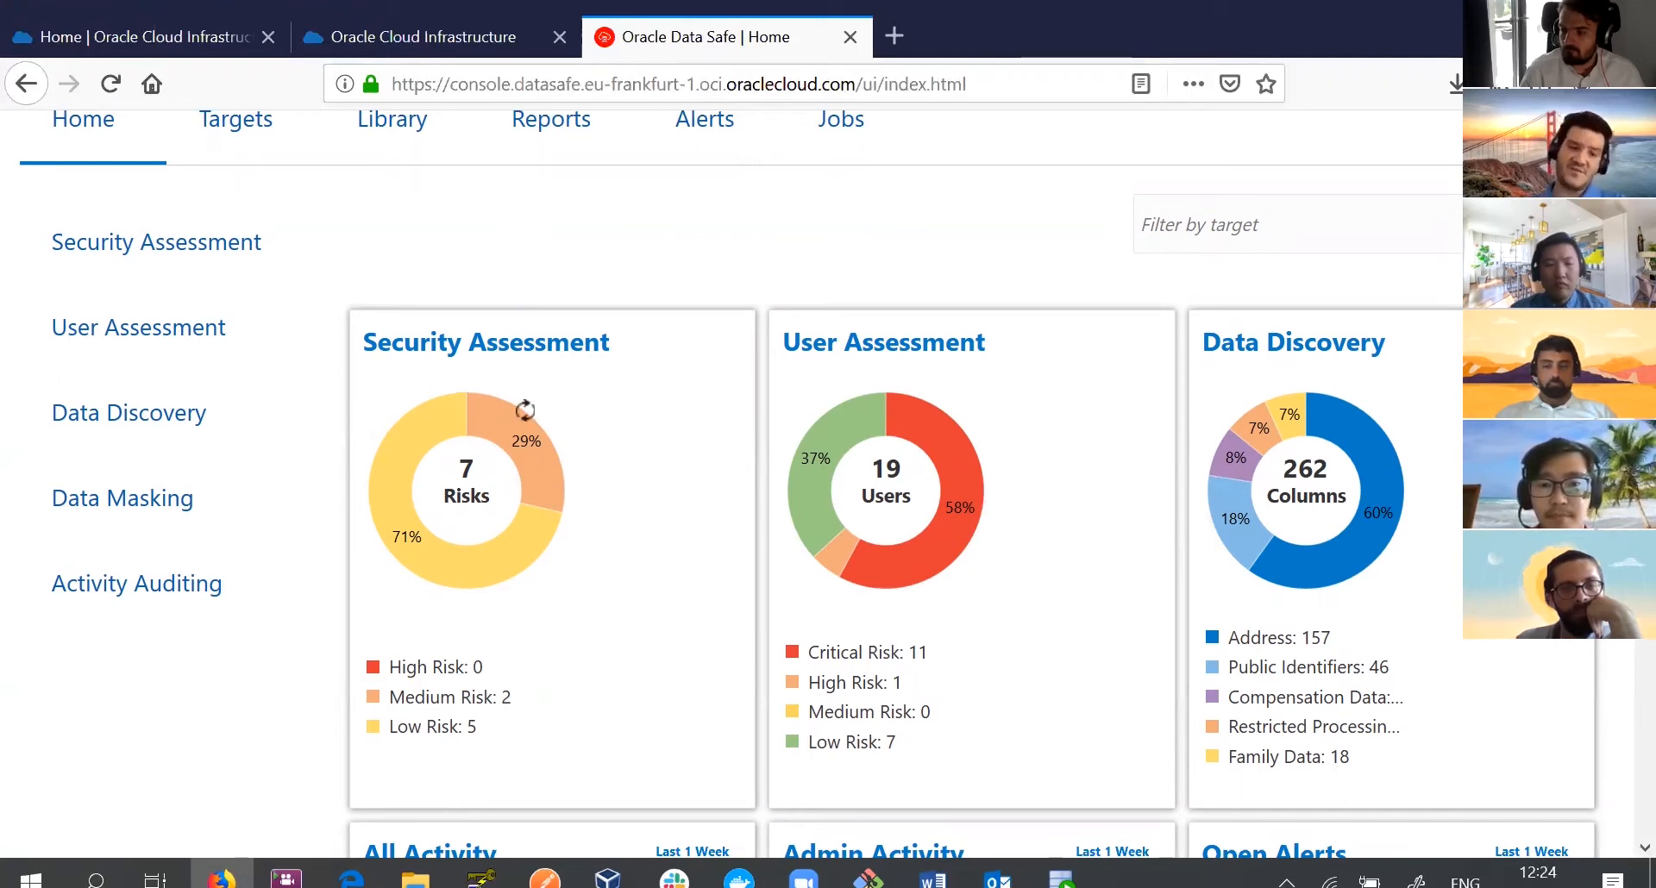
mouse_move(524, 448)
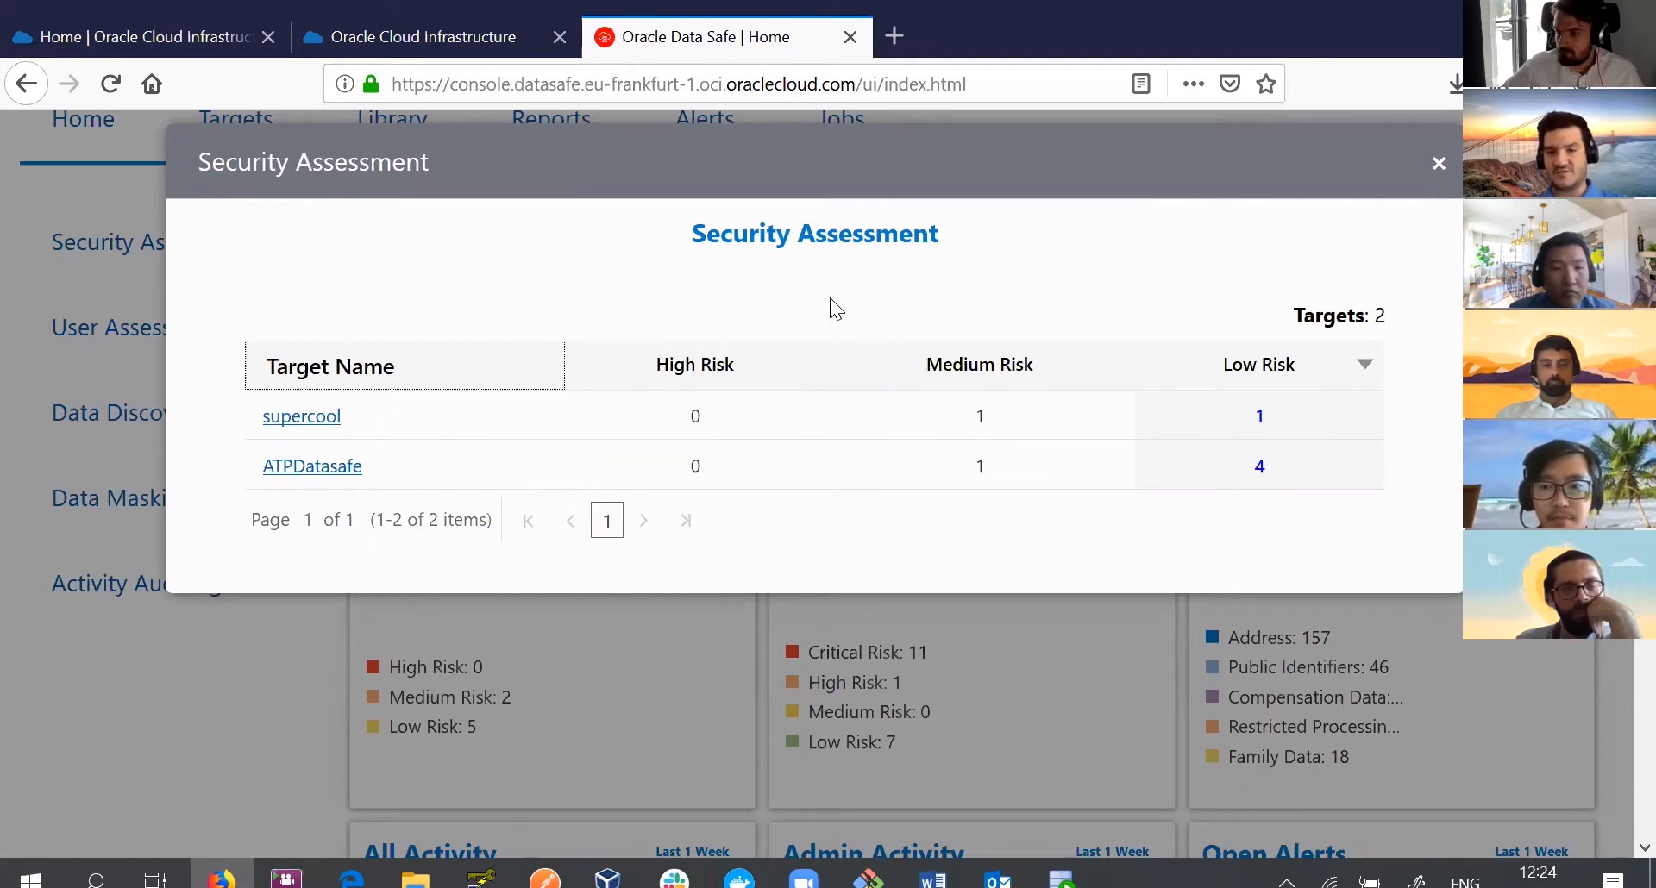
click(1439, 163)
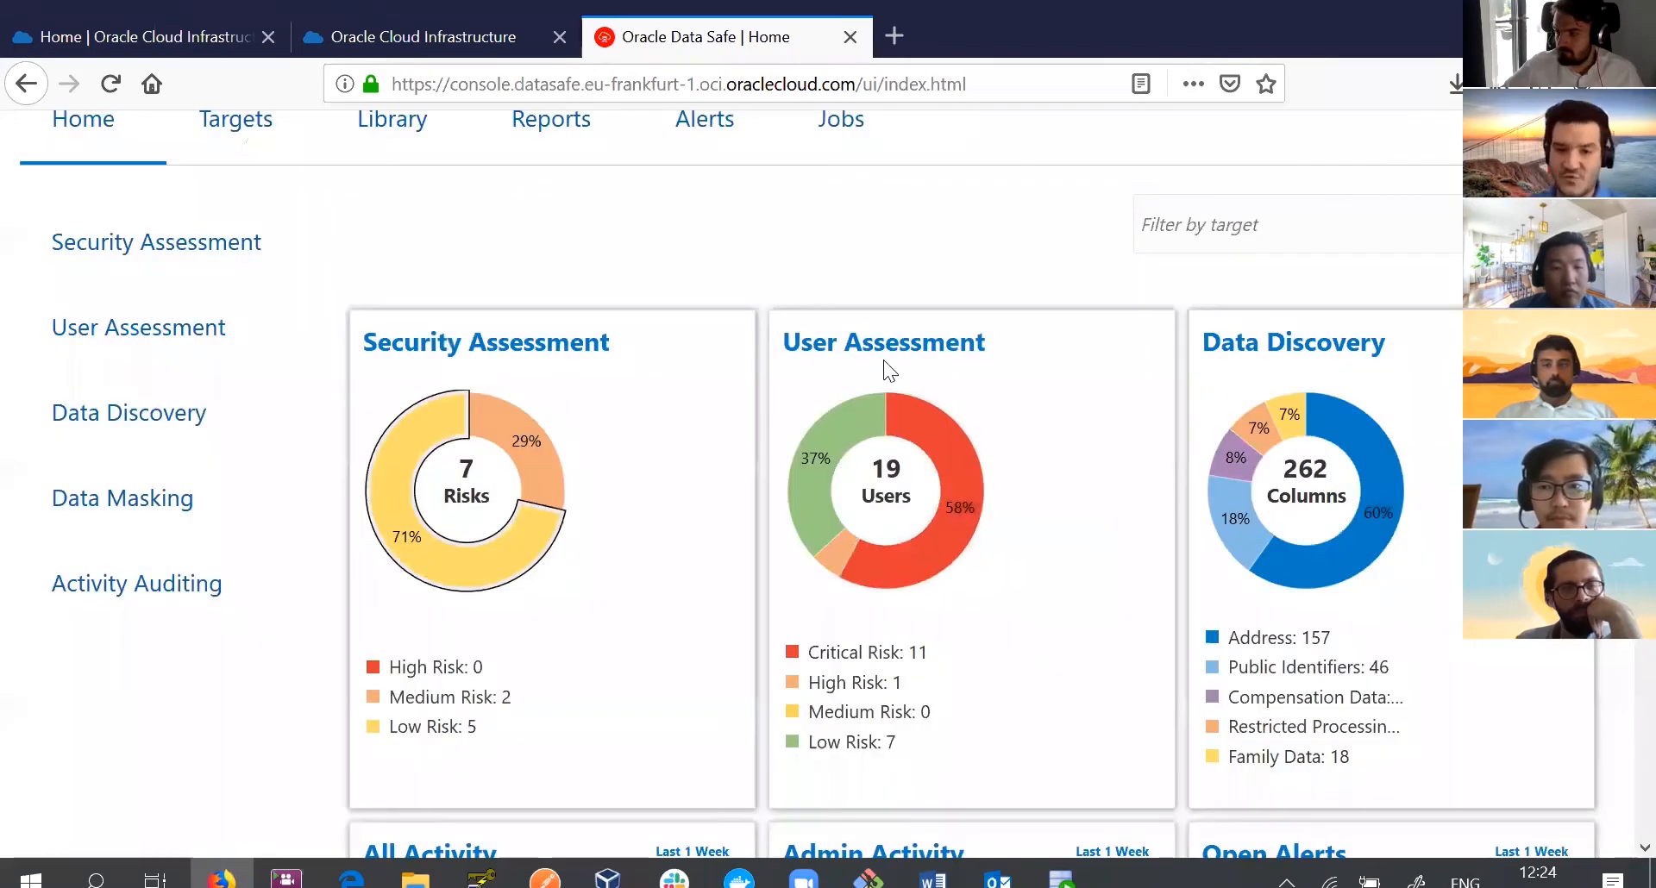
scroll(down, 3)
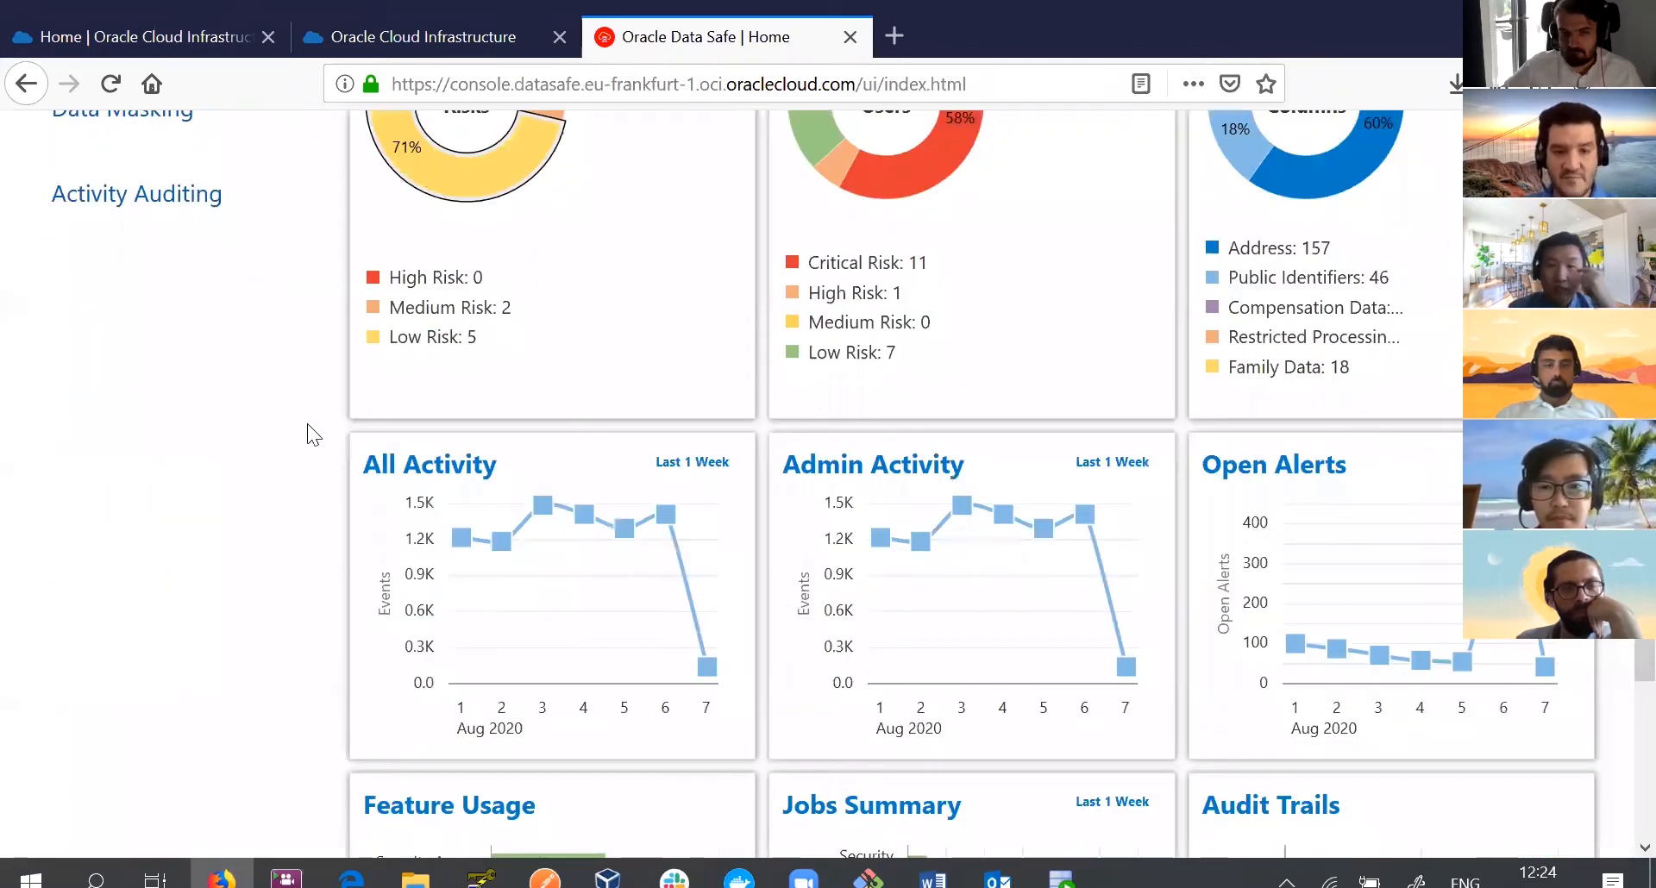
scroll(down, 3)
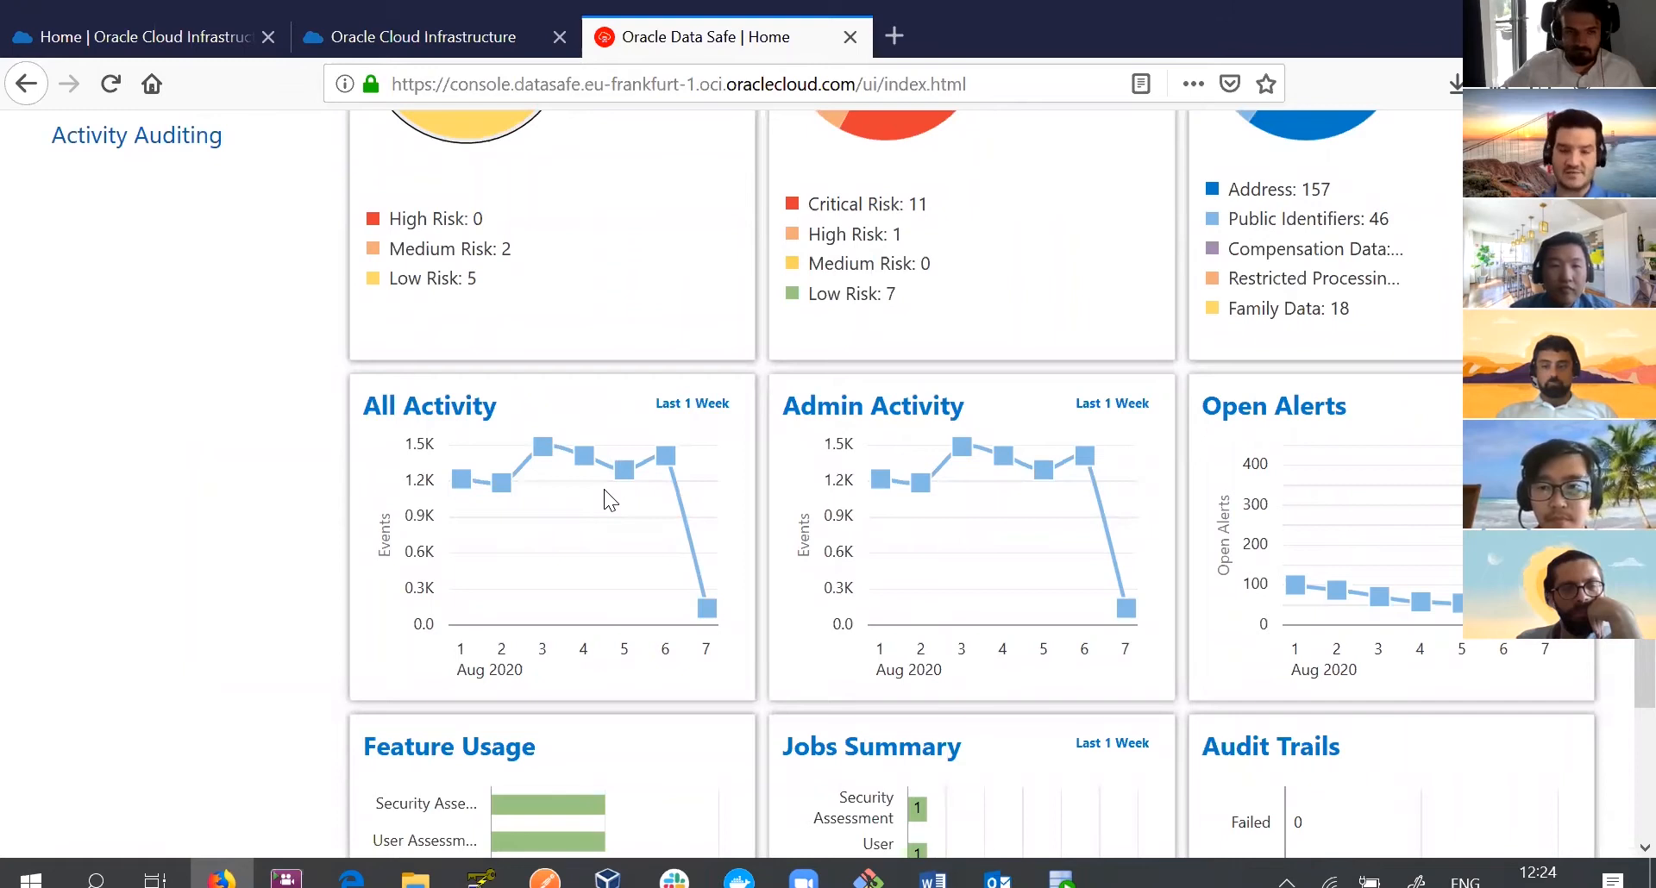
mouse_move(949, 442)
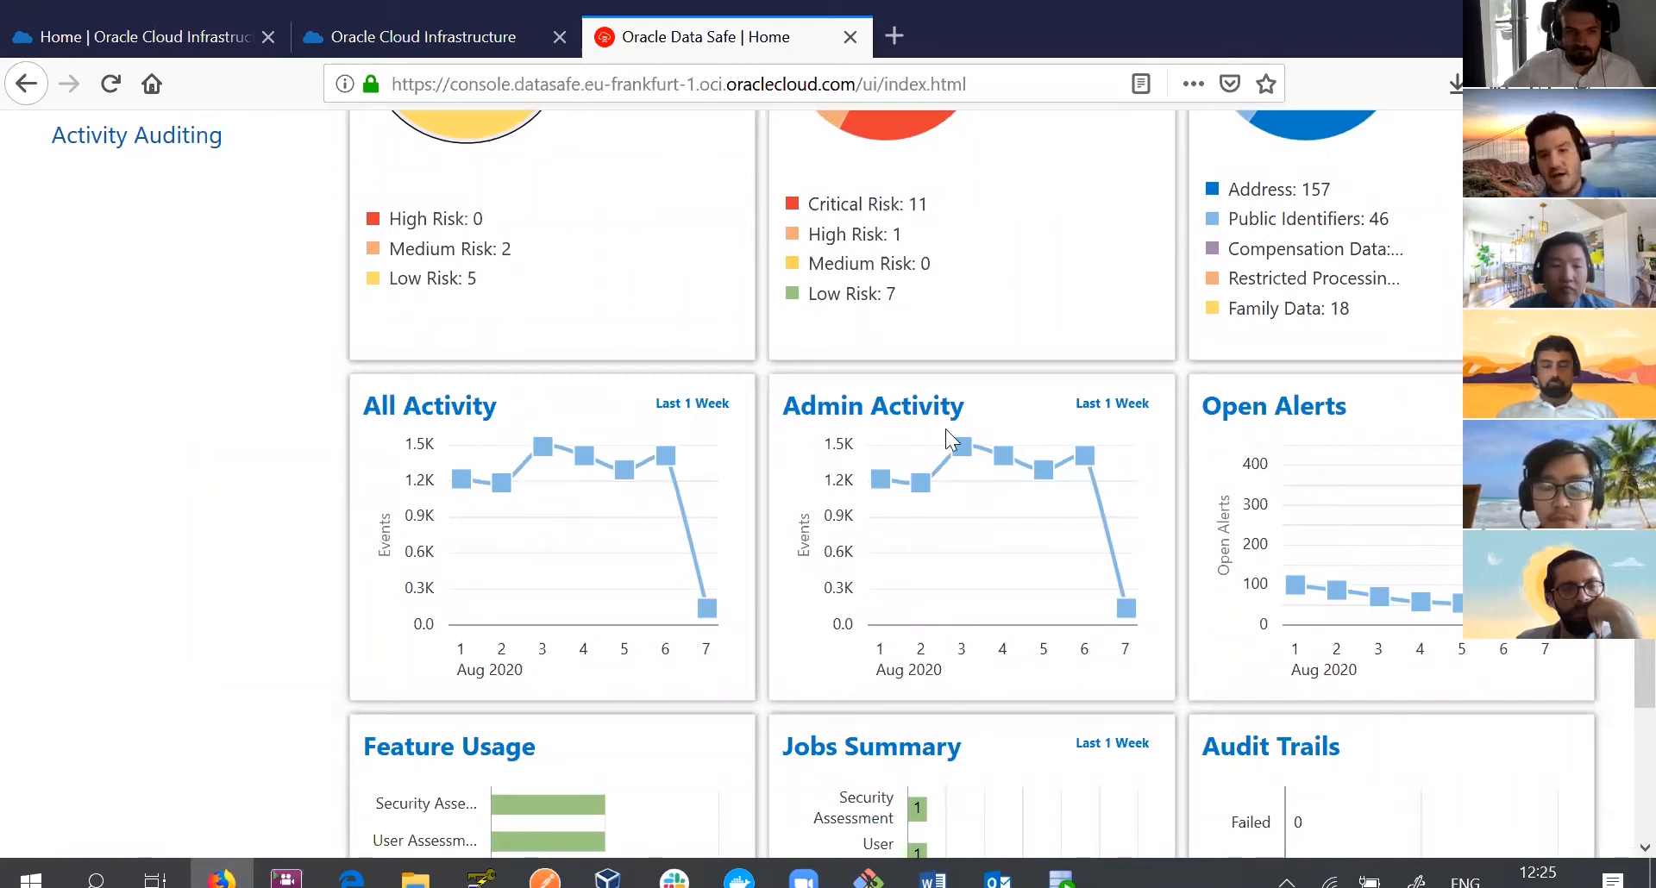
mouse_move(1313, 497)
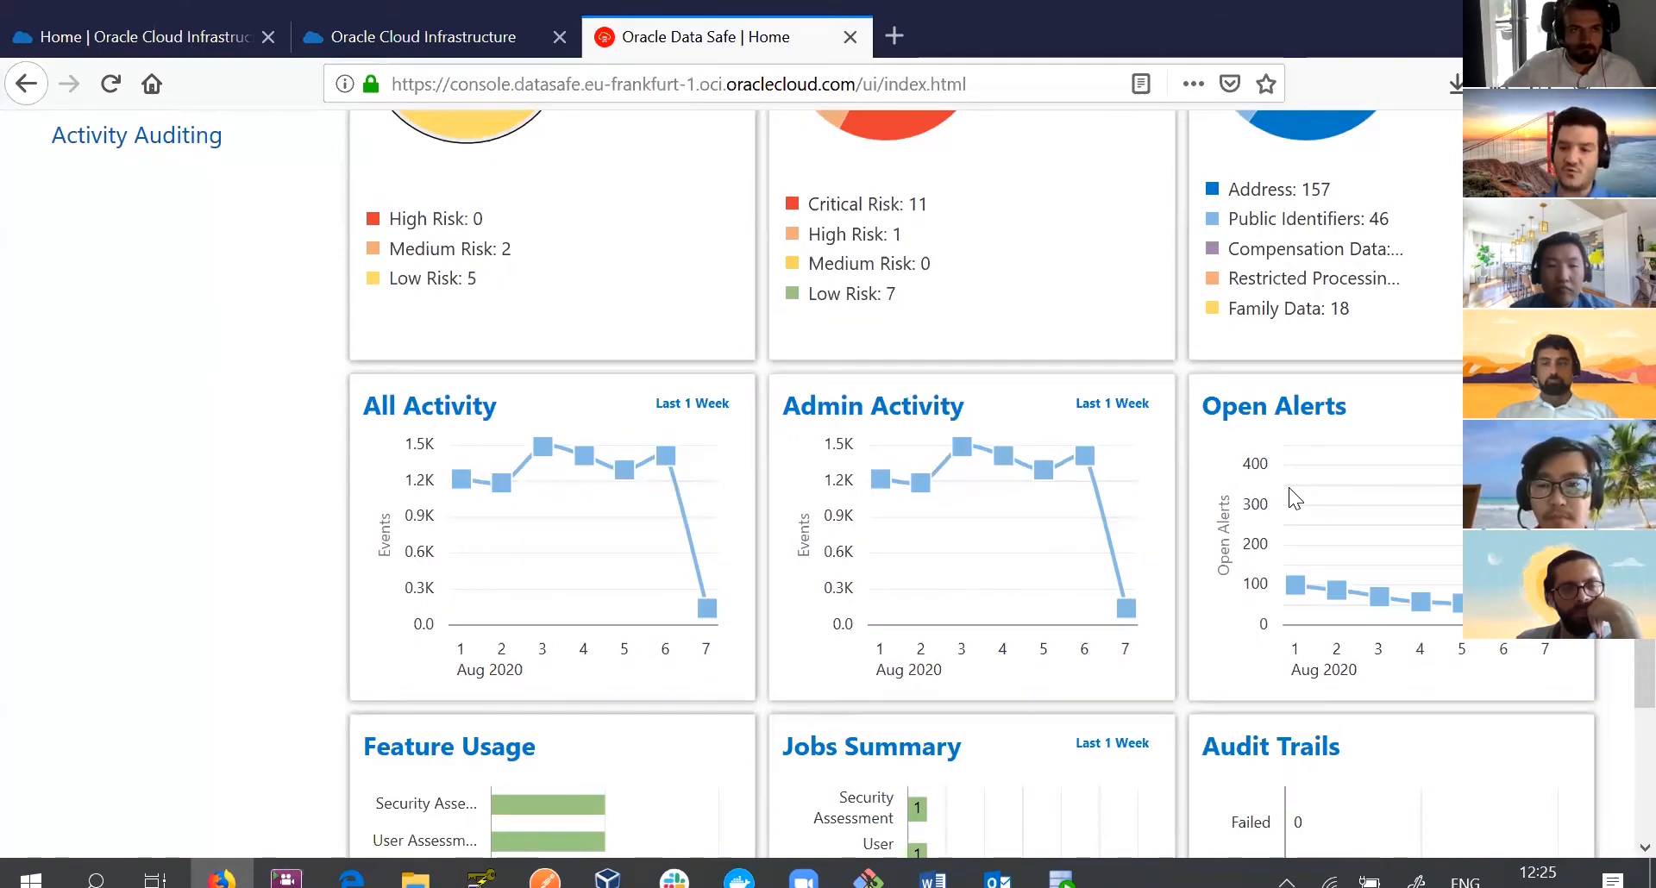
mouse_move(1281, 497)
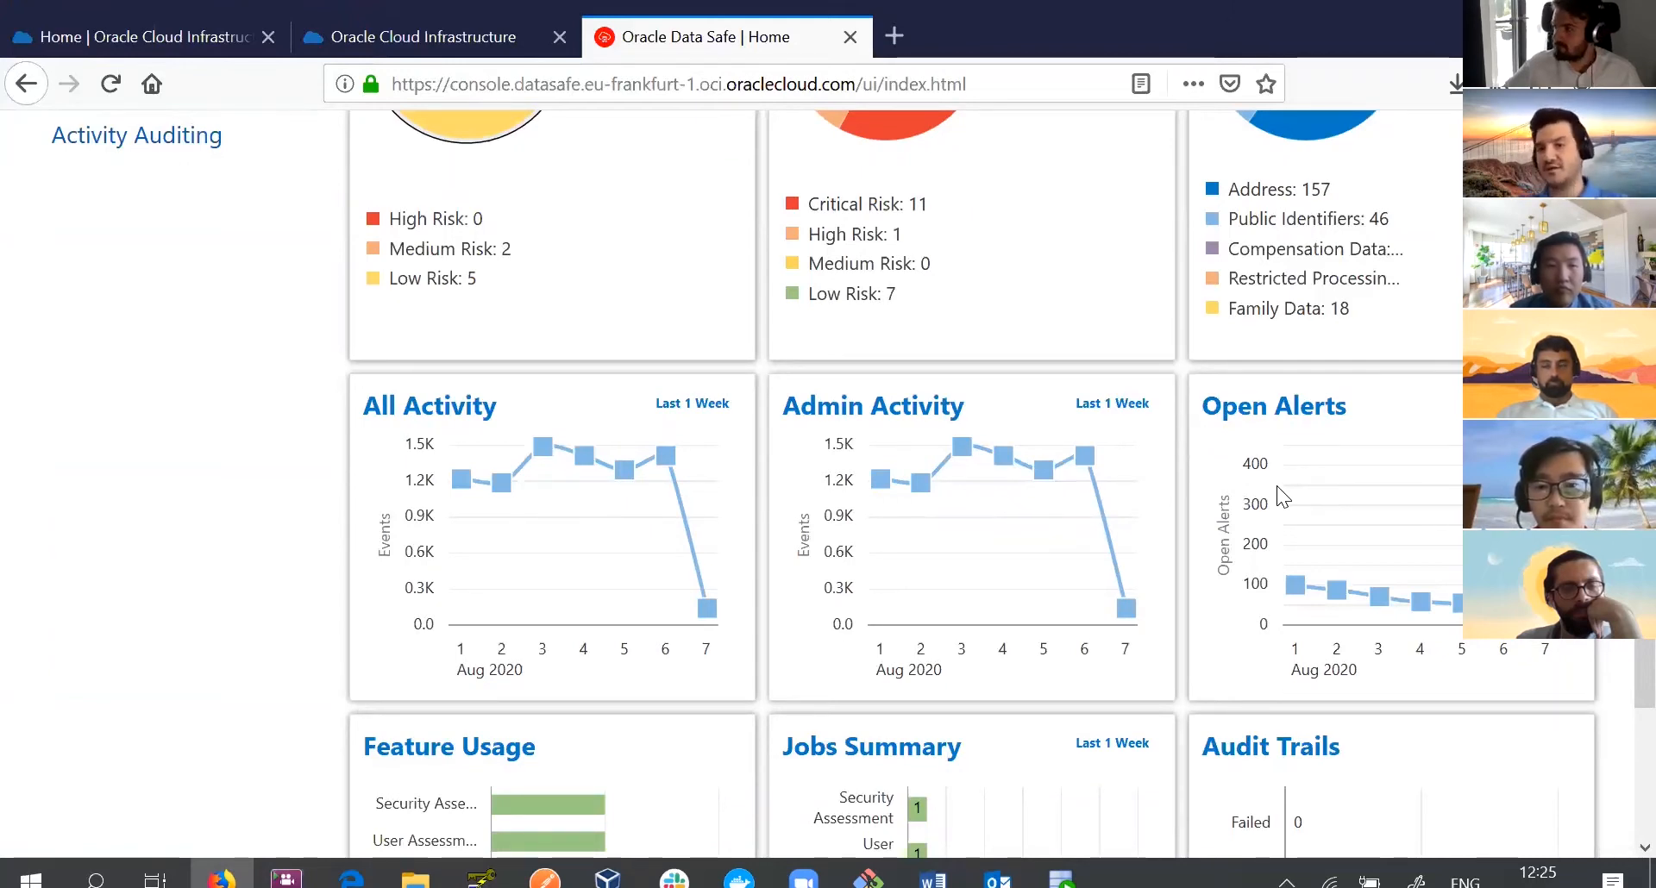
scroll(down, 3)
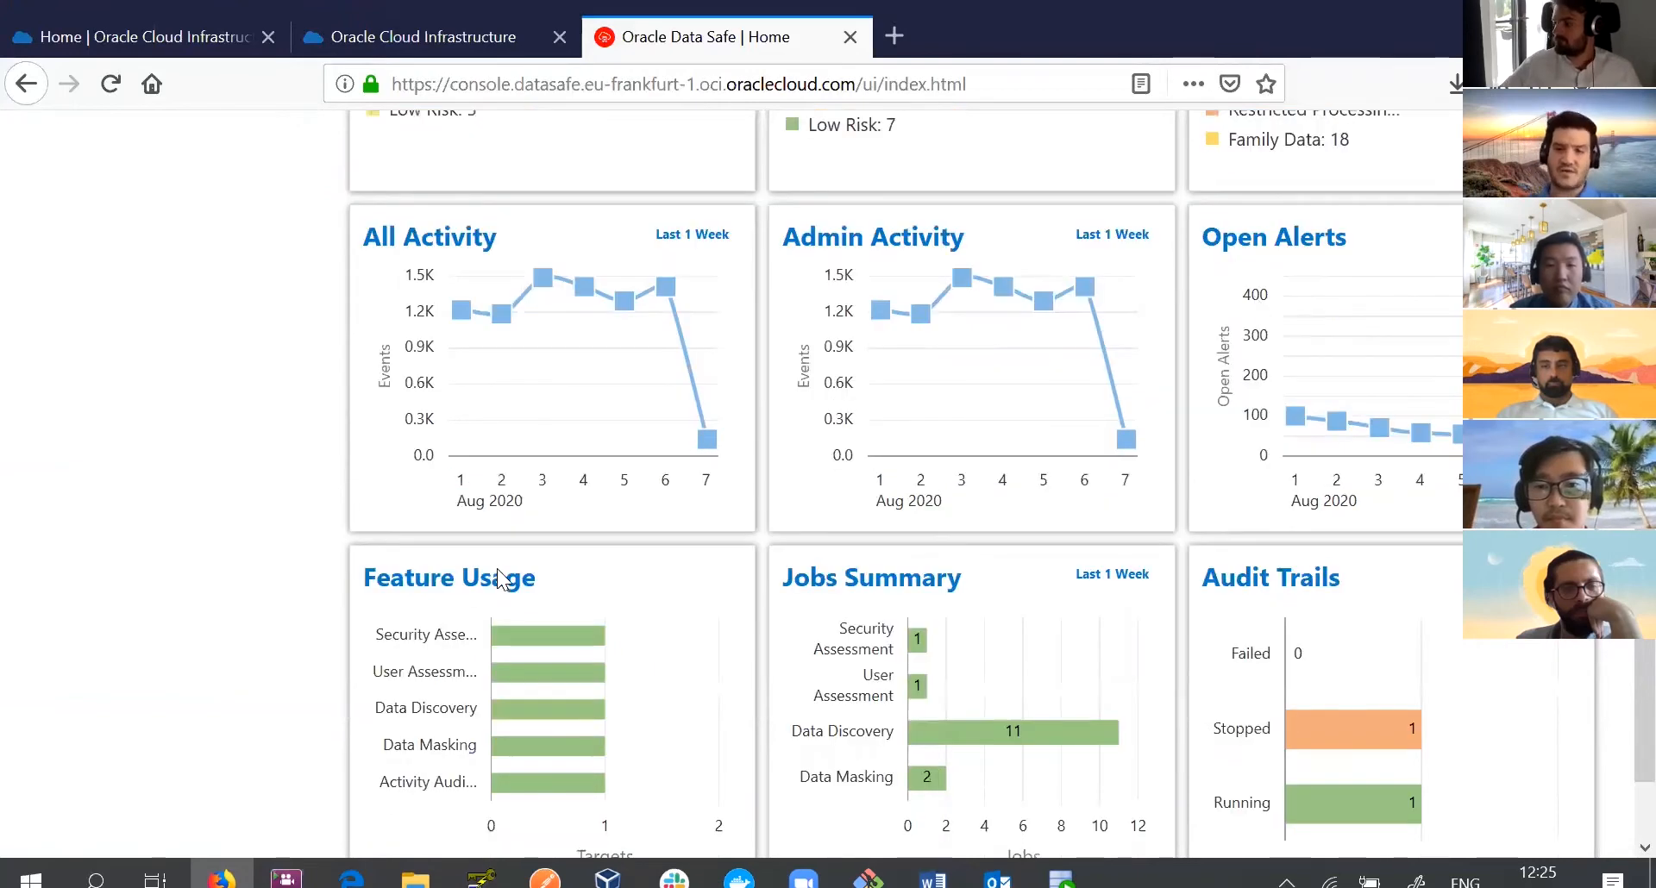
scroll(down, 3)
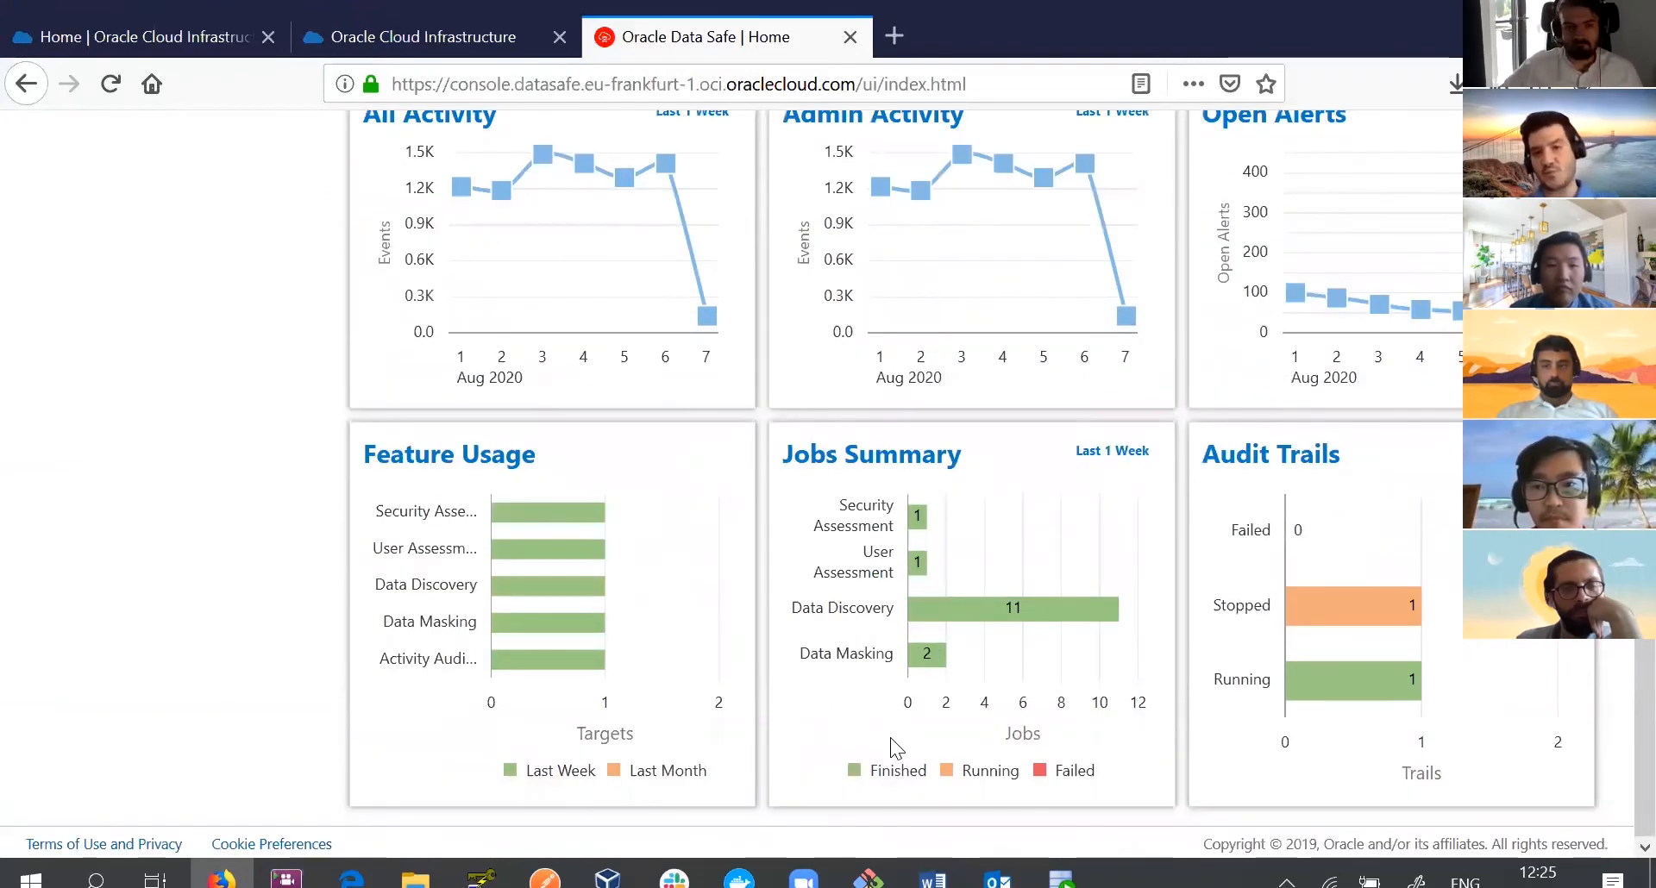
mouse_move(1012, 591)
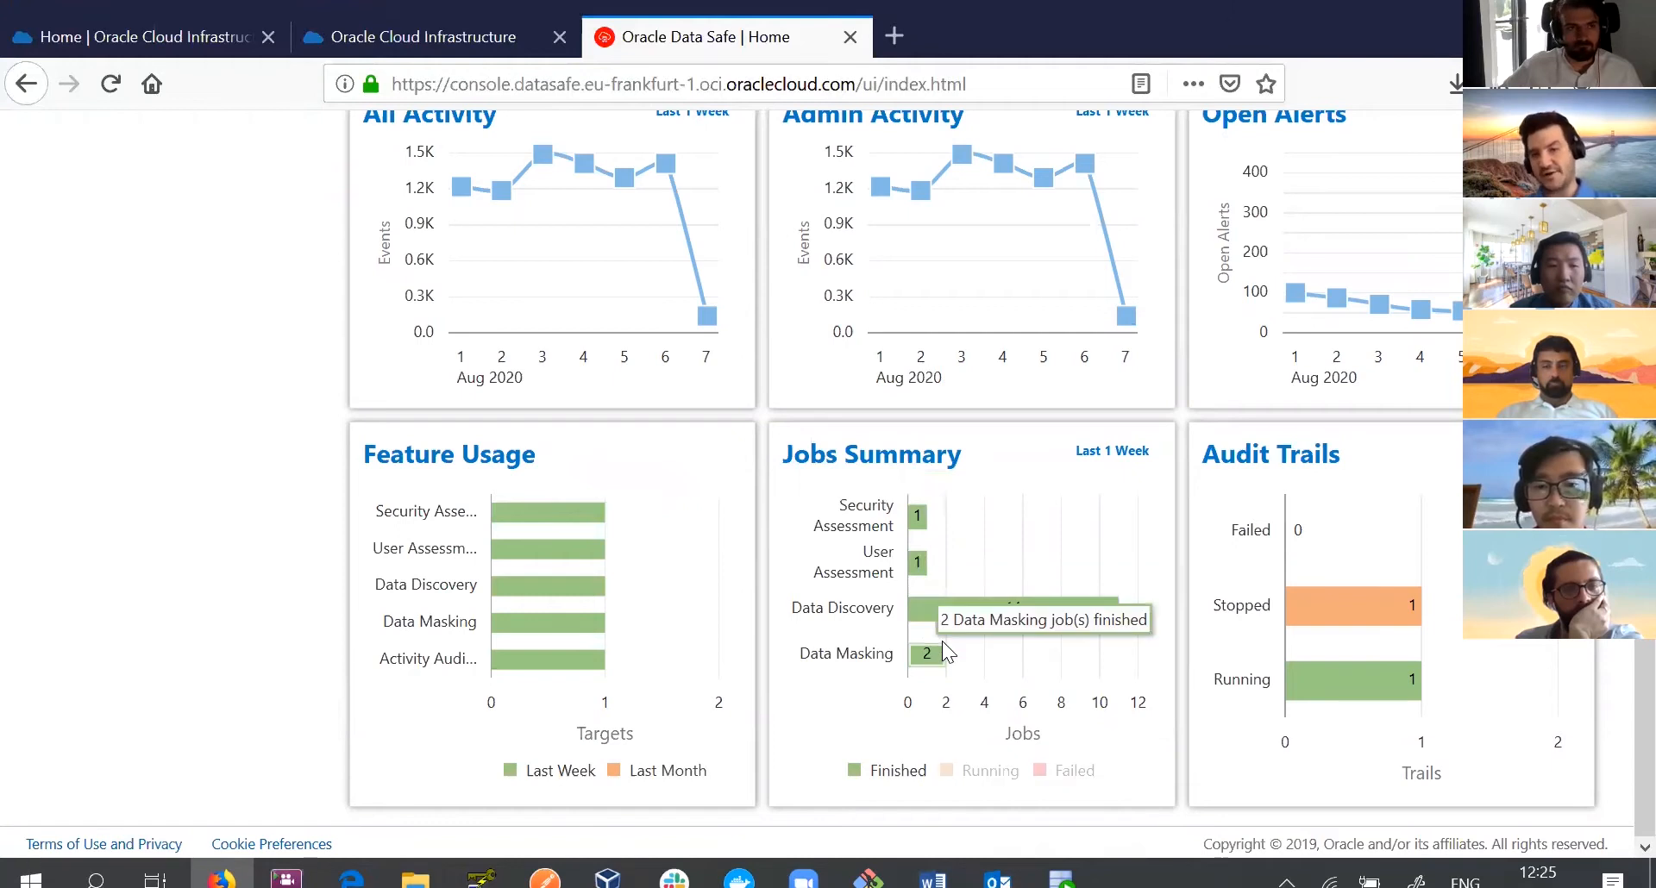
mouse_move(1359, 693)
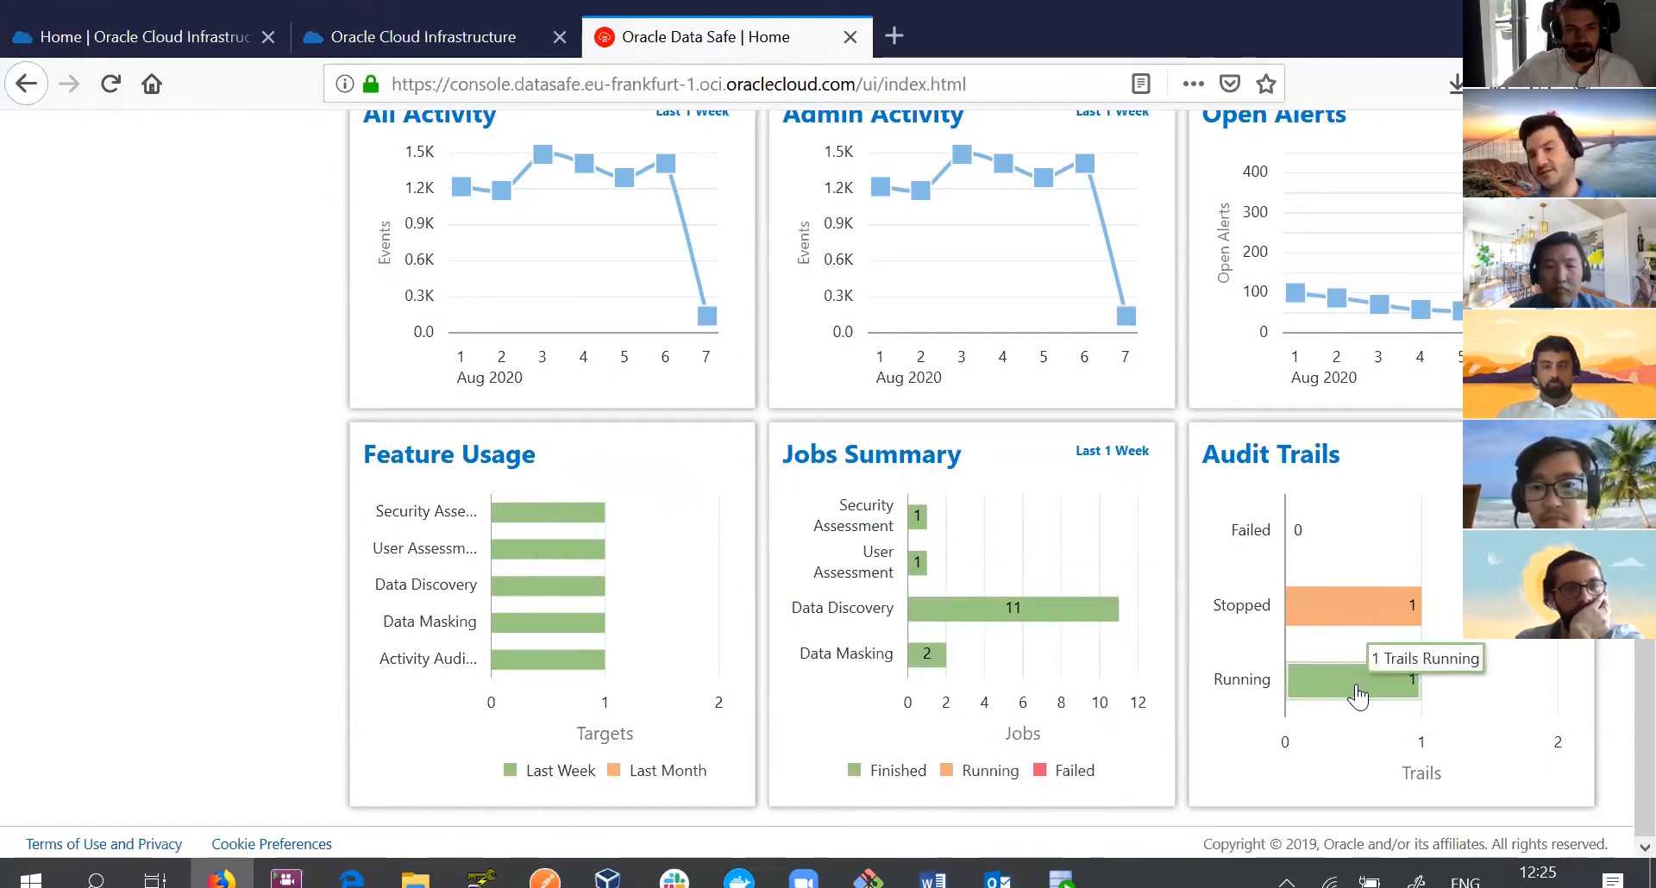
click(550, 274)
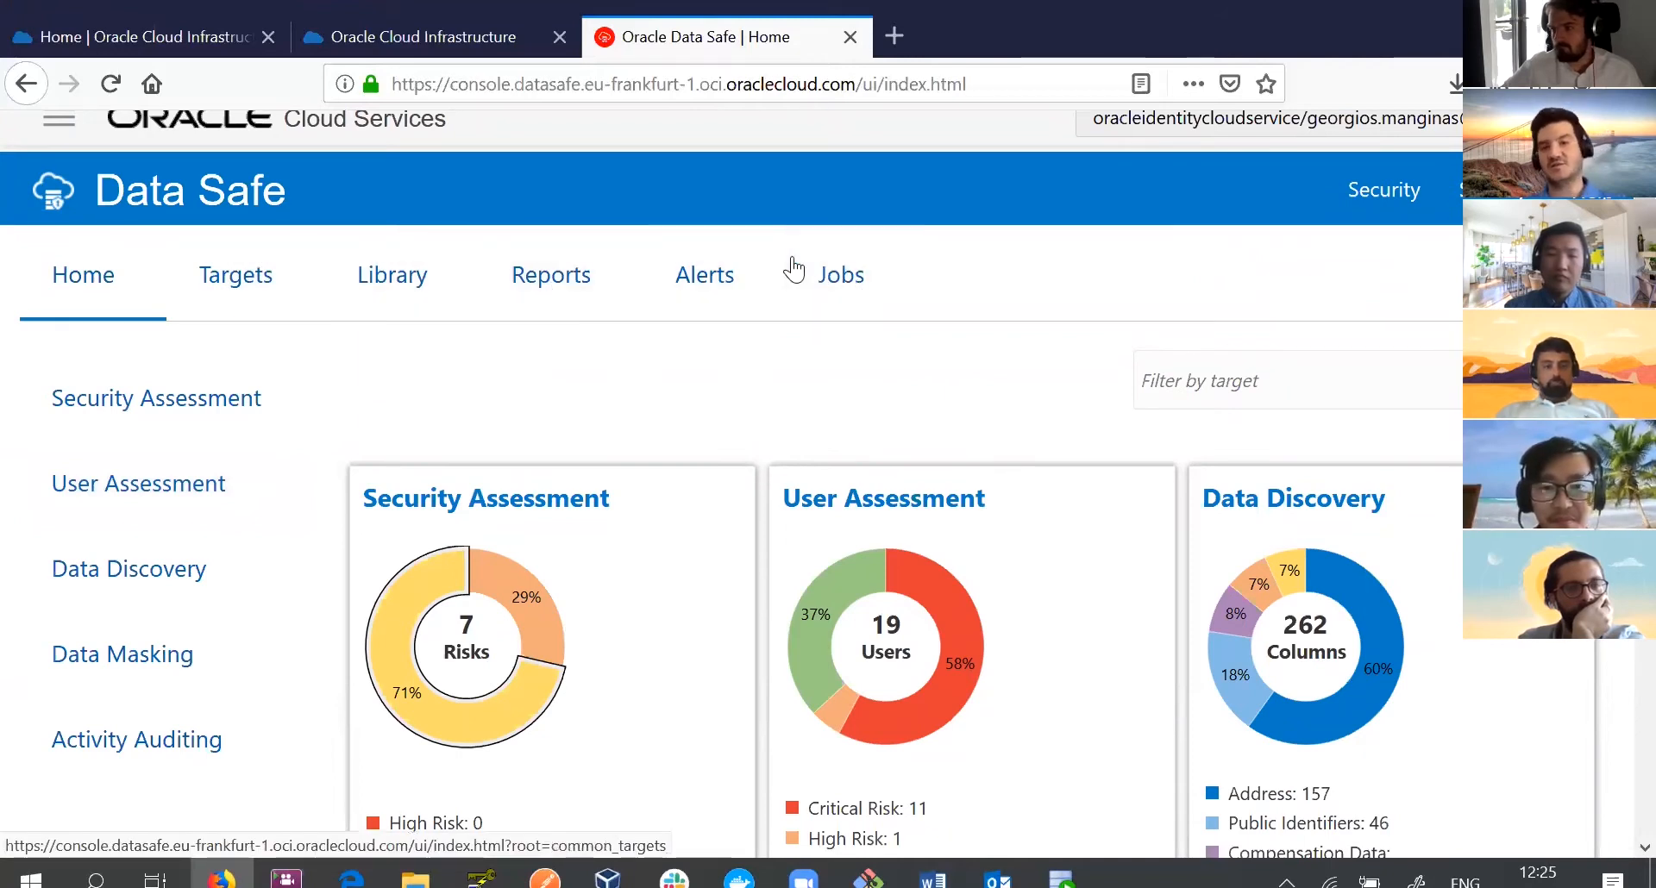
mouse_move(704, 275)
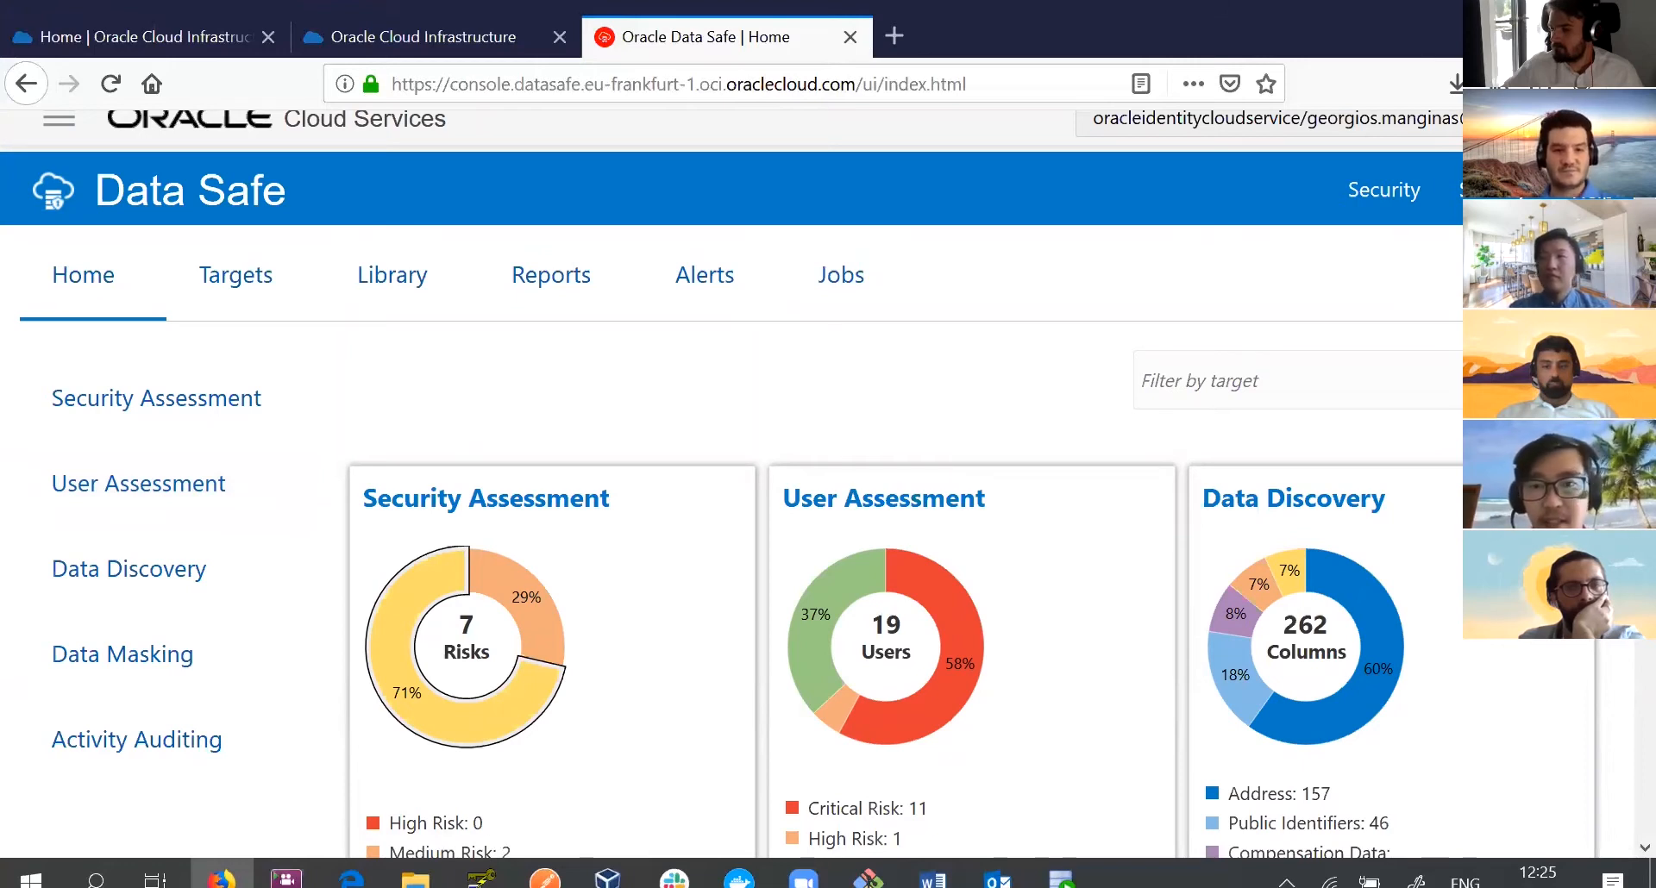
mouse_move(586, 348)
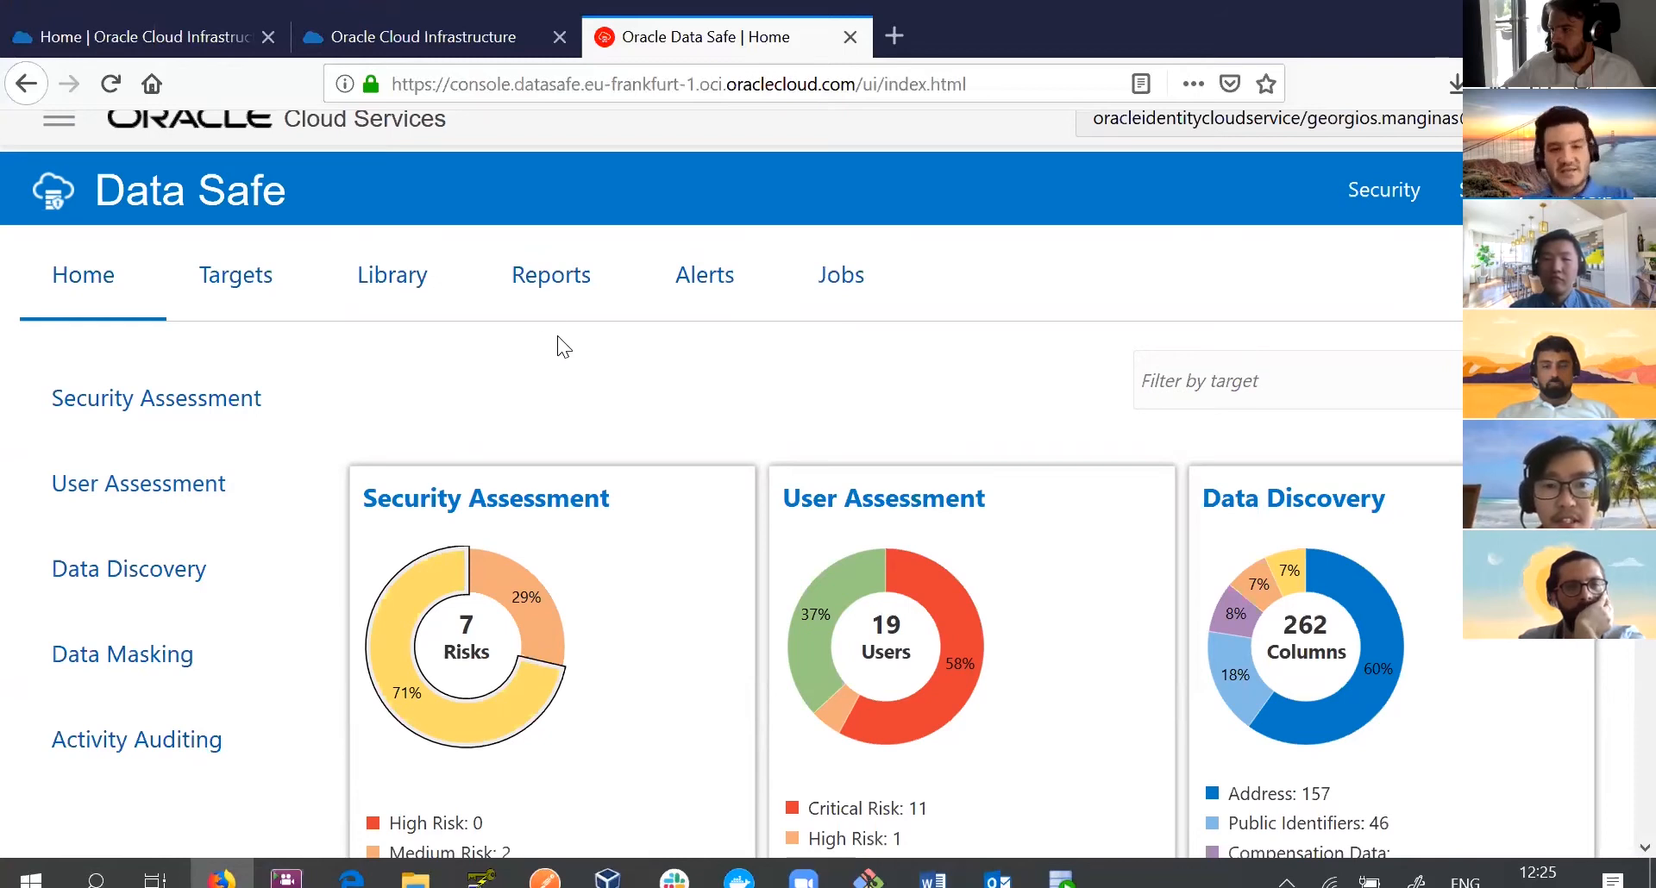
View the All Activity audit report for ATPDatasafe with 8.7K events and 173 successful logins.
click(550, 274)
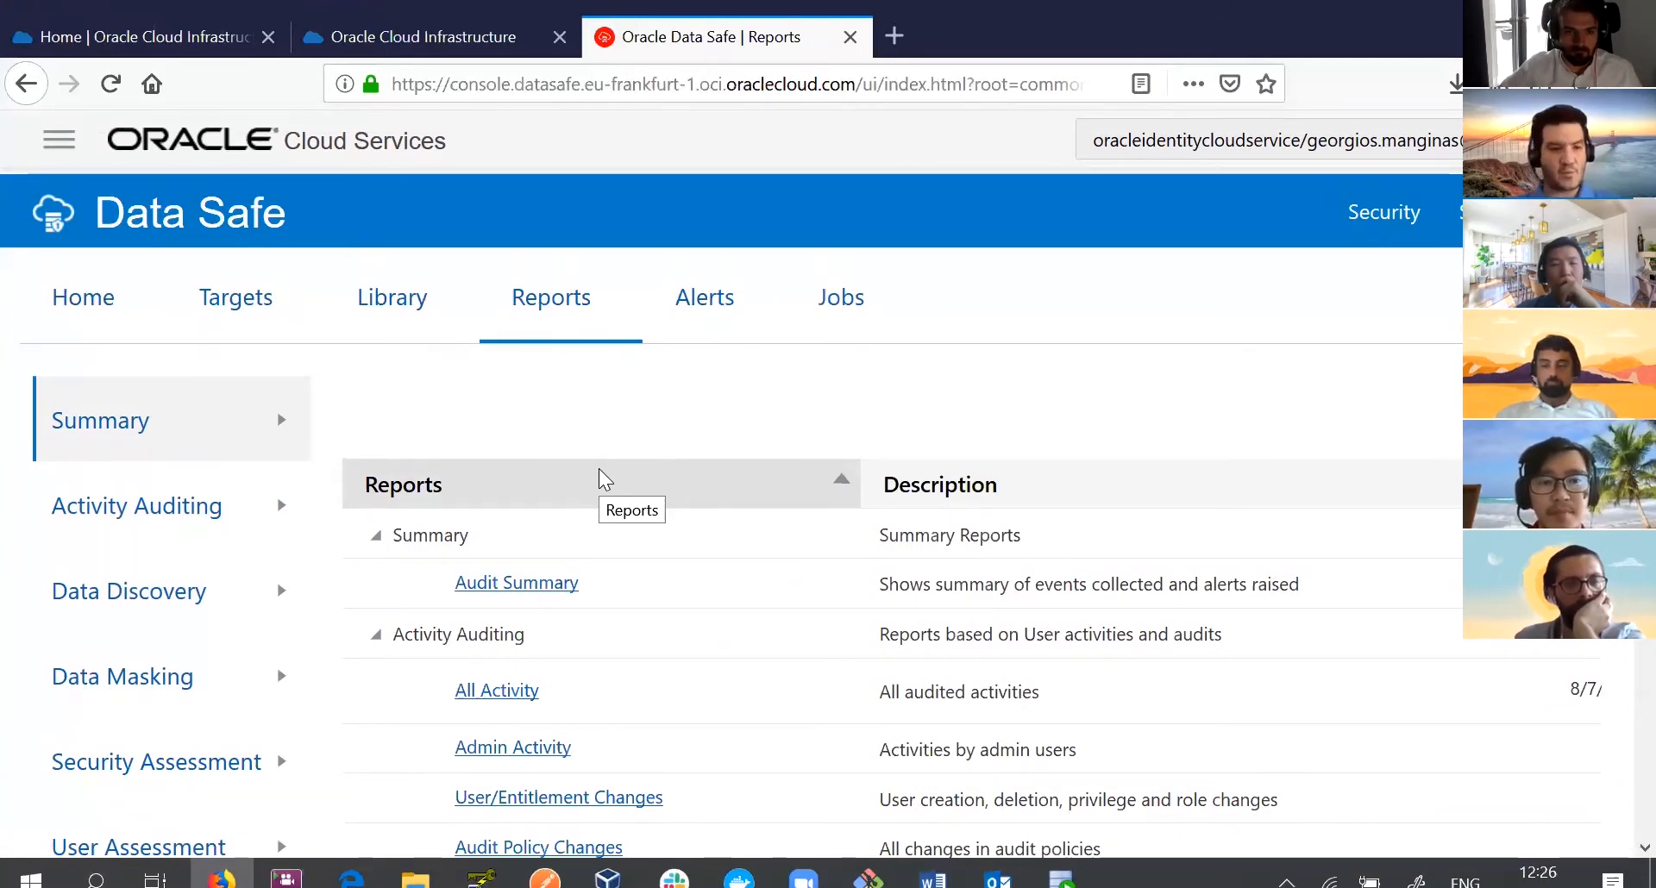
mouse_move(547, 735)
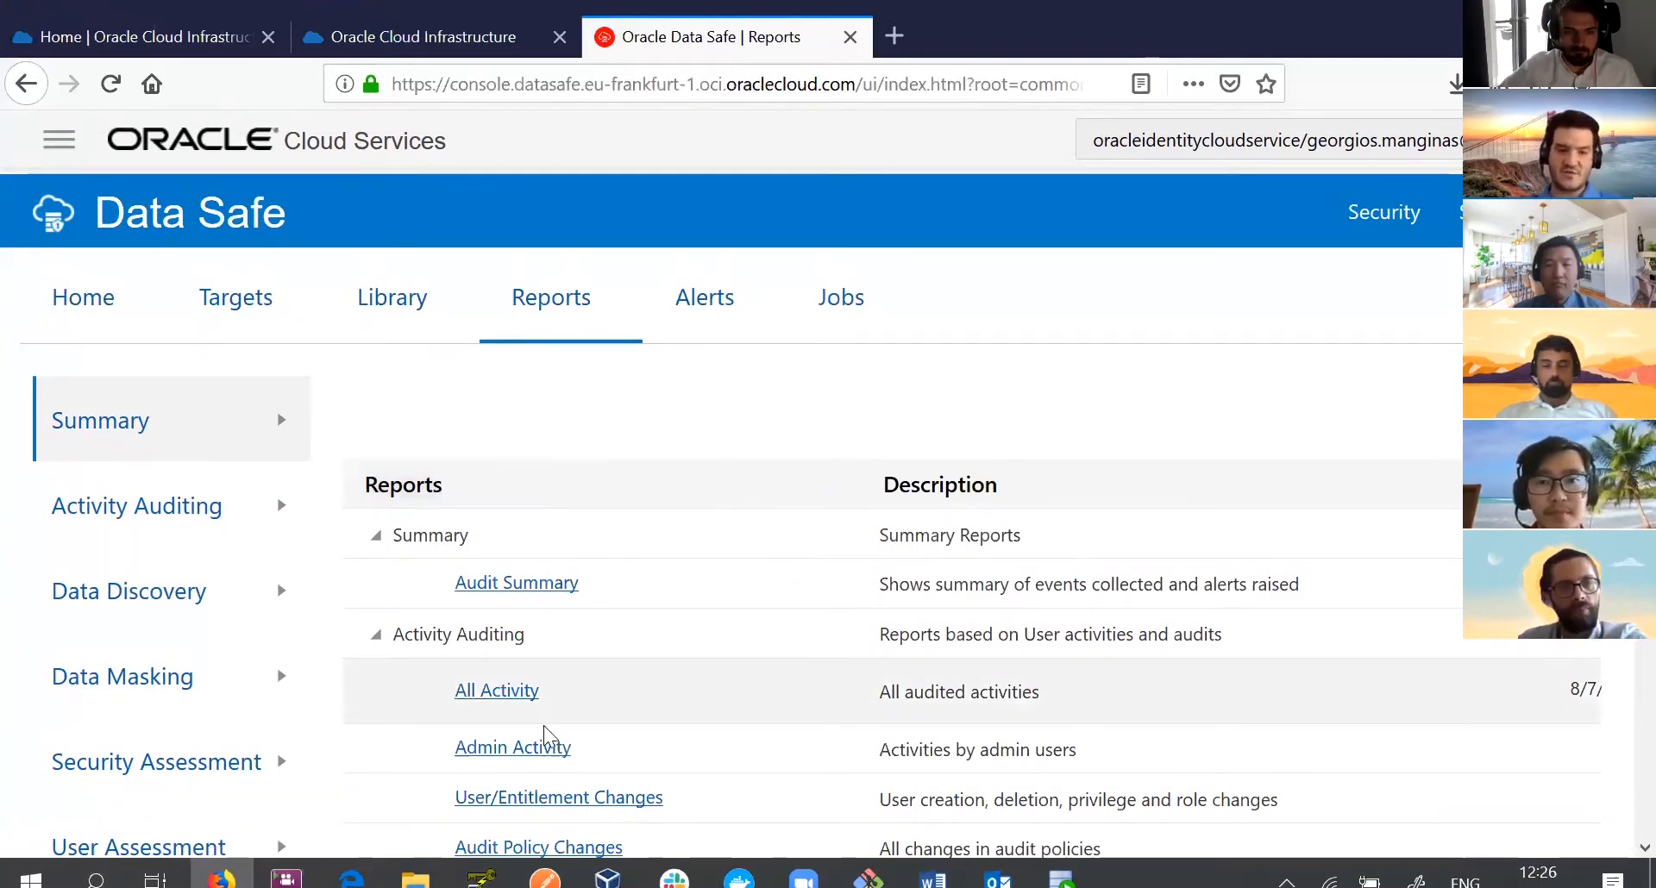
click(496, 690)
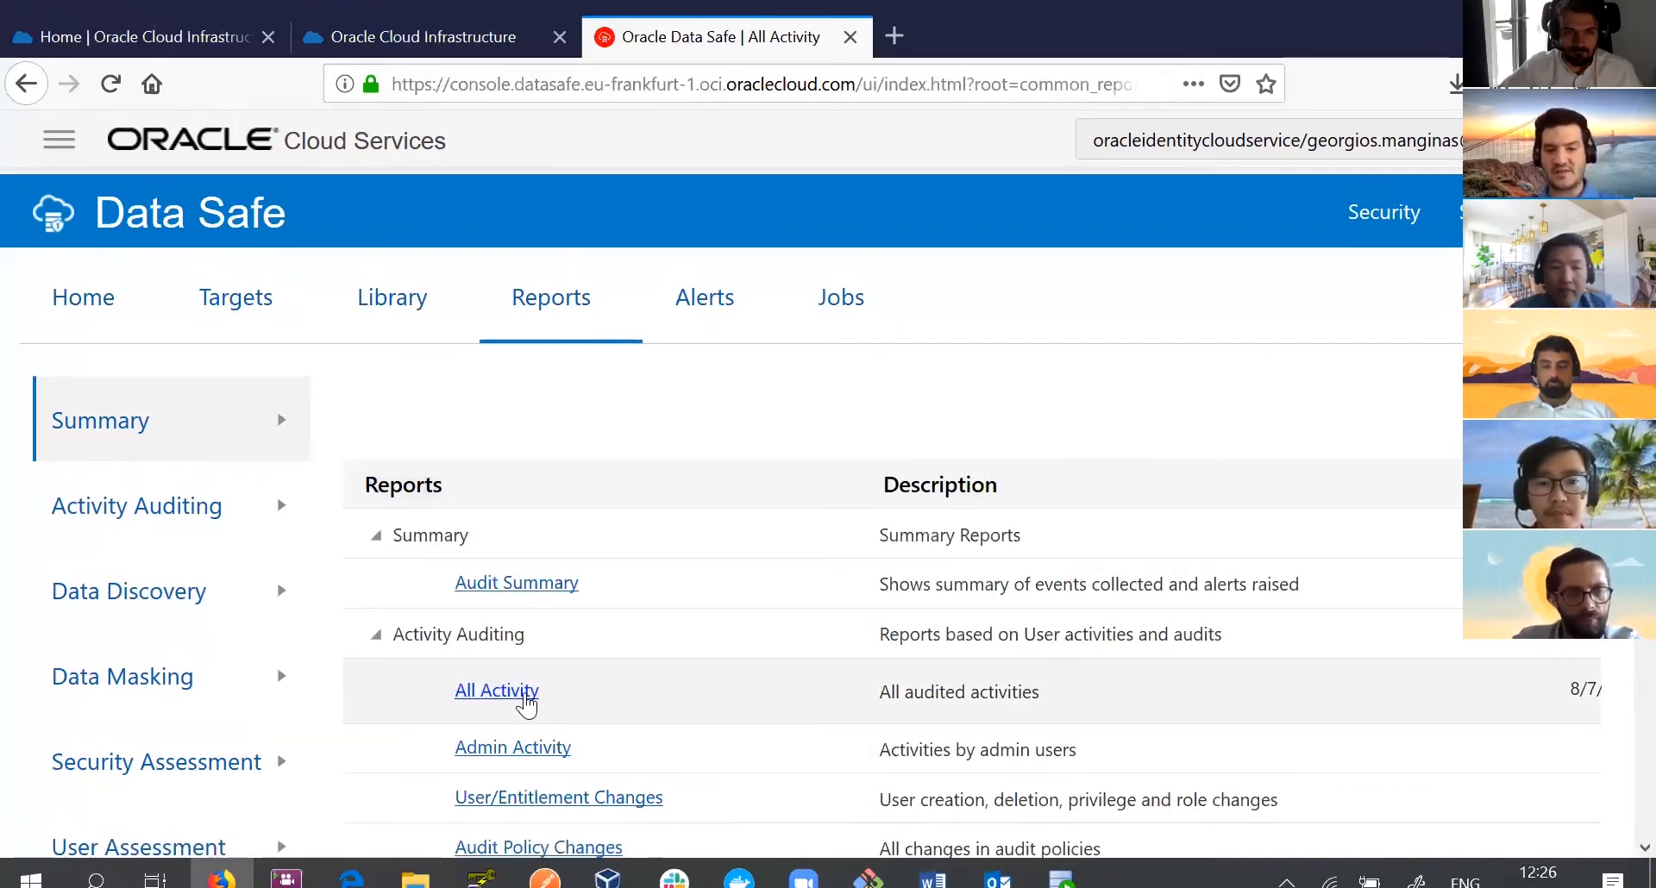
click(497, 690)
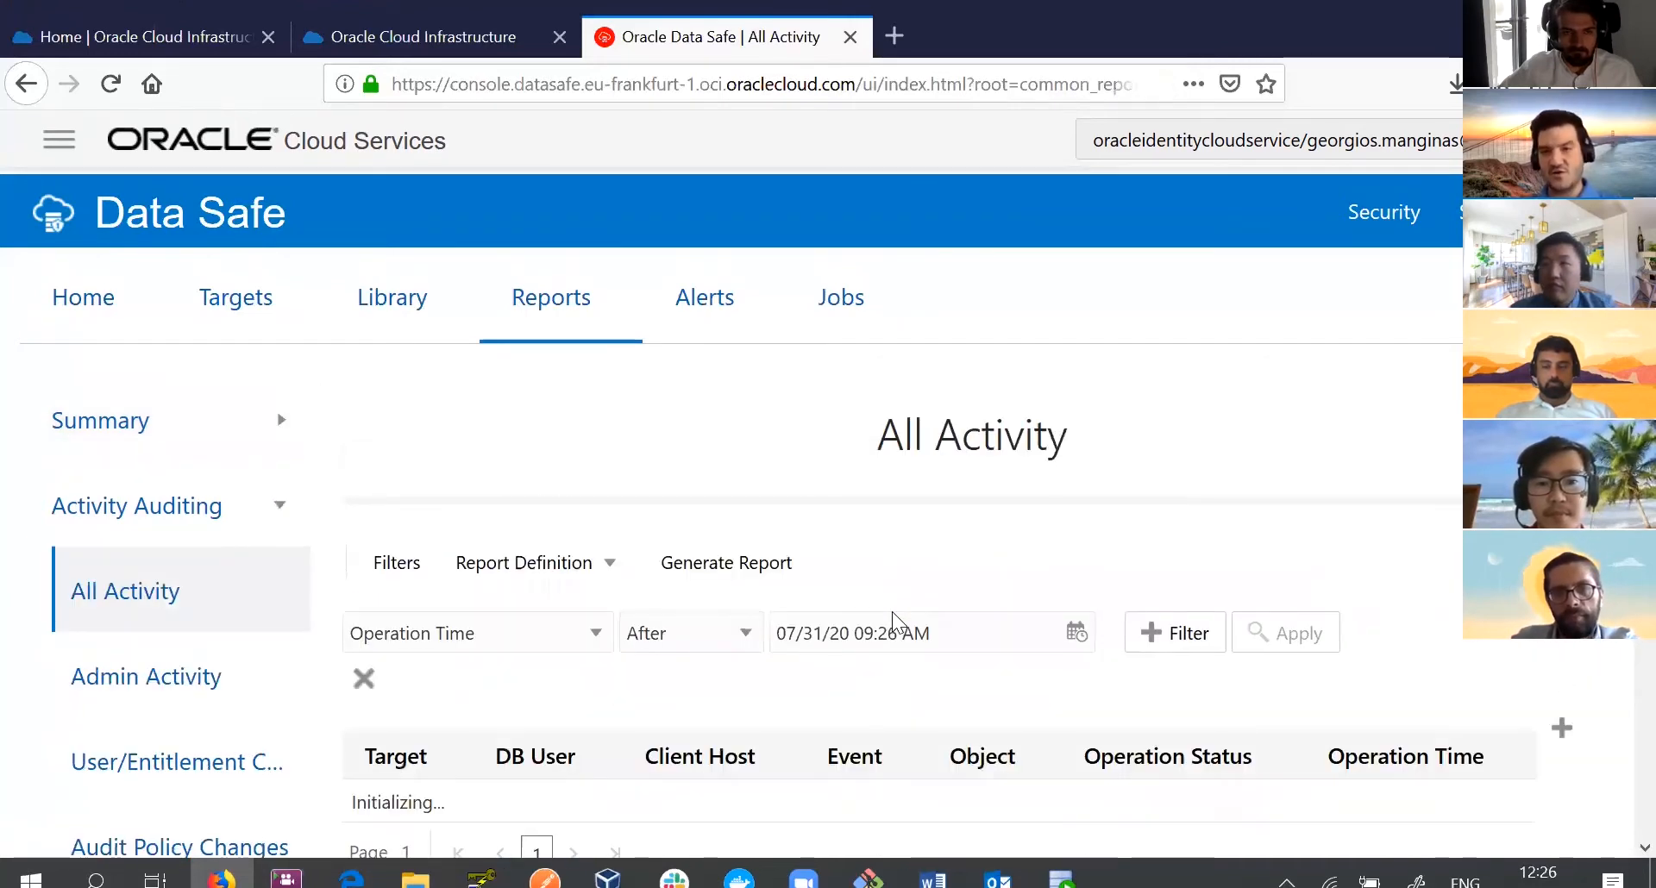
scroll(down, 3)
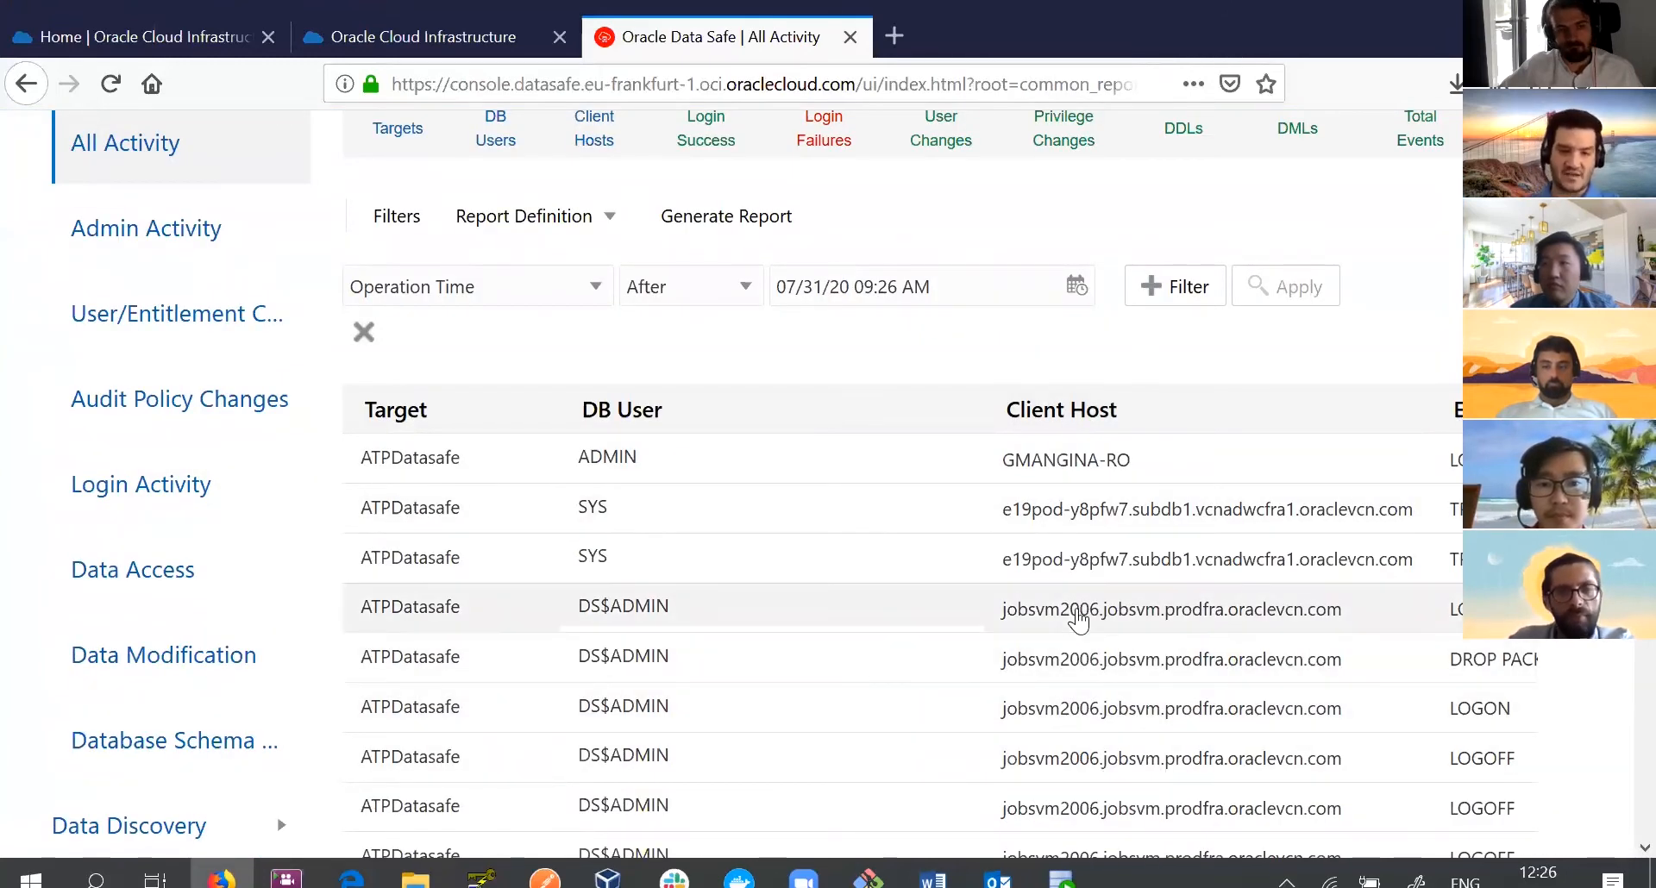
mouse_move(611, 557)
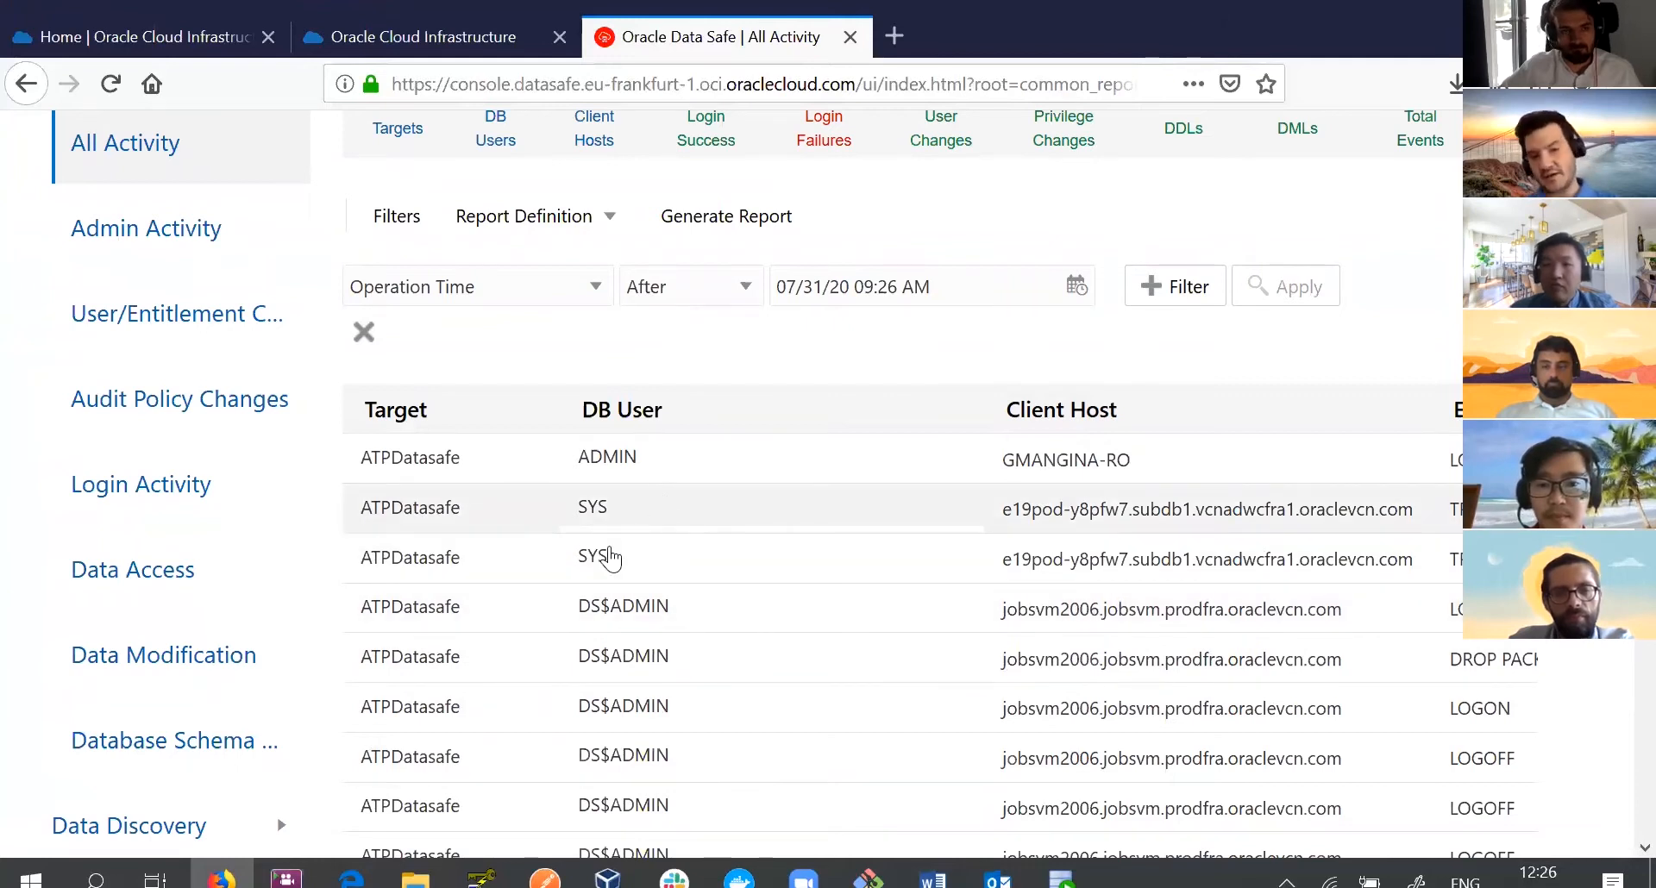
mouse_move(685, 451)
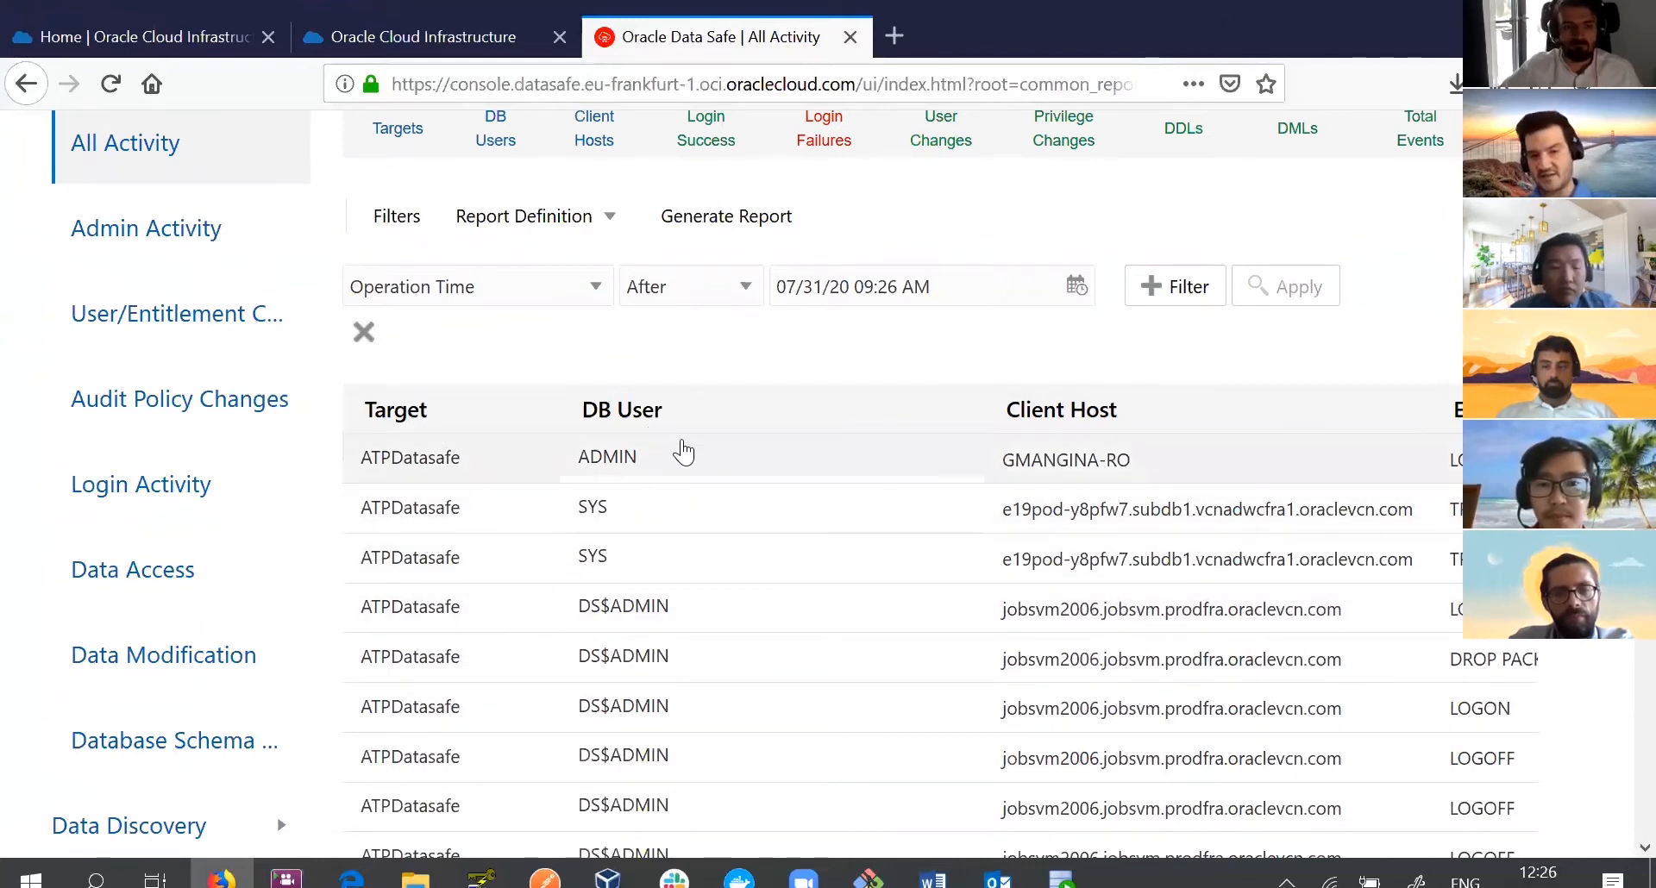
scroll(down, 3)
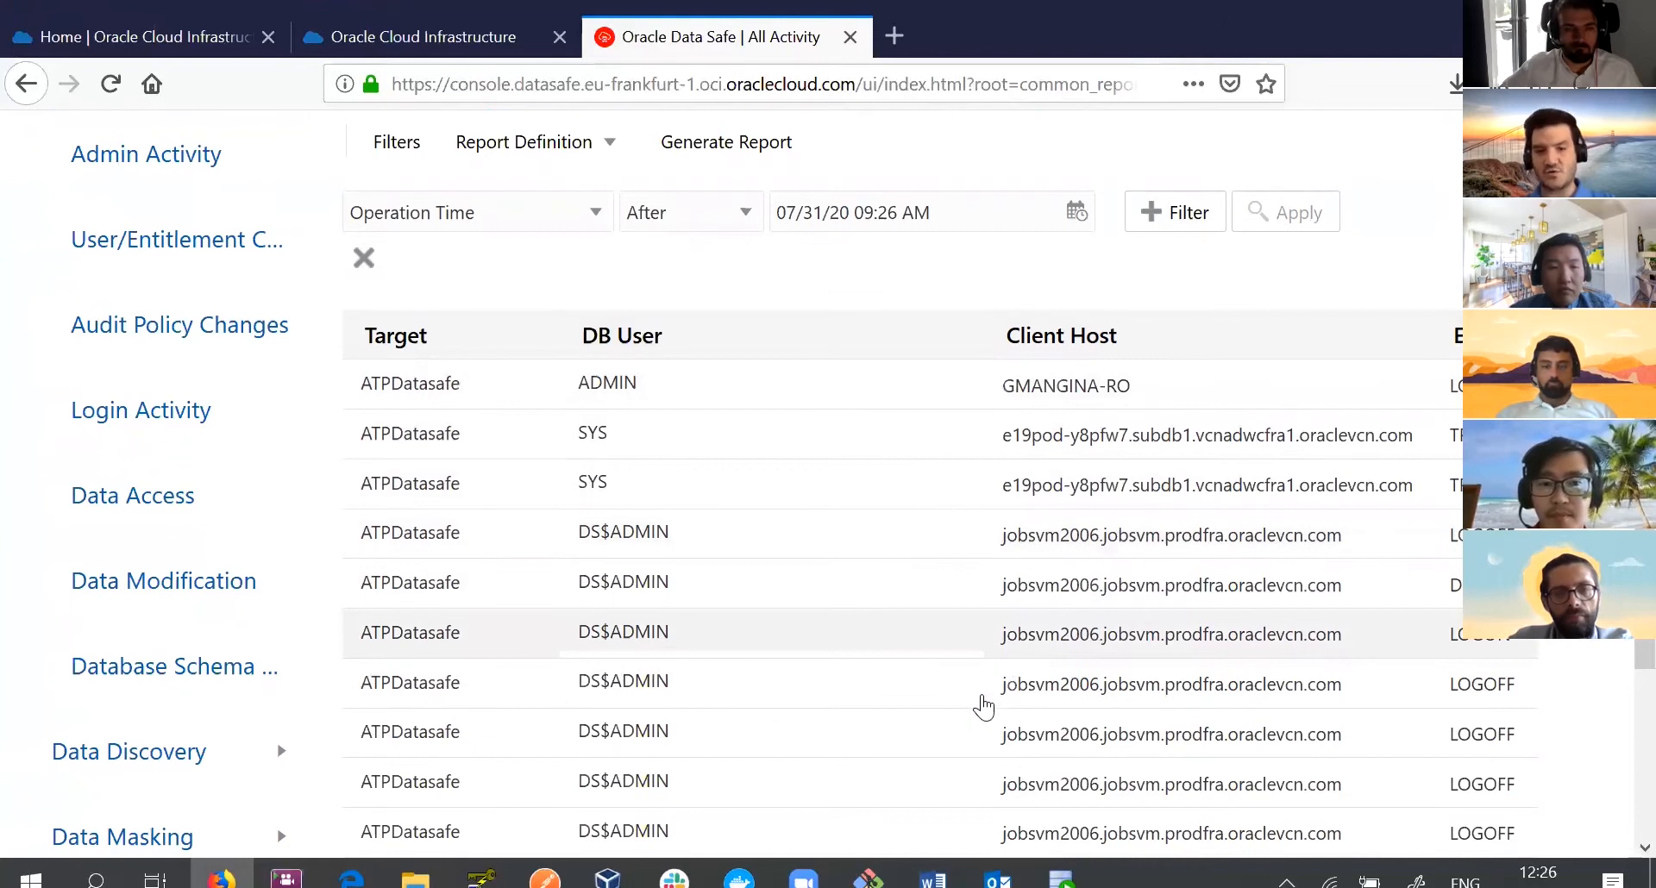
scroll(down, 3)
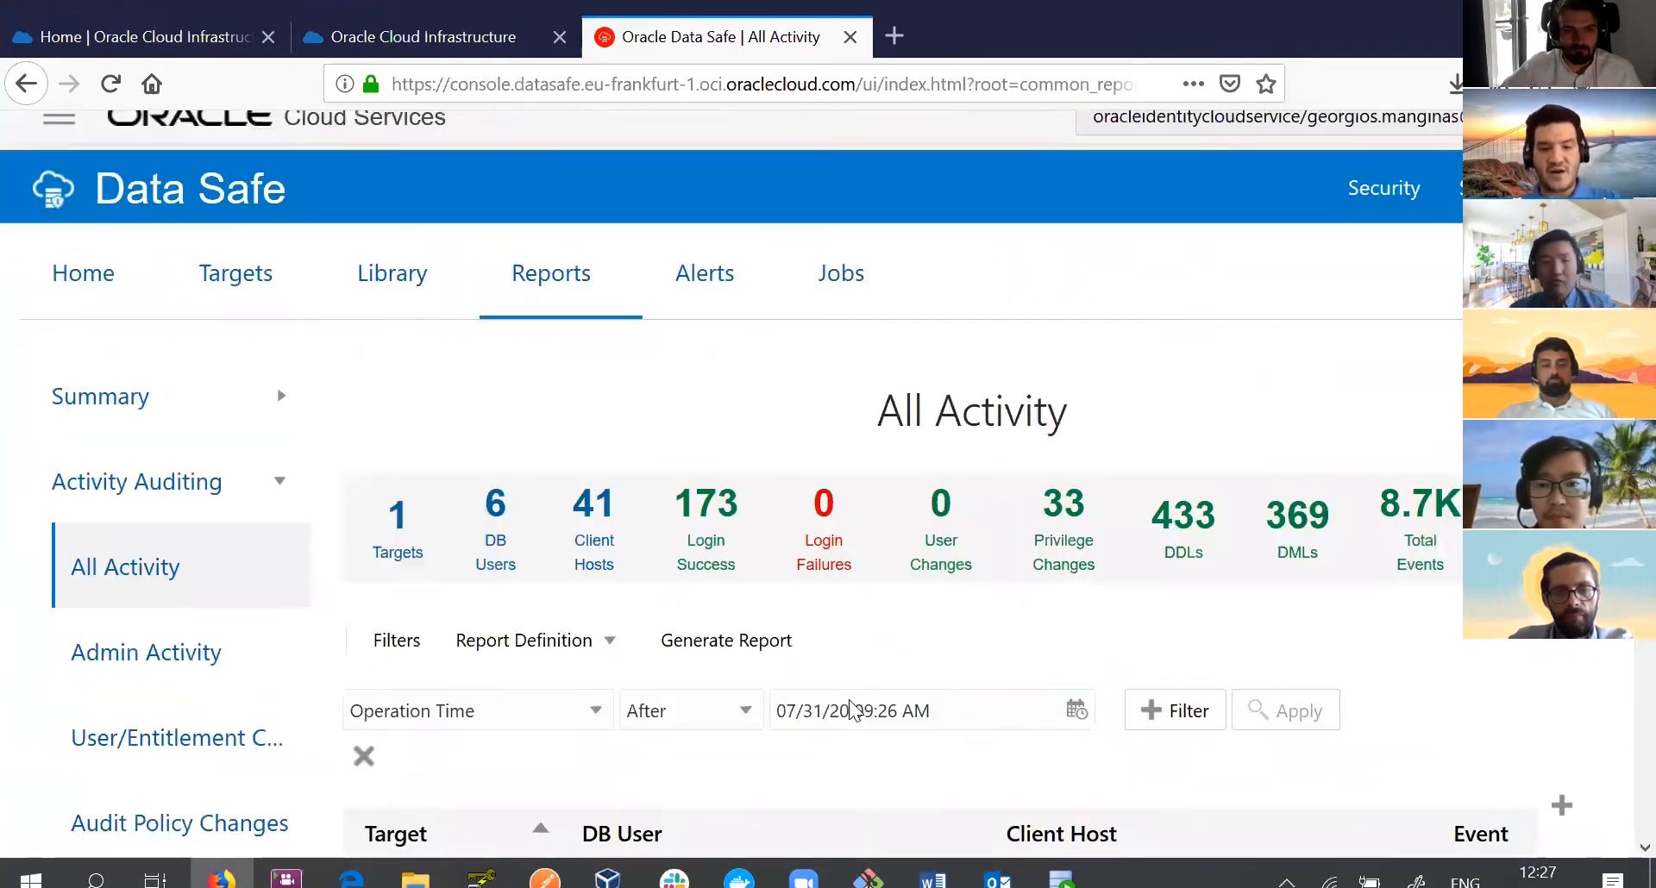
scroll(down, 3)
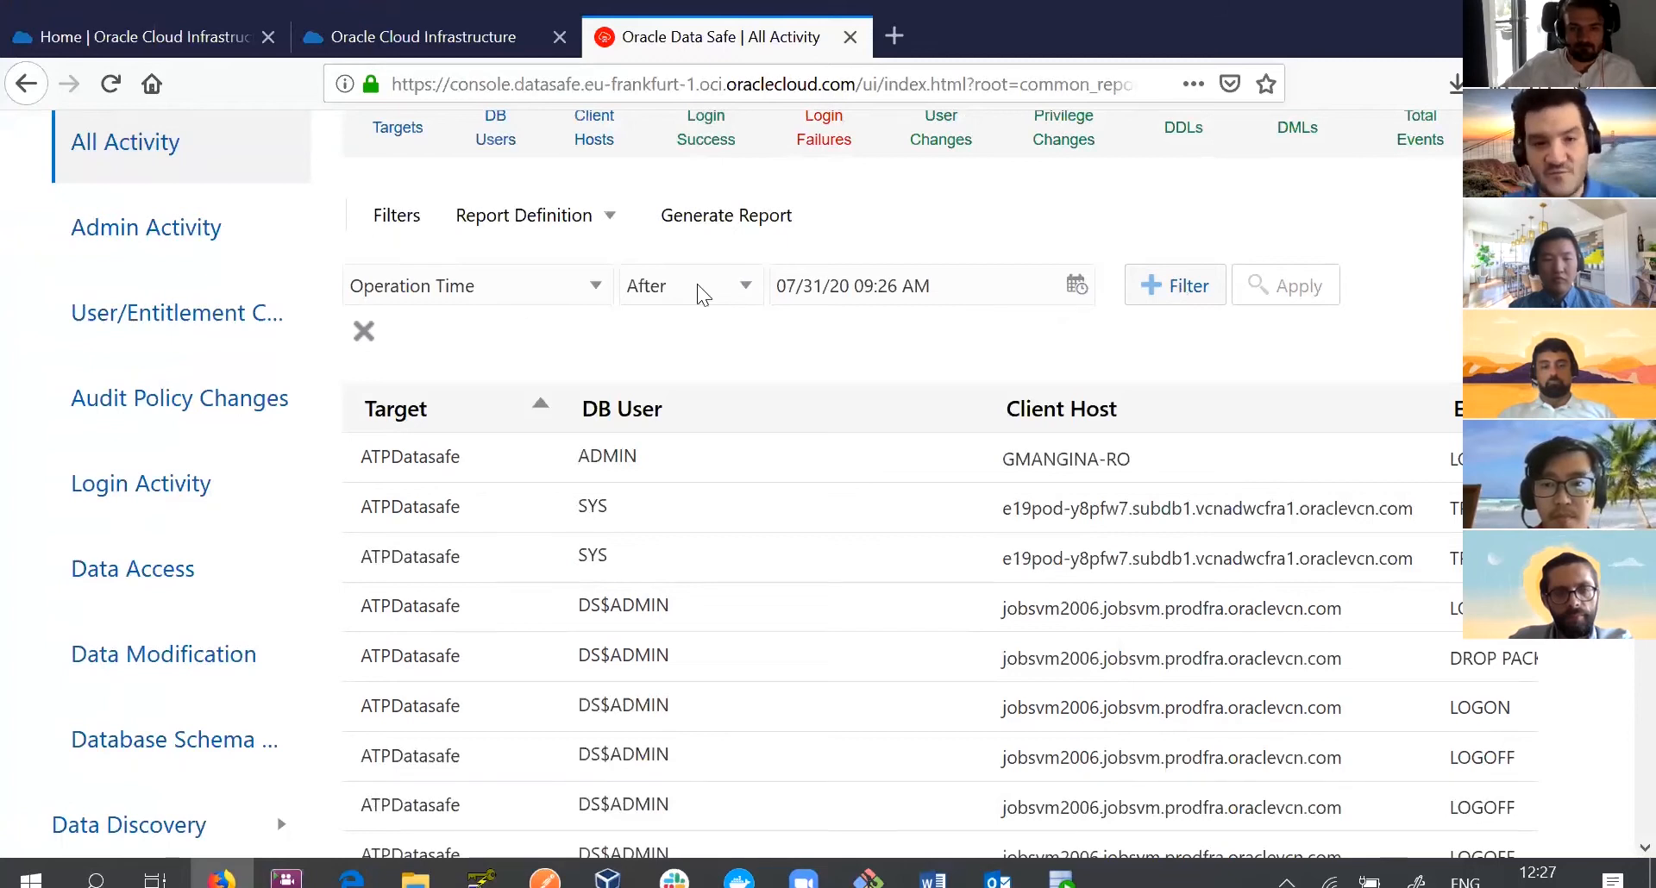
click(1175, 285)
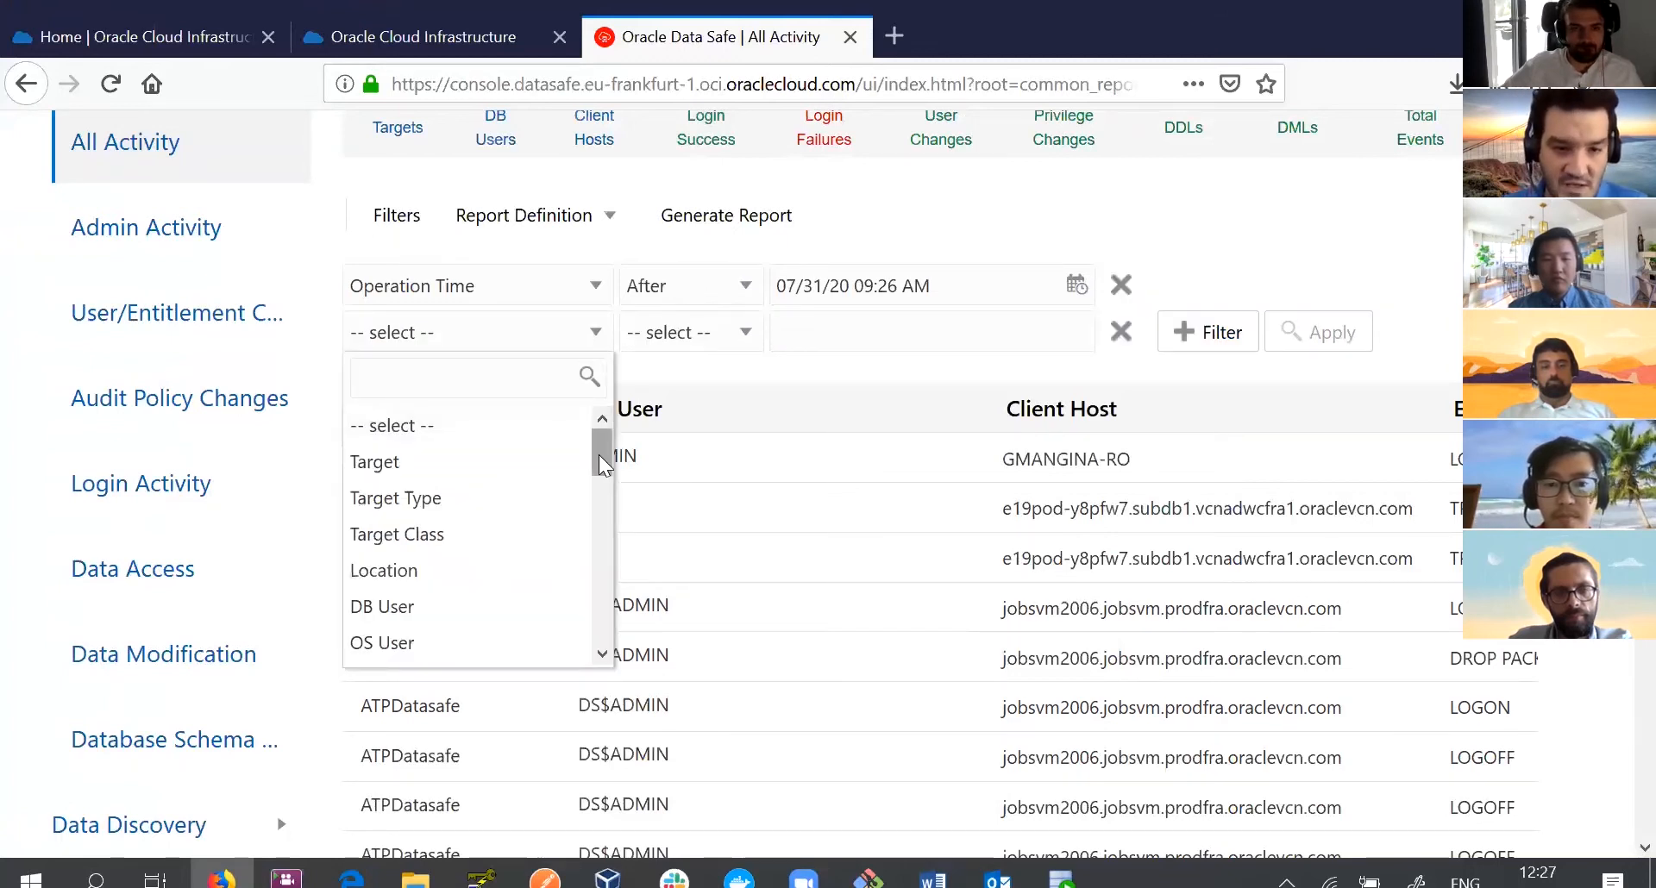
click(383, 641)
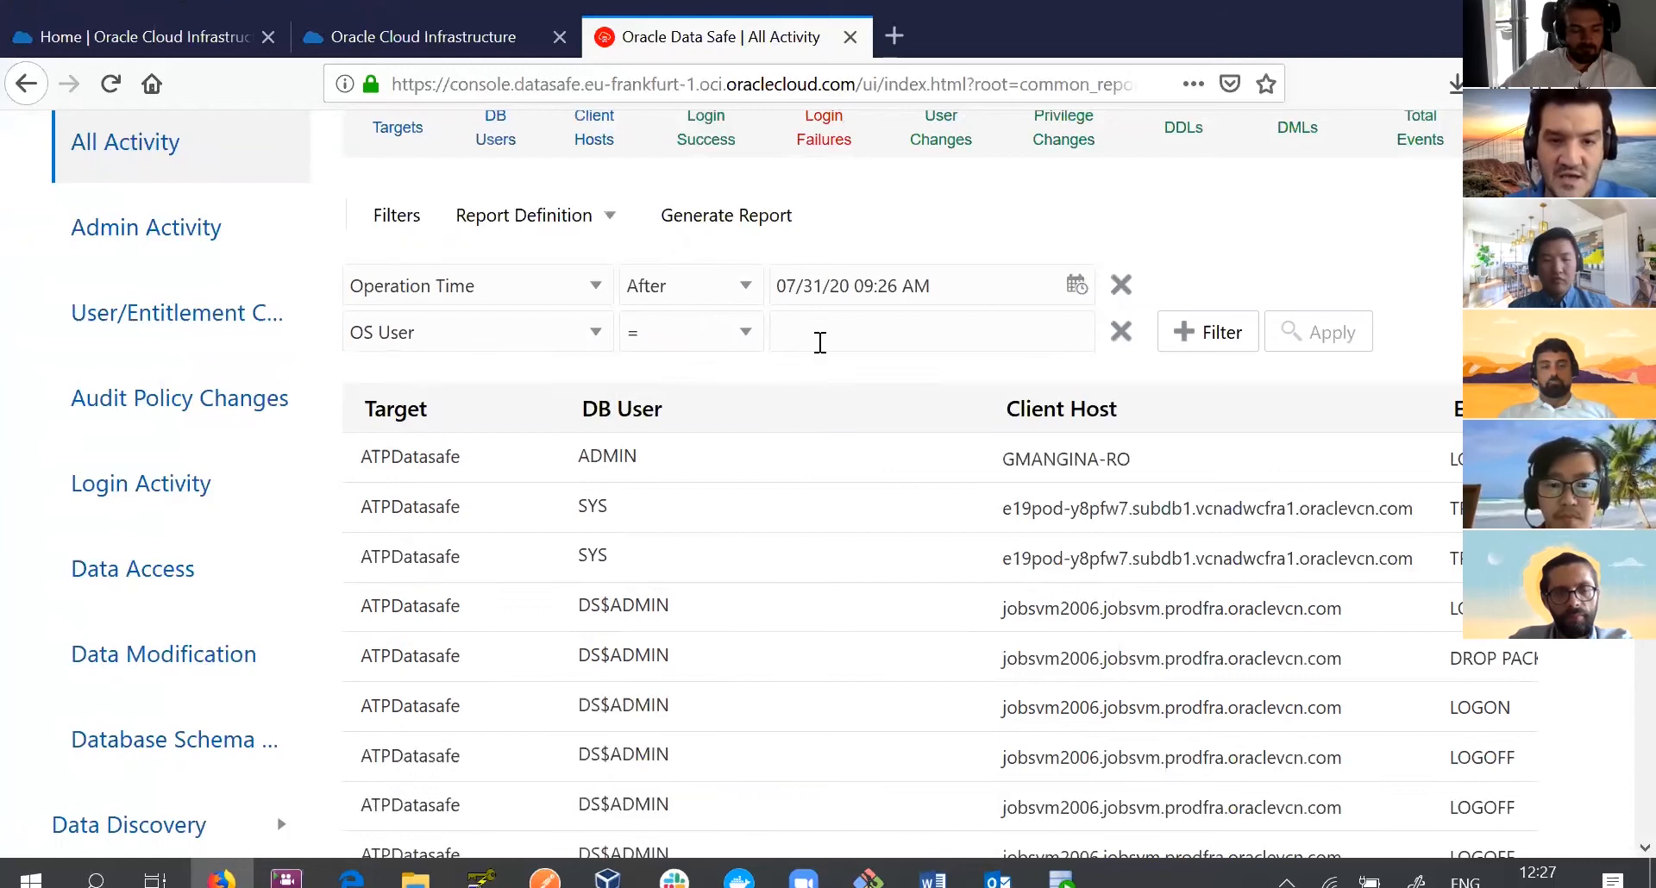
text(gmanginas)
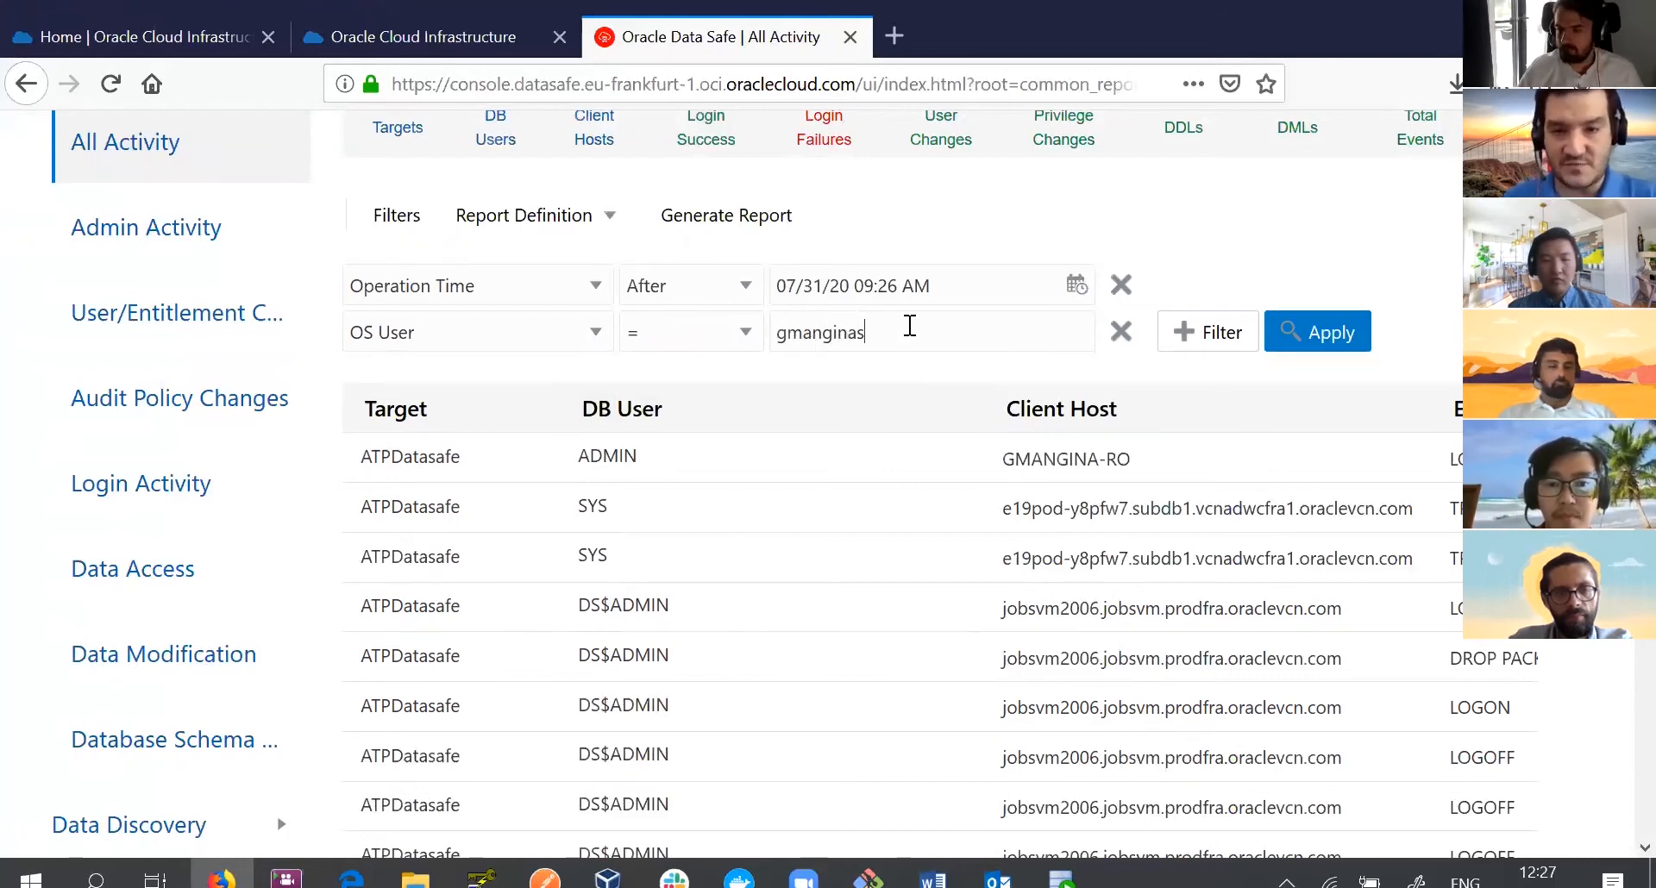
key(Backspace)
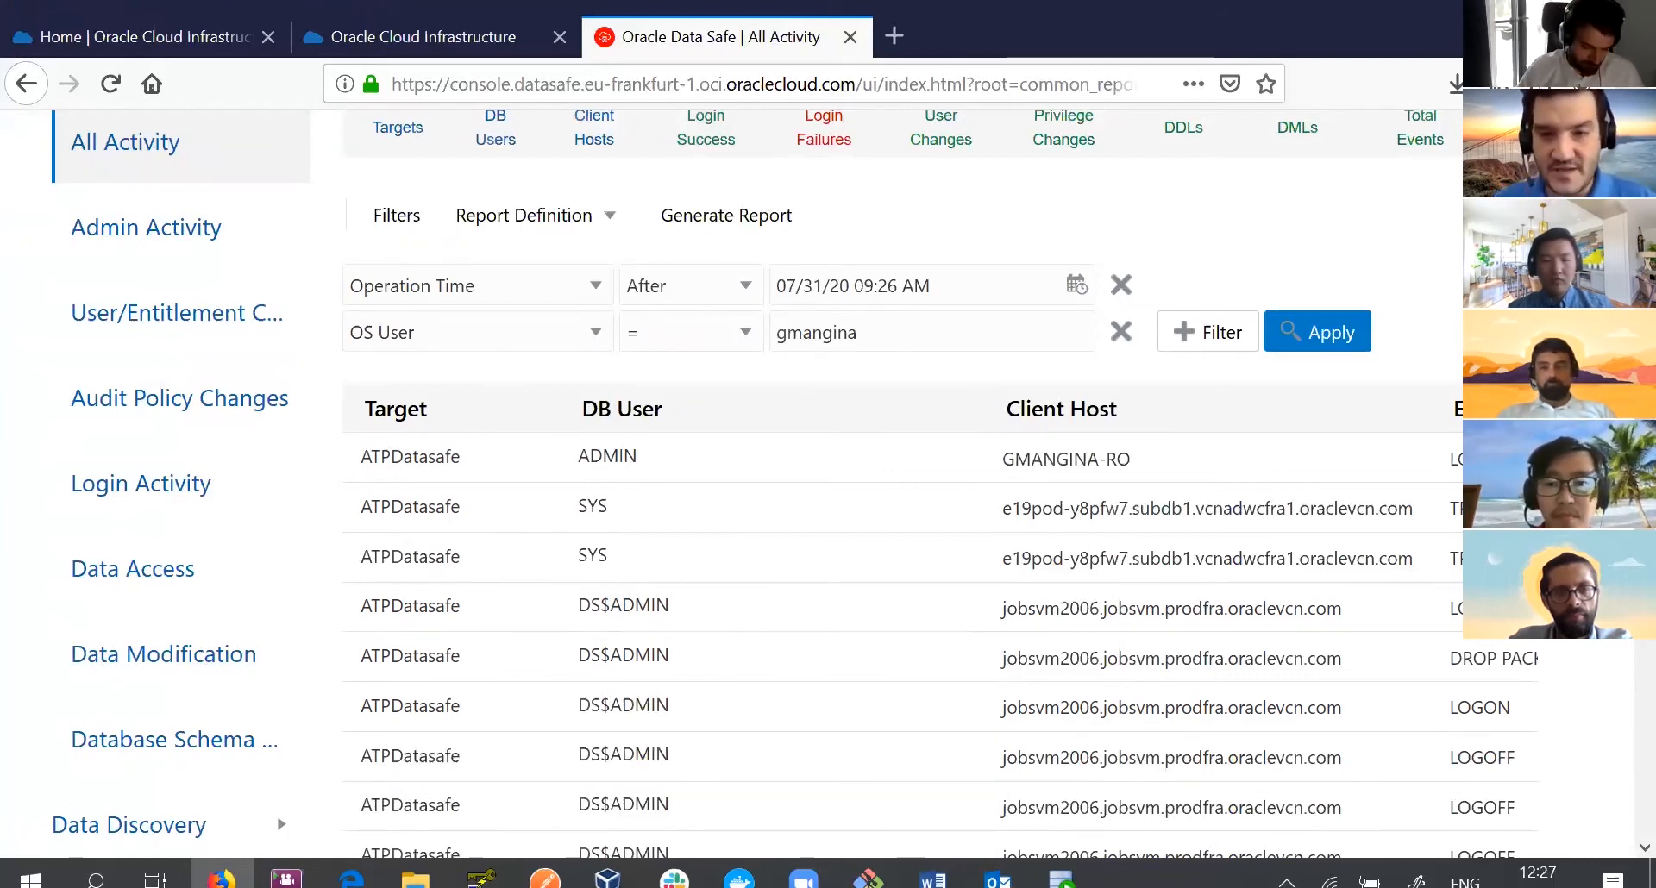
click(1316, 331)
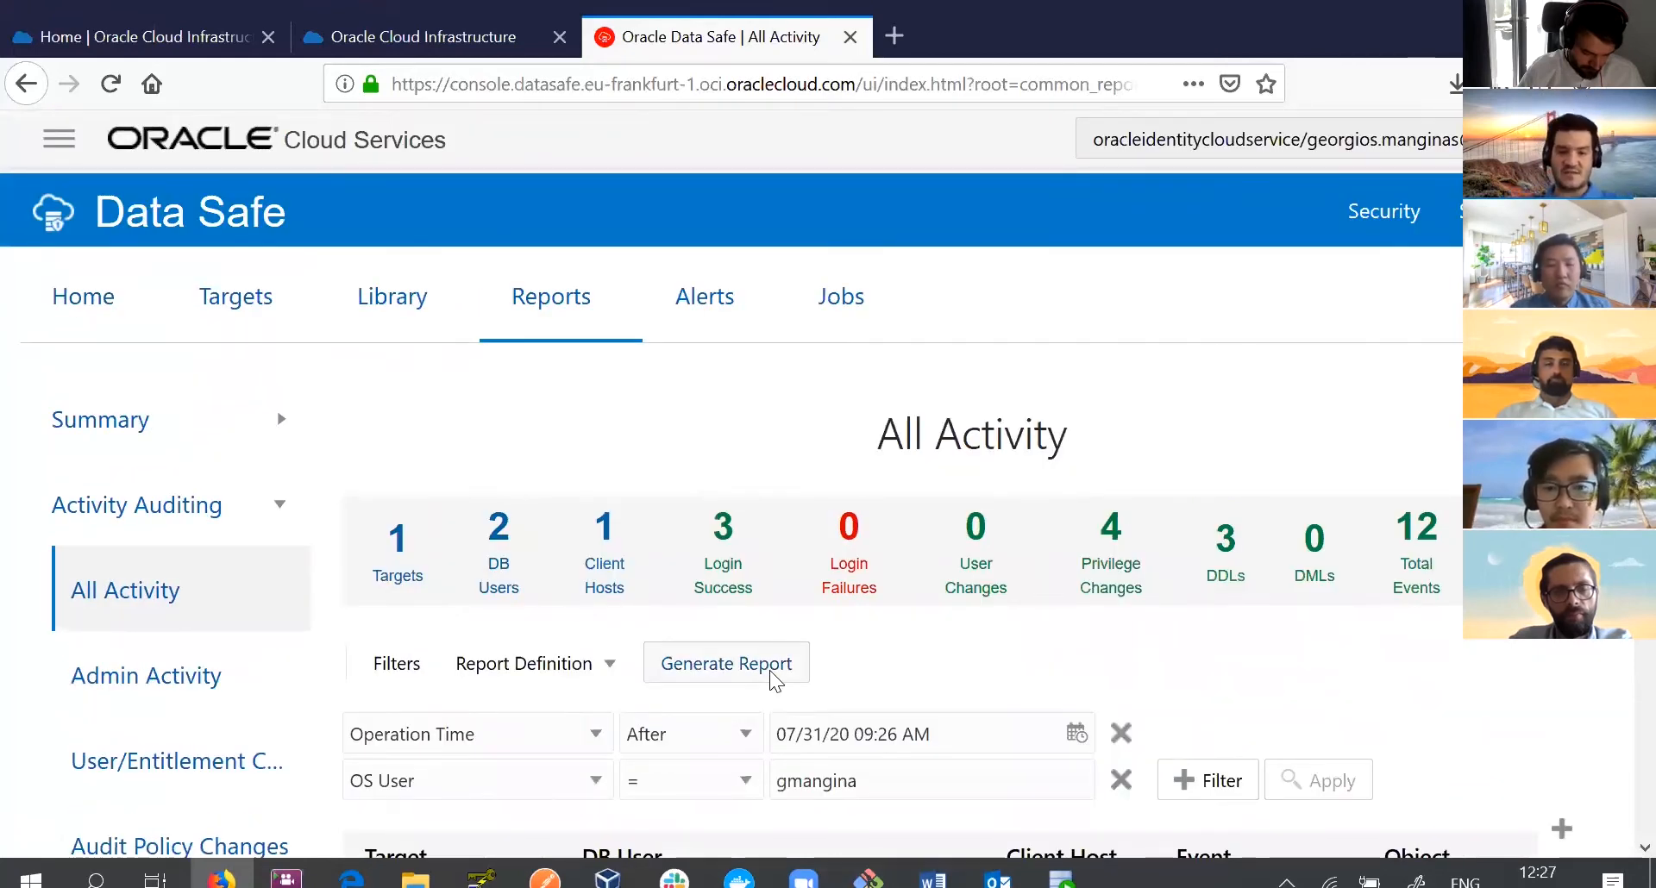
Generate a PDF of the filtered All Activity report for operation times 08/06/20 to 08/07/20.
click(726, 664)
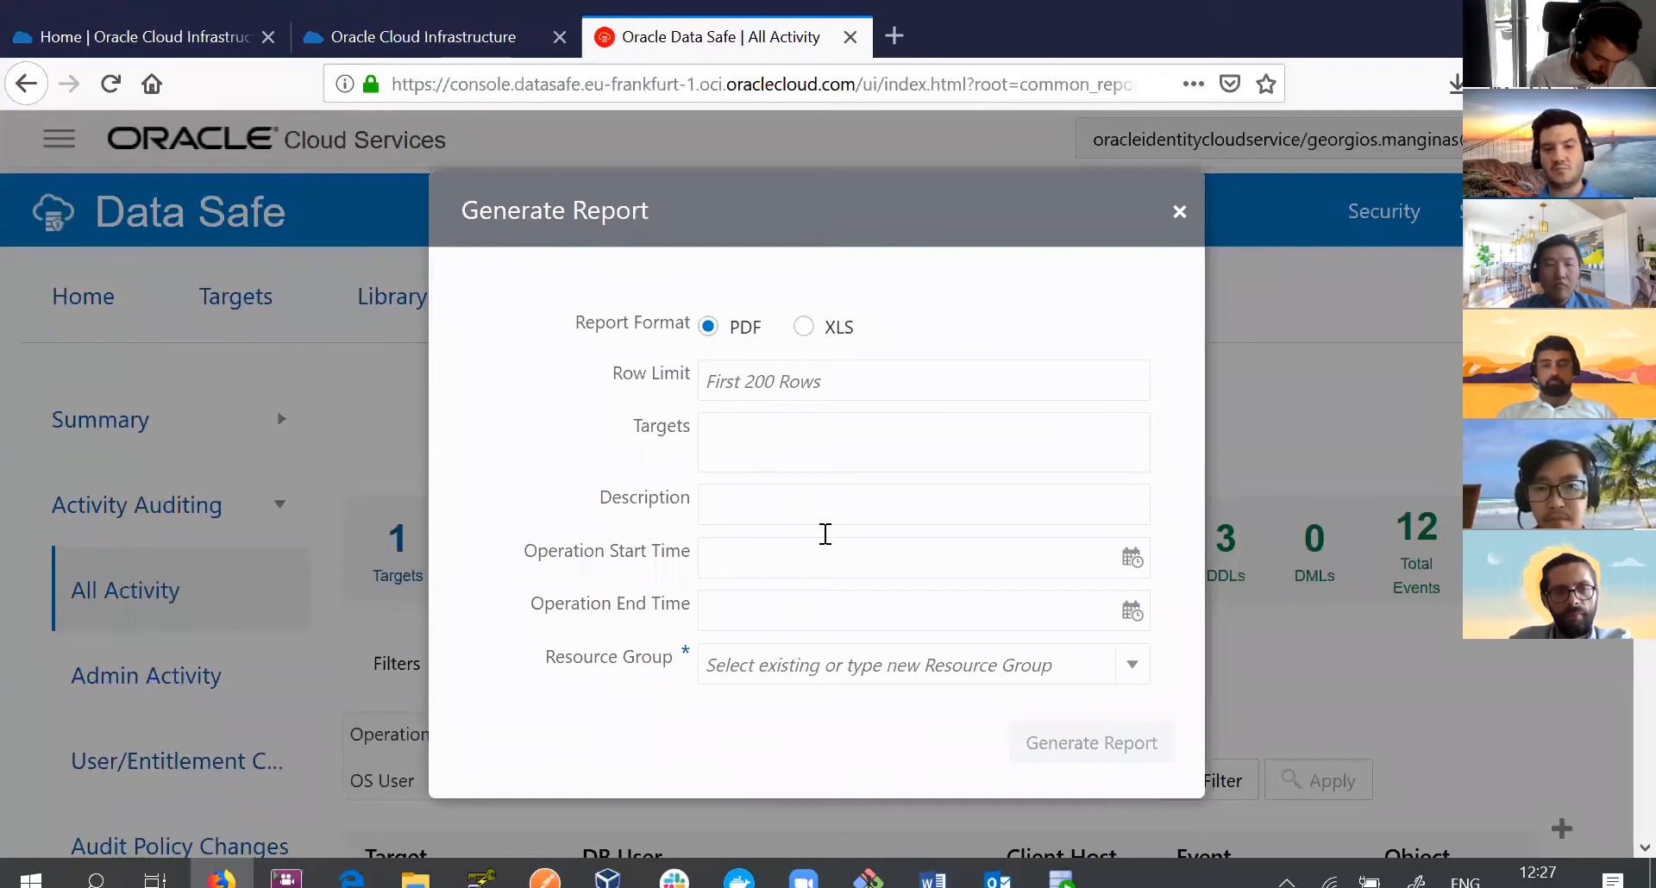
click(1132, 557)
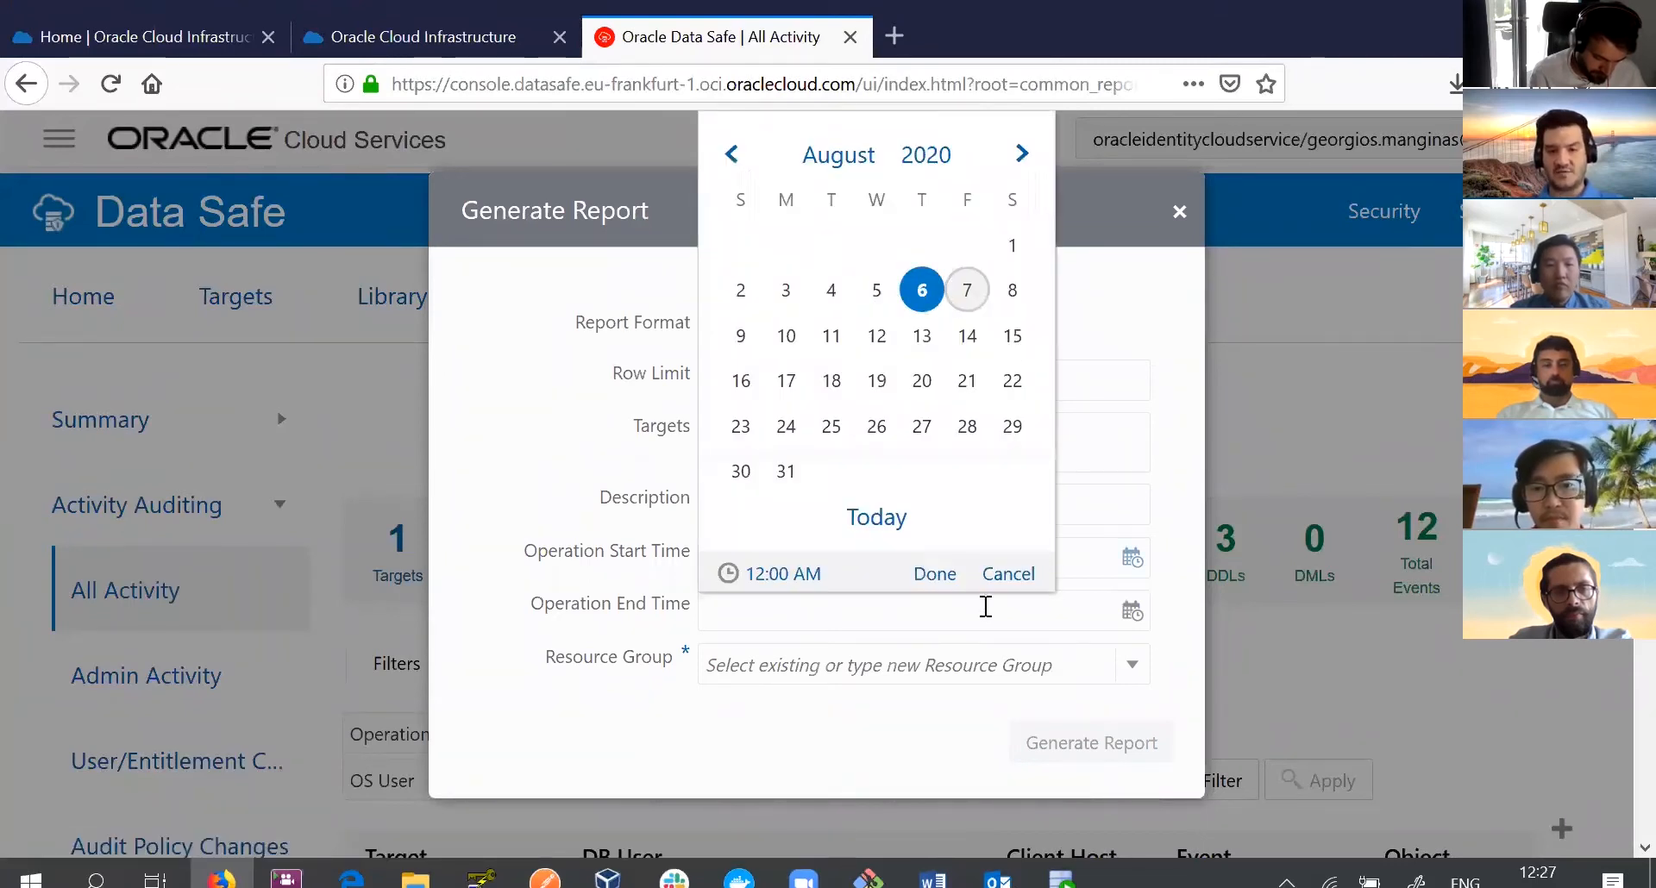
click(965, 289)
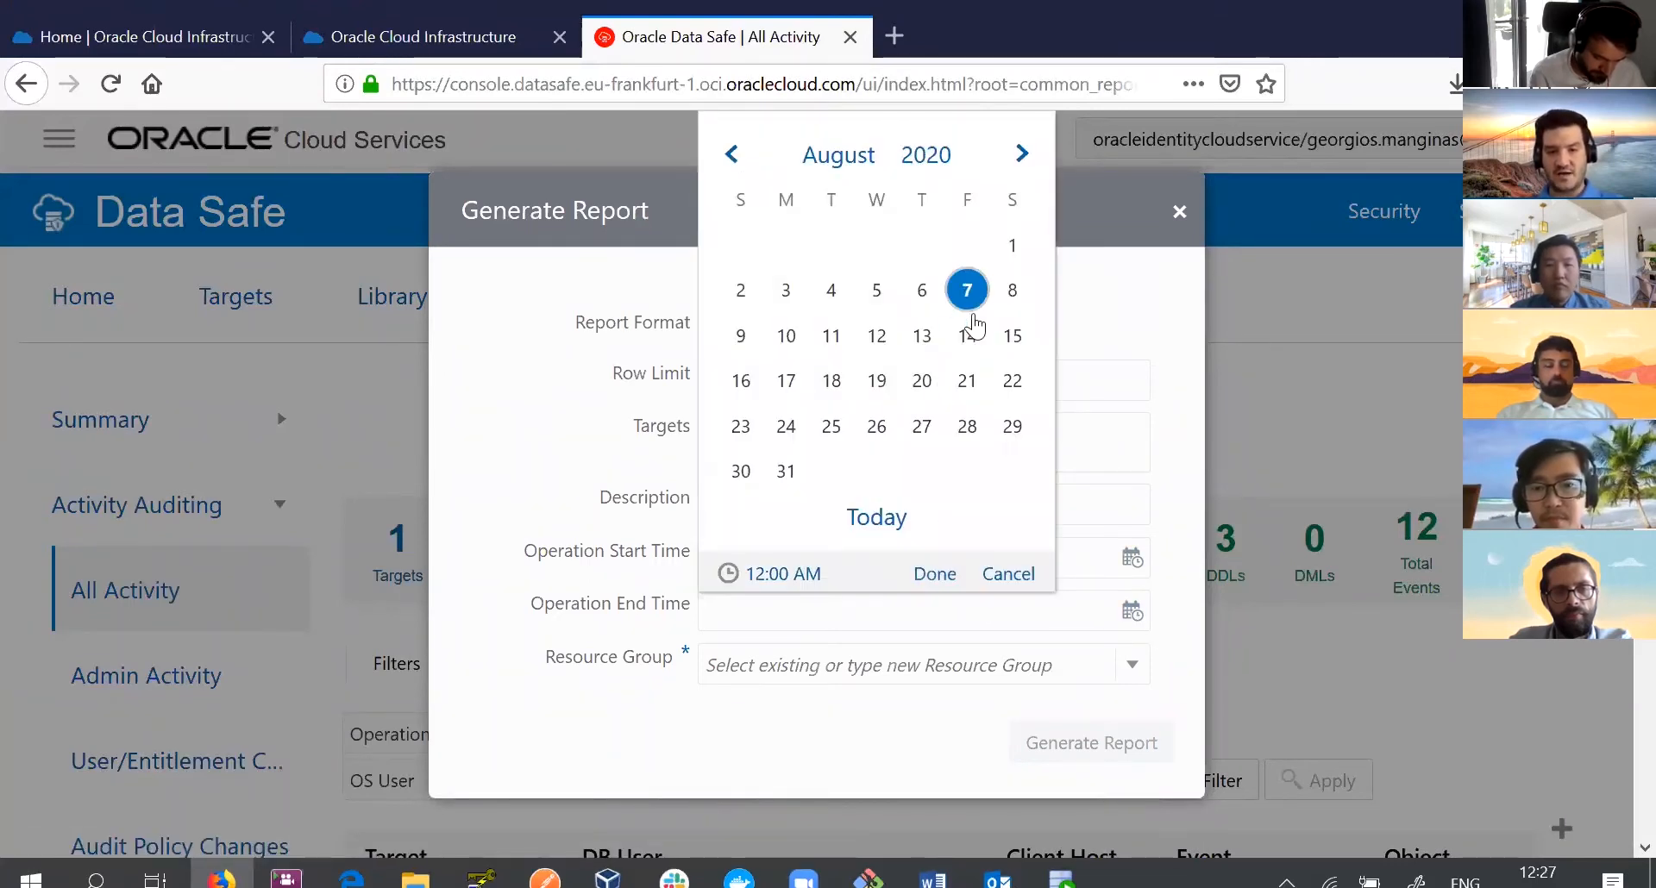
click(933, 574)
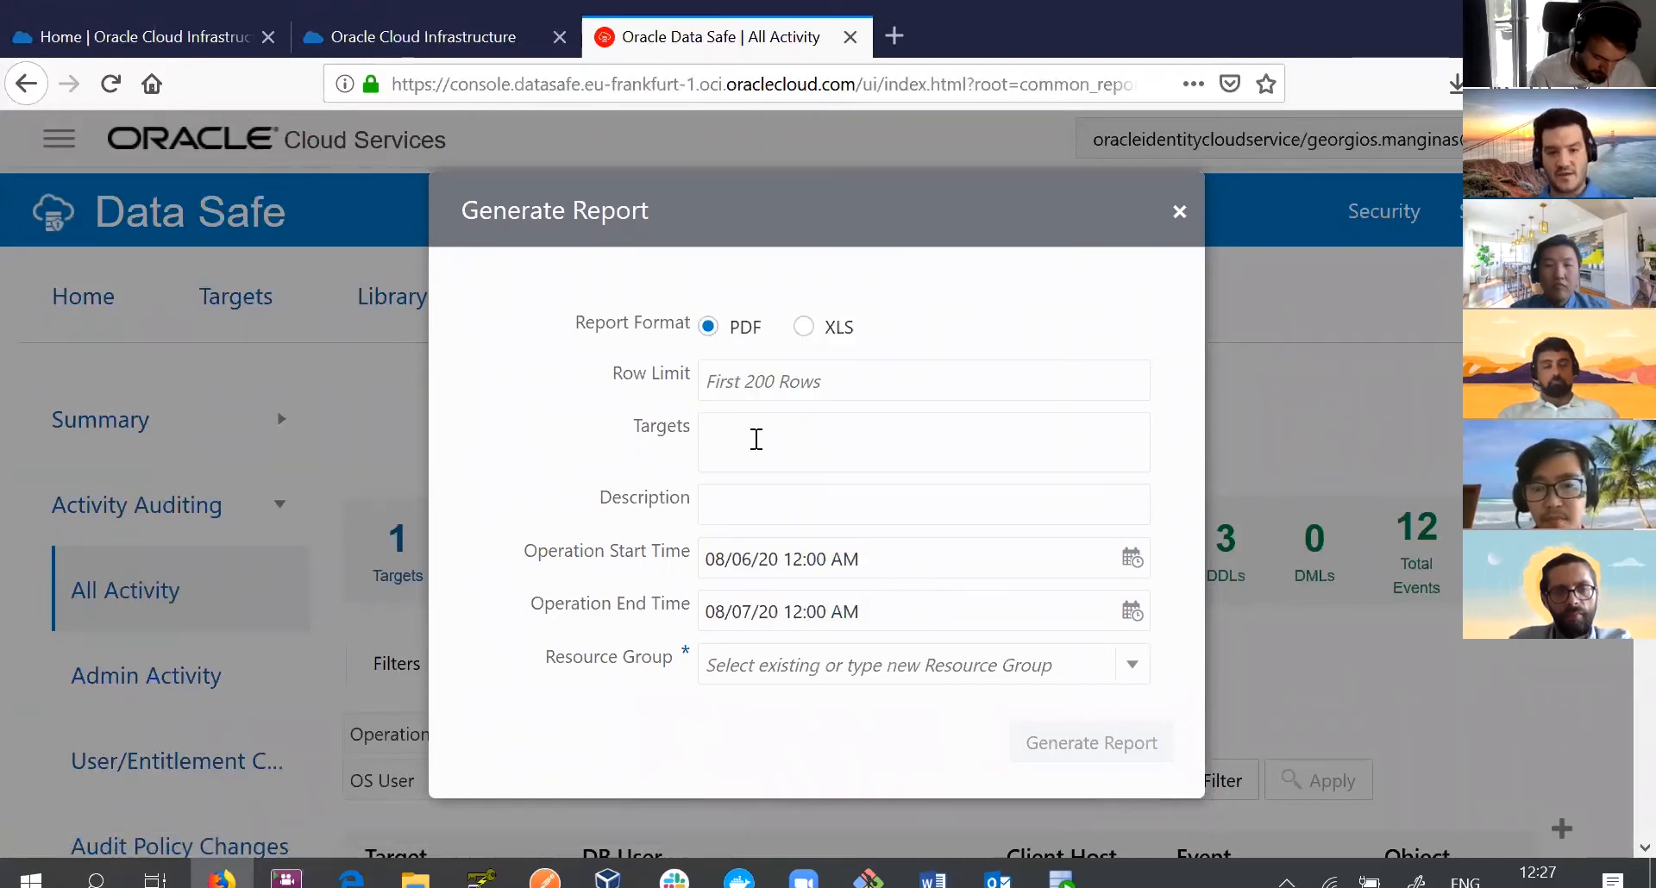
click(921, 442)
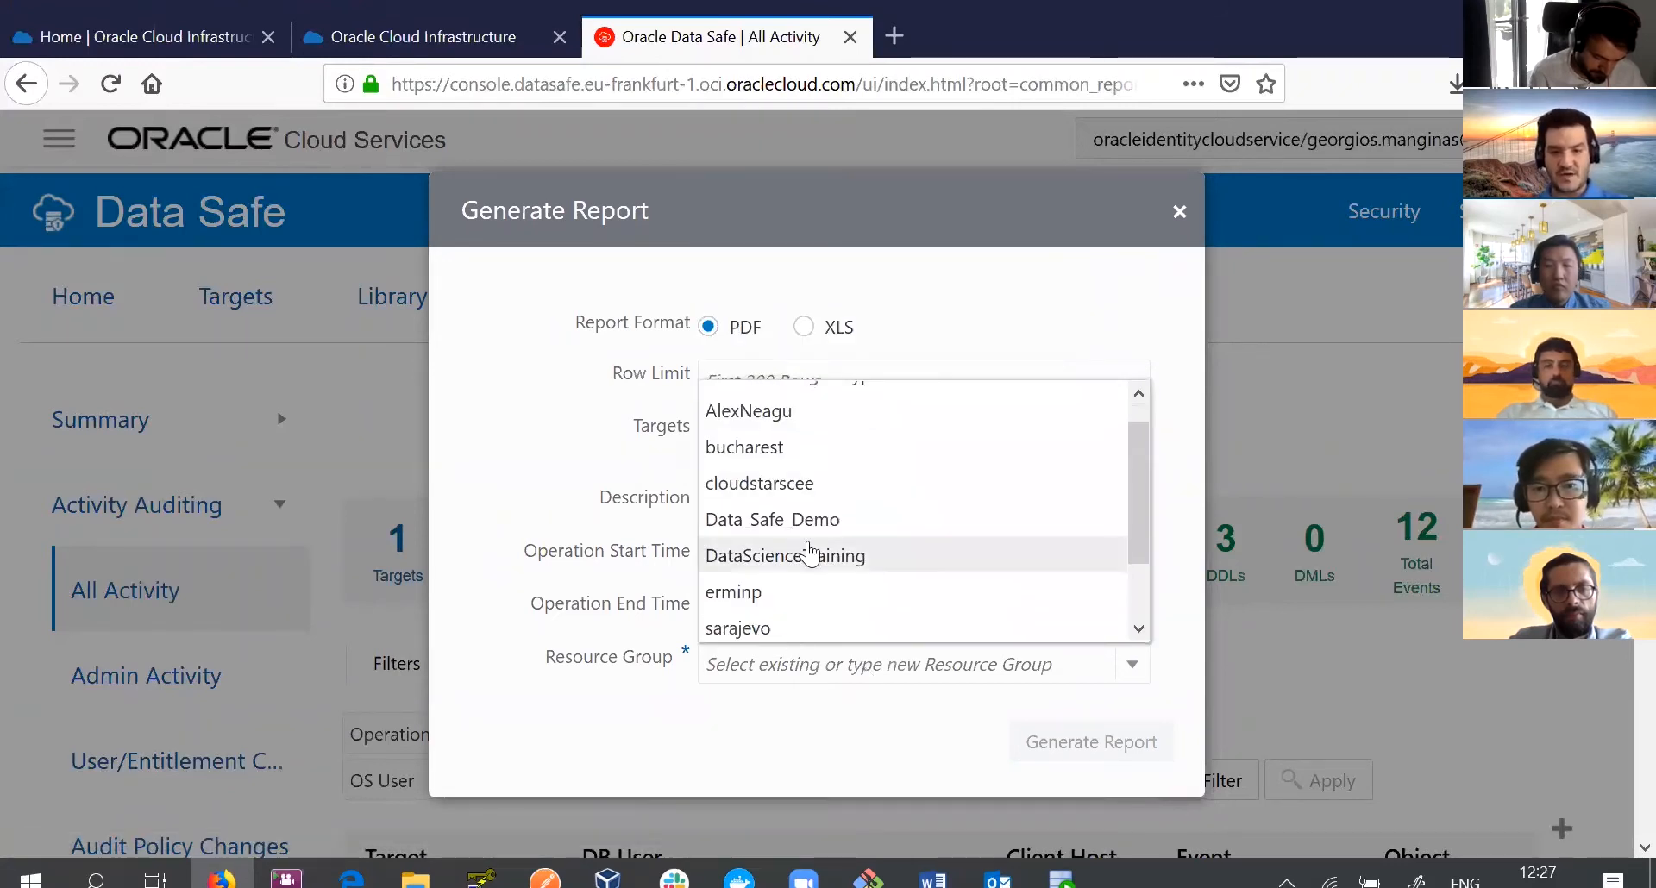
click(1180, 210)
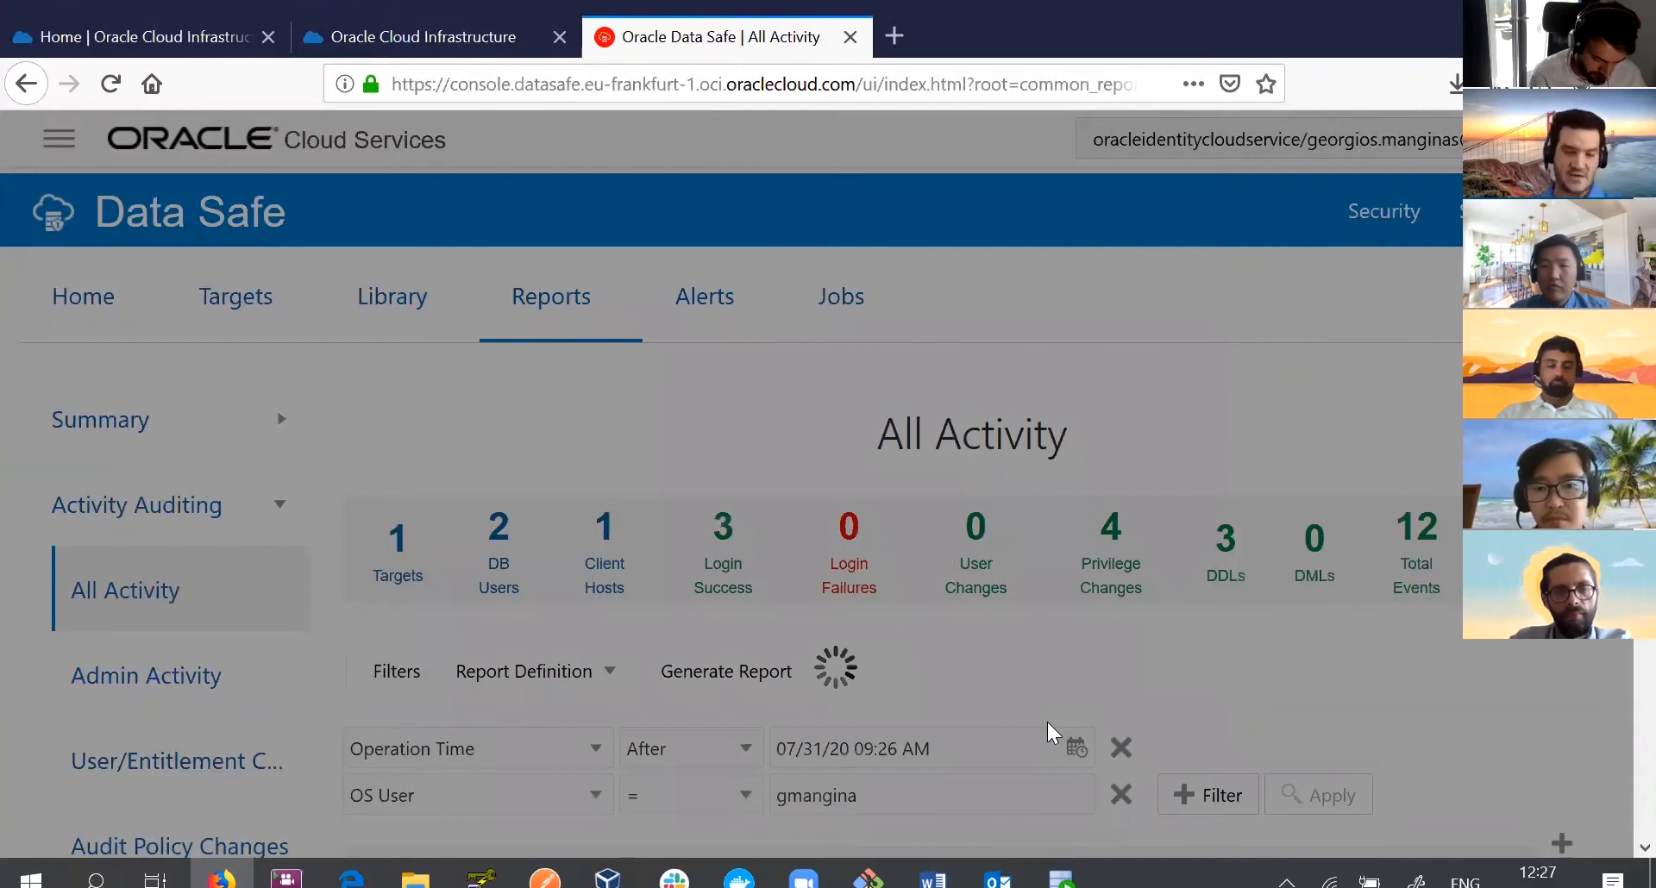
mouse_move(1004, 633)
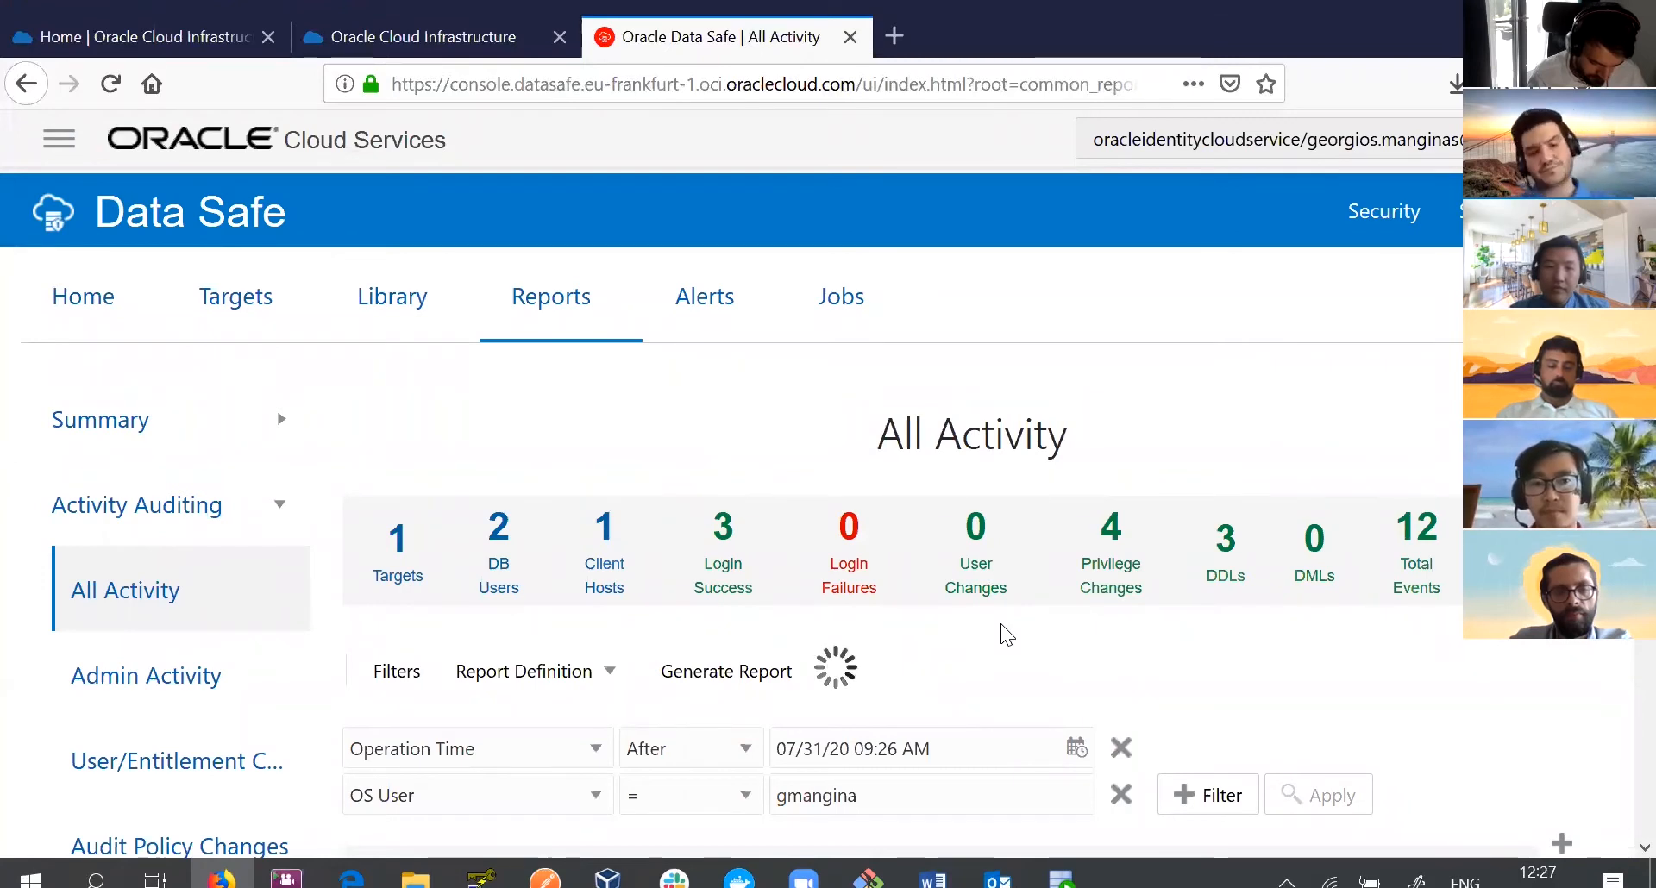
click(726, 671)
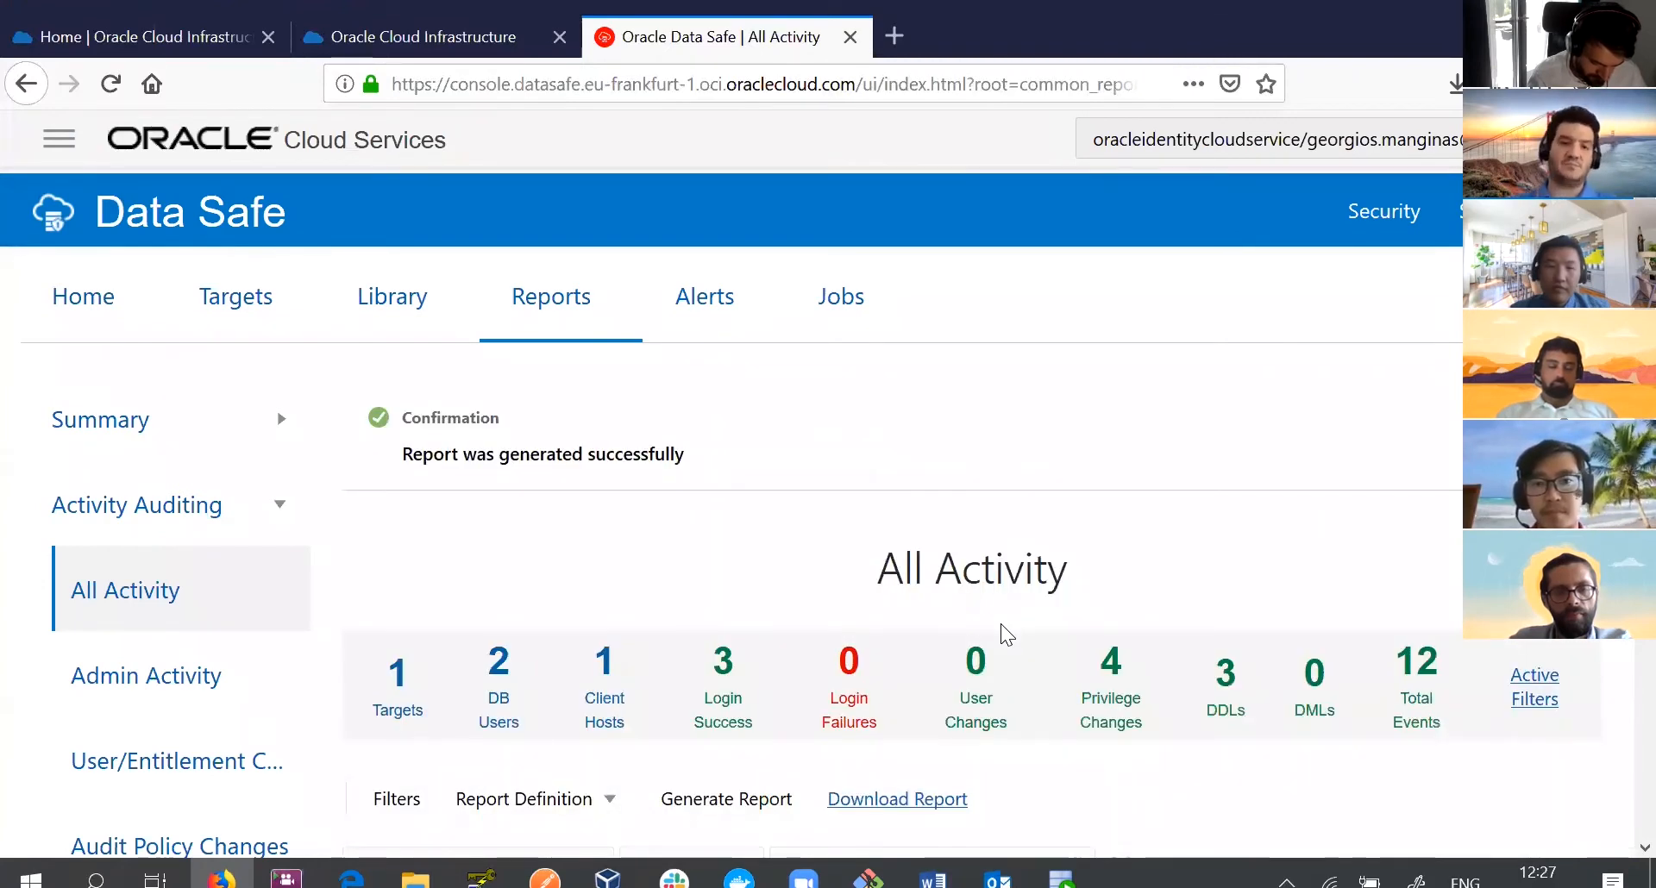
mouse_move(622, 486)
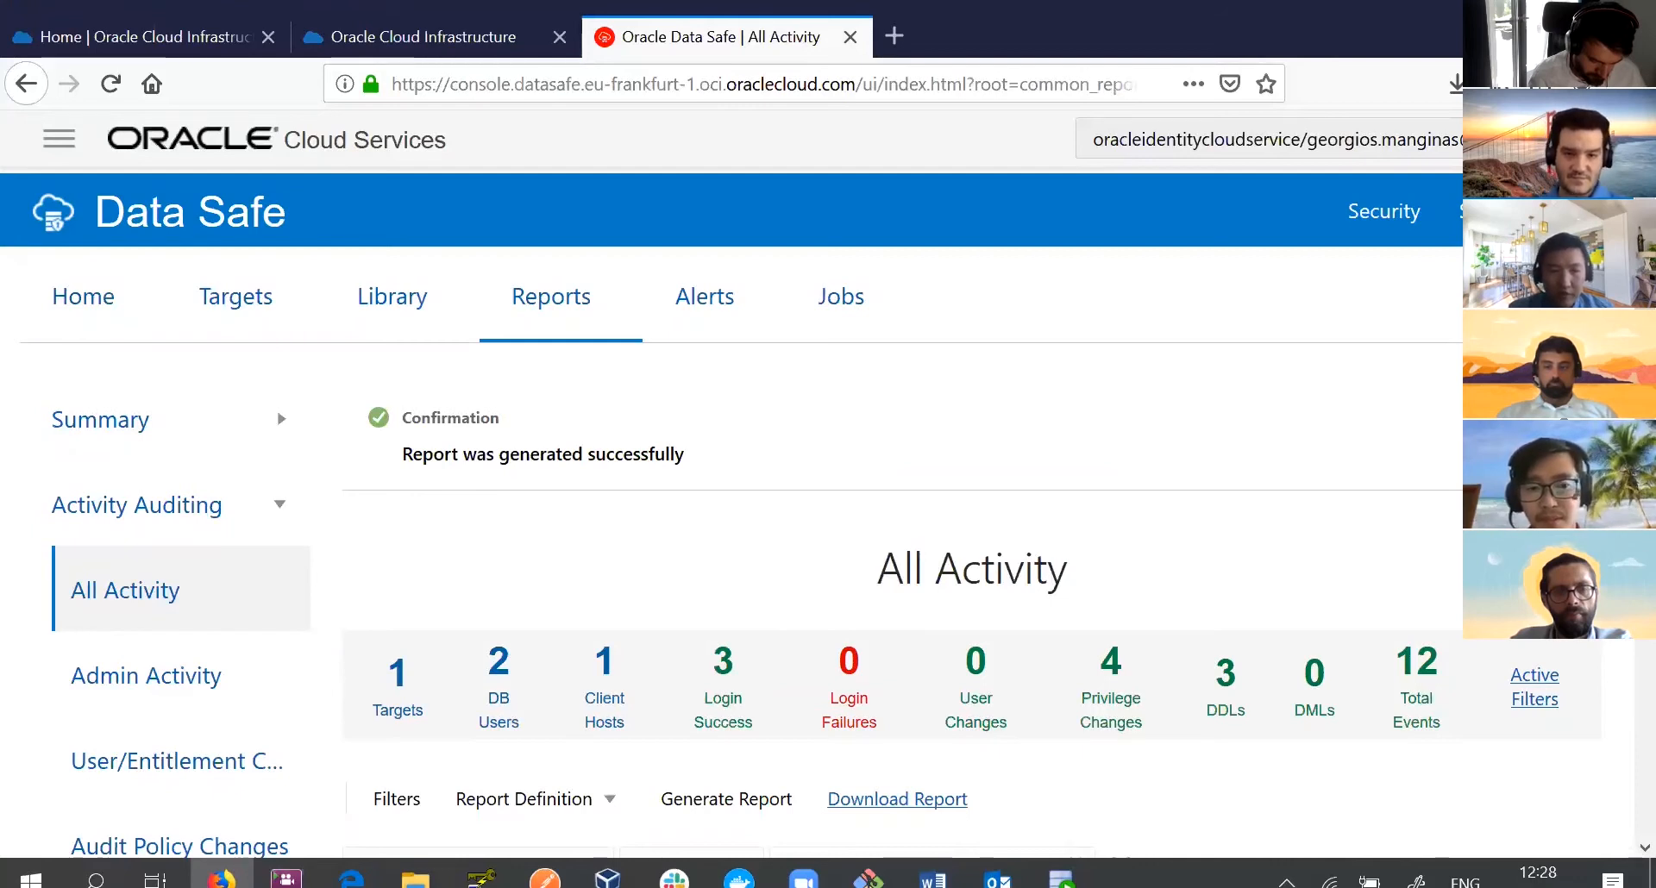
mouse_move(734, 534)
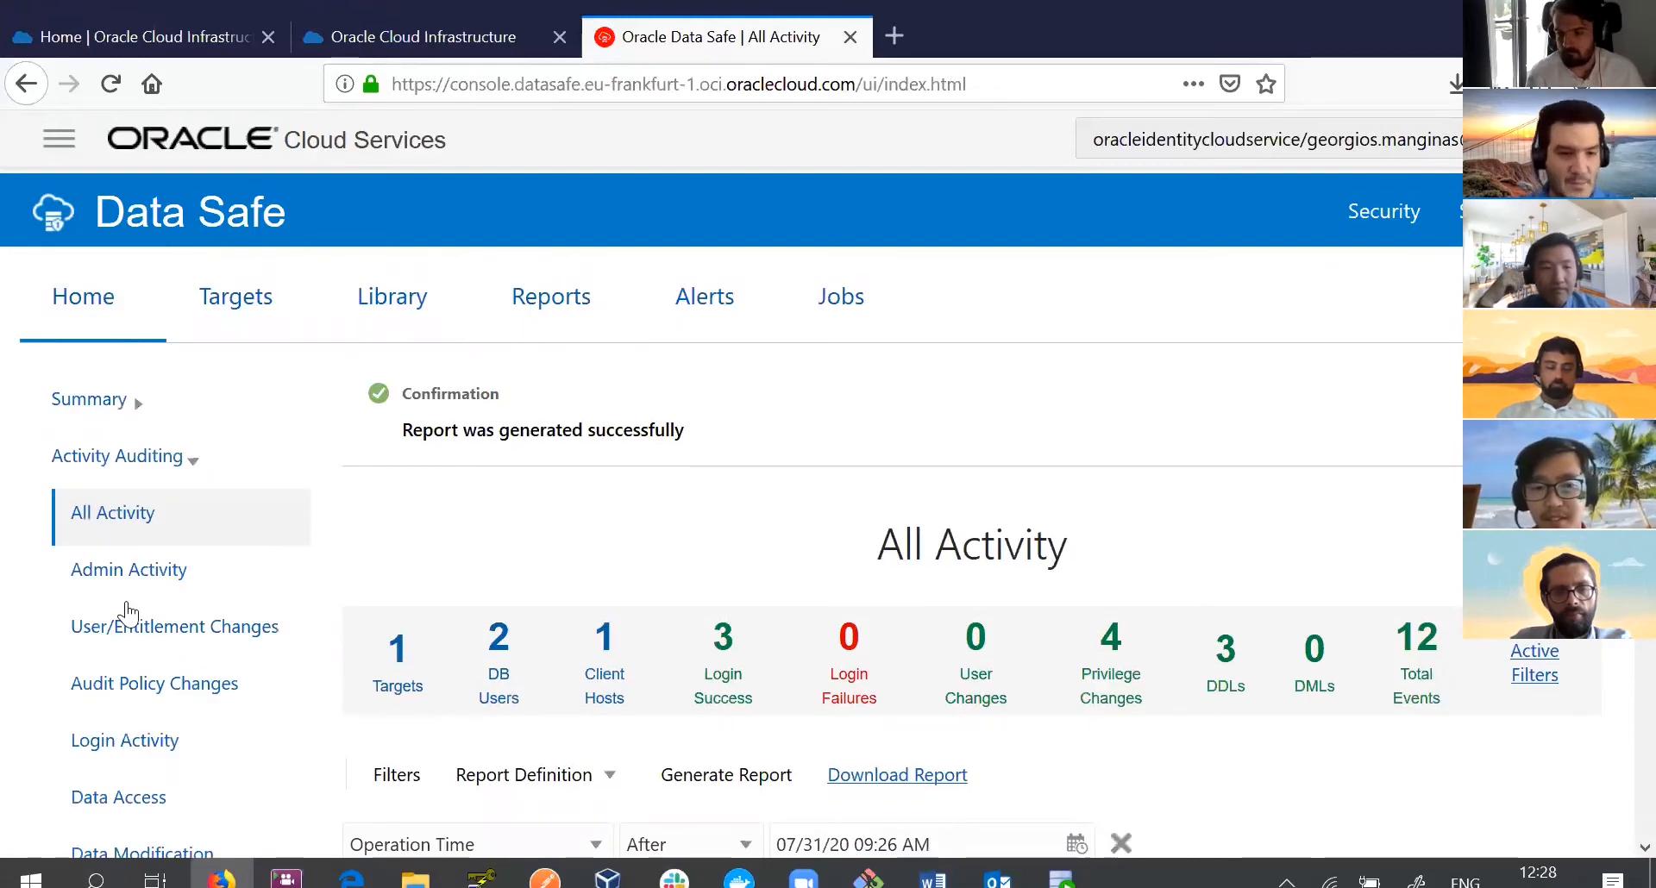
Start Data Discovery from Home with ATPDatasafe as the target.
click(83, 297)
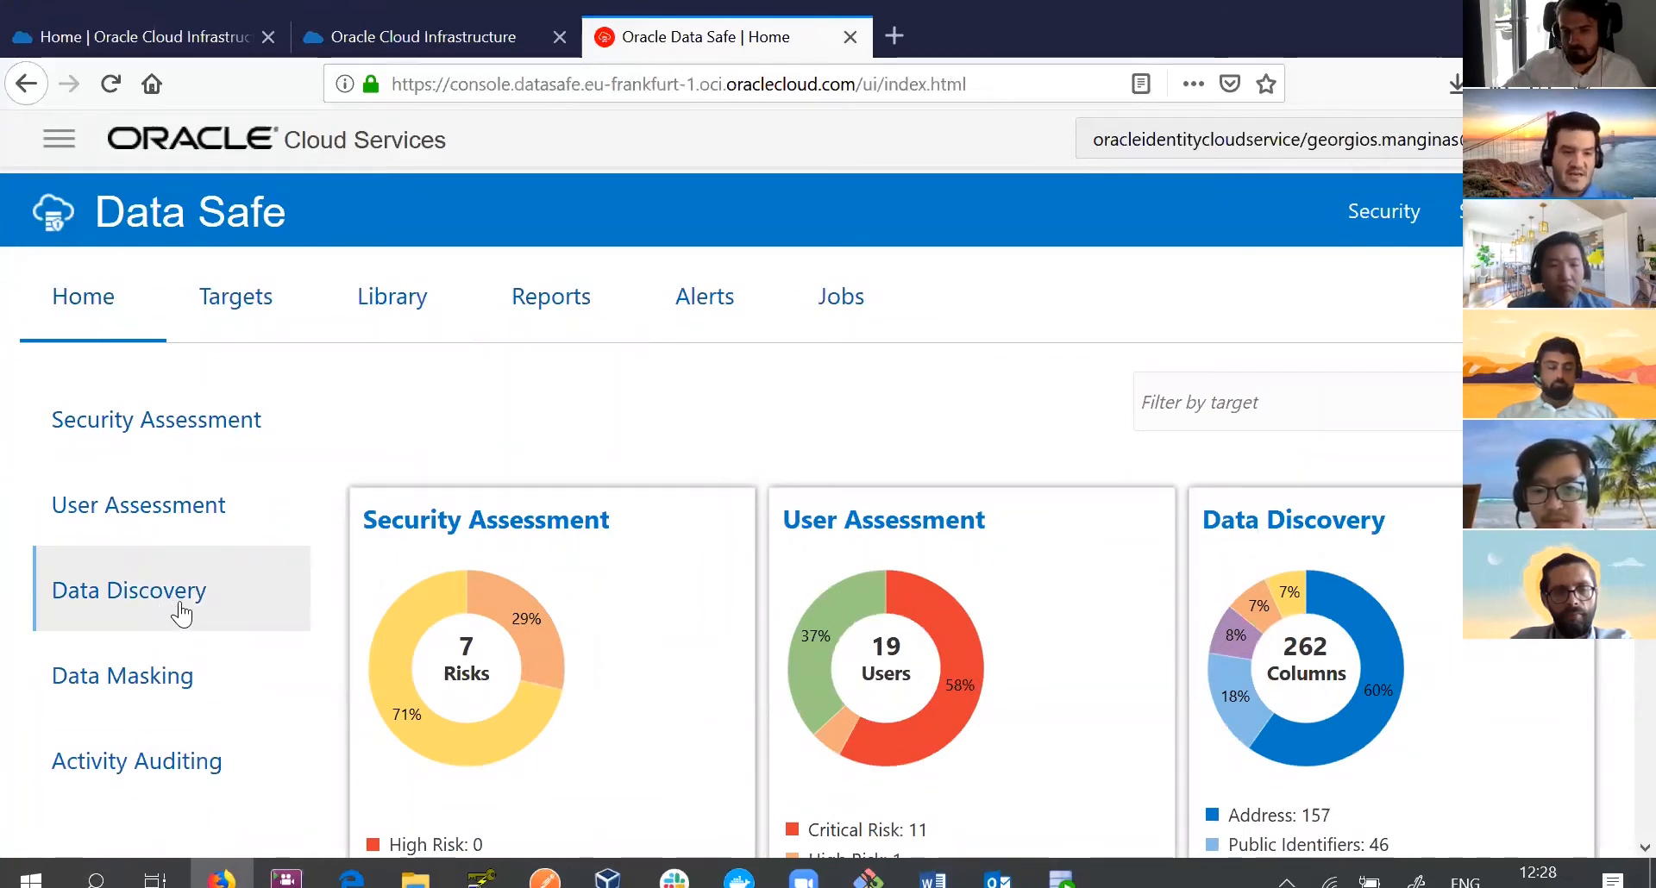
click(127, 590)
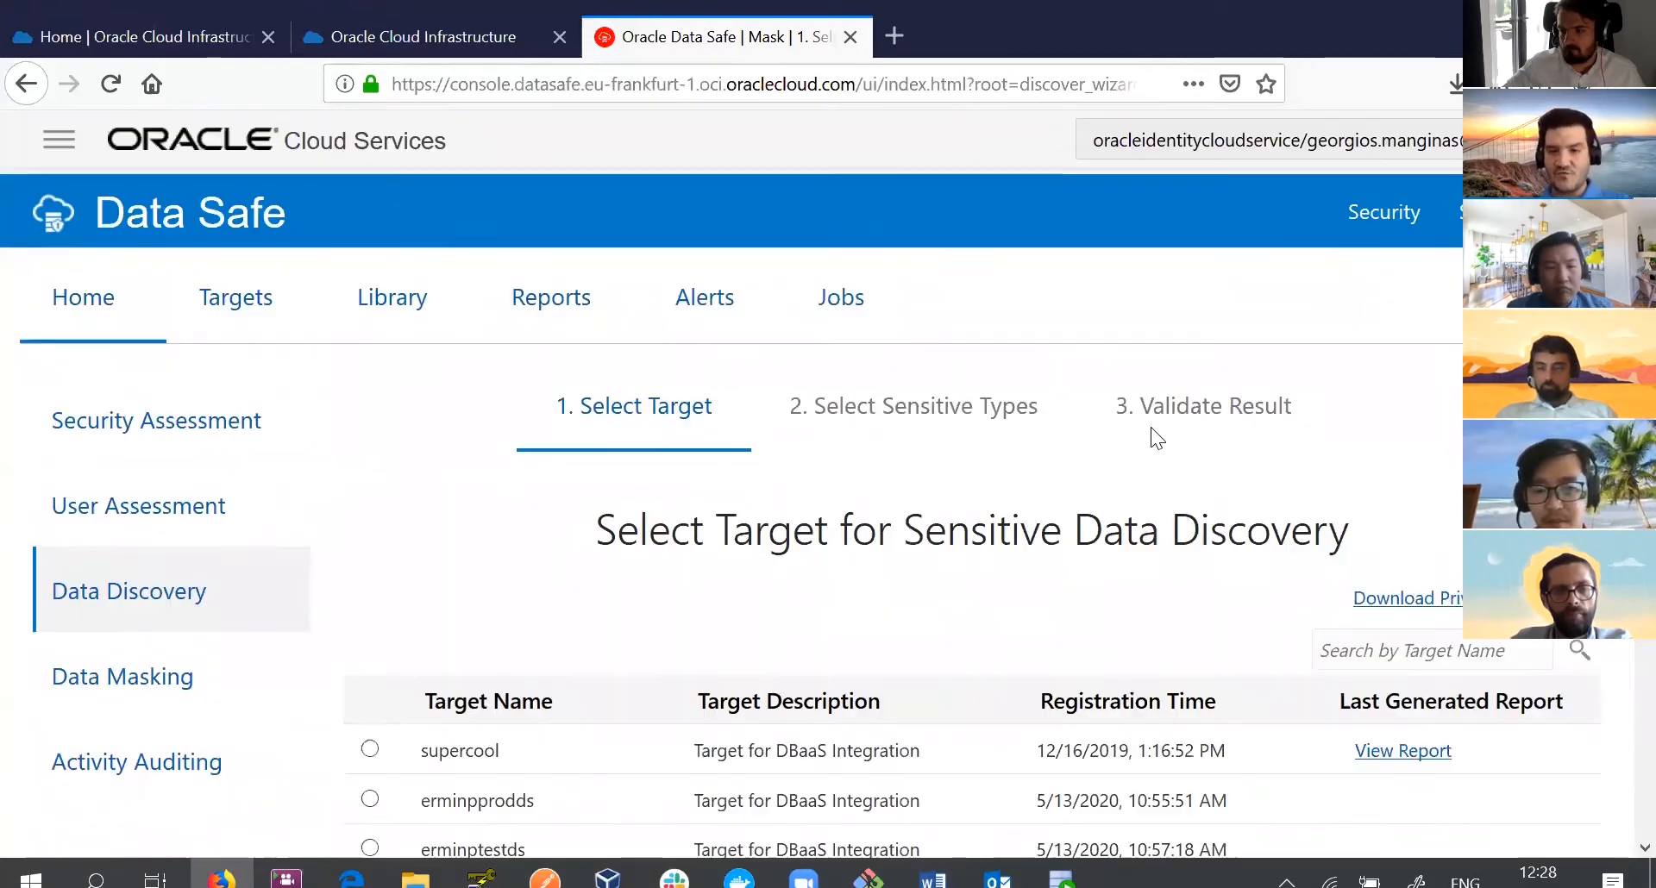
mouse_move(879, 549)
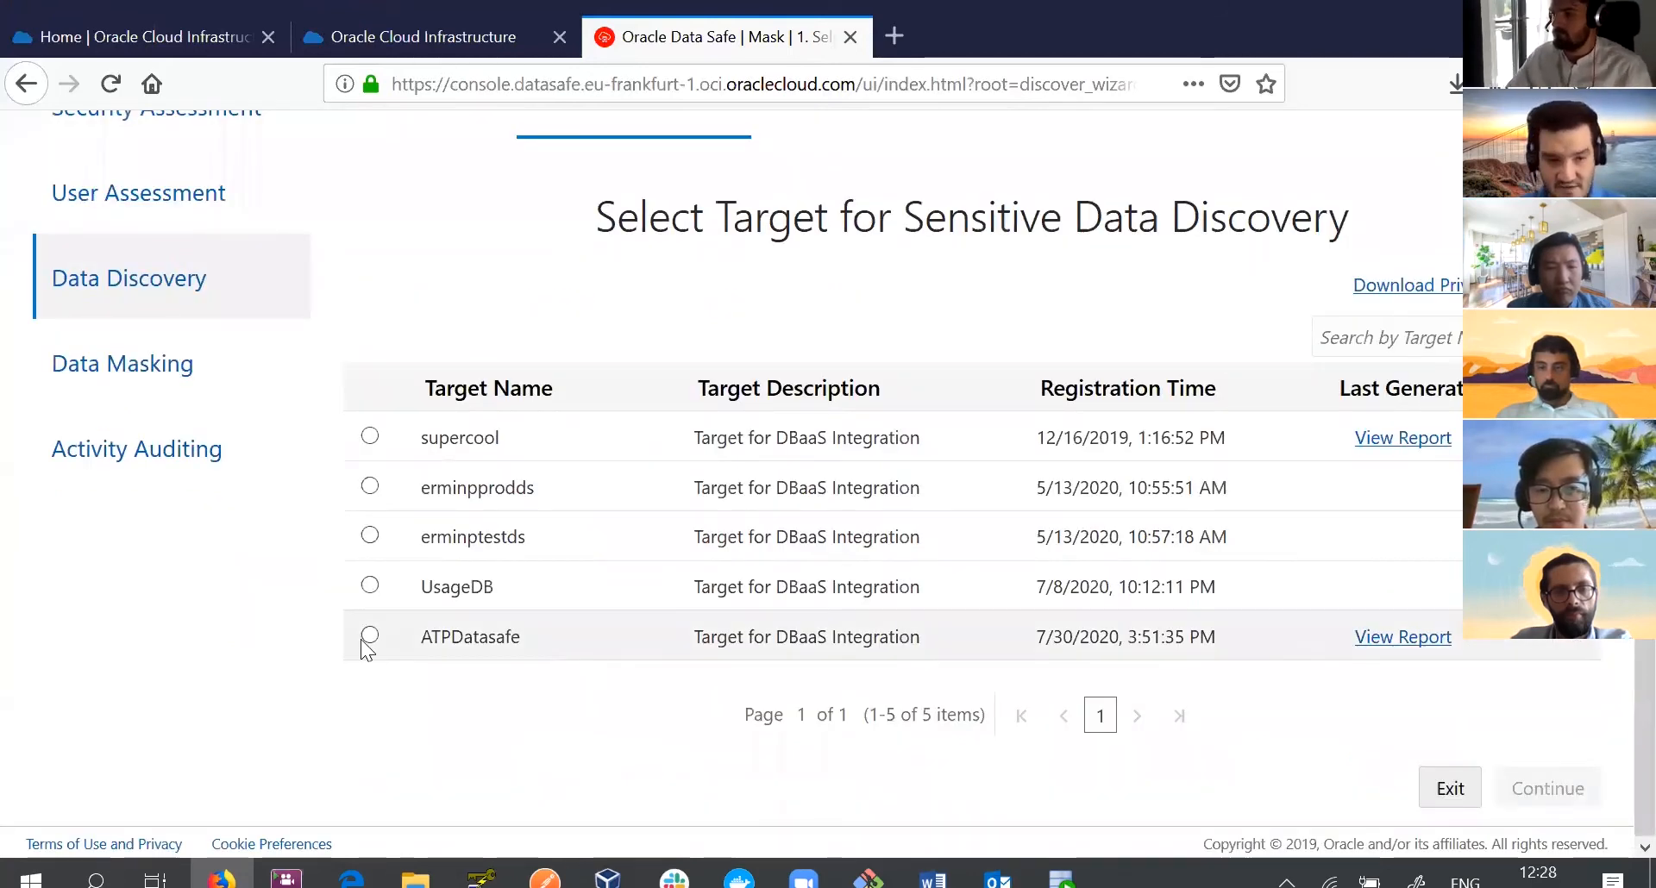
click(369, 636)
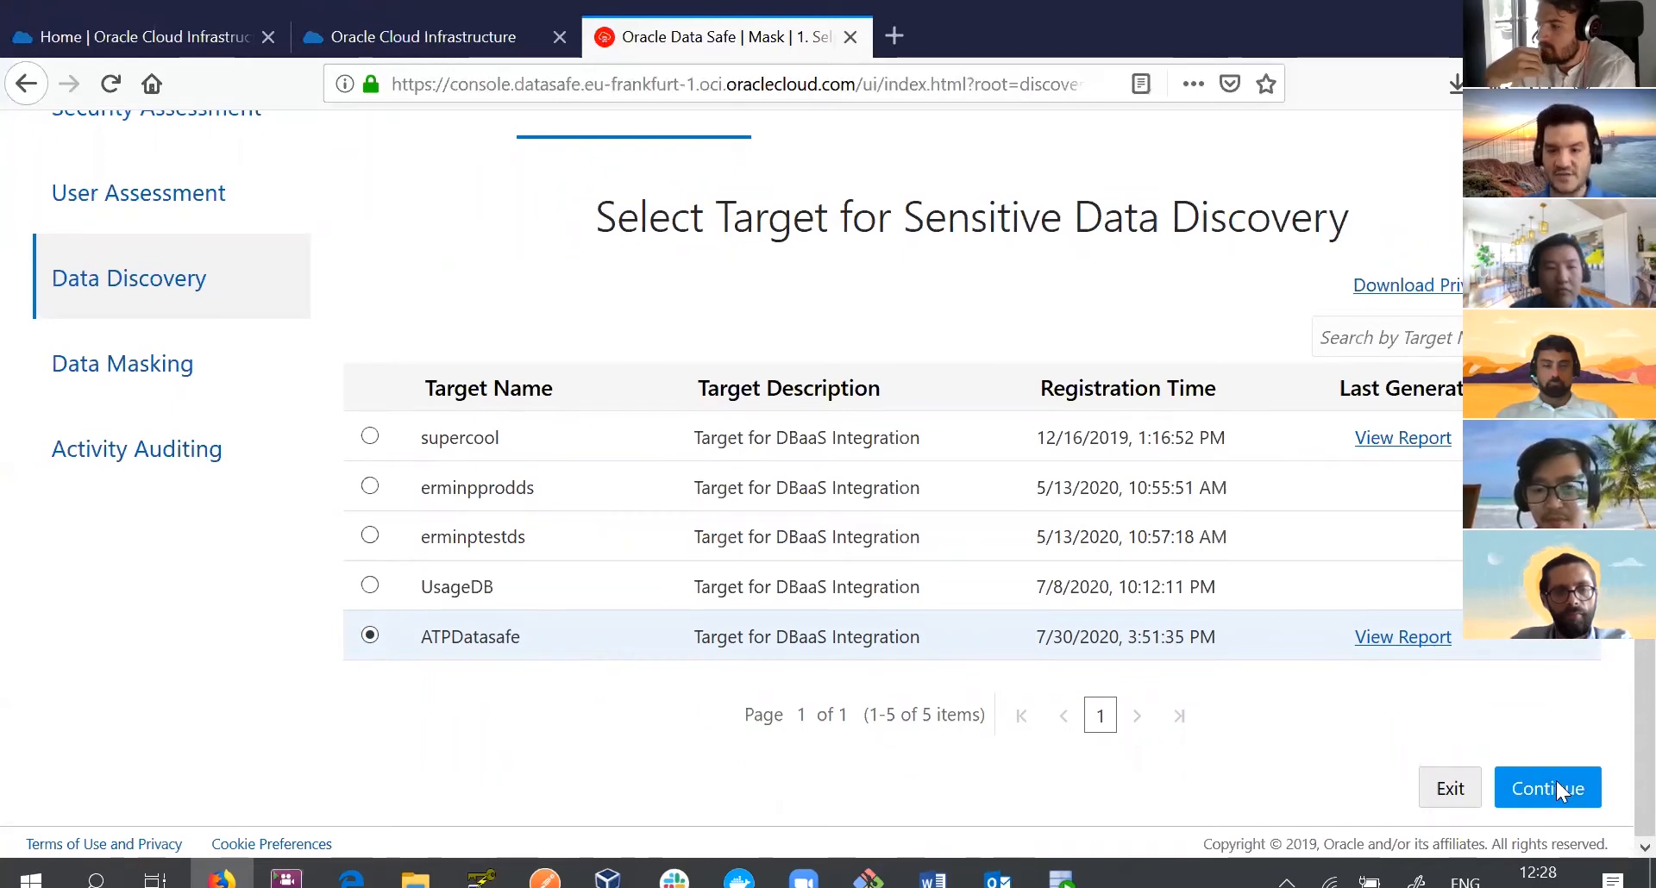
click(1547, 788)
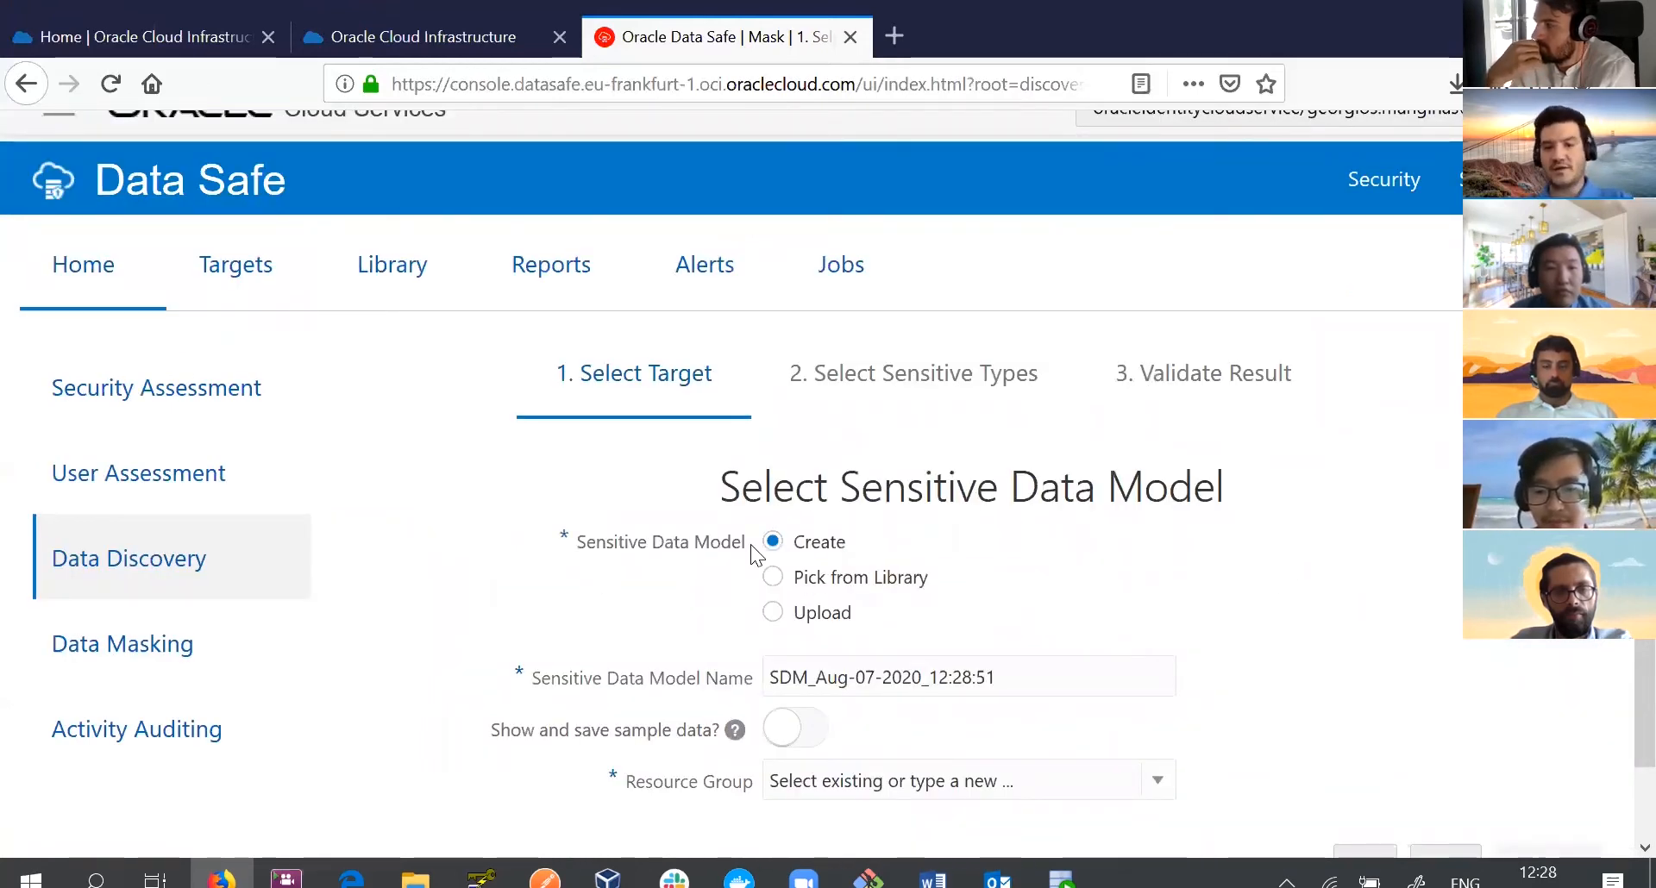
Create a new sensitive data model in the Data_Safe_Demo resource group and continue to schemas.
scroll(down, 3)
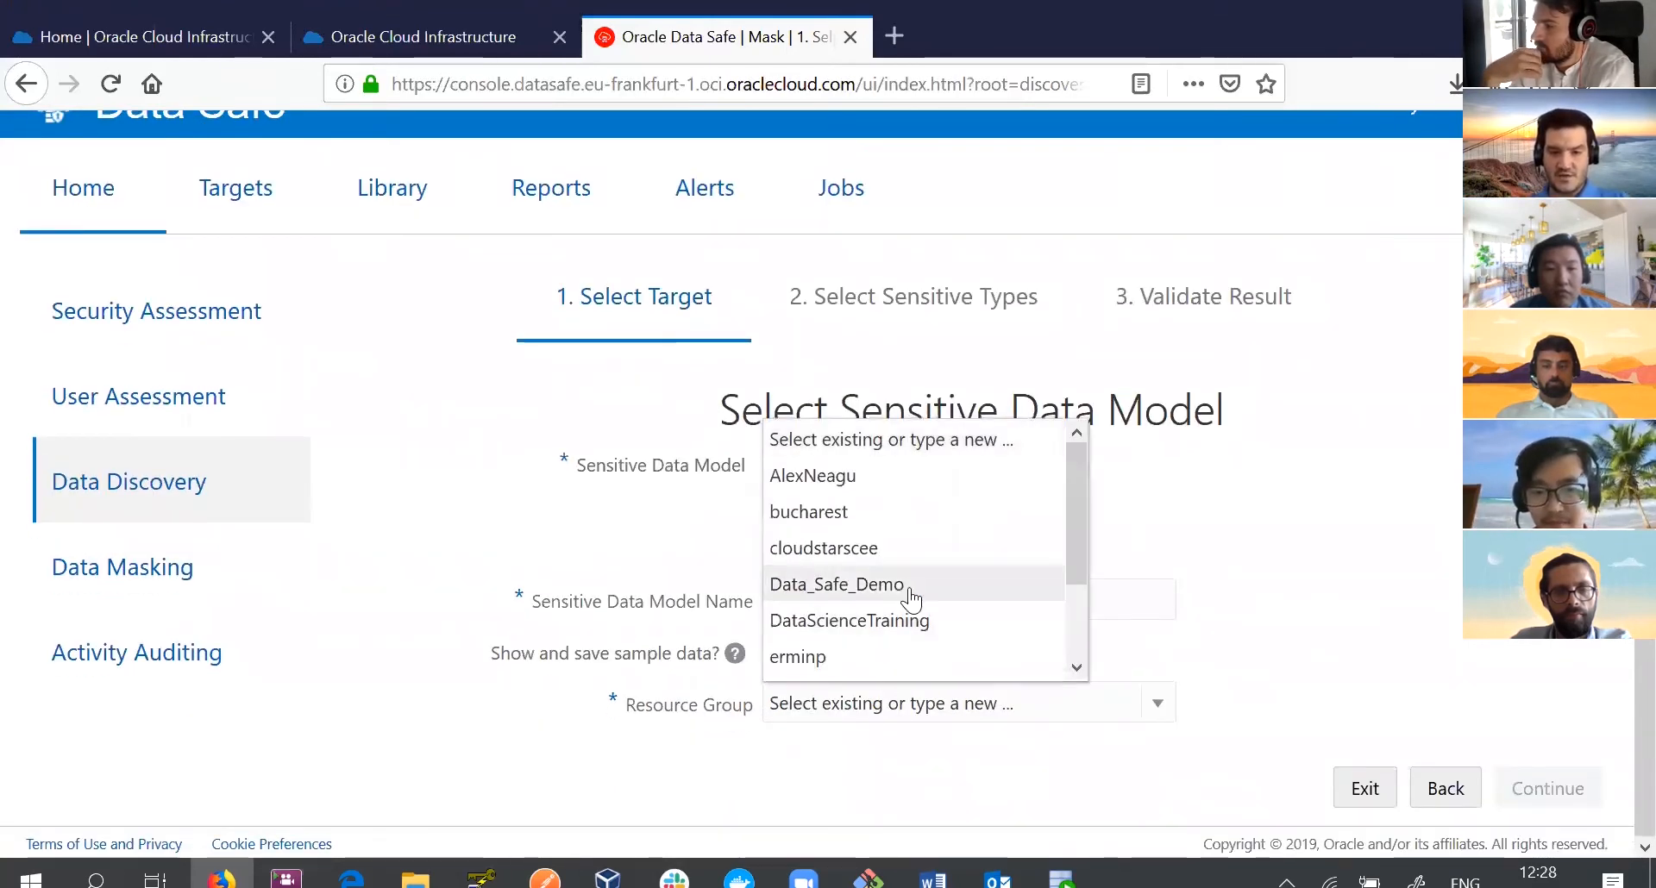
click(835, 585)
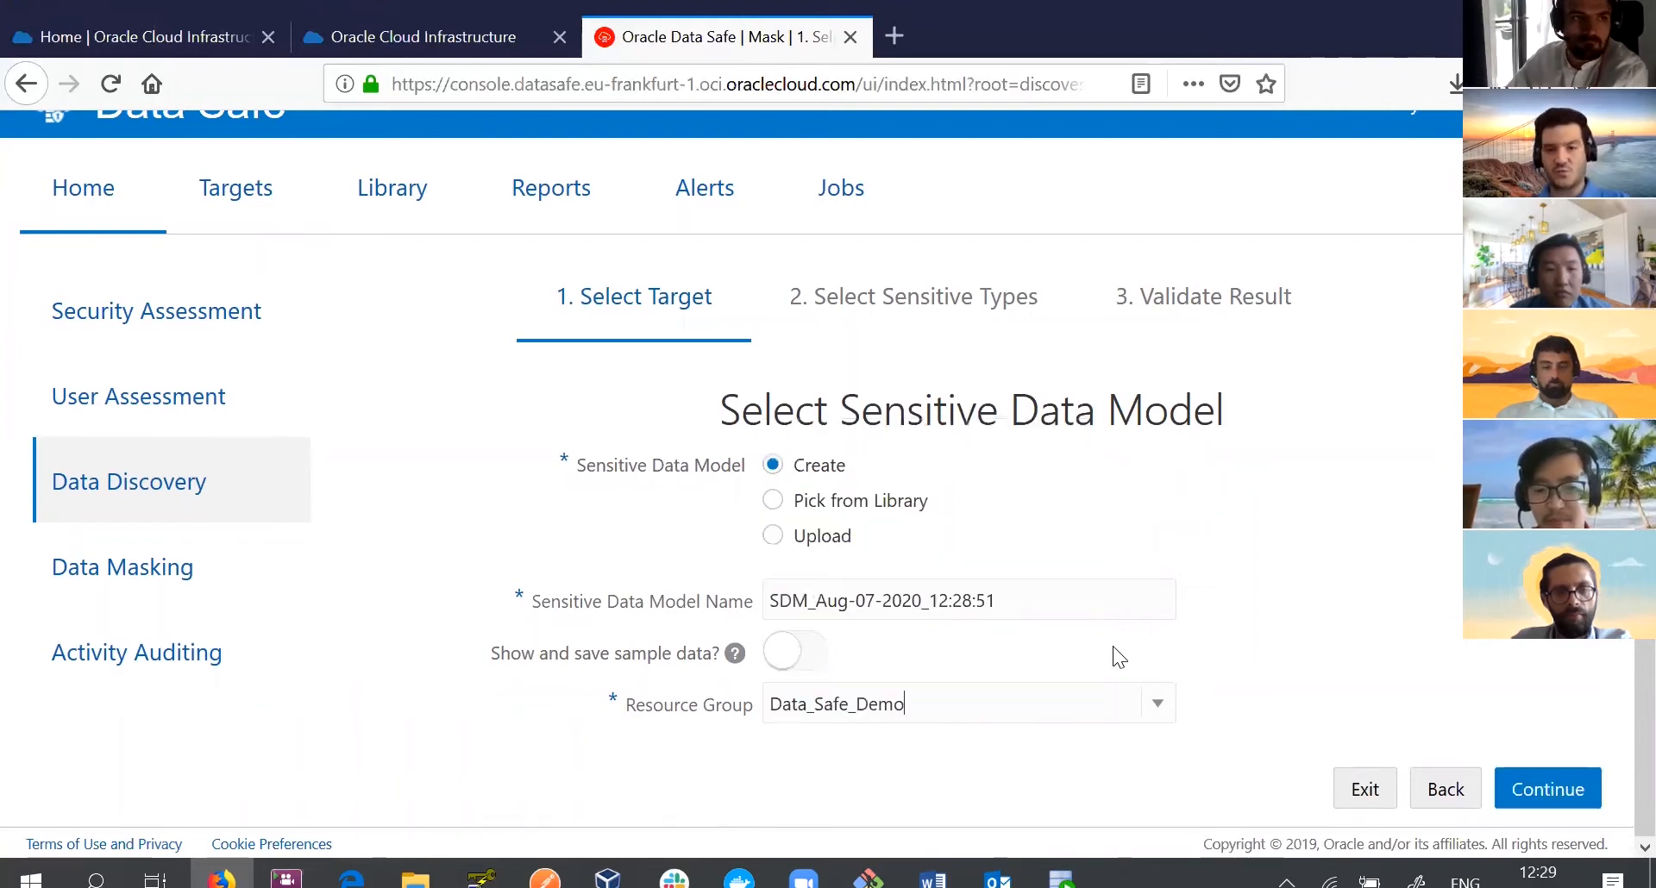
mouse_move(1466, 695)
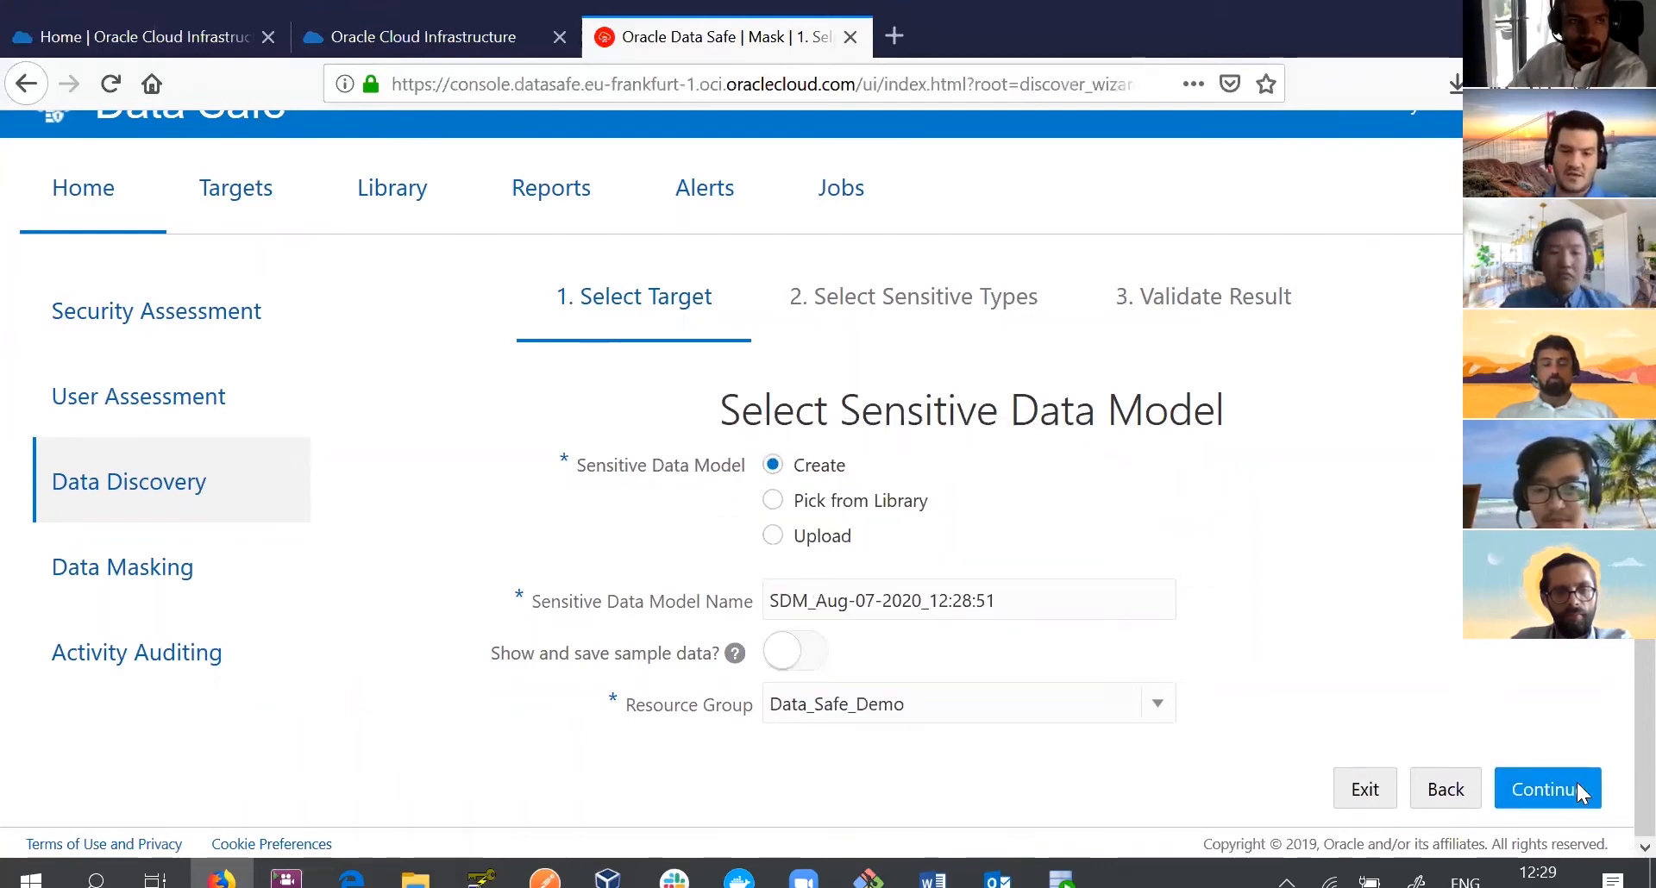
click(1546, 789)
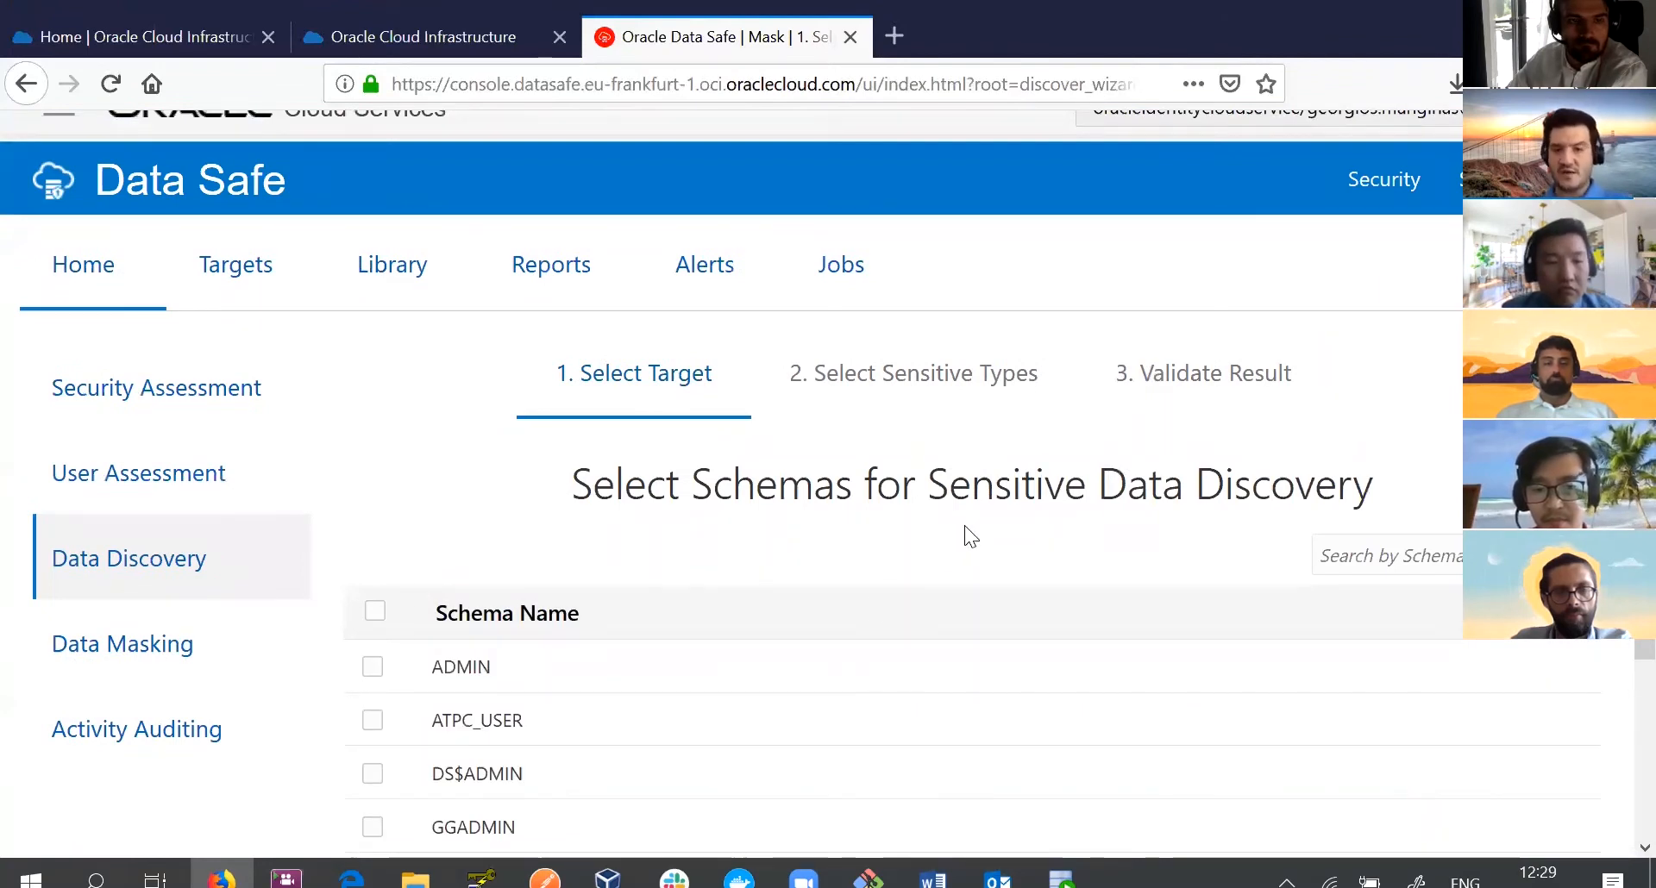
mouse_move(1185, 517)
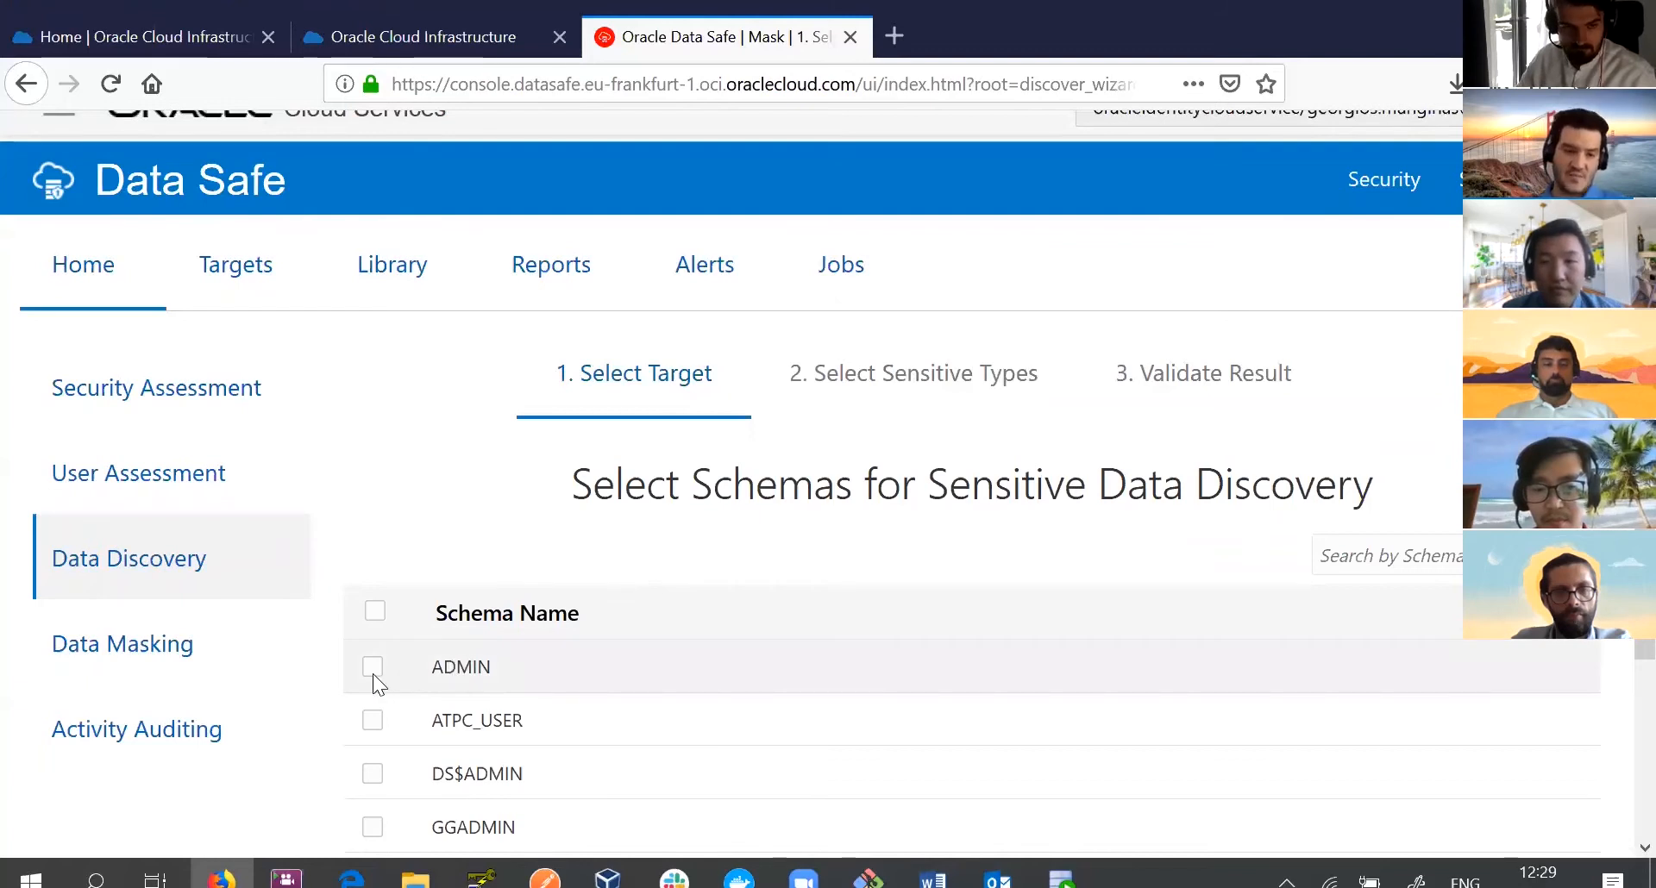
Include the ADMIN schema in discovery and continue to sensitive type selection.
click(372, 666)
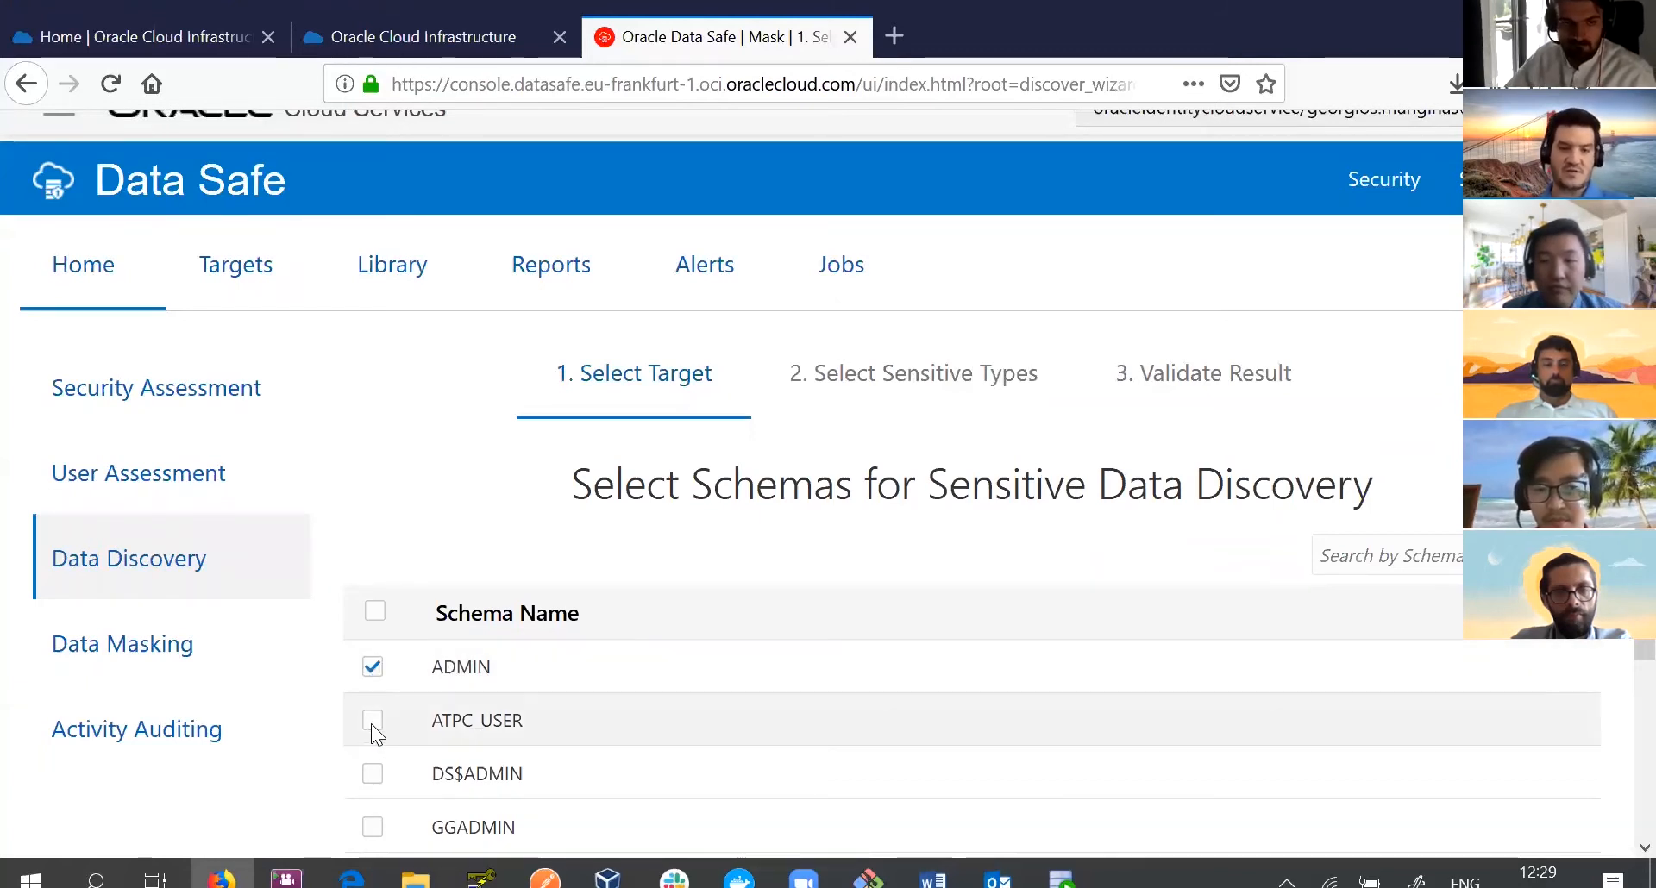
scroll(down, 3)
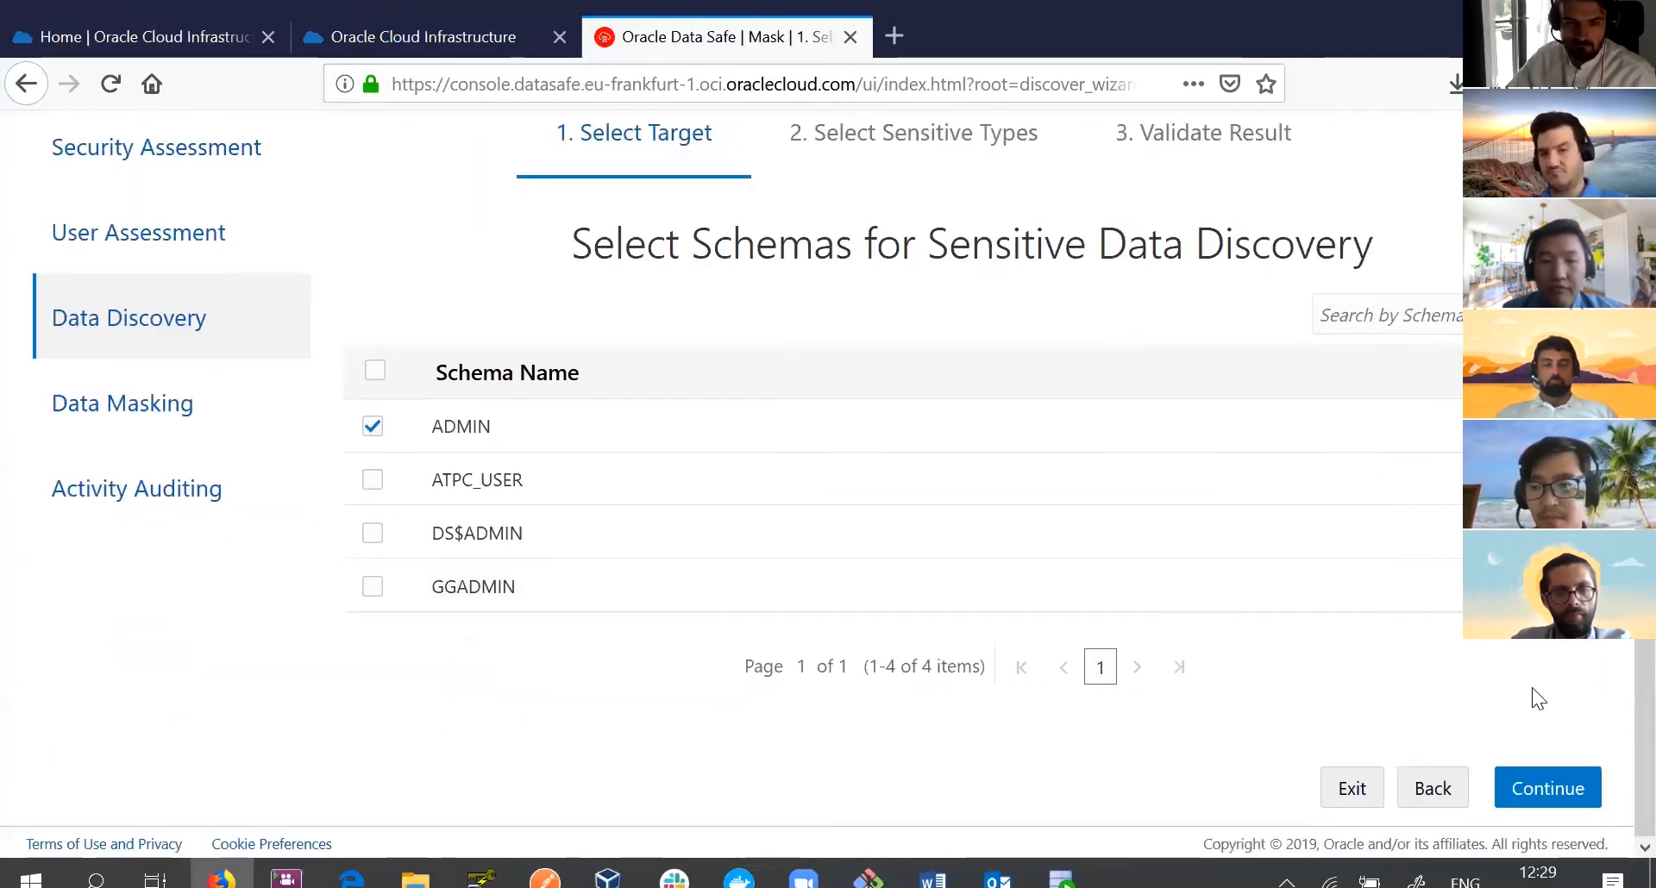
click(1545, 788)
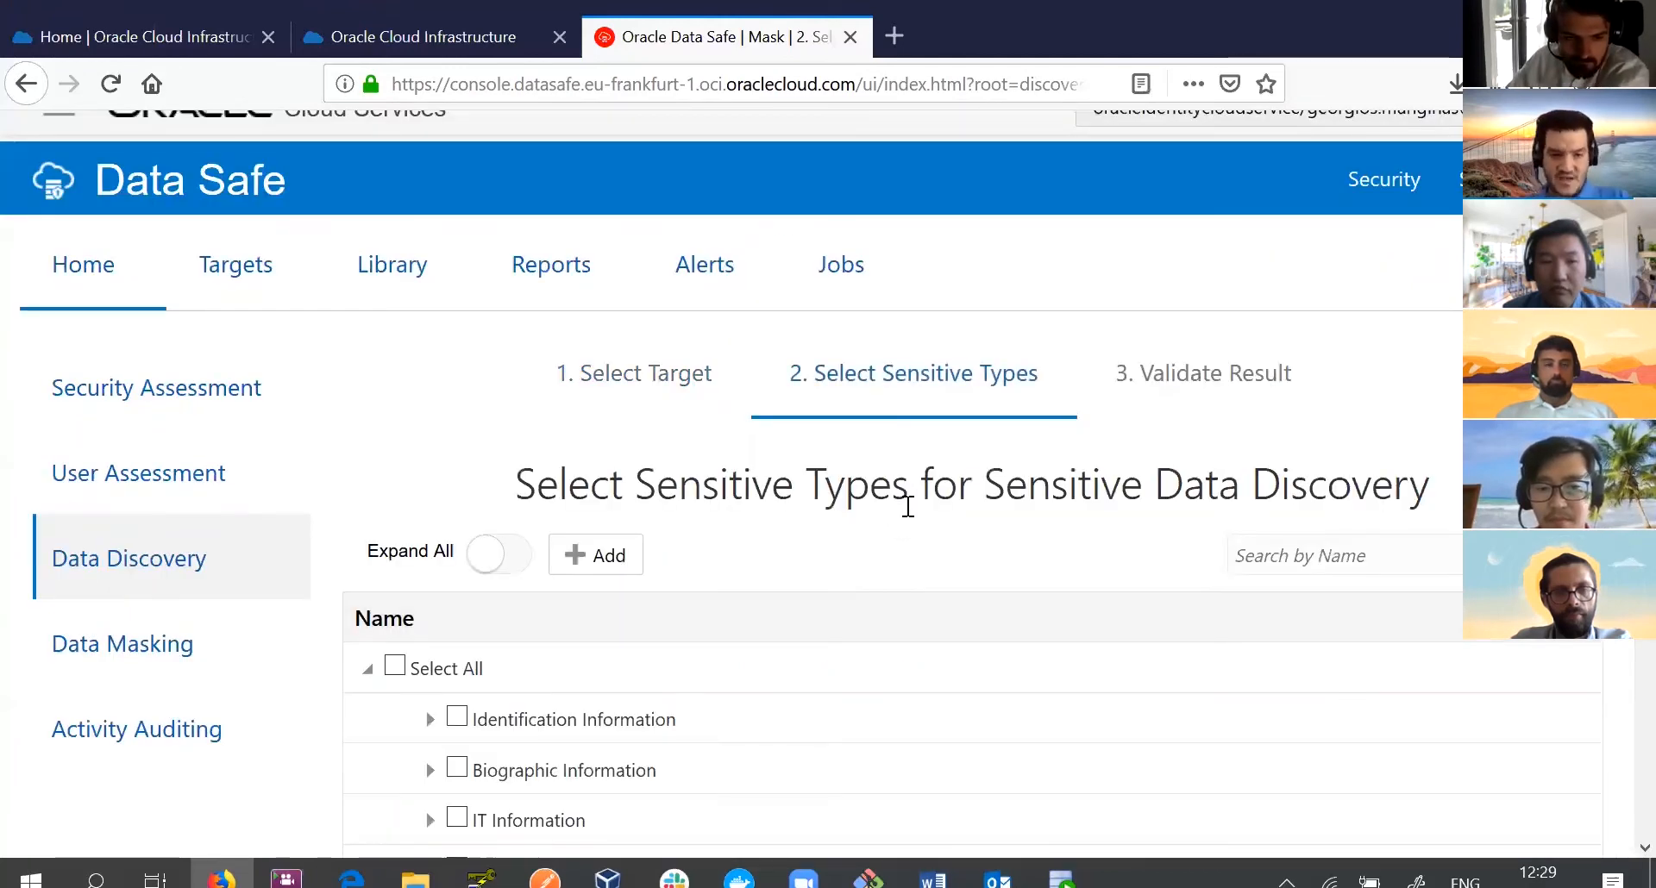
mouse_move(930, 539)
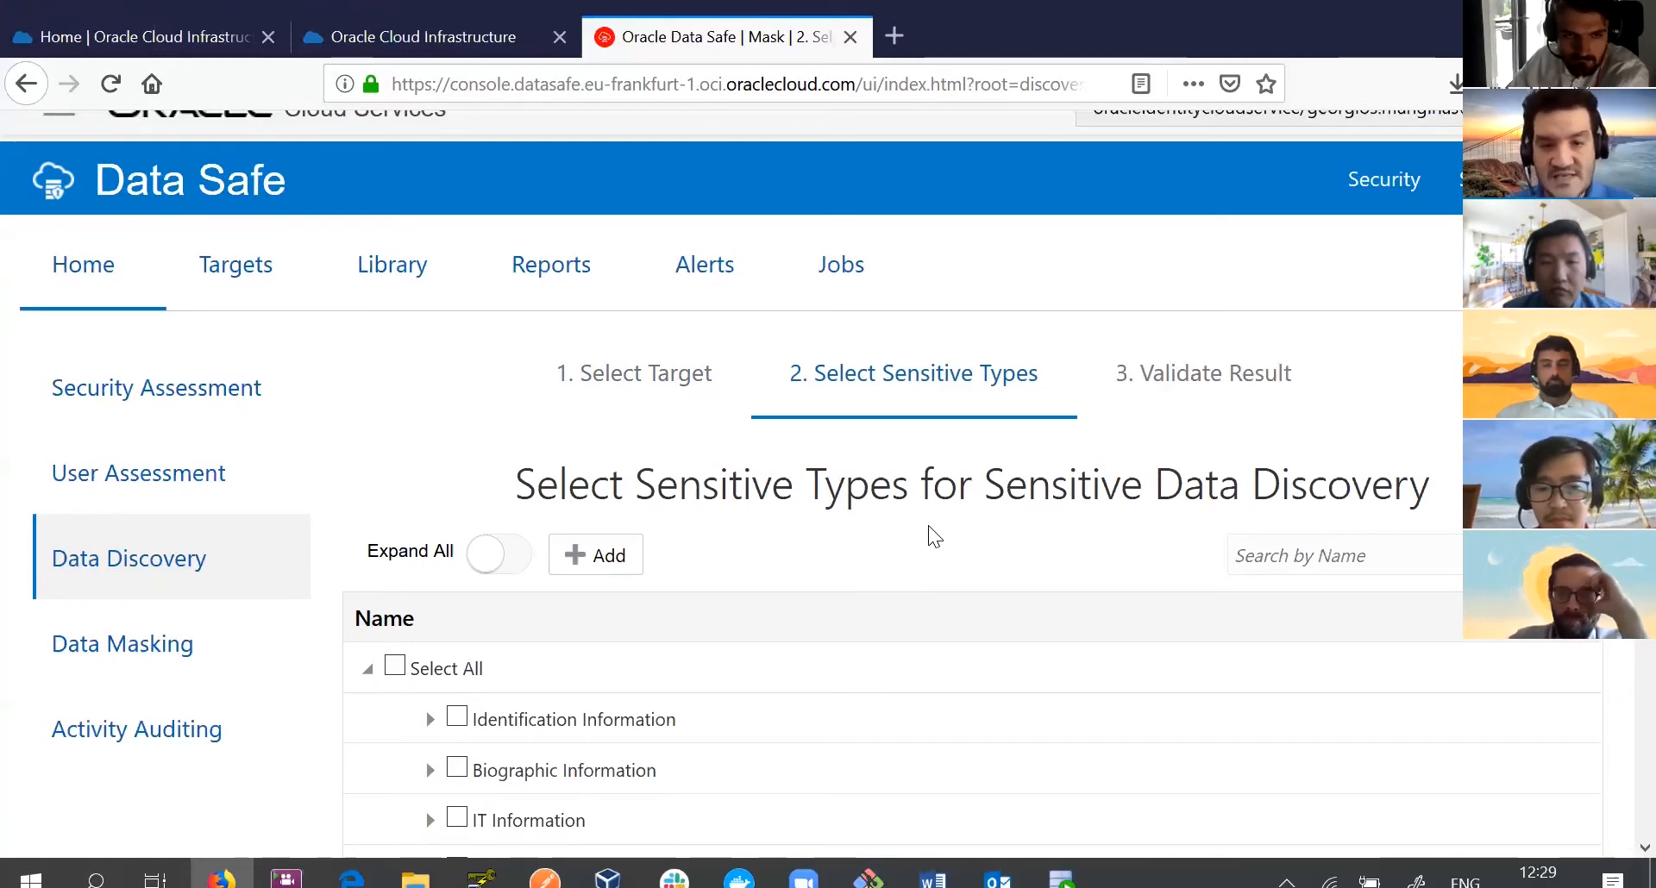
mouse_move(1014, 423)
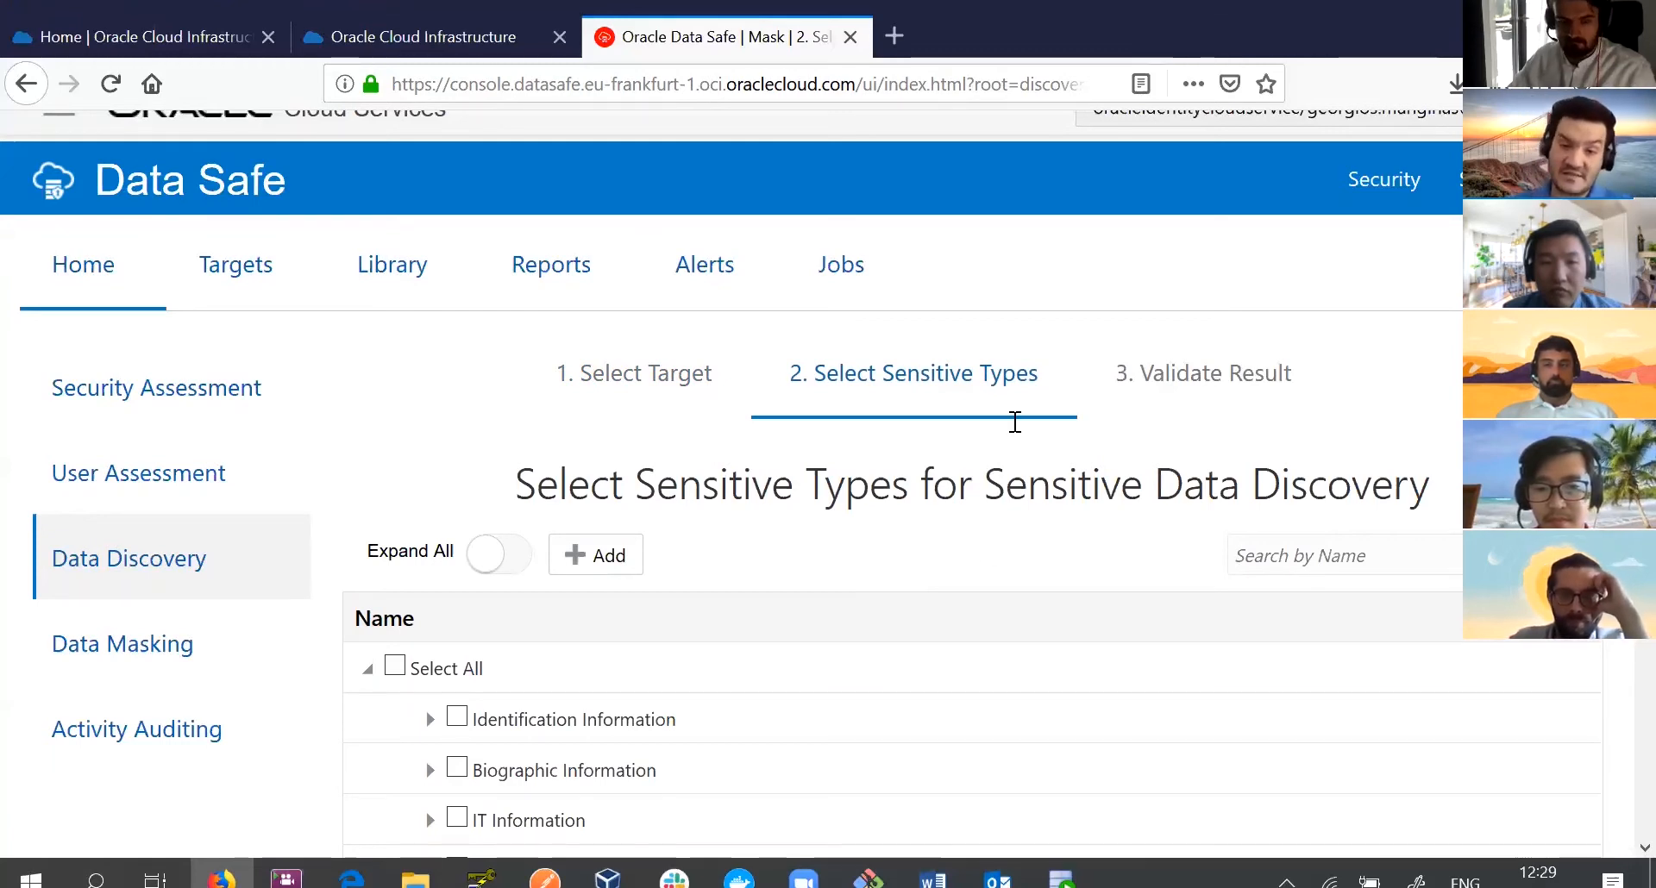
mouse_move(971, 562)
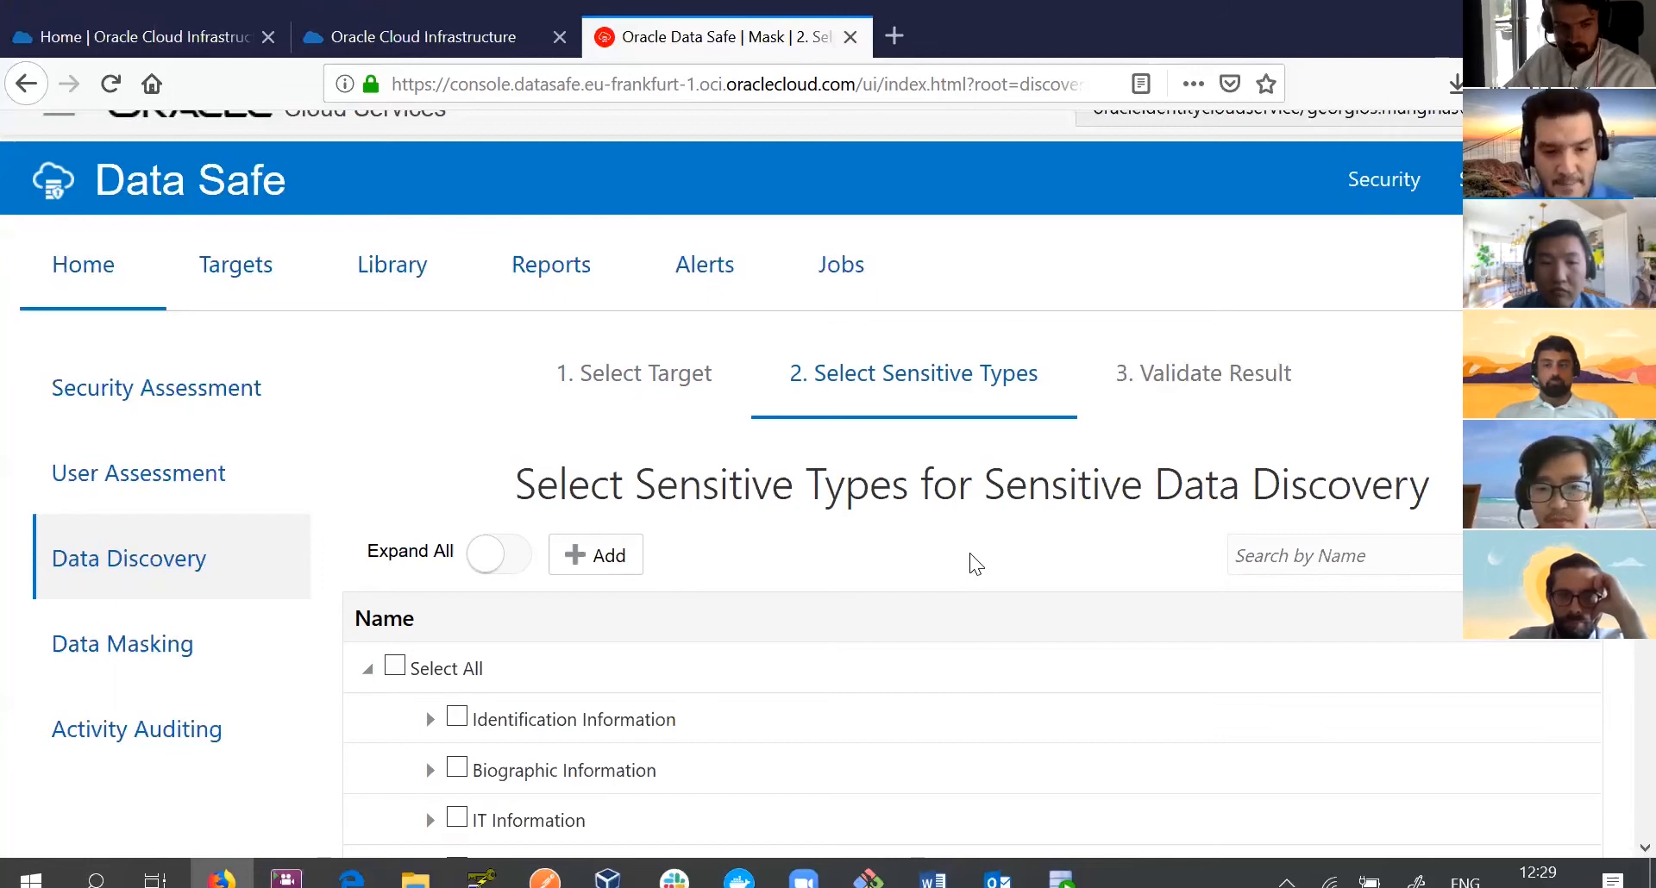
Expand Biographic Information and its Address types, then select all Biographic Information types.
scroll(down, 3)
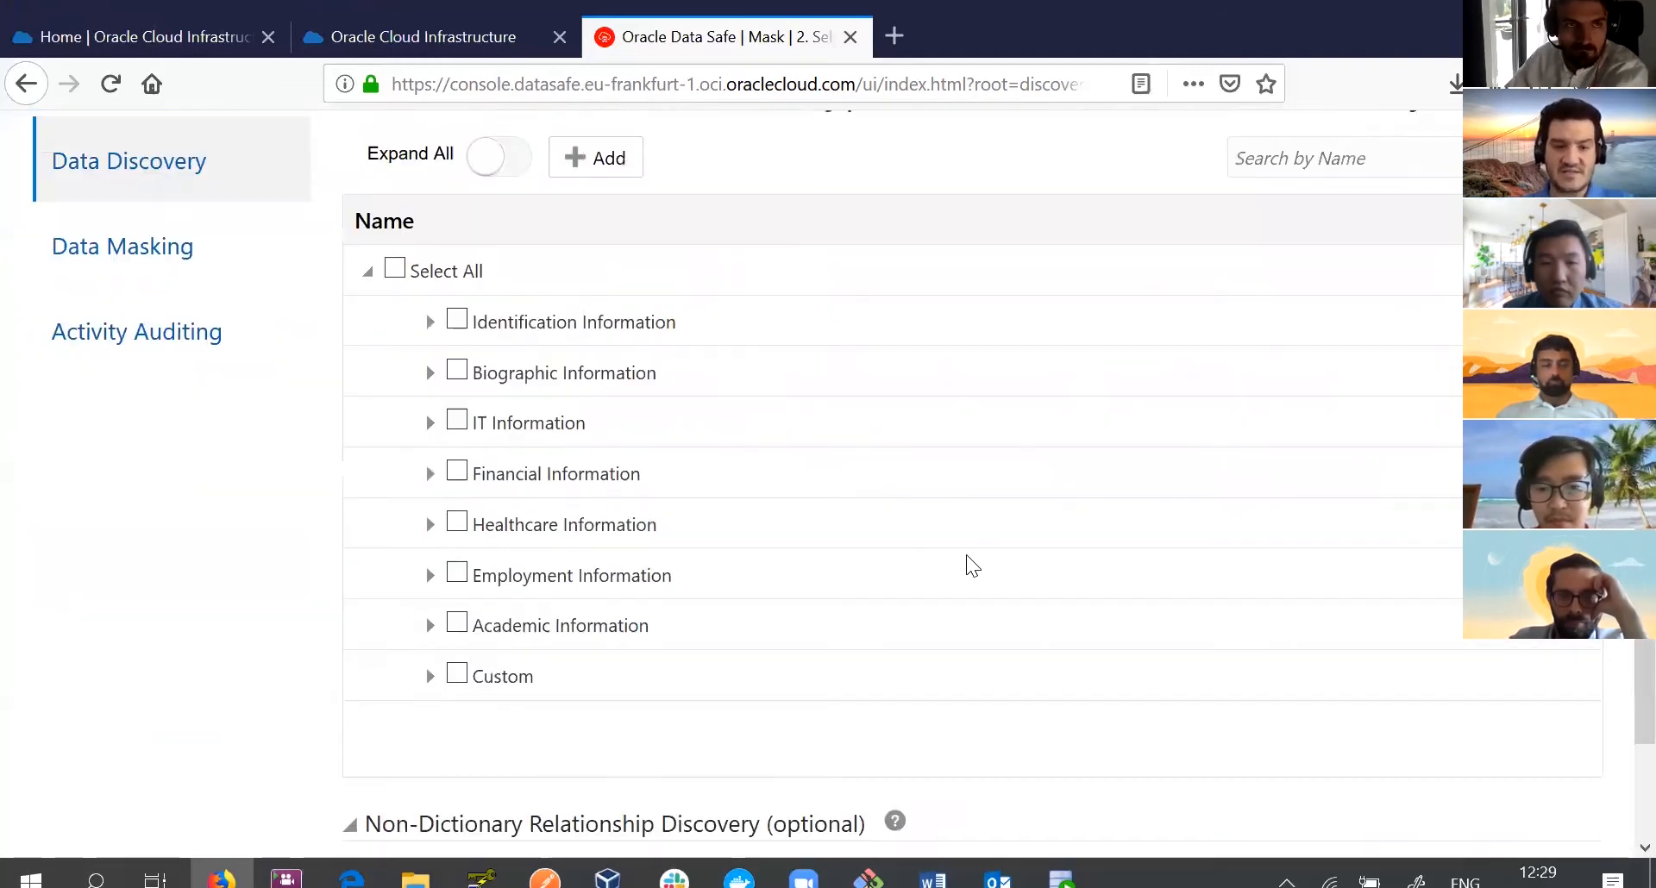
scroll(down, 3)
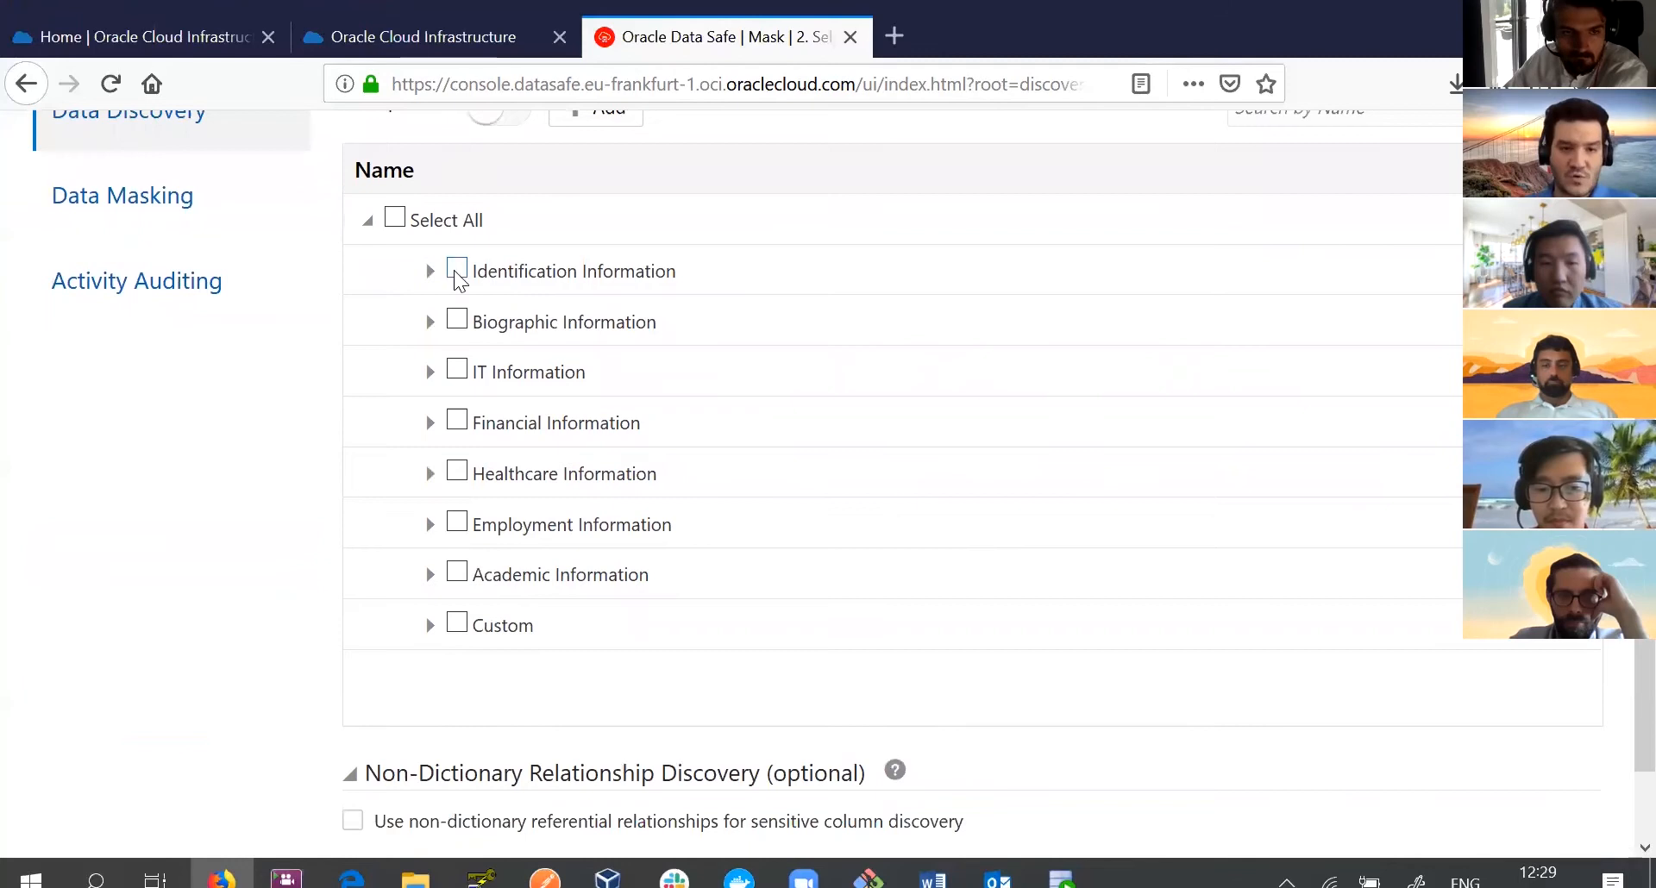
mouse_move(507, 264)
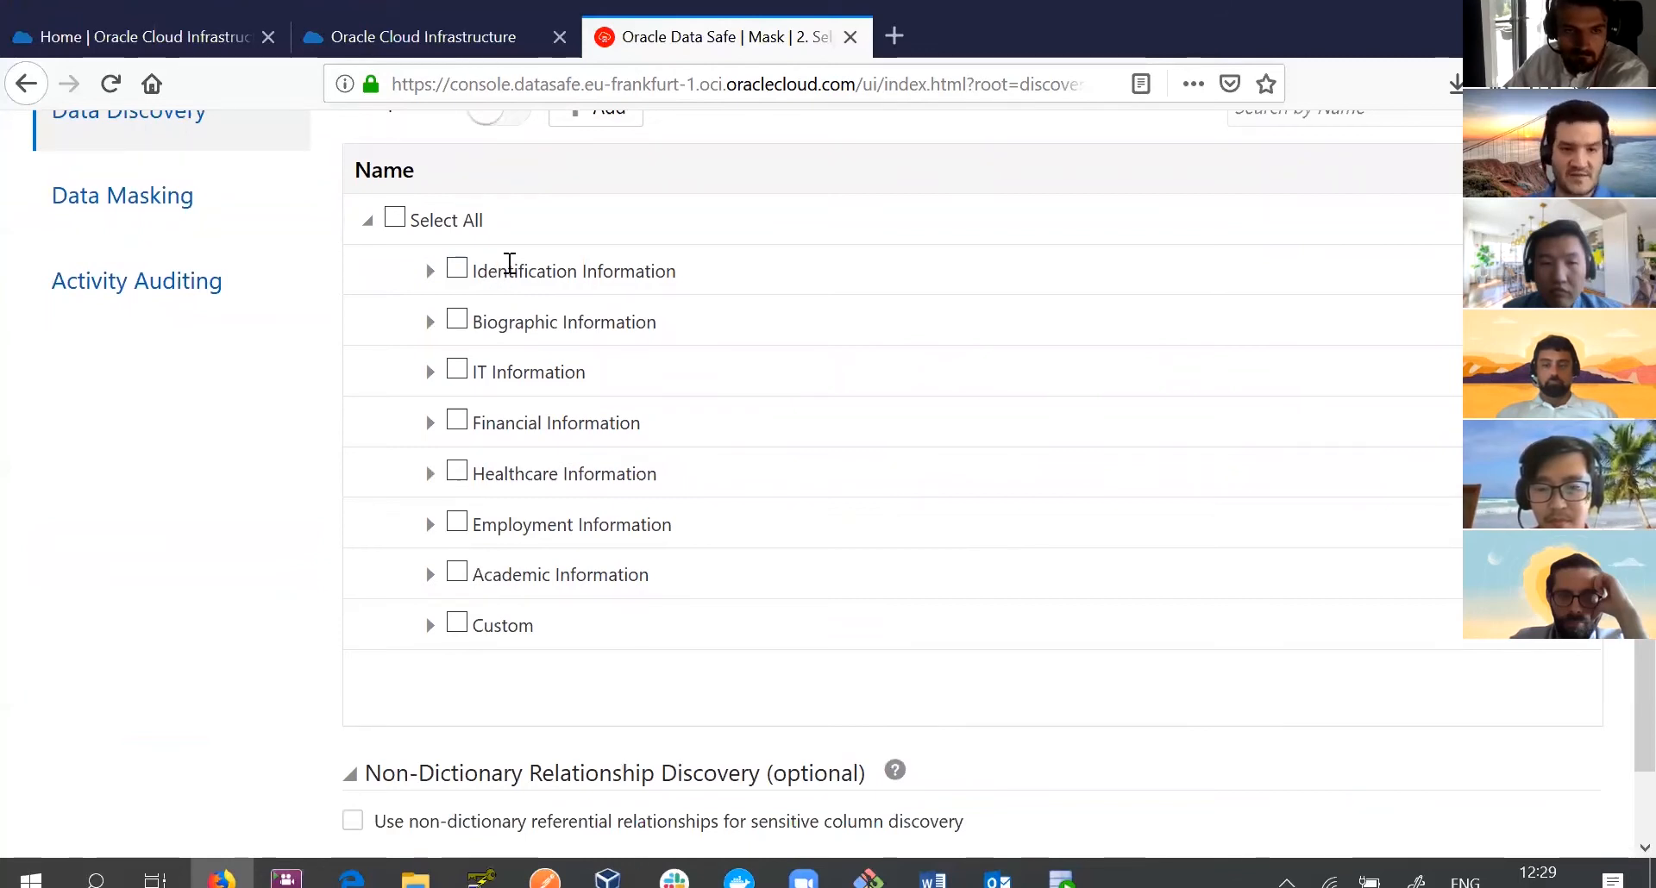
mouse_move(495, 590)
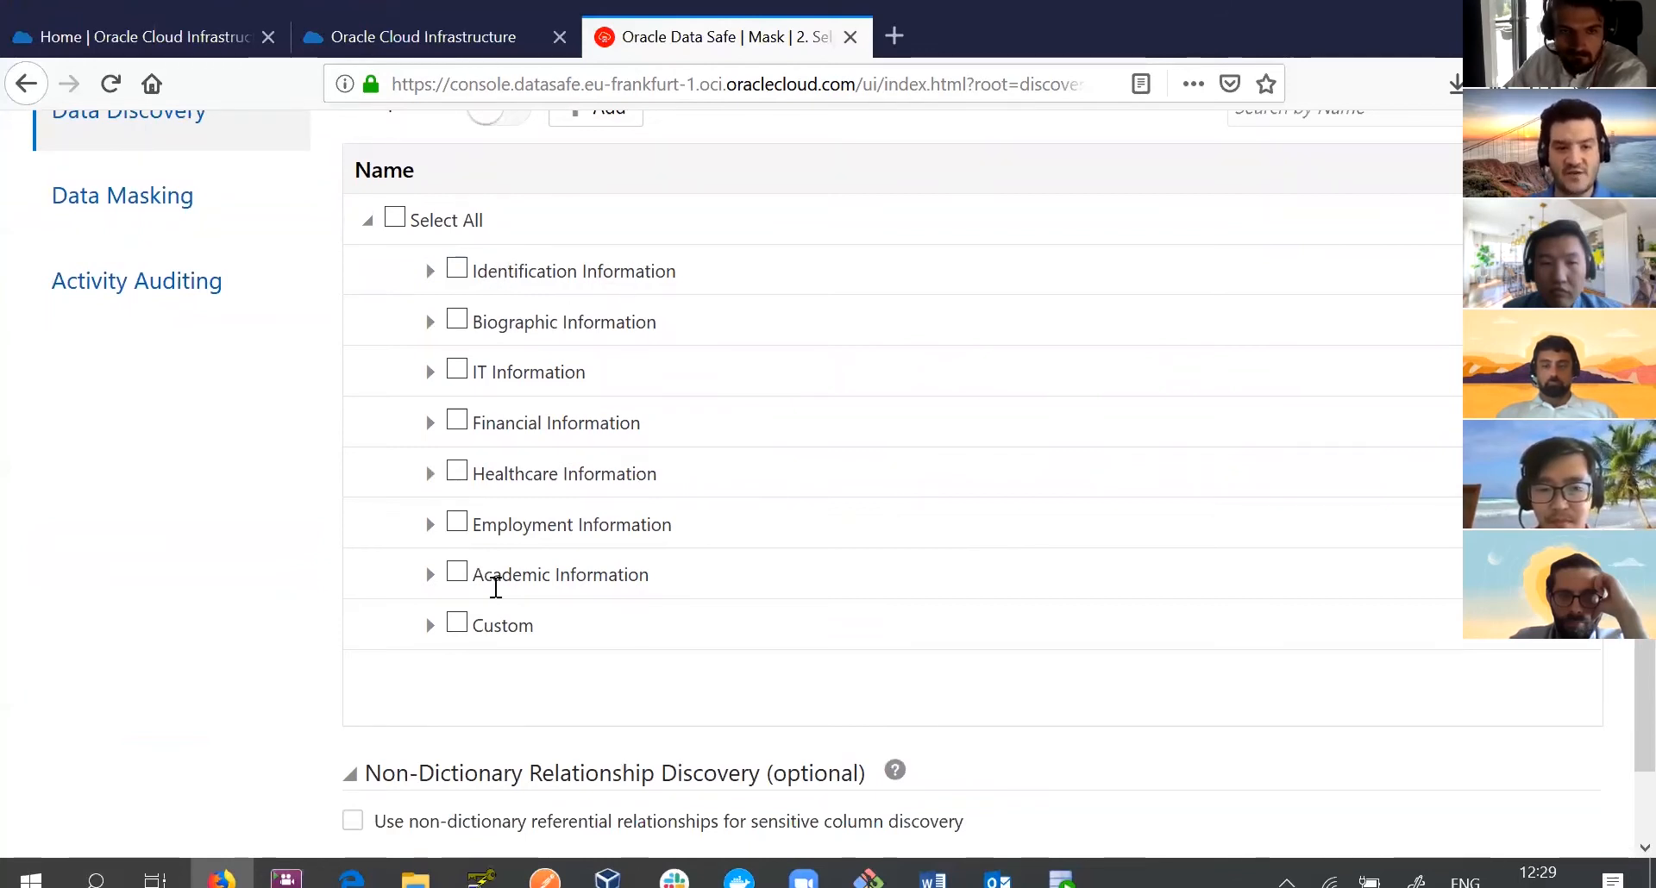
mouse_move(497, 618)
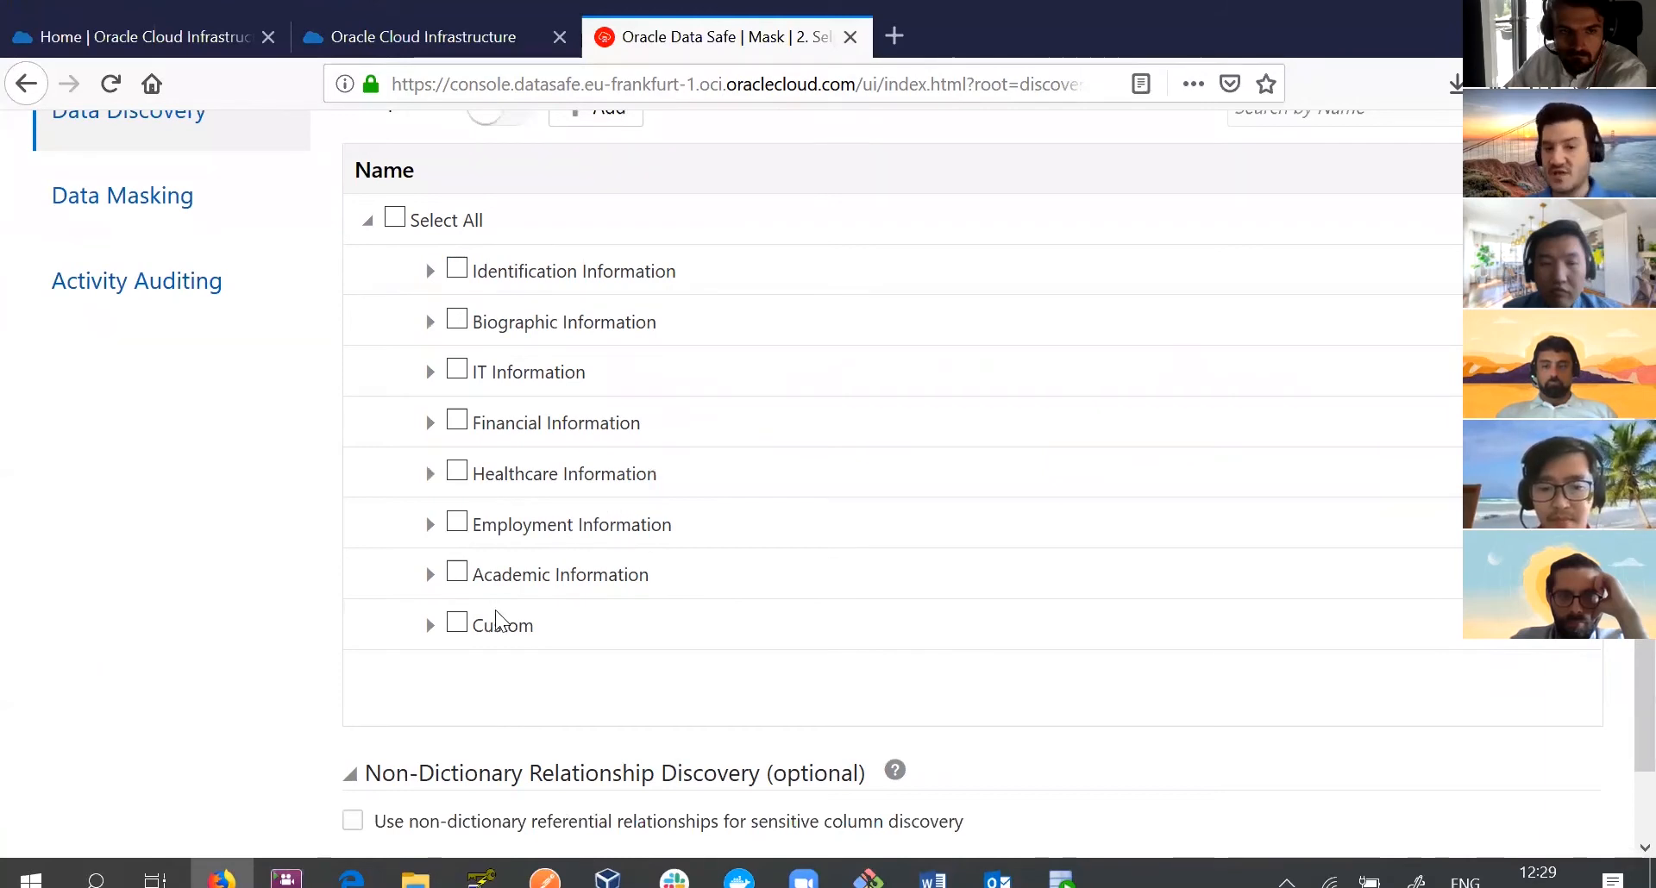
mouse_move(422, 336)
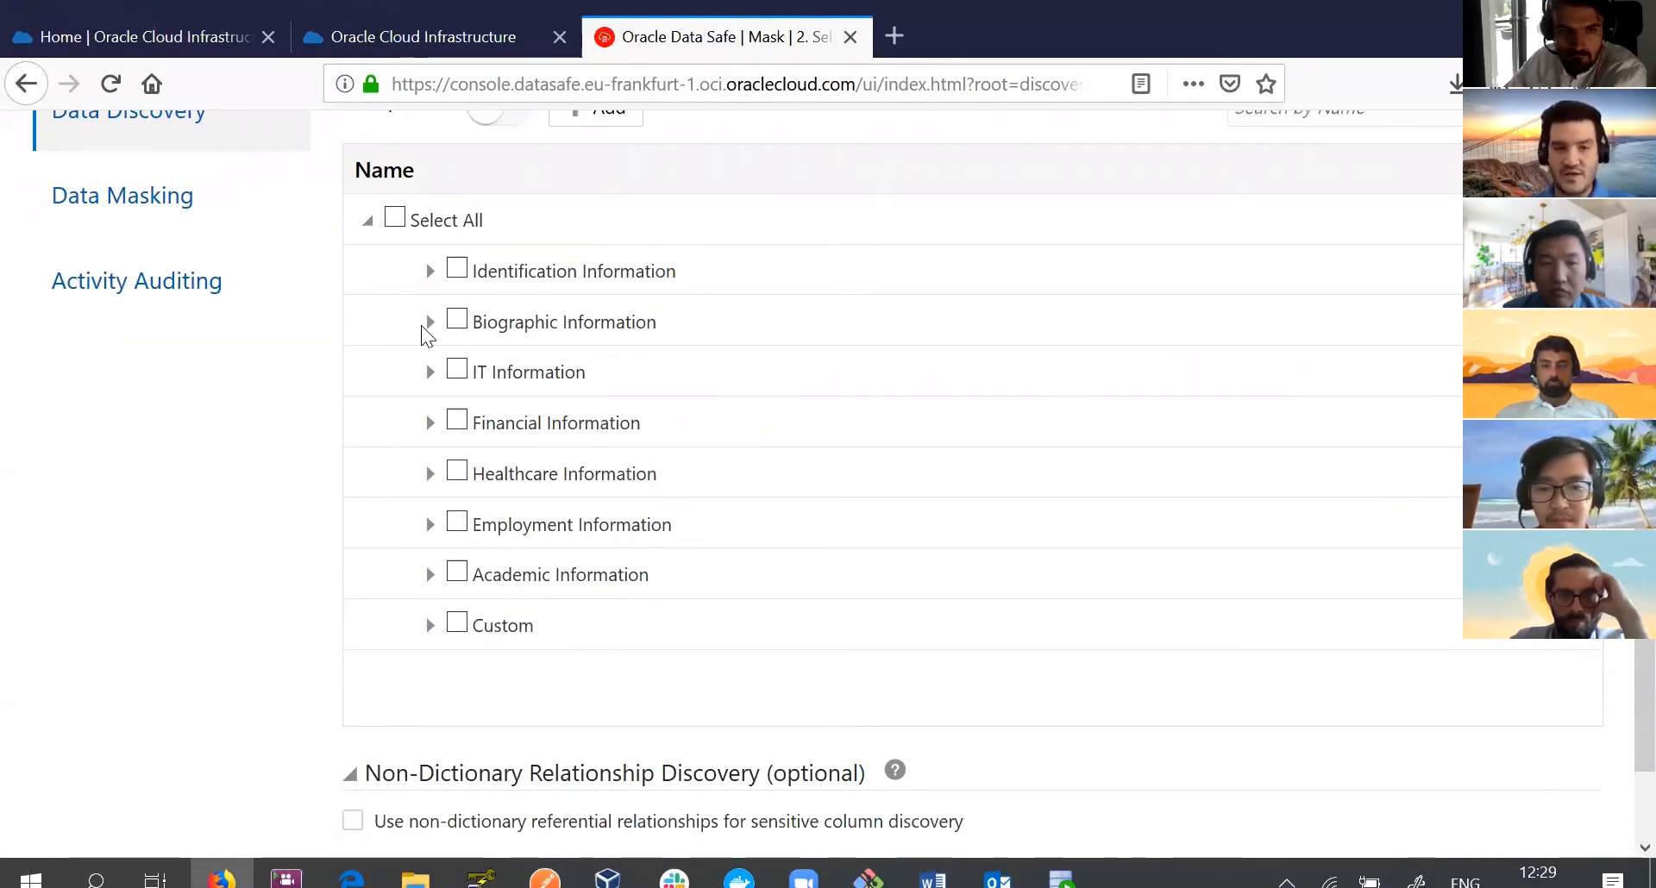
click(430, 322)
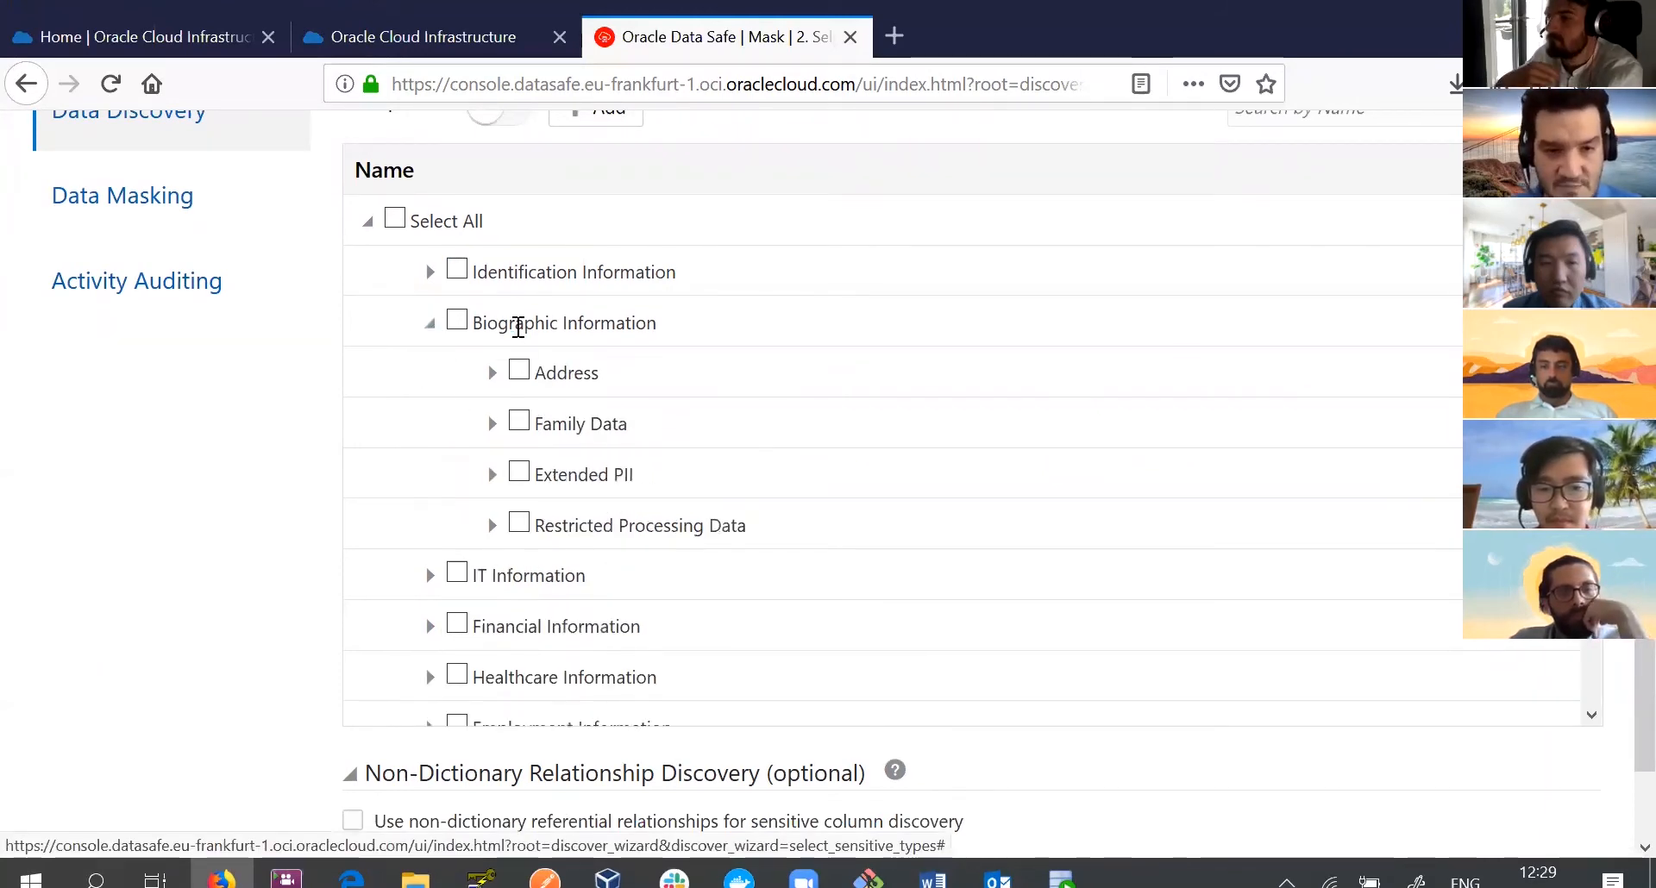
mouse_move(628, 323)
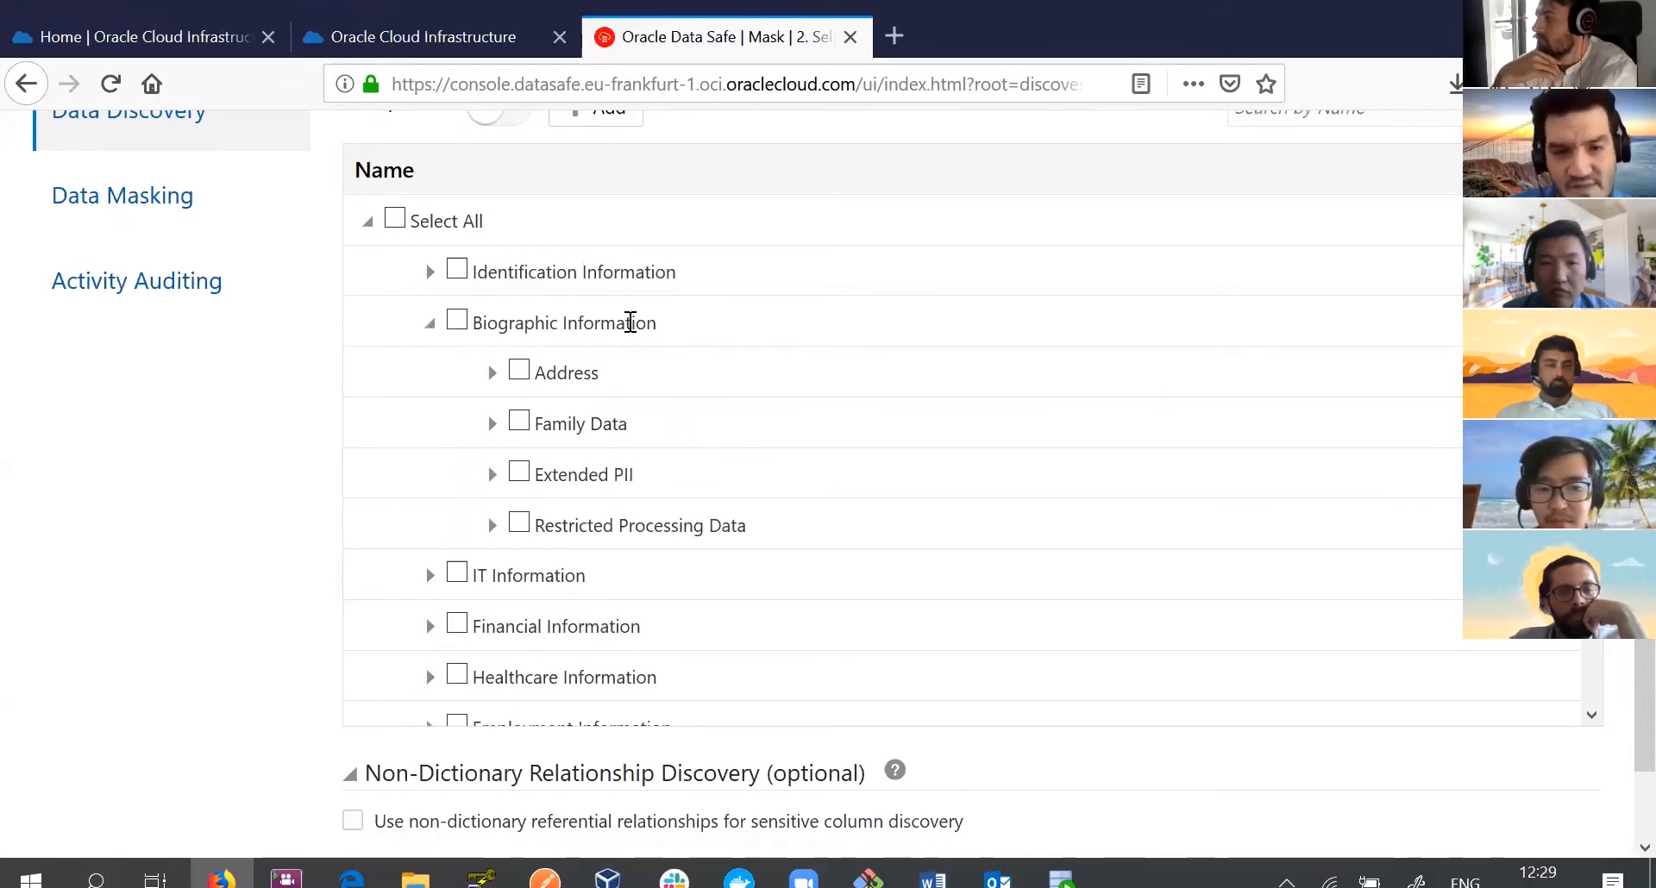
mouse_move(585, 411)
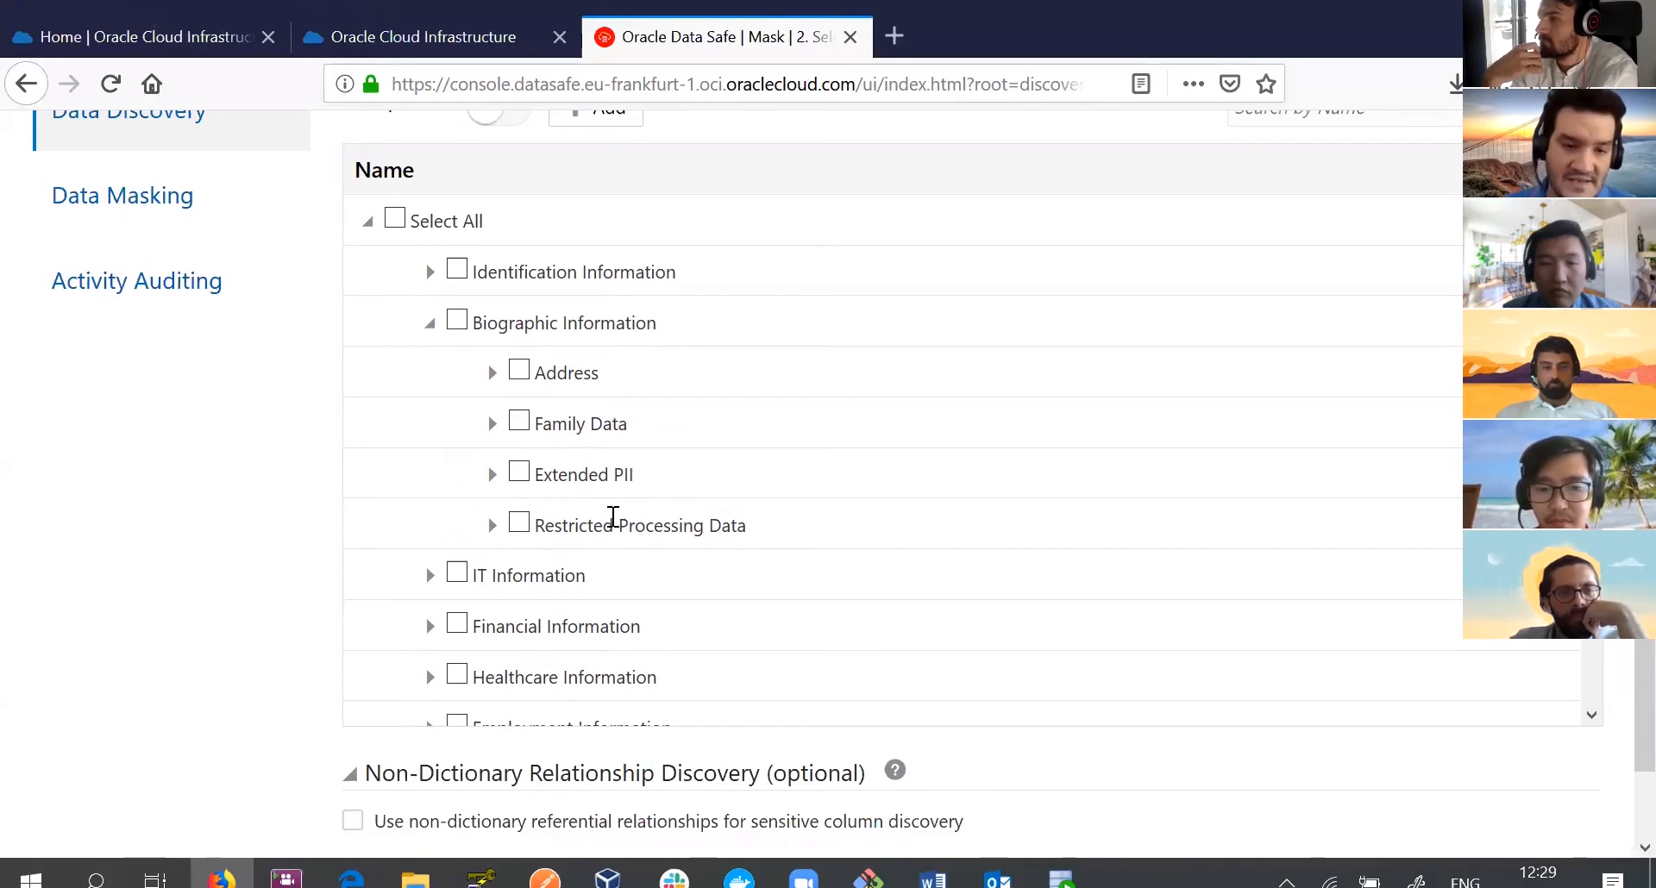
click(491, 373)
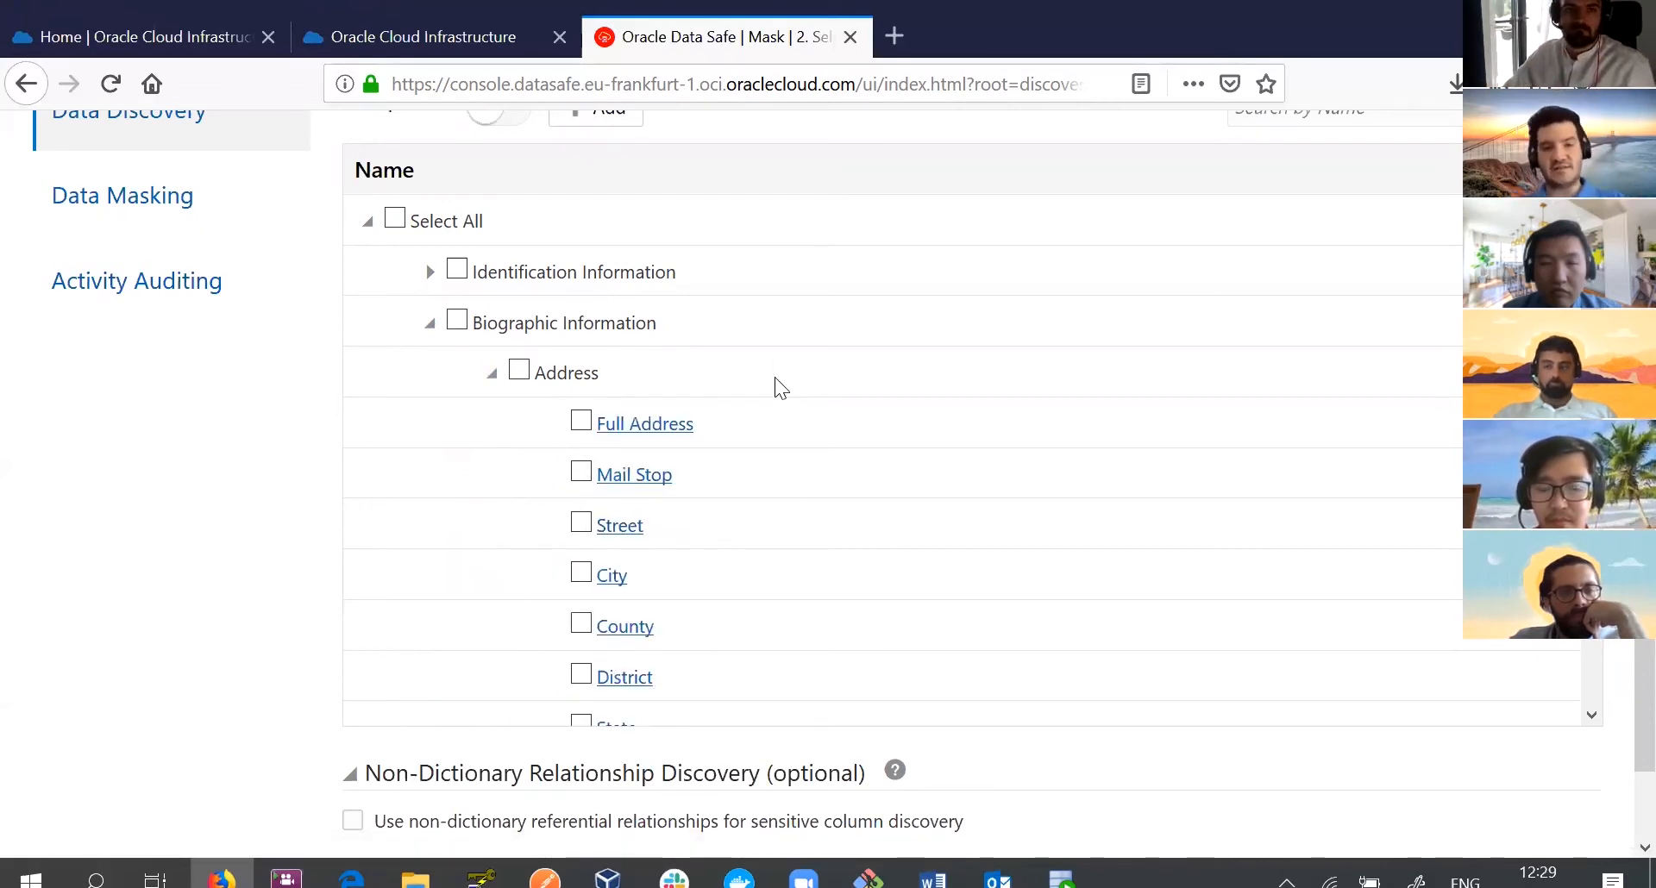
mouse_move(733, 459)
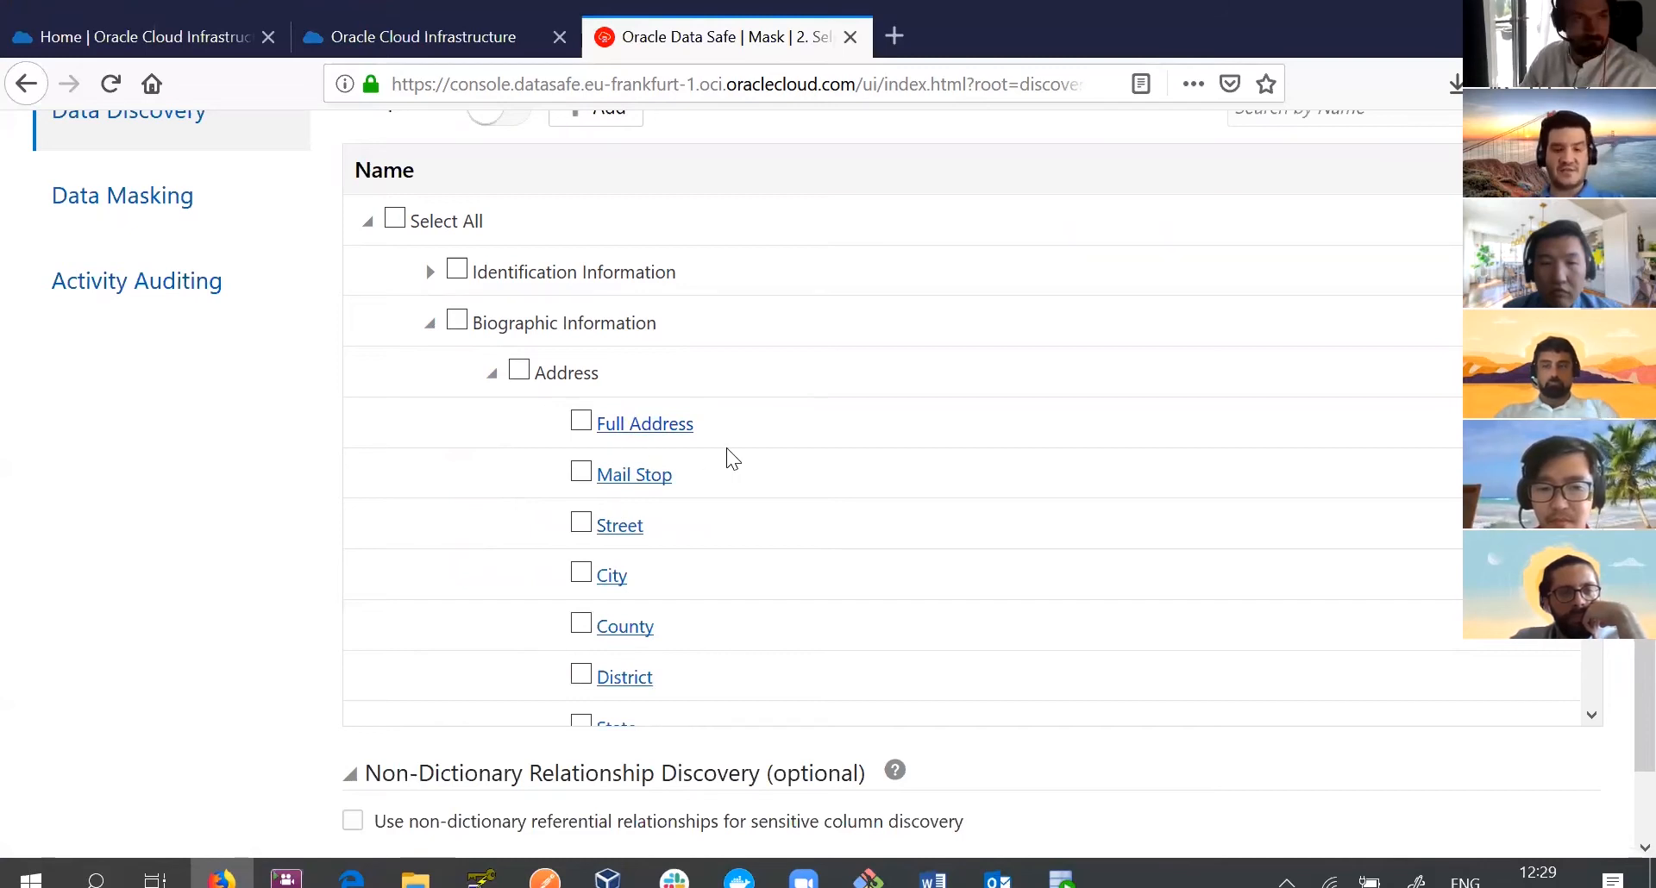
mouse_move(676, 483)
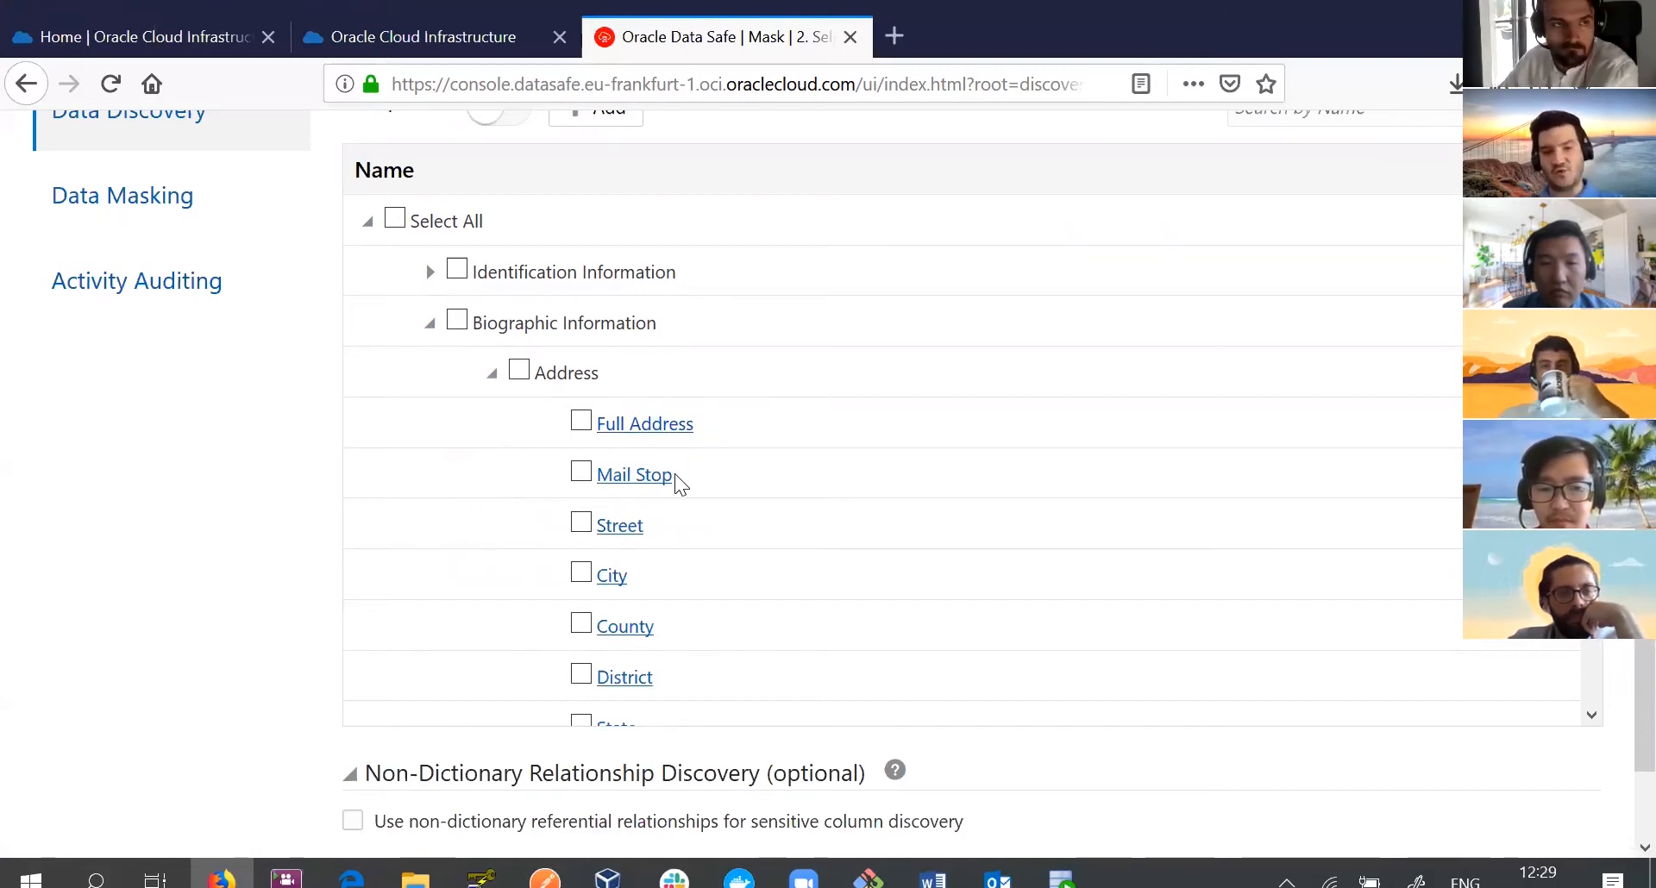
mouse_move(646, 543)
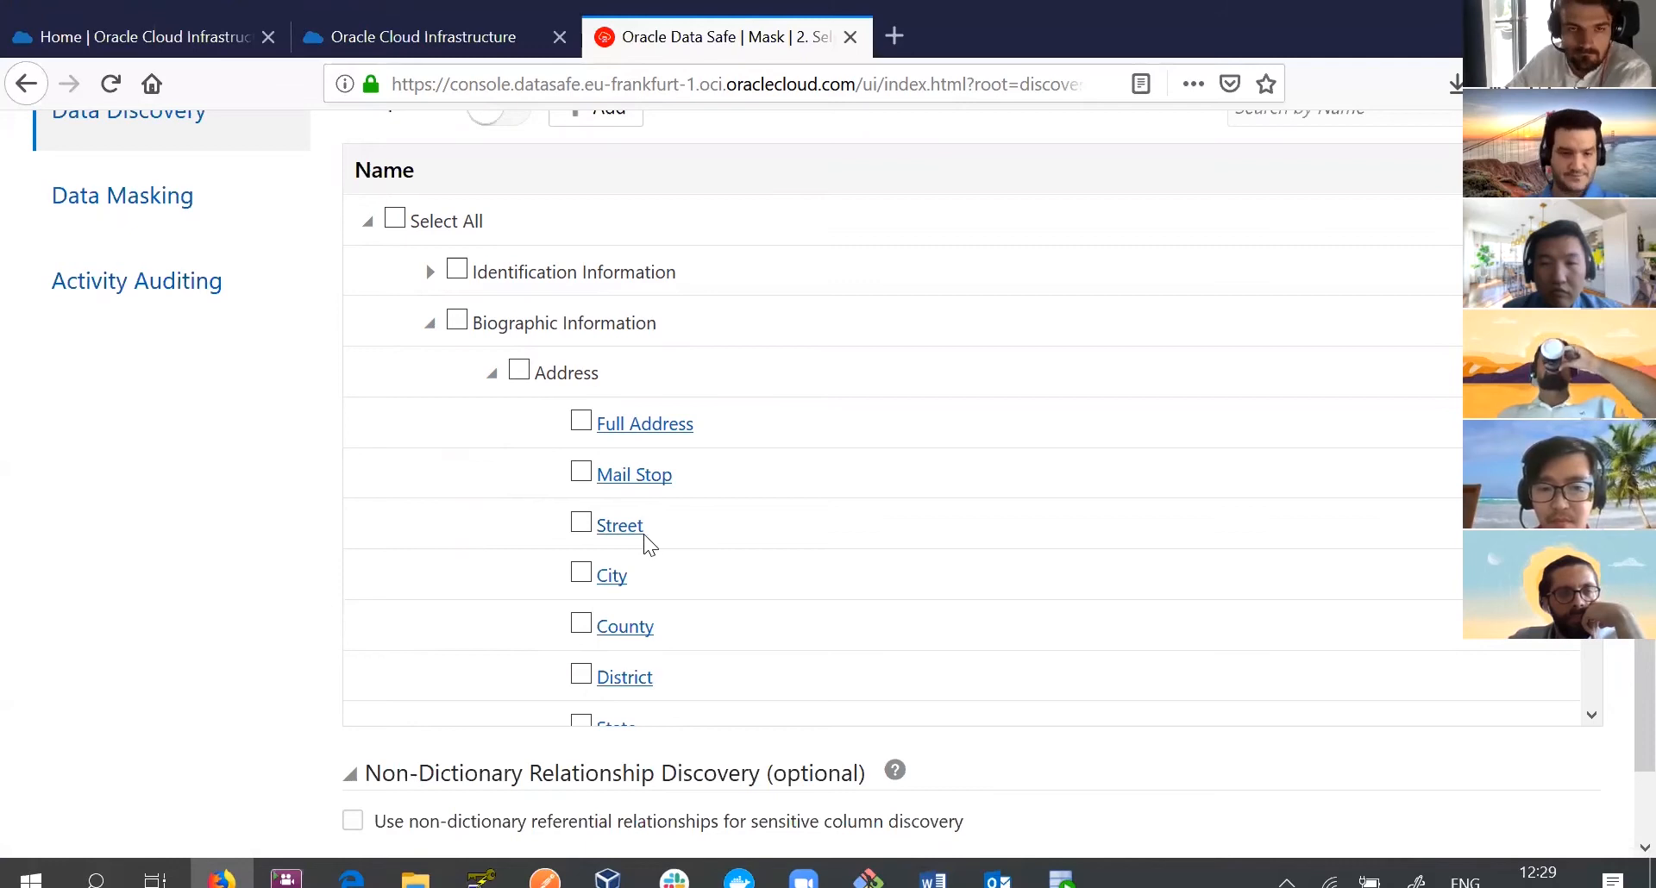
mouse_move(703, 611)
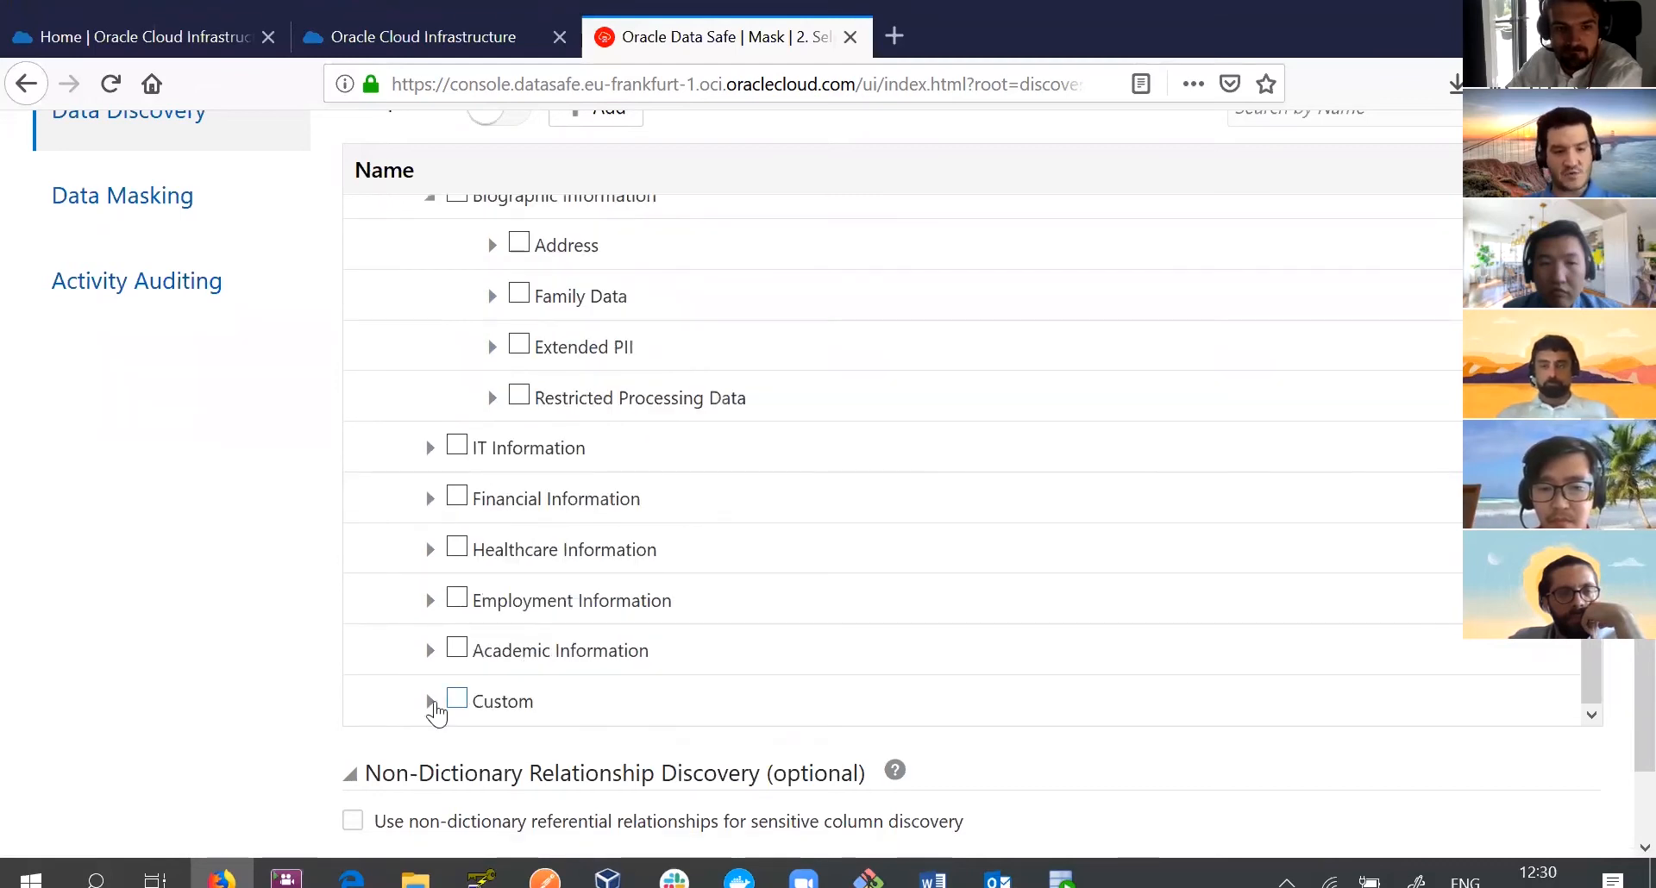
click(430, 701)
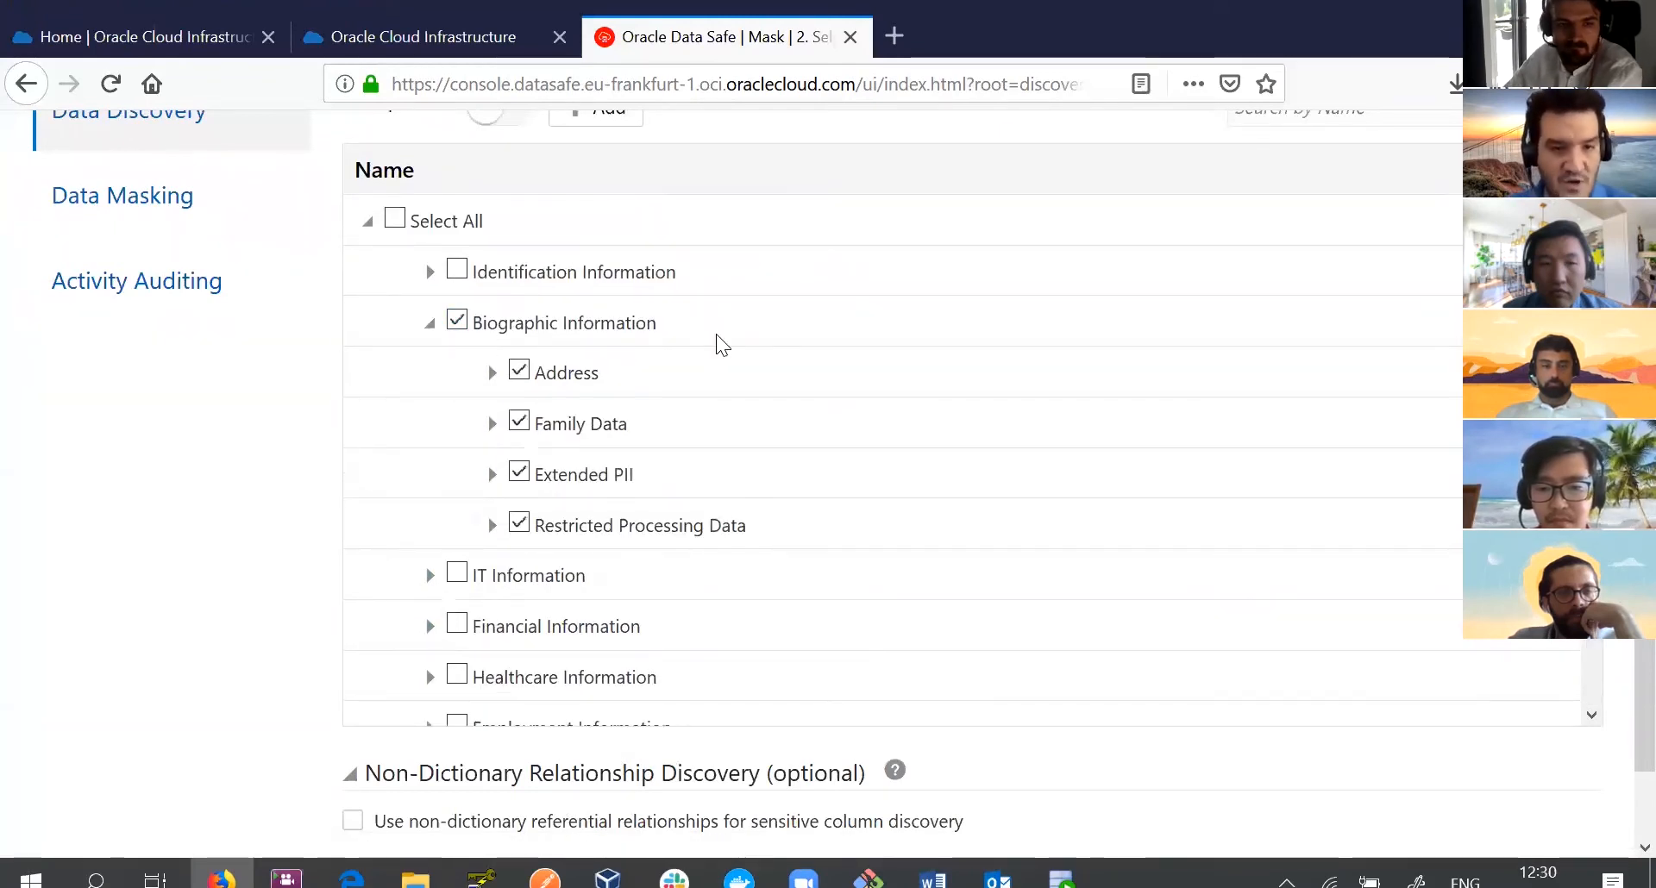
Start the sensitive data discovery job on ATPDatasafe with the chosen types.
scroll(down, 3)
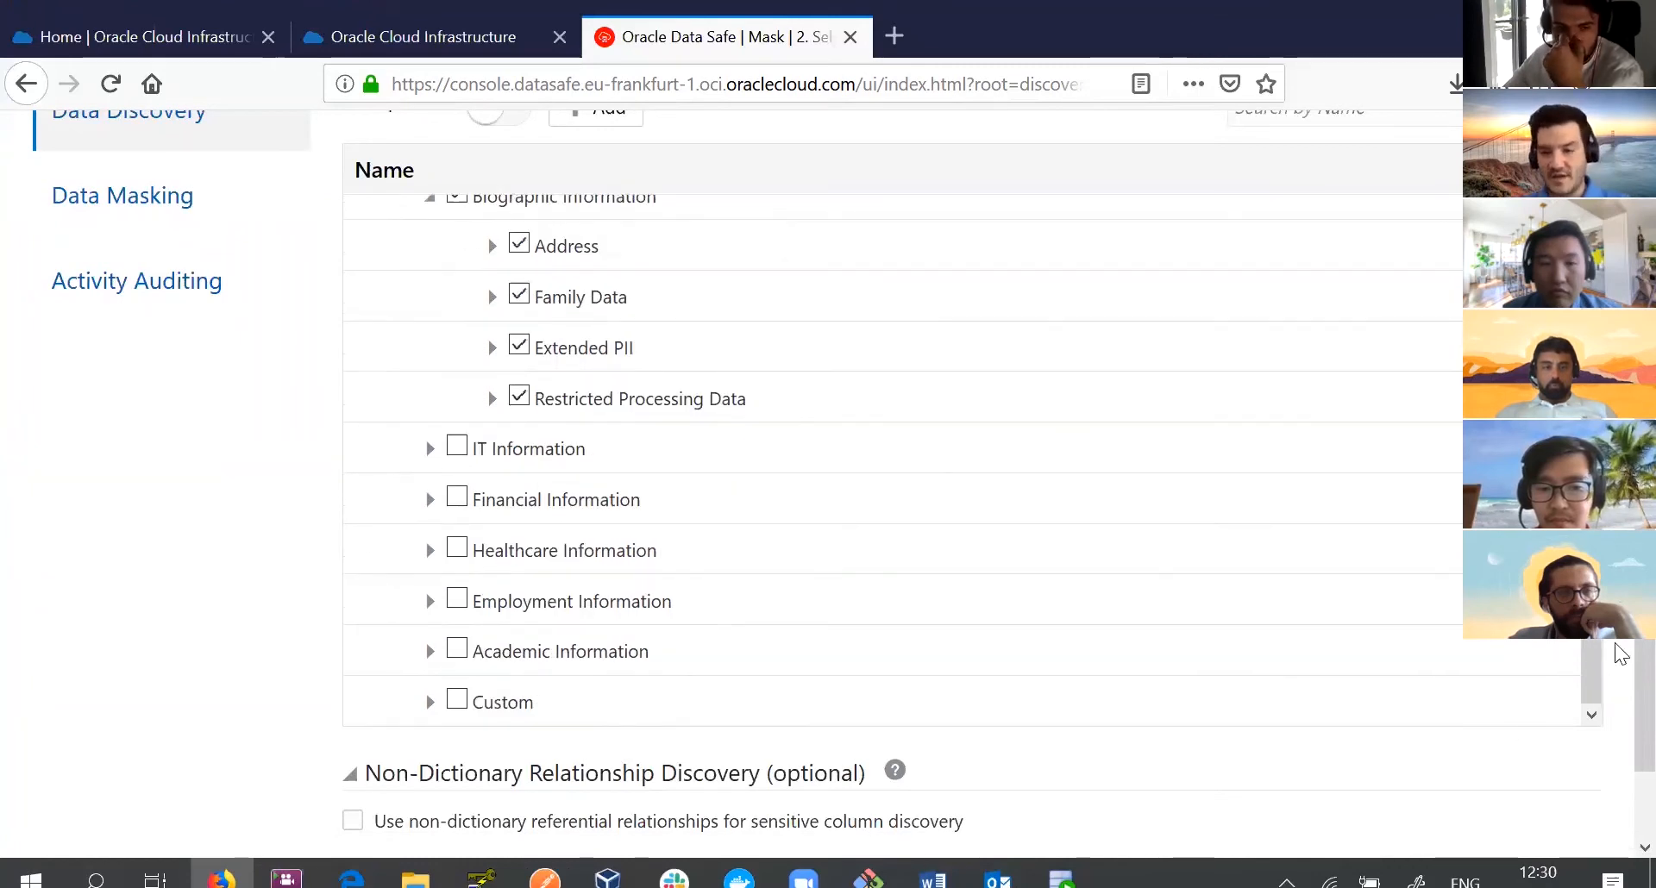
scroll(down, 3)
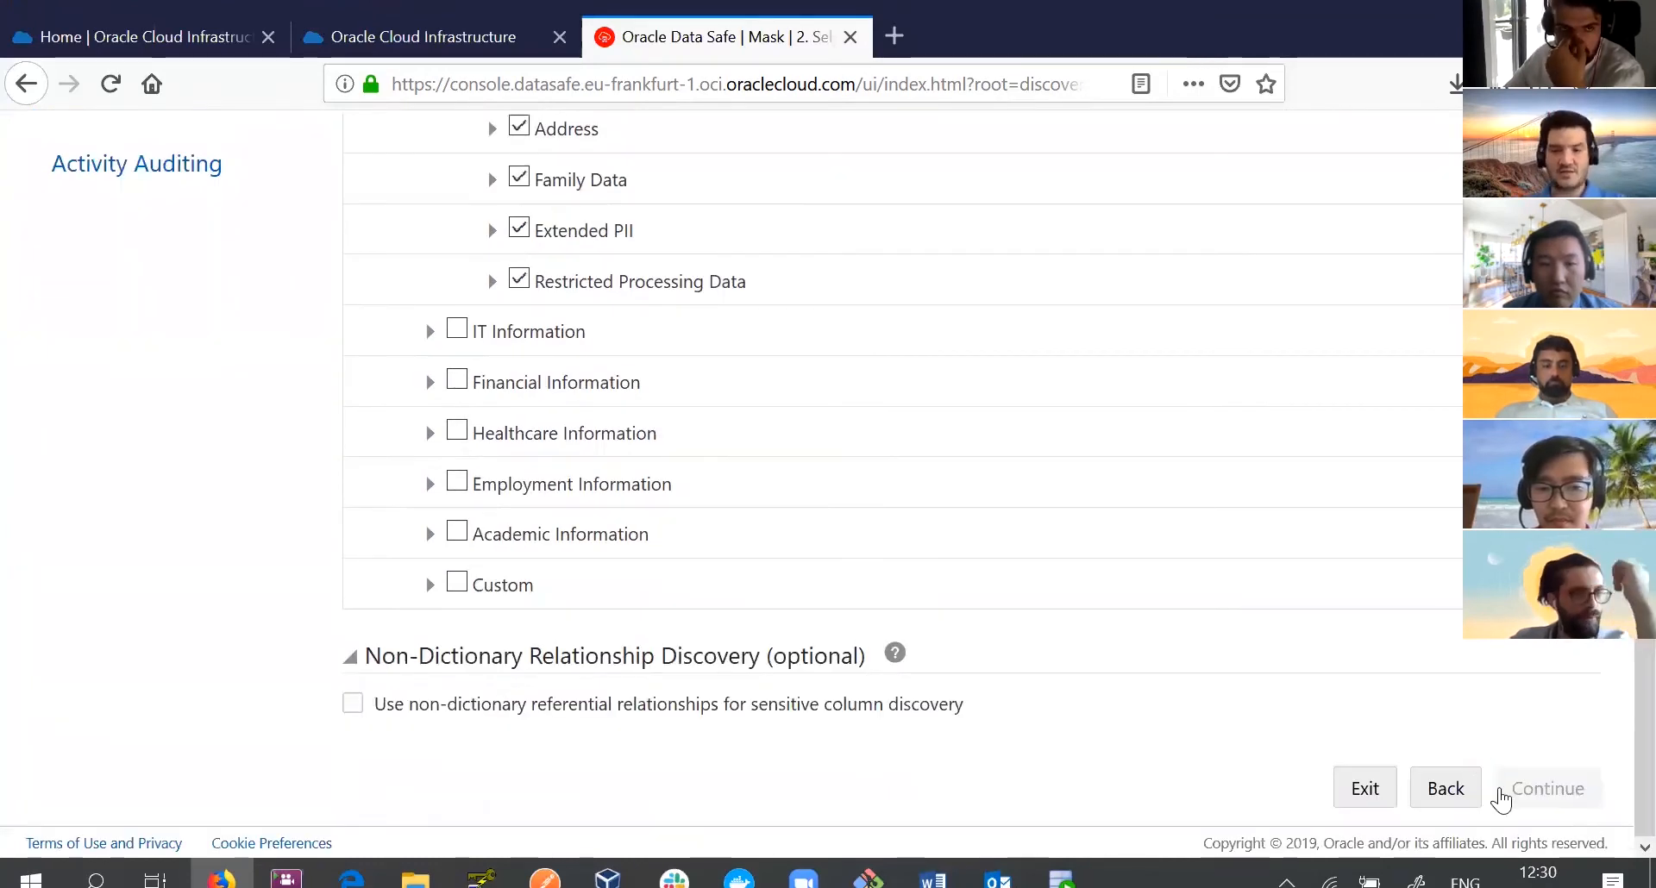
click(1548, 788)
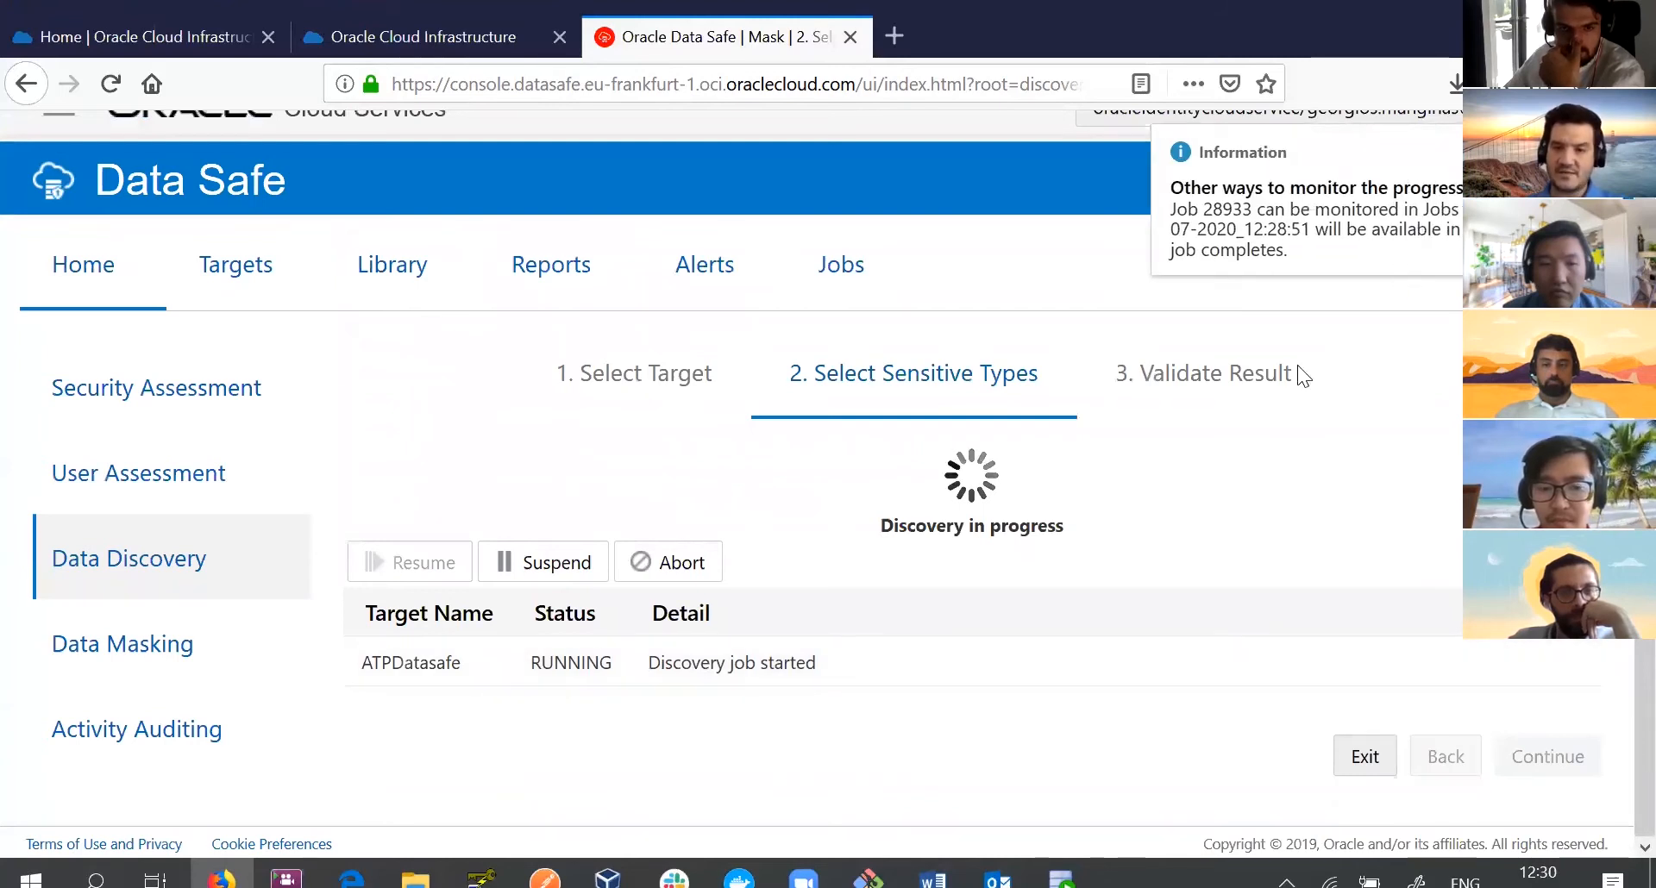
mouse_move(1323, 516)
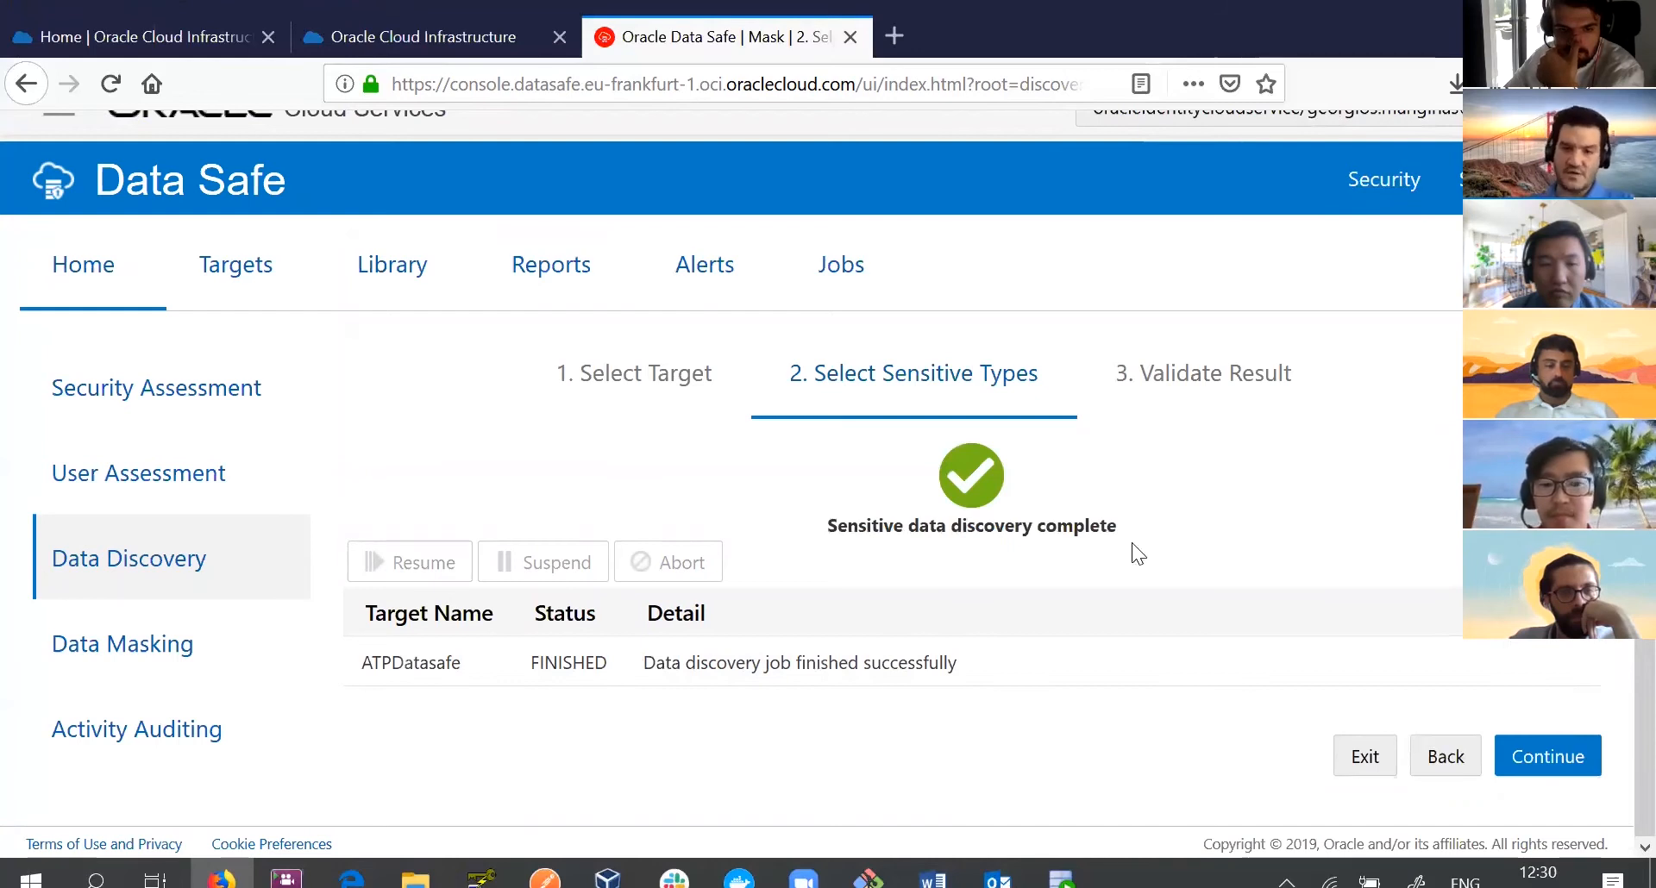
mouse_move(1547, 756)
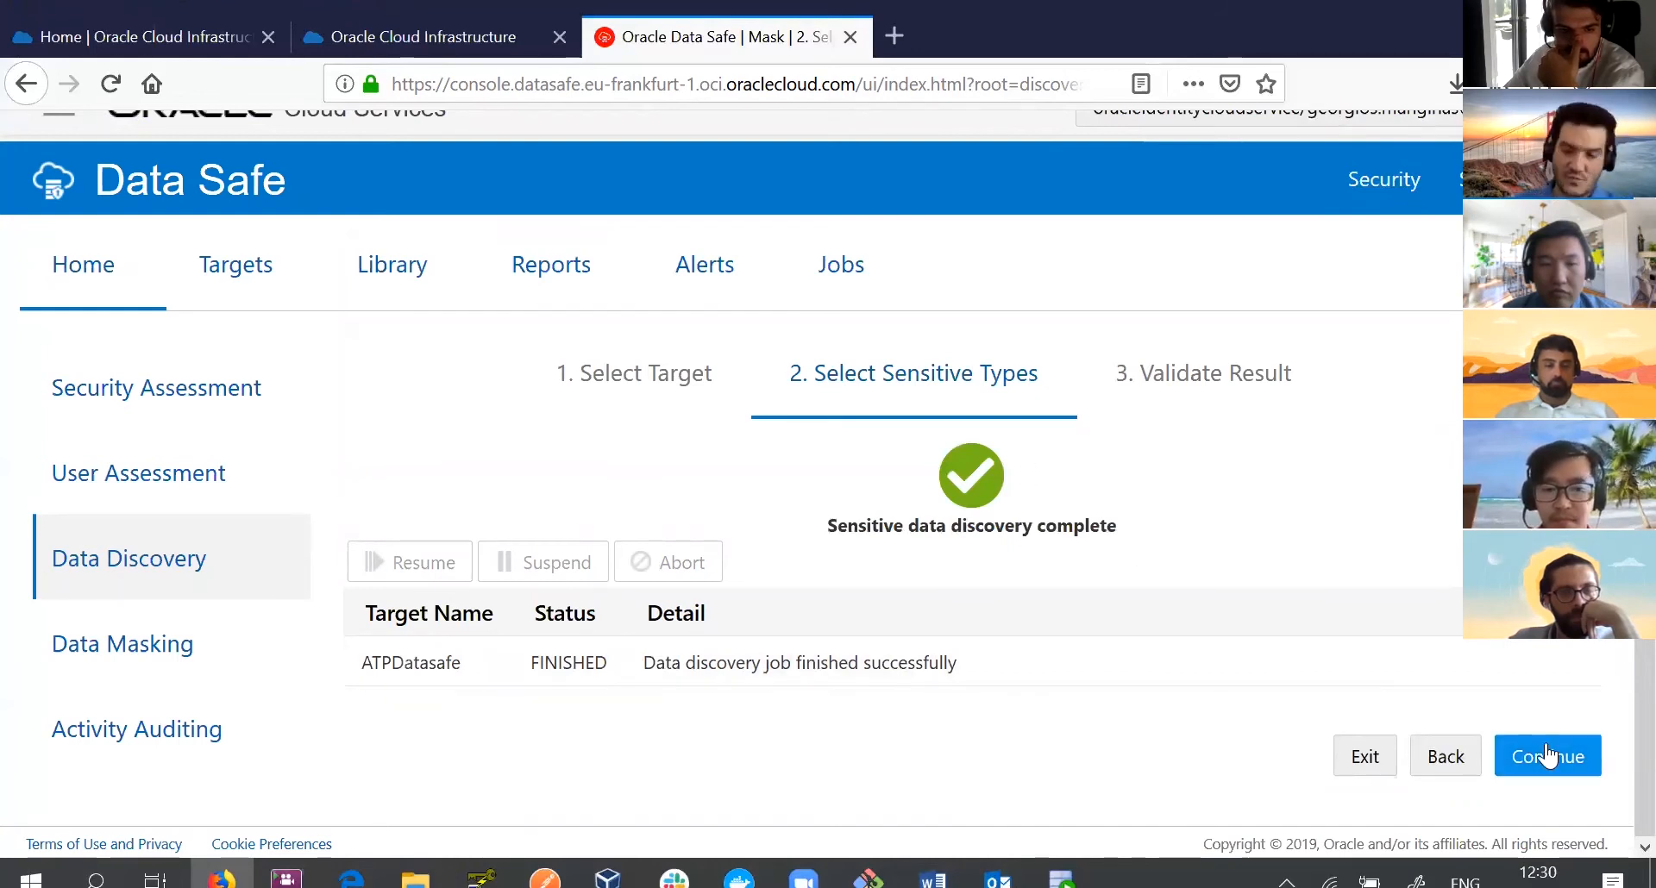
Continue past the completed discovery job to the Validate Result step.
click(1547, 756)
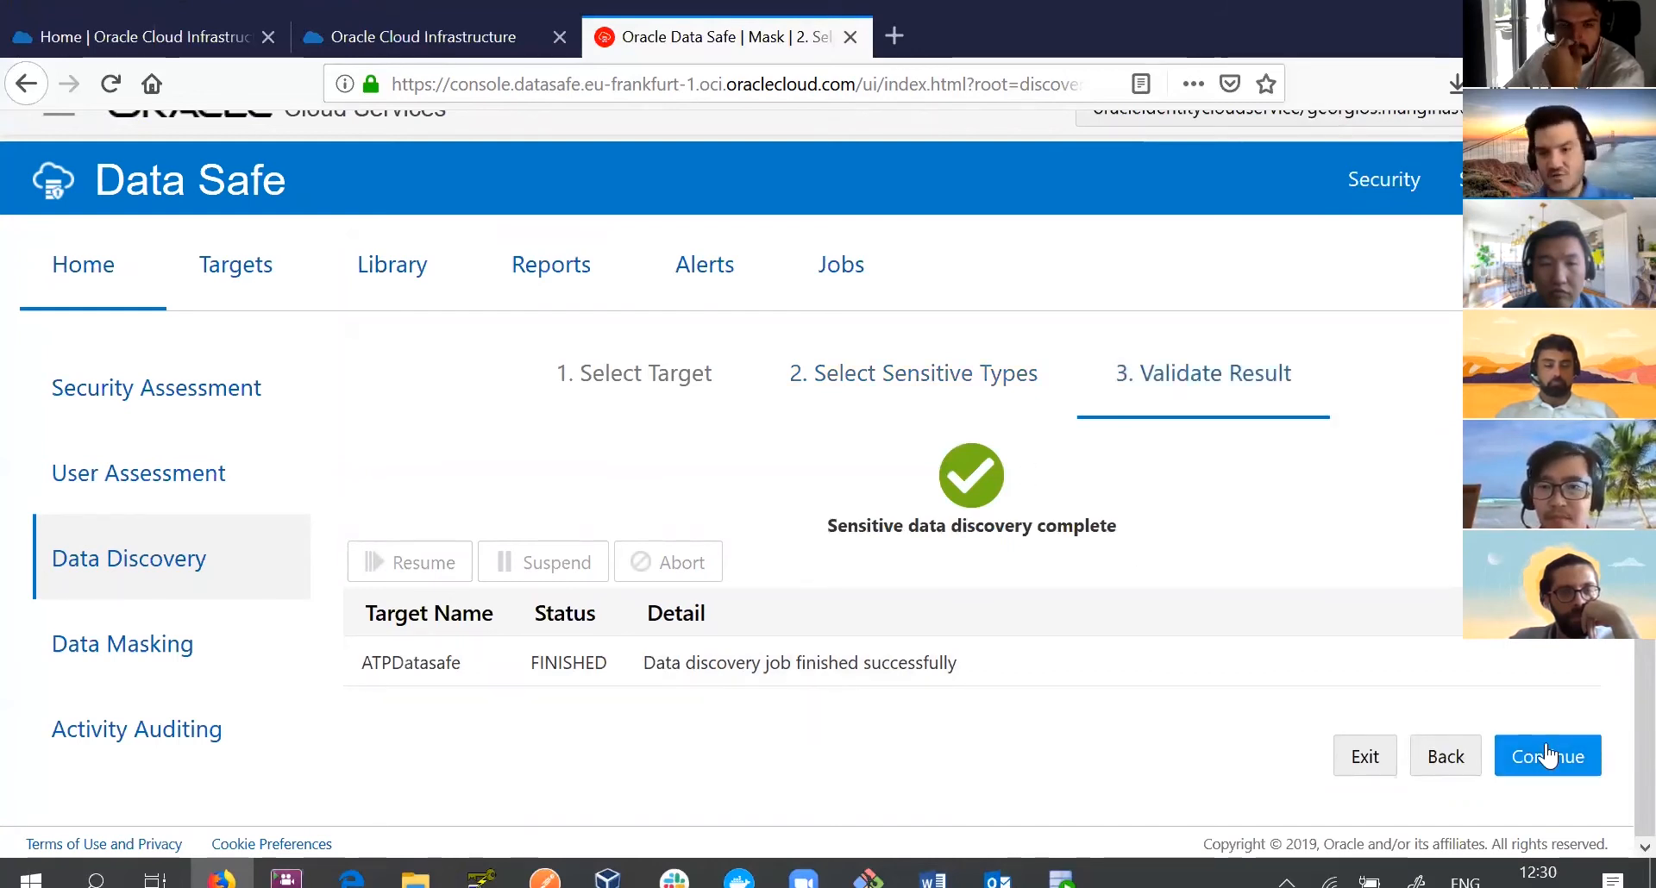
click(1547, 756)
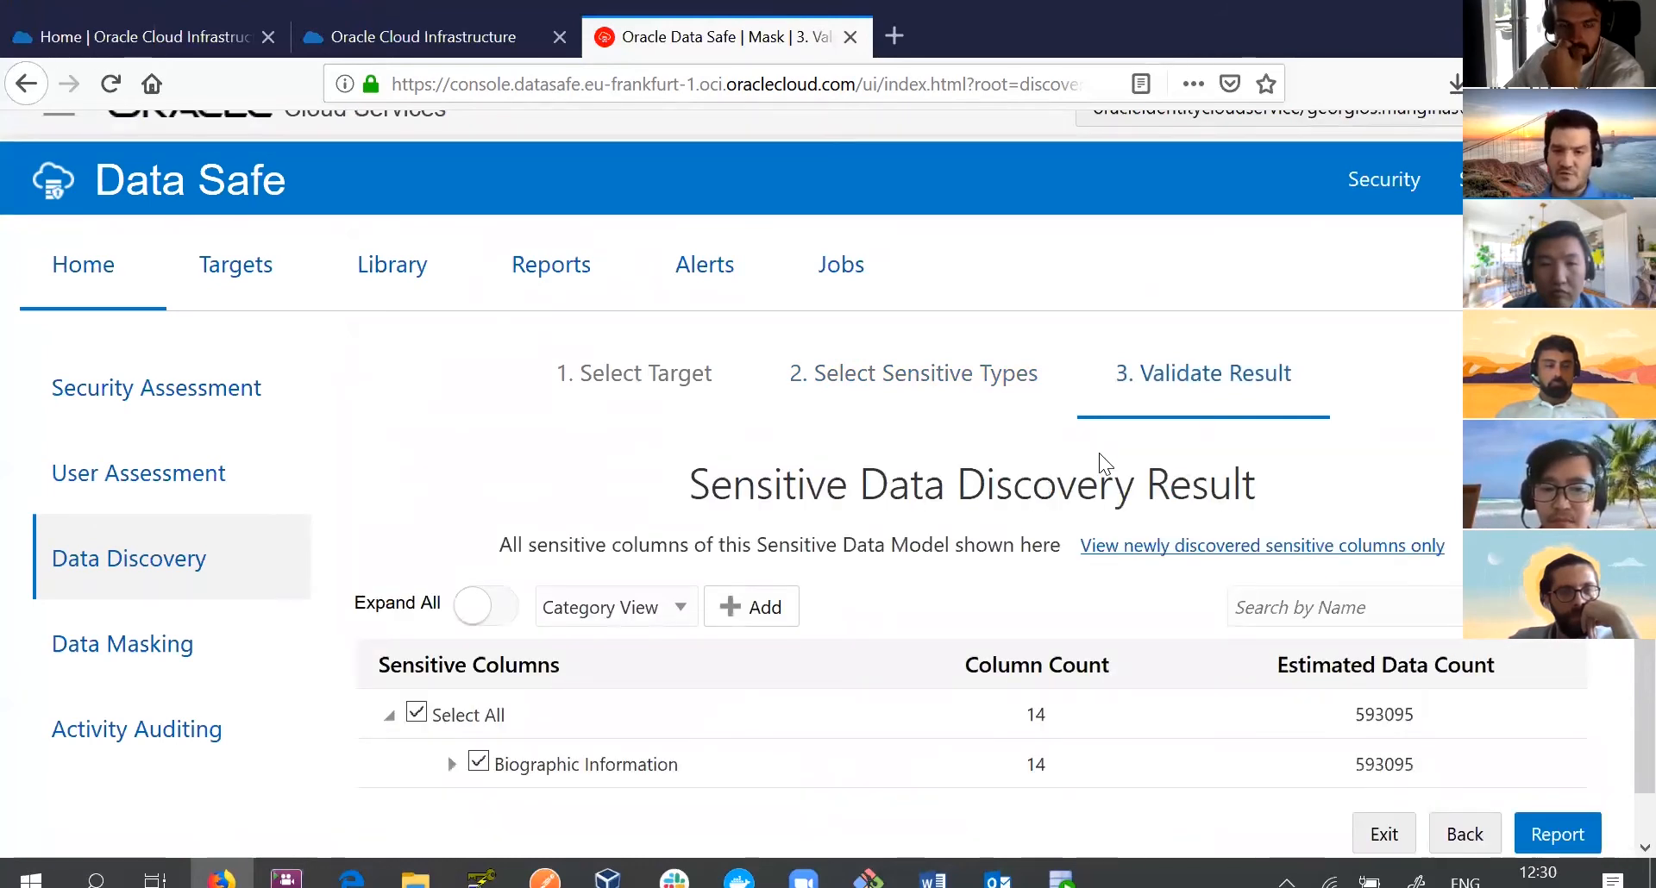
Expand Biographic Information > Address > Street to see the two customer street address columns.
scroll(down, 3)
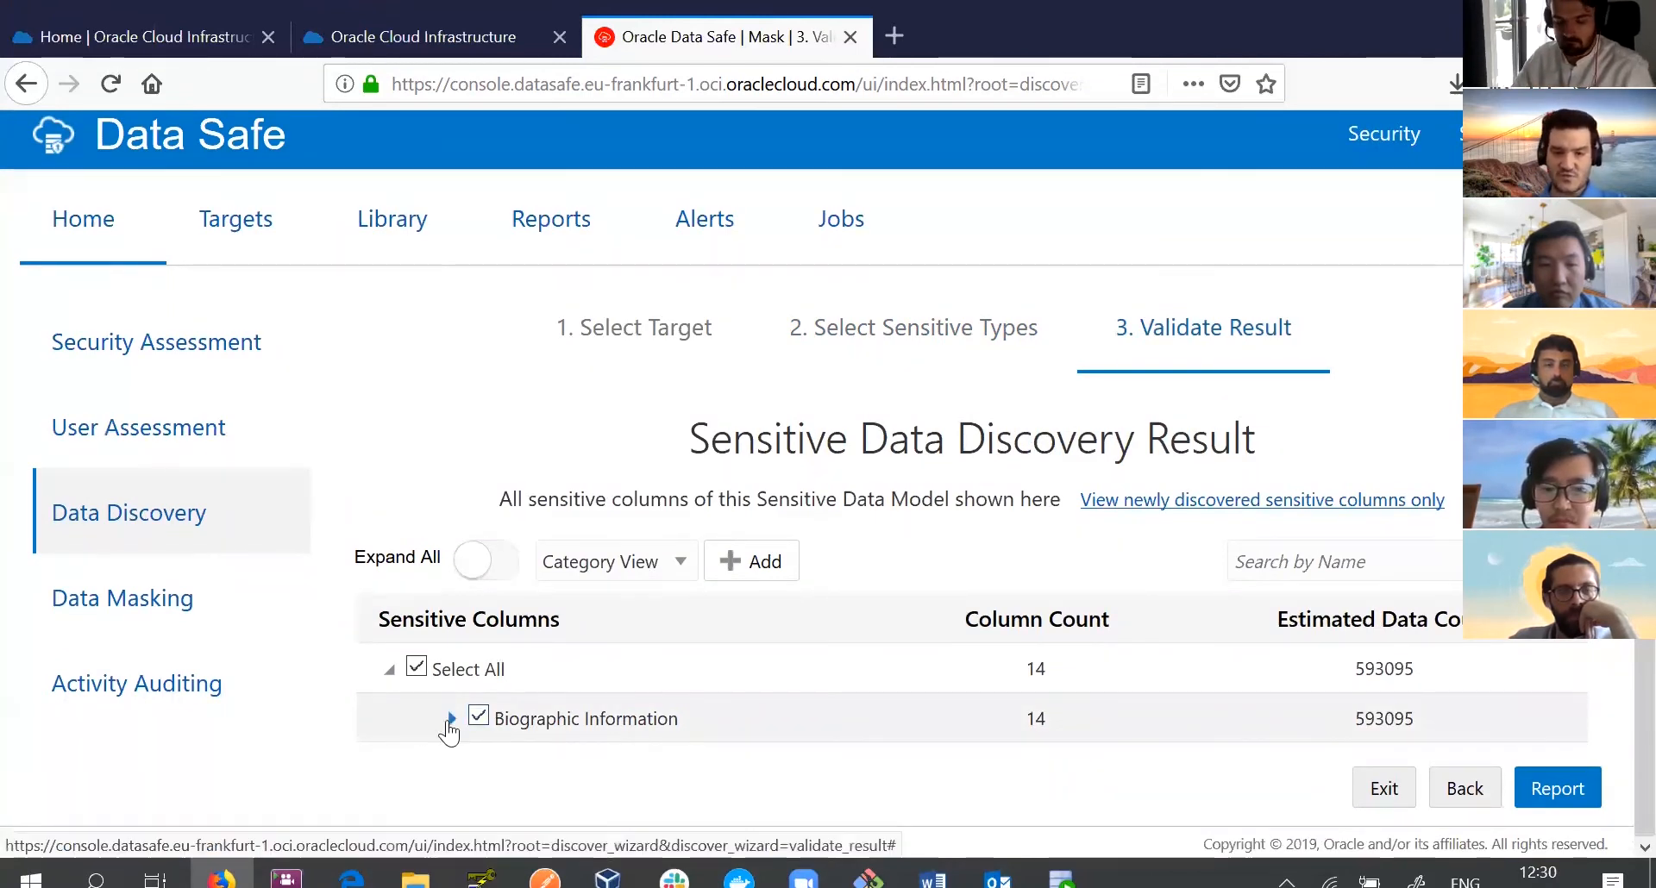
click(448, 726)
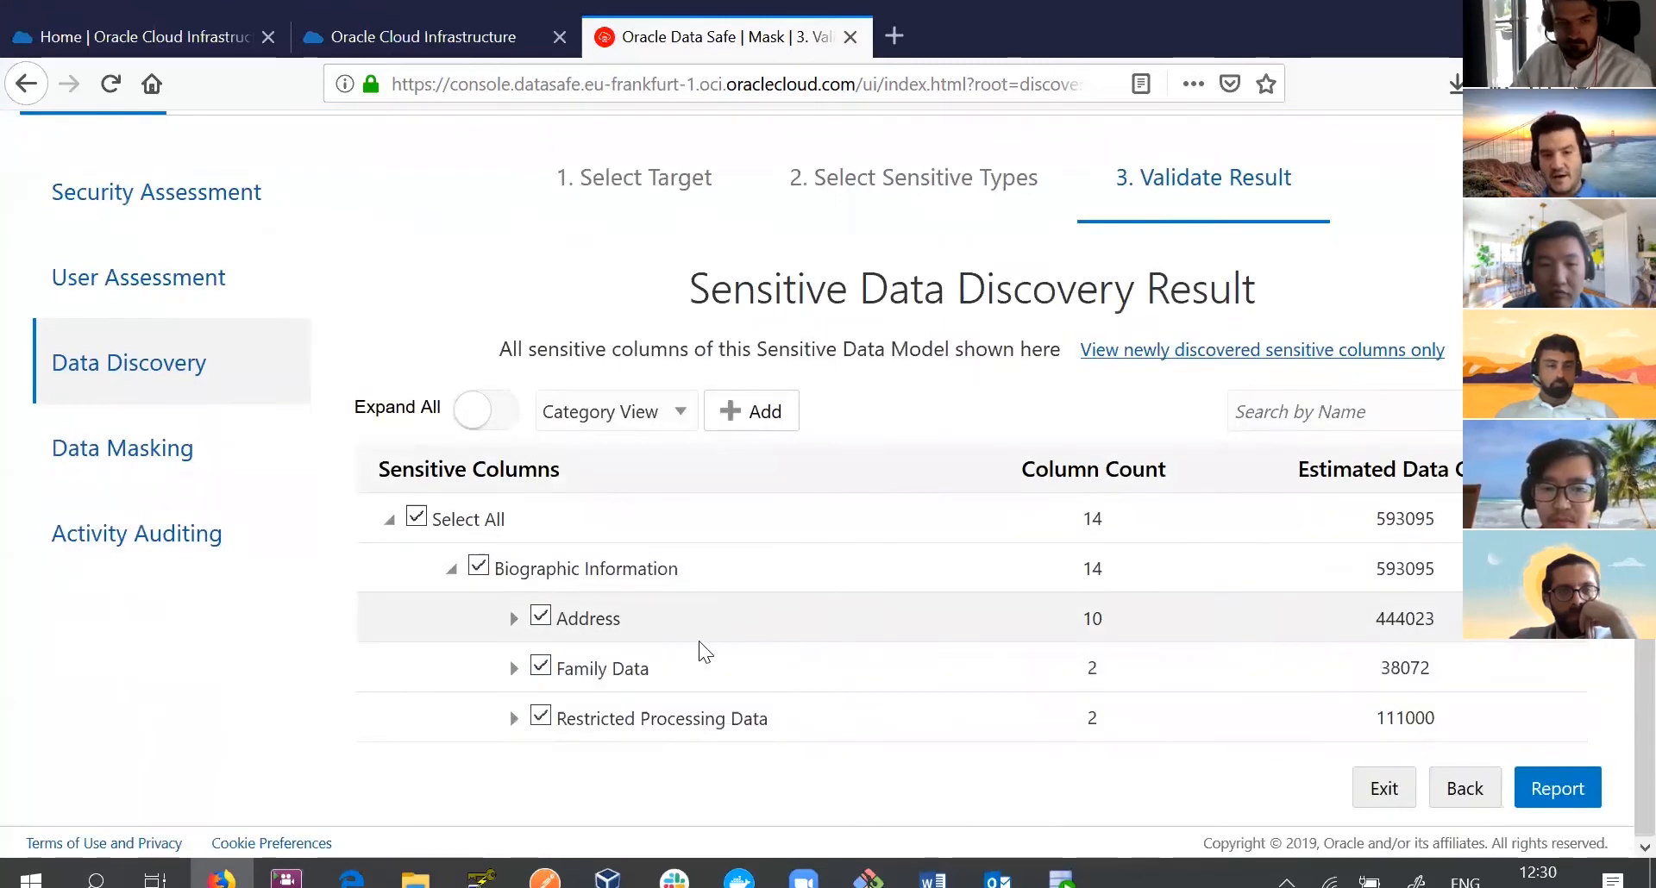
mouse_move(579, 645)
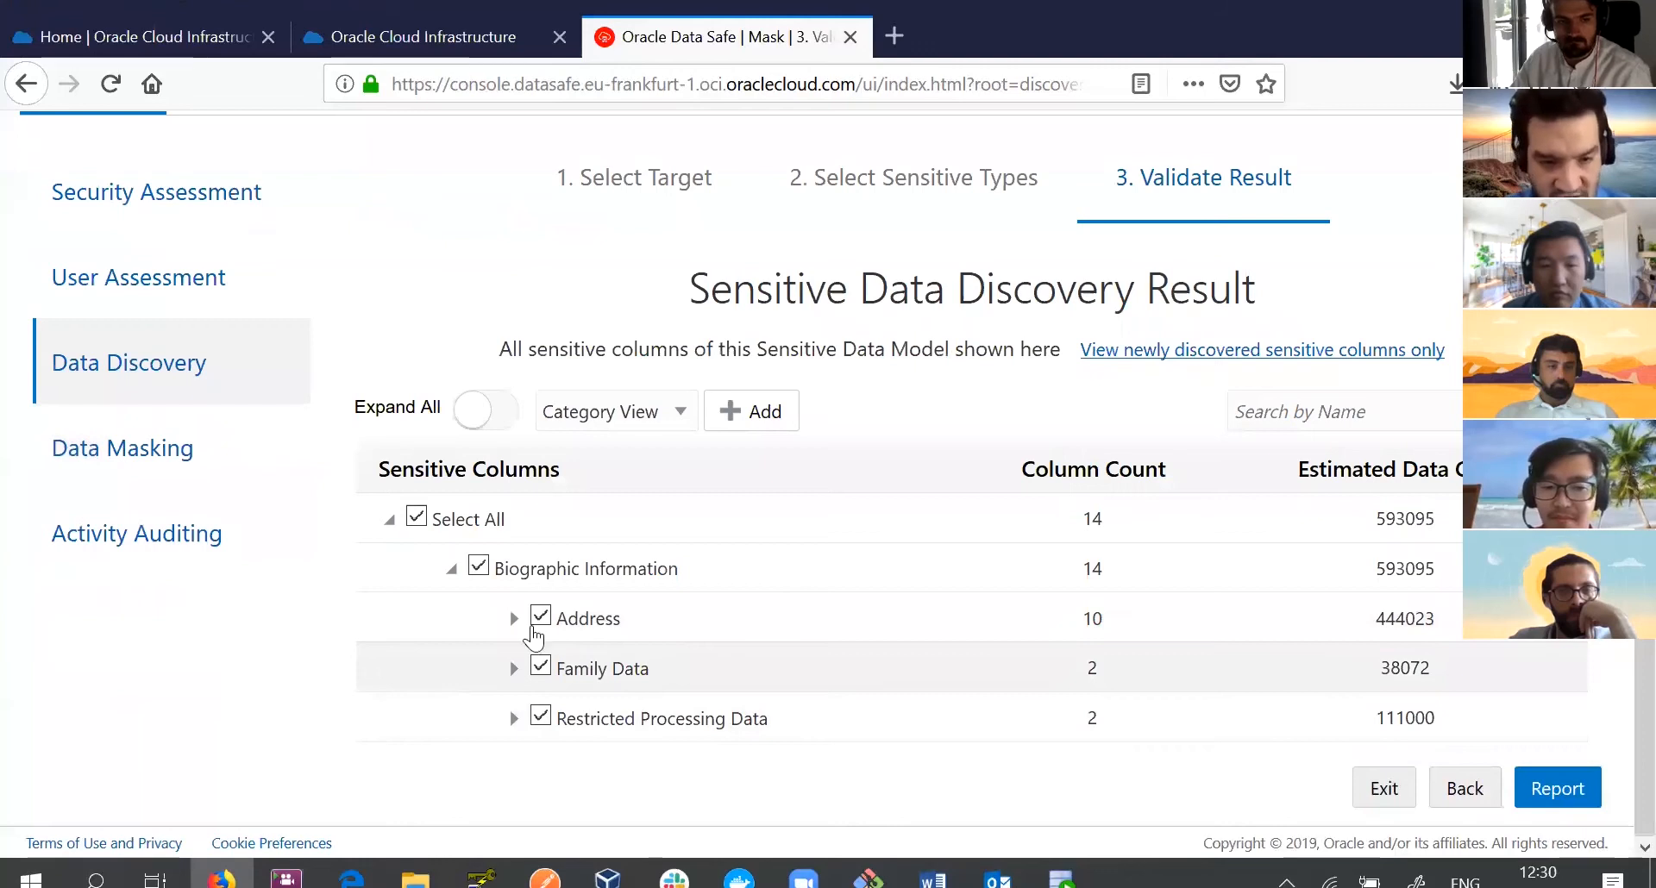
click(514, 618)
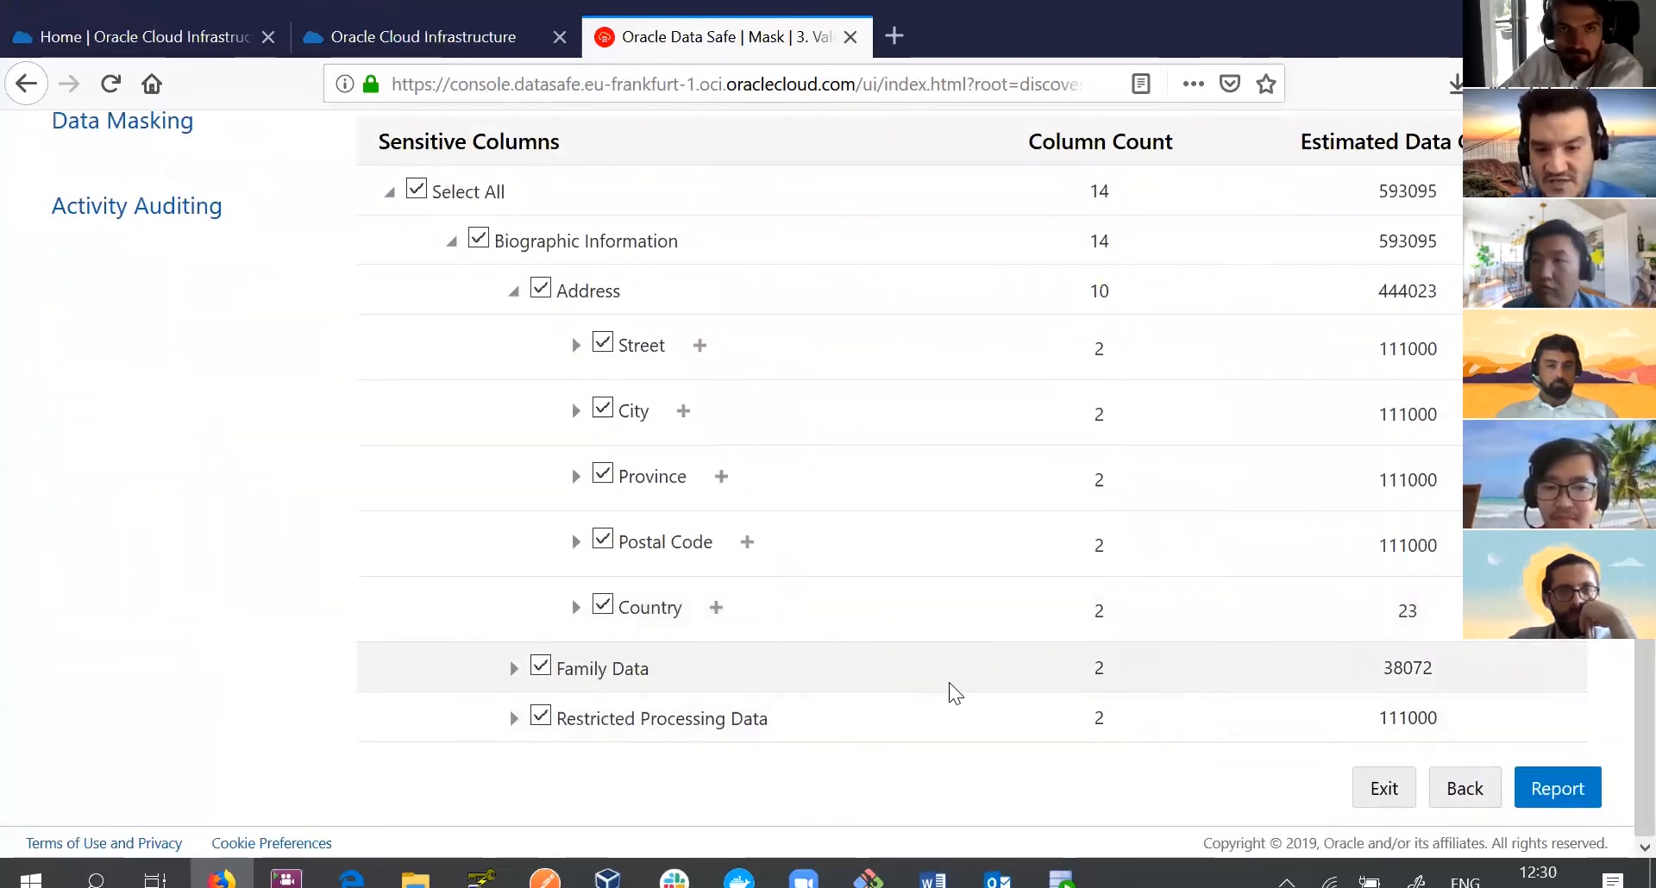
mouse_move(570, 350)
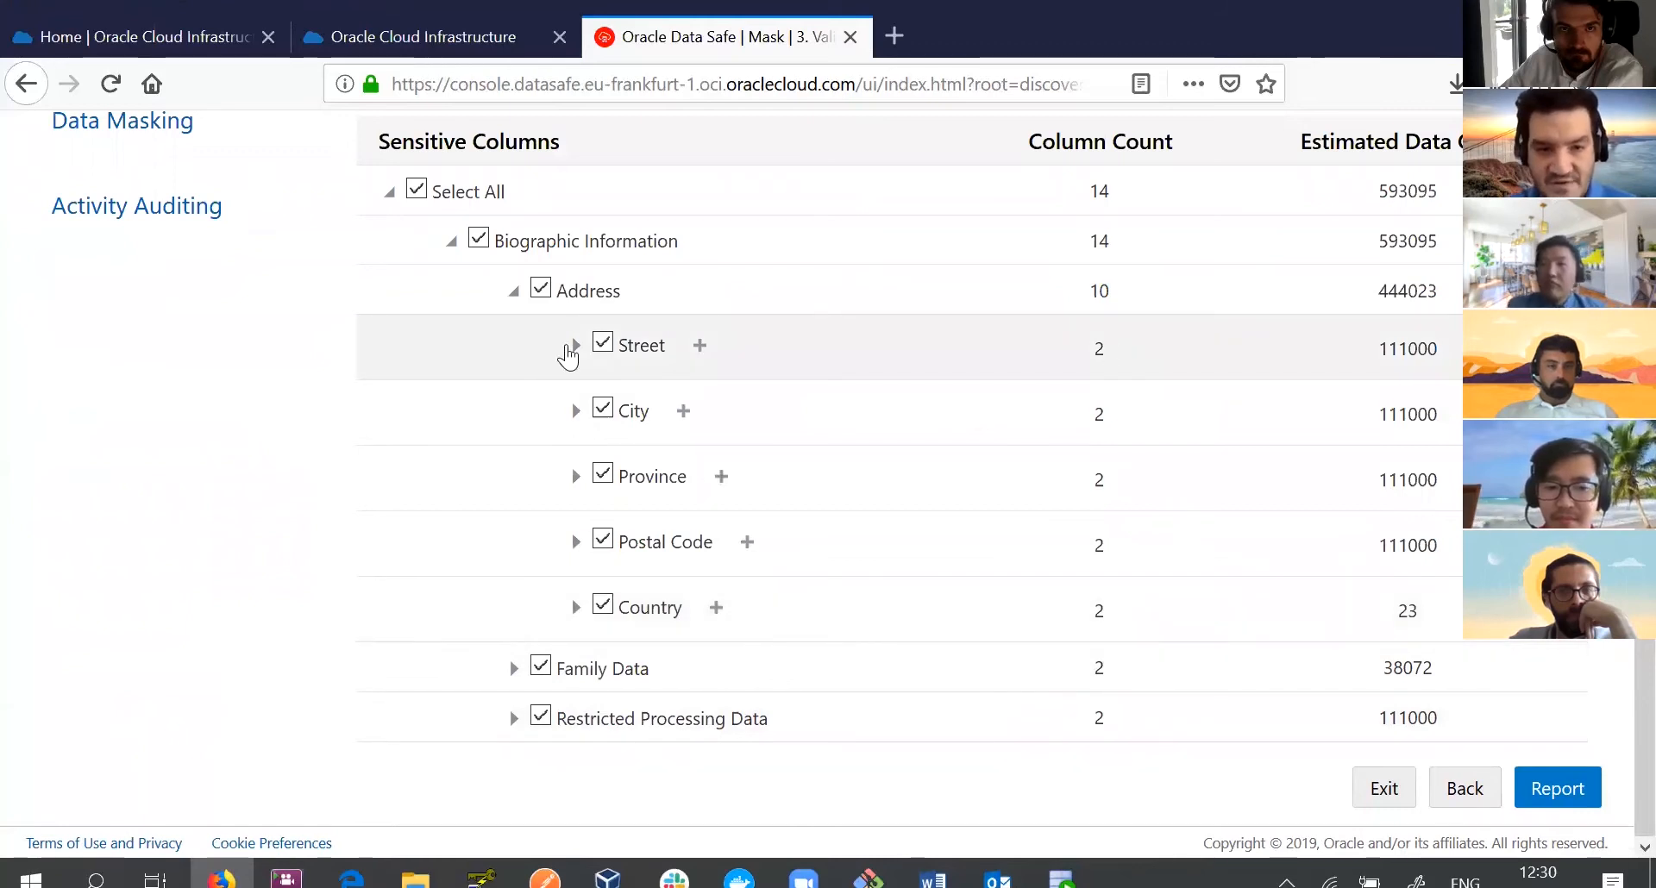
click(576, 345)
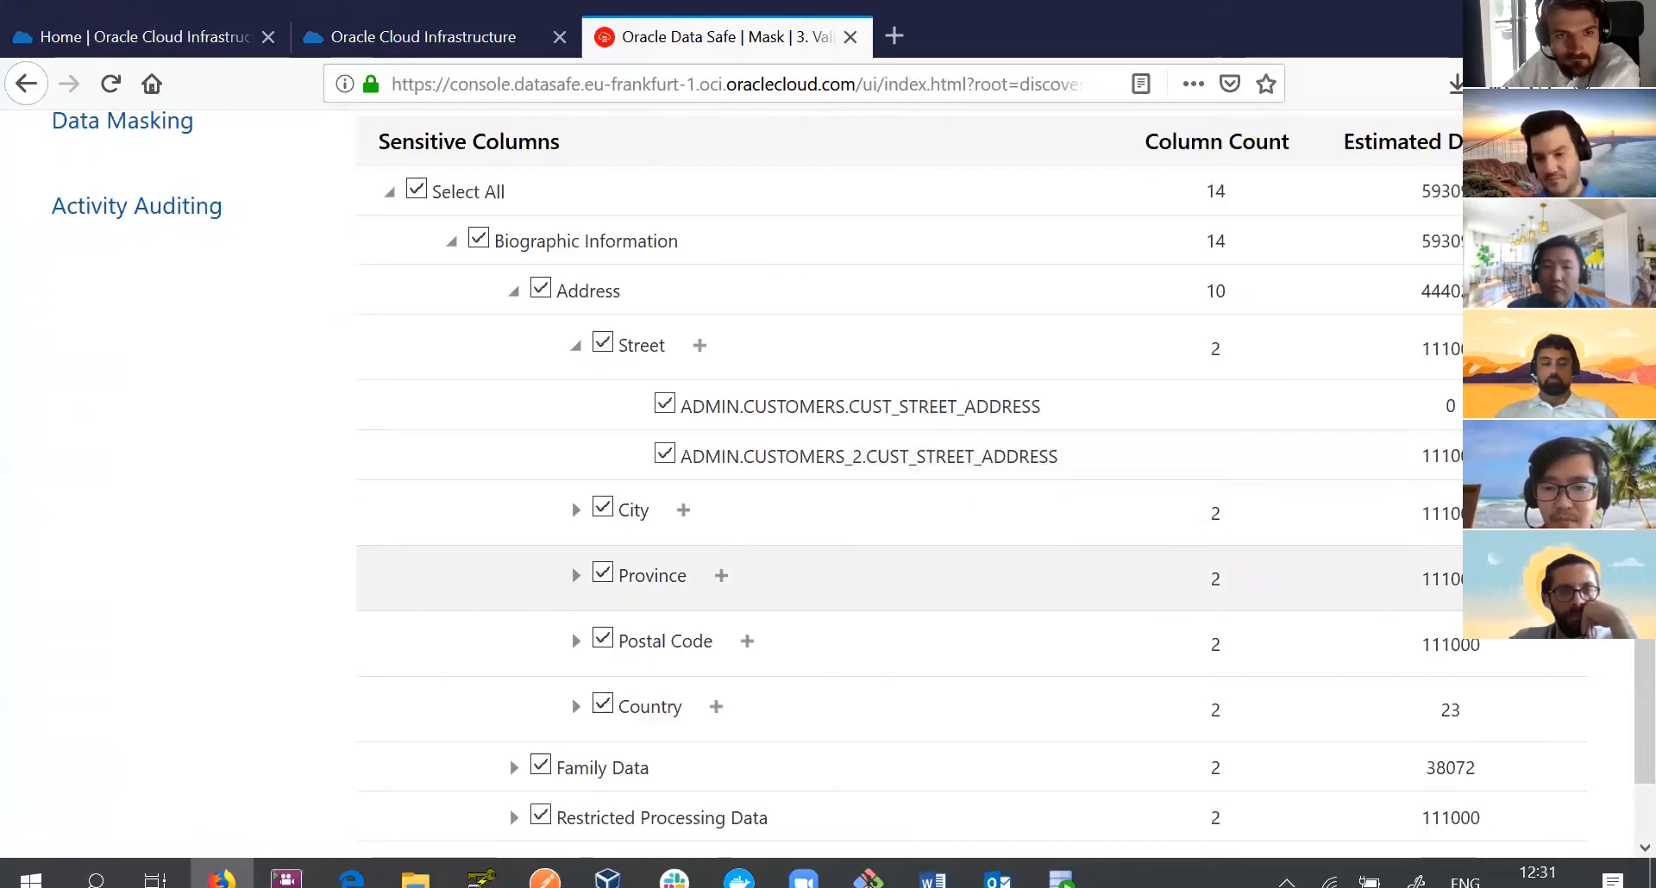
scroll(down, 3)
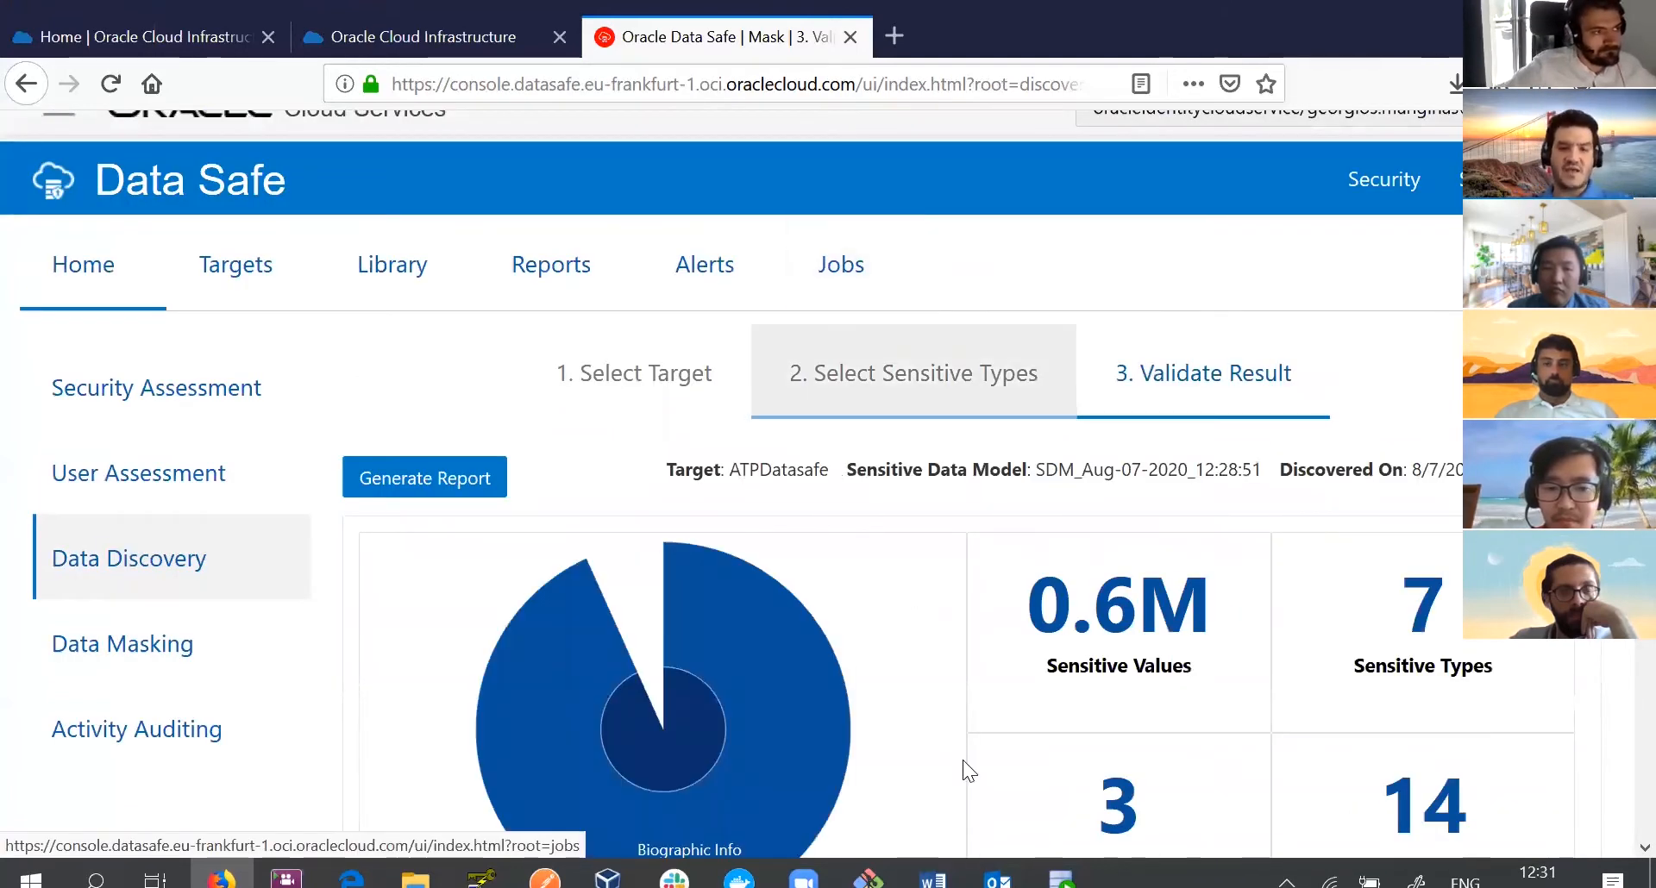
Review the discovery report summary, then start Data Masking to reach target selection.
scroll(down, 3)
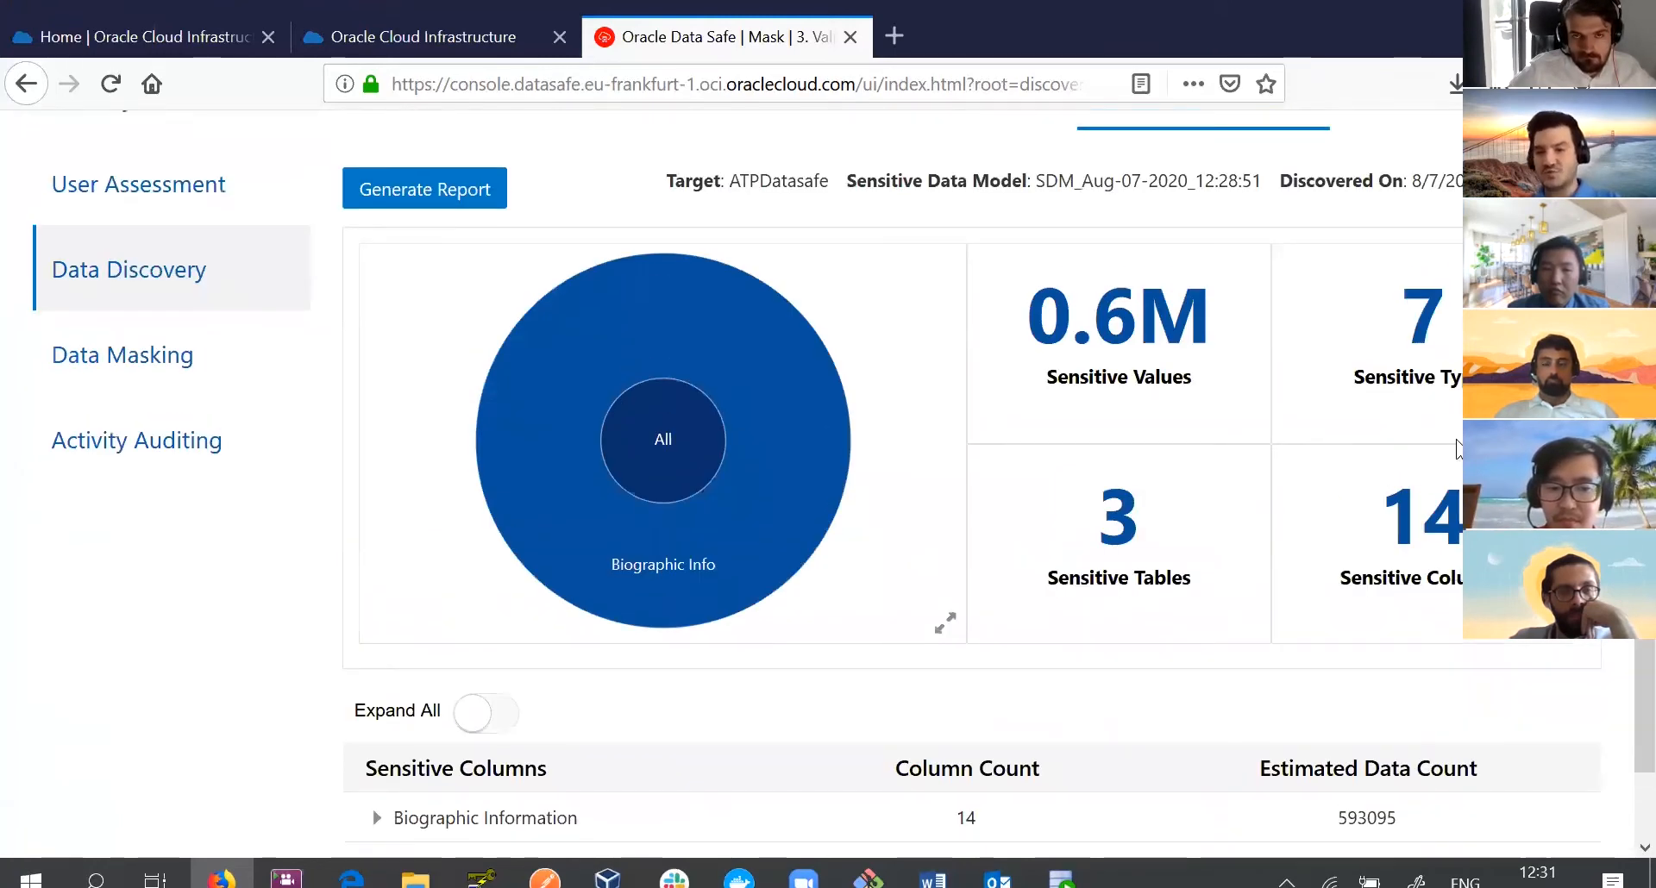
mouse_move(1379, 486)
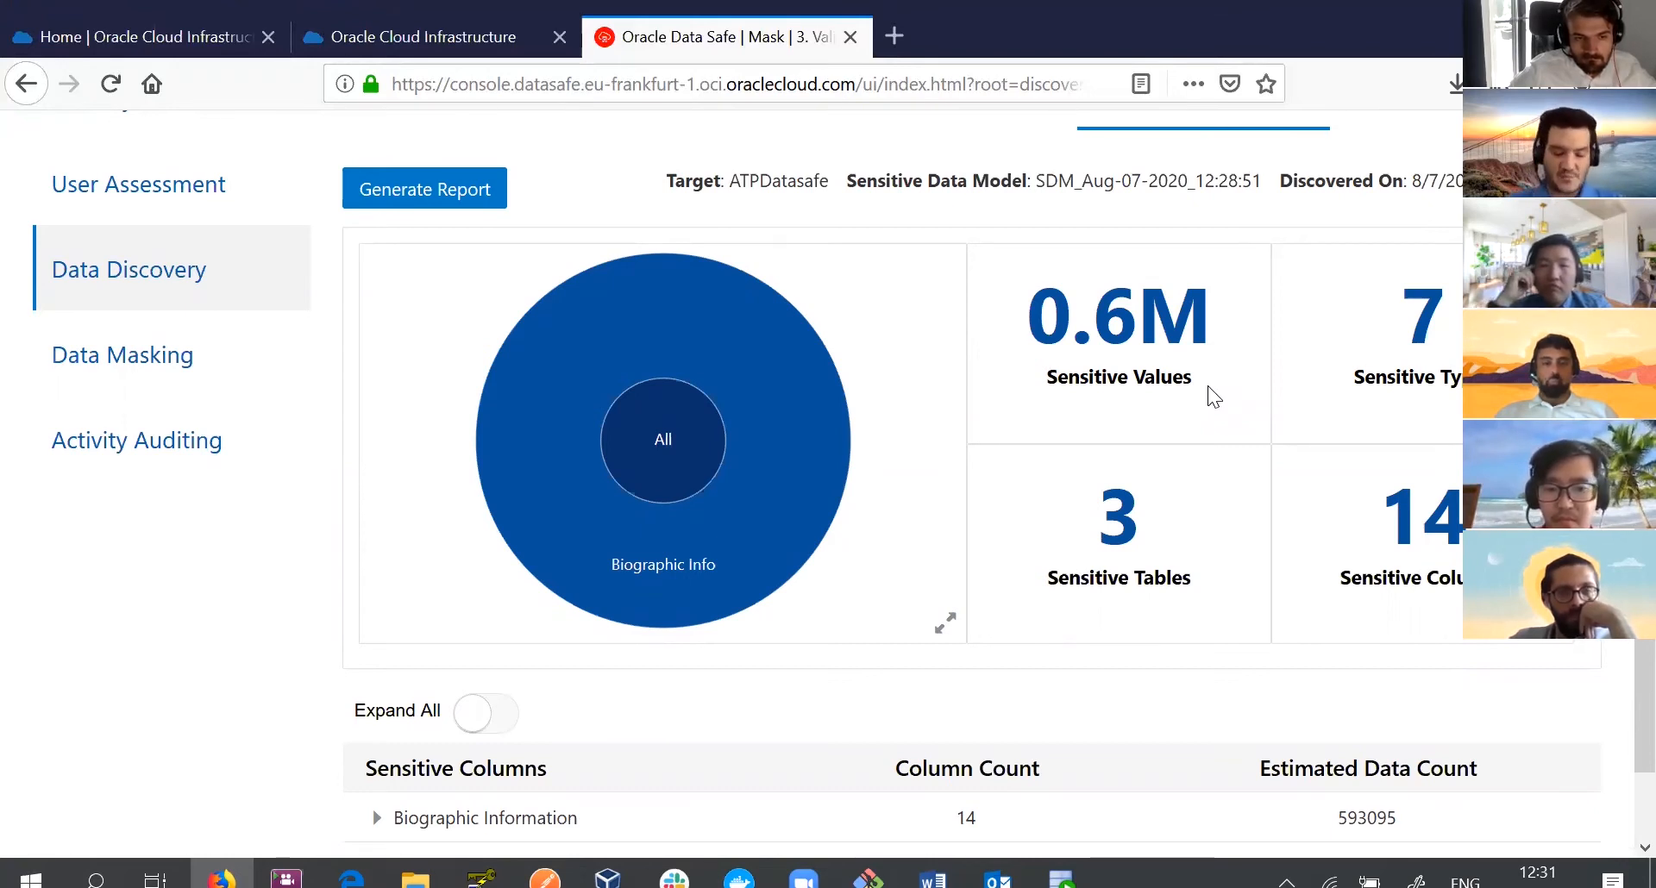
mouse_move(247, 676)
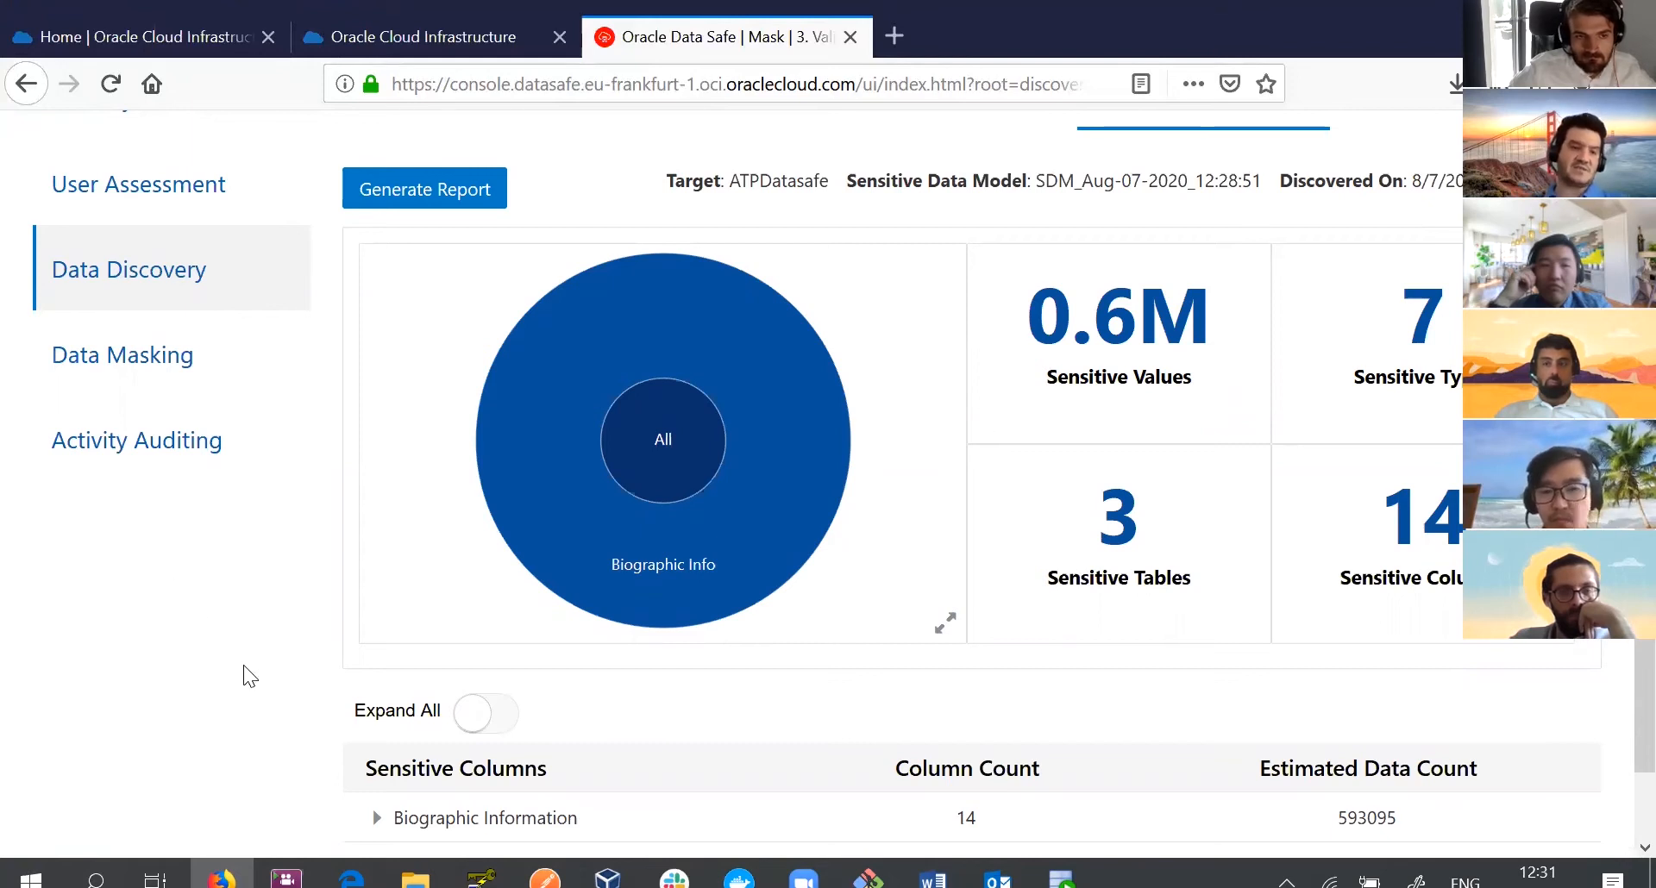
mouse_move(322, 690)
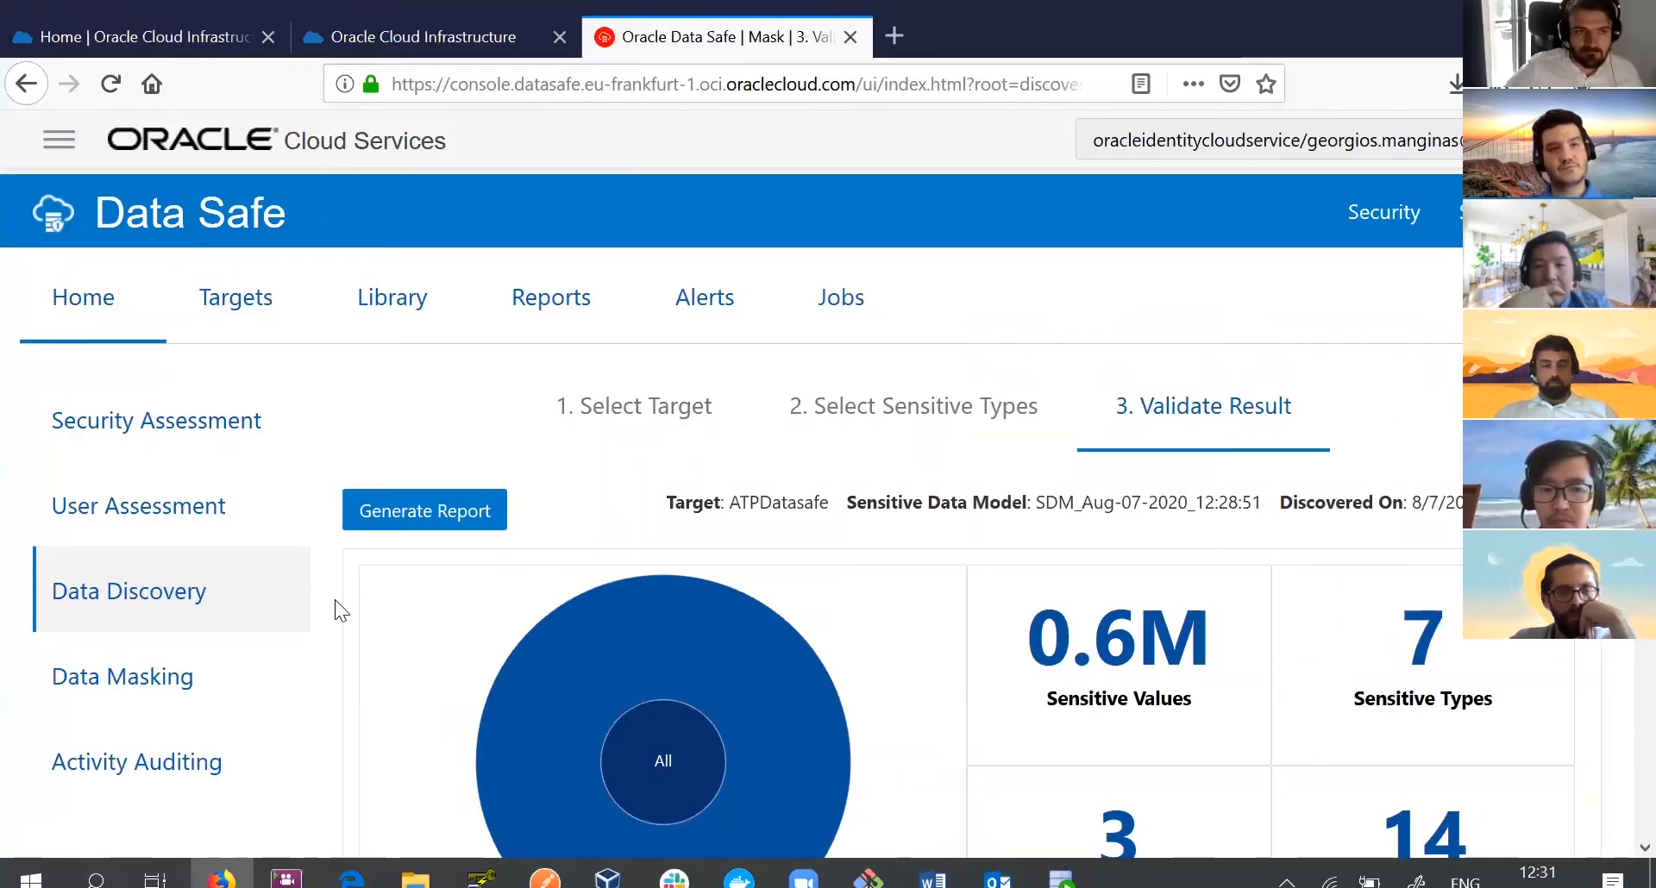
click(121, 605)
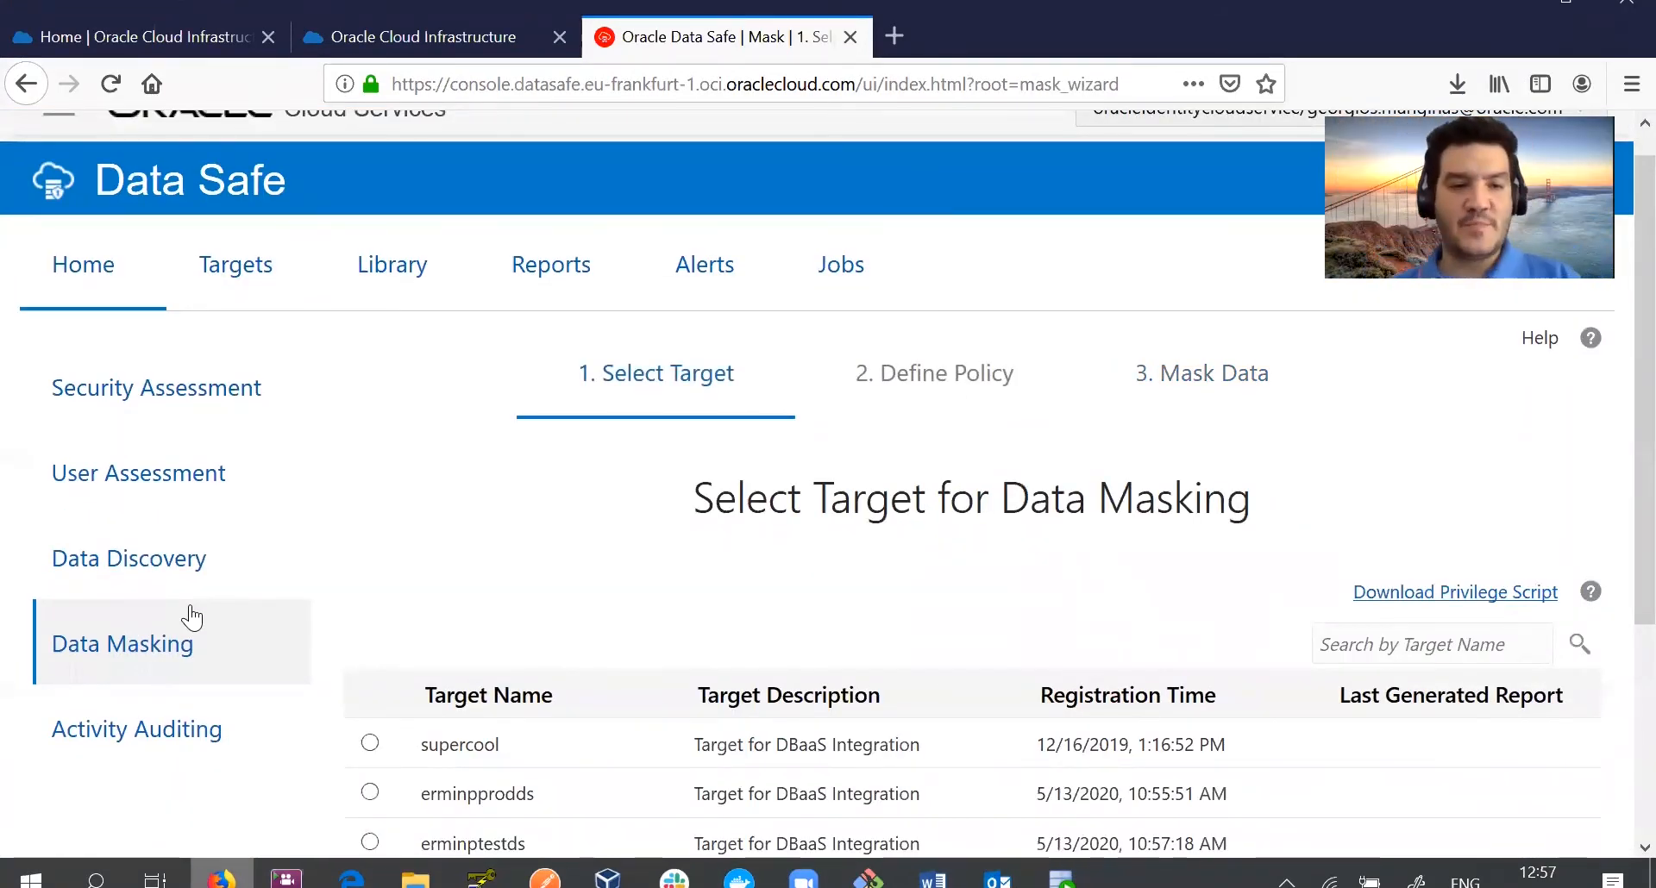
mouse_move(285, 620)
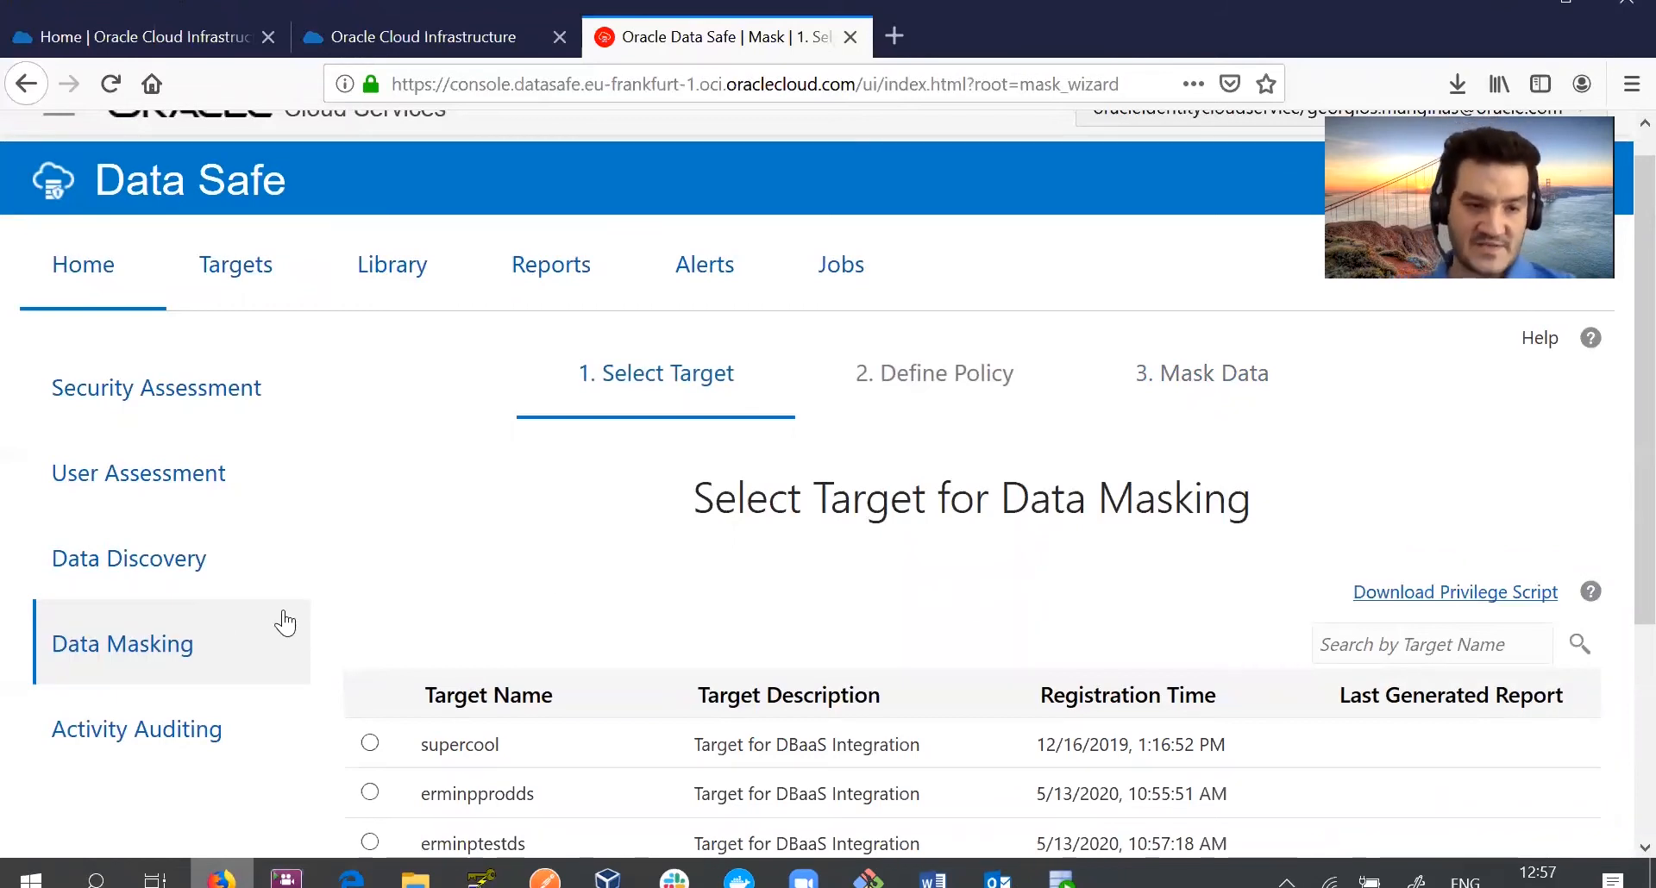
Choose ATPDatasafe as the masking target and place the new policy in the Data_Safe_Demo resource group.
scroll(down, 3)
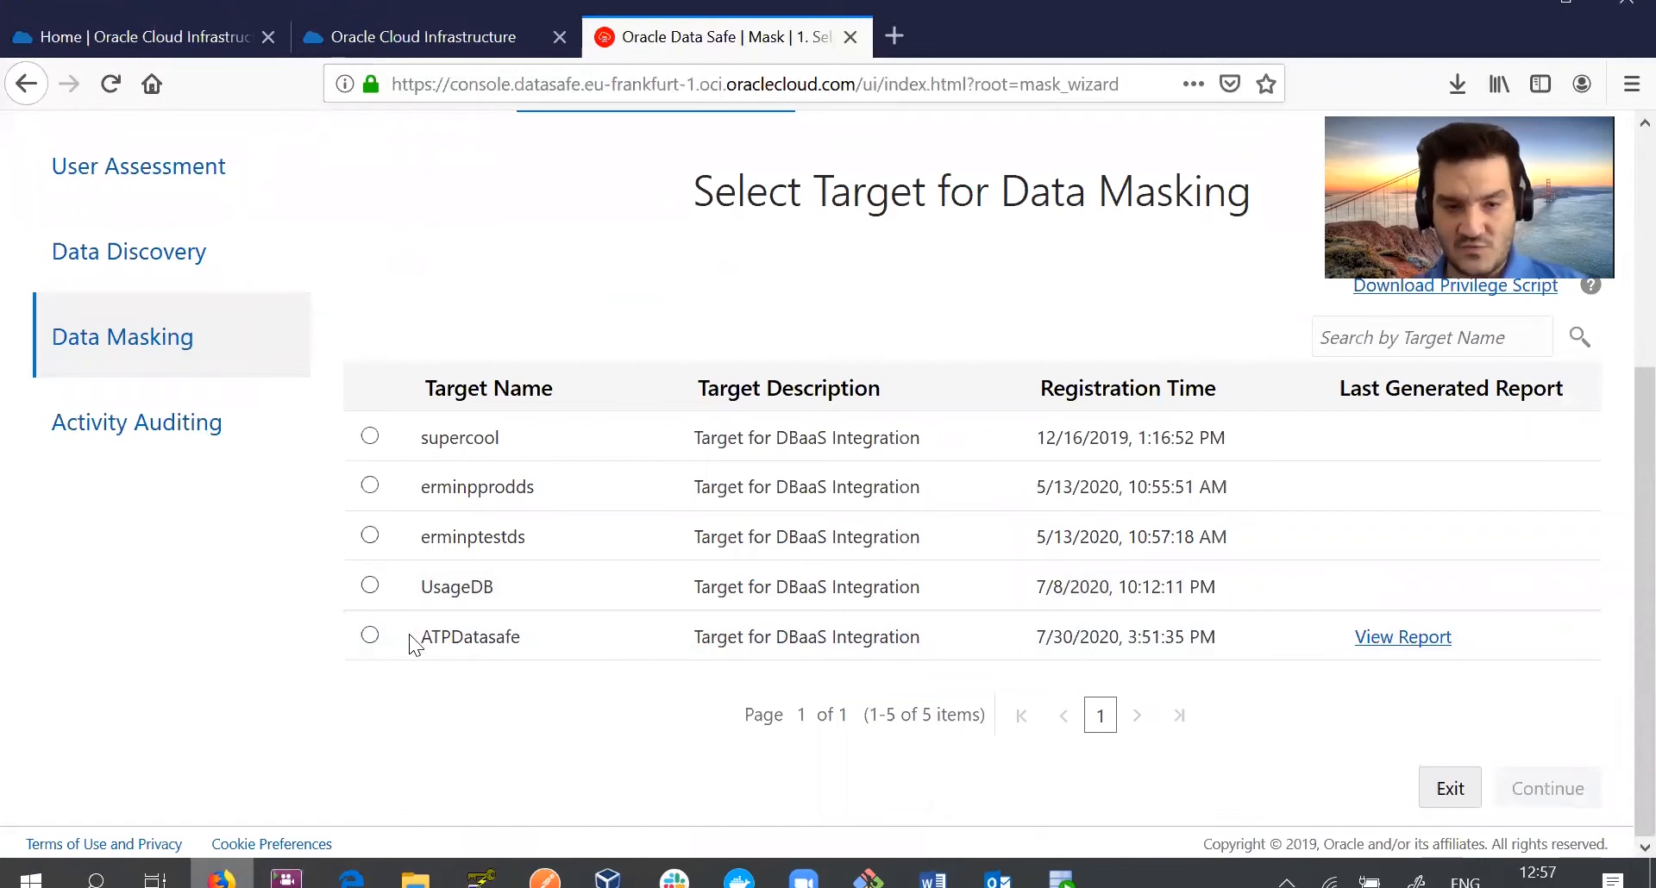
click(369, 636)
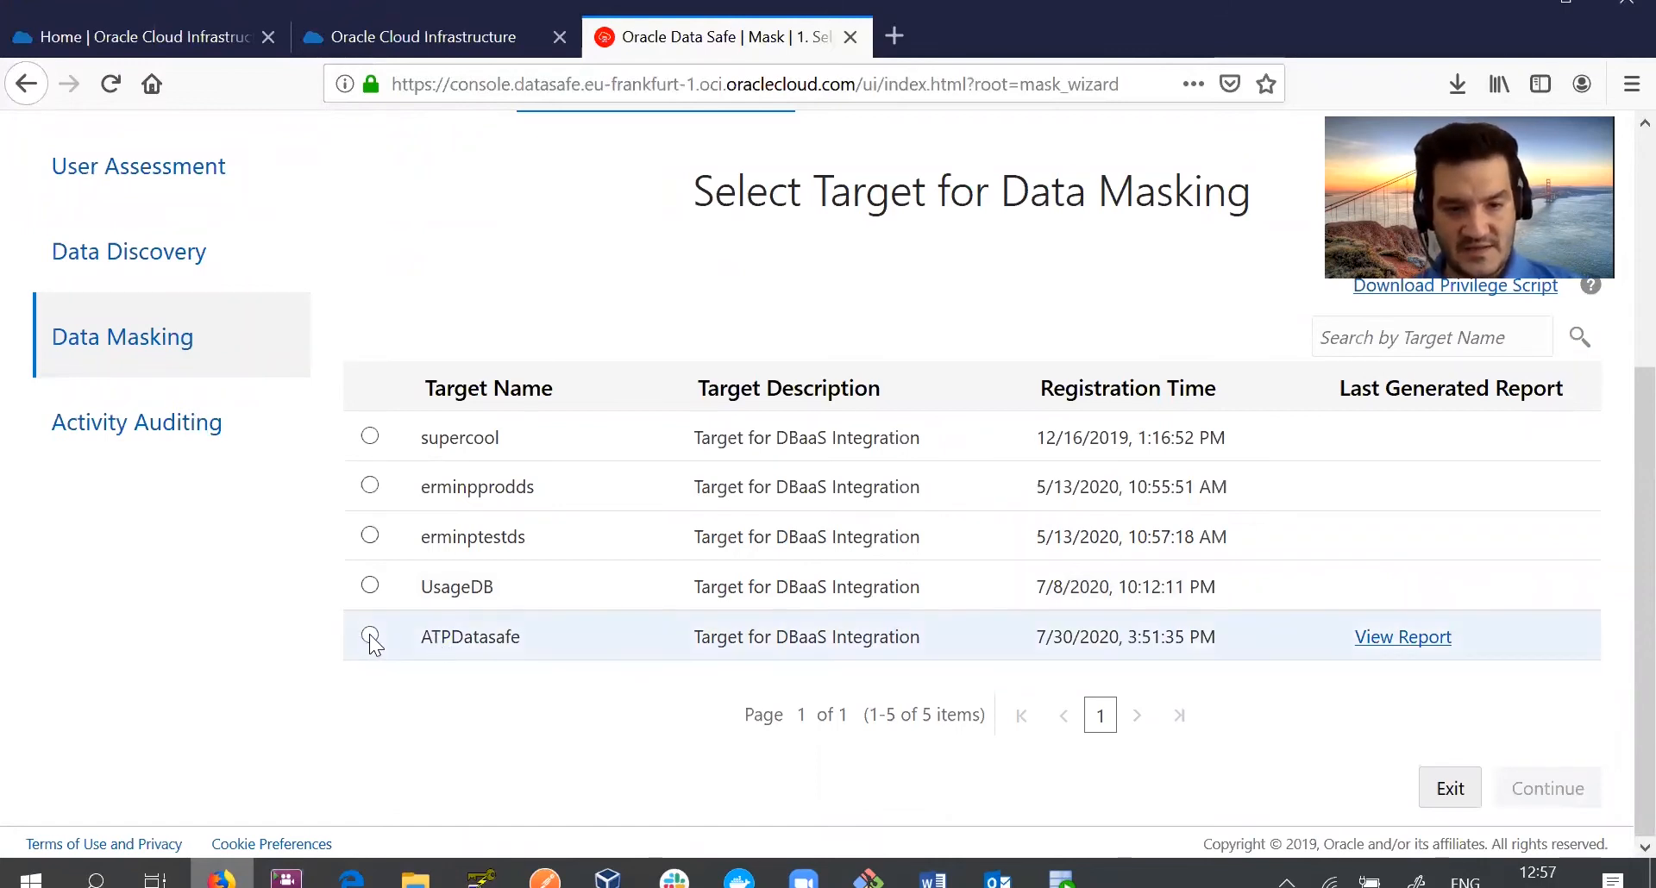
click(369, 636)
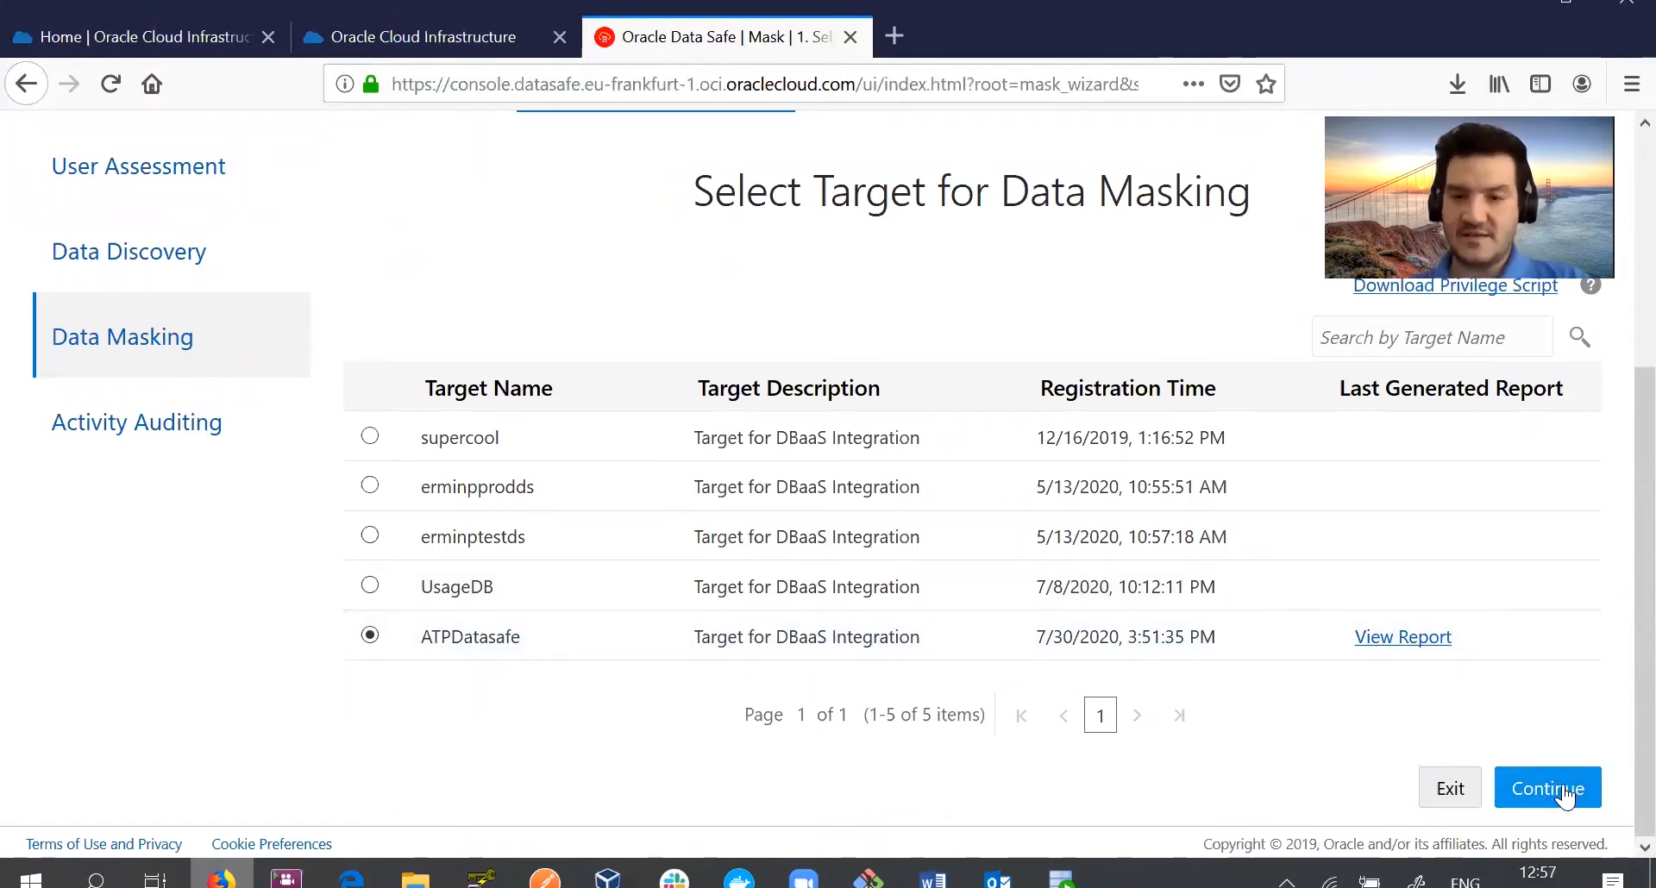
click(1548, 788)
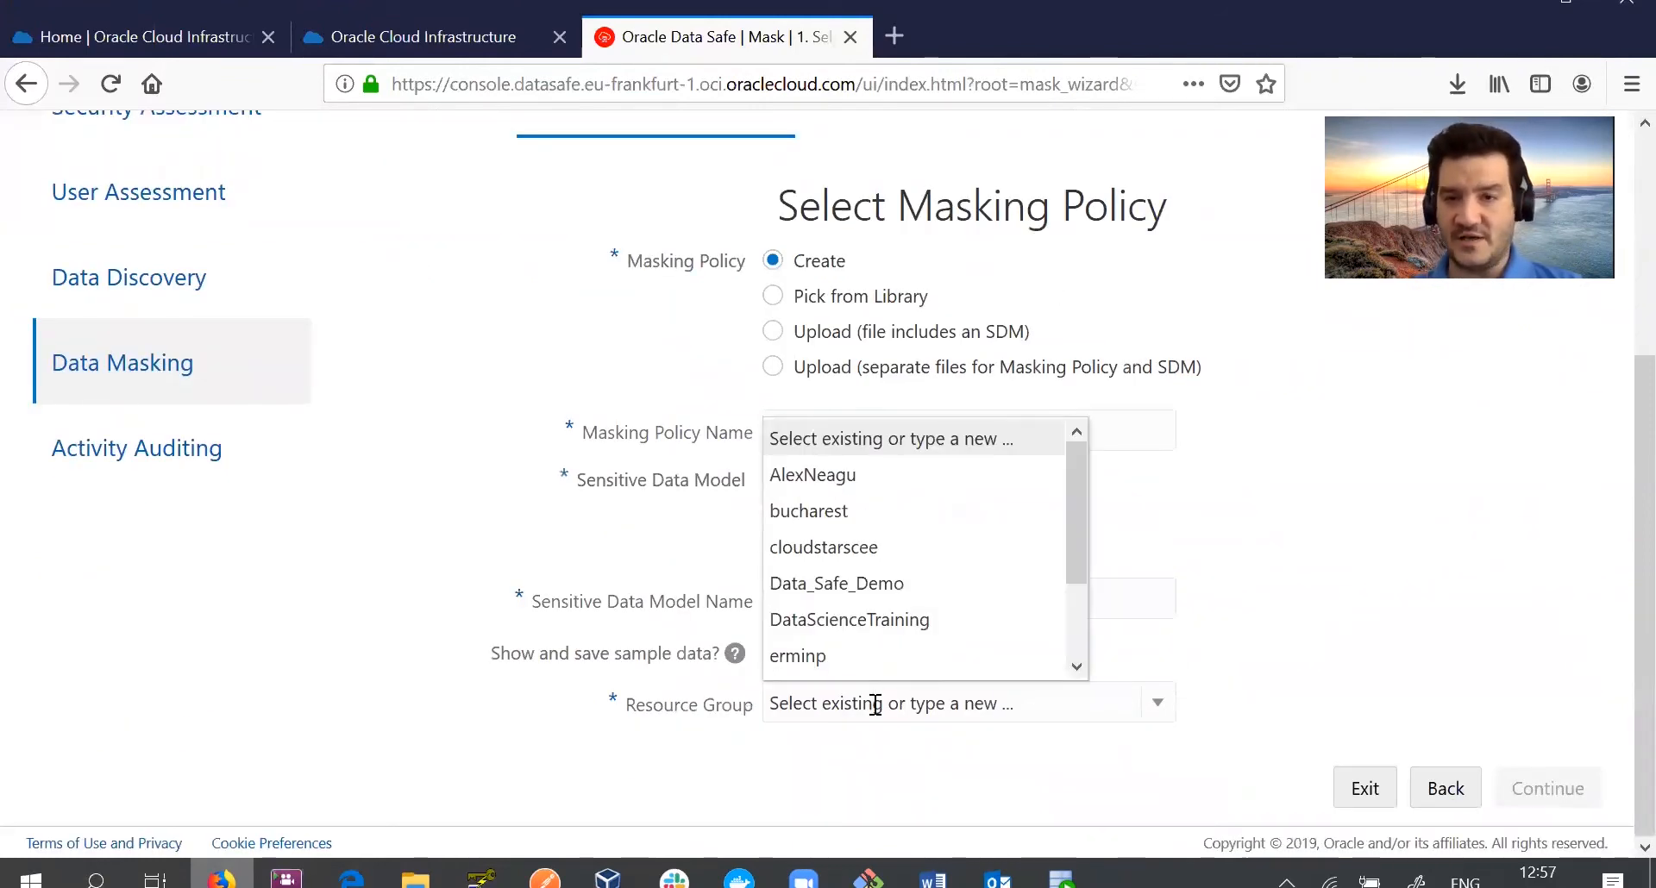
scroll(down, 3)
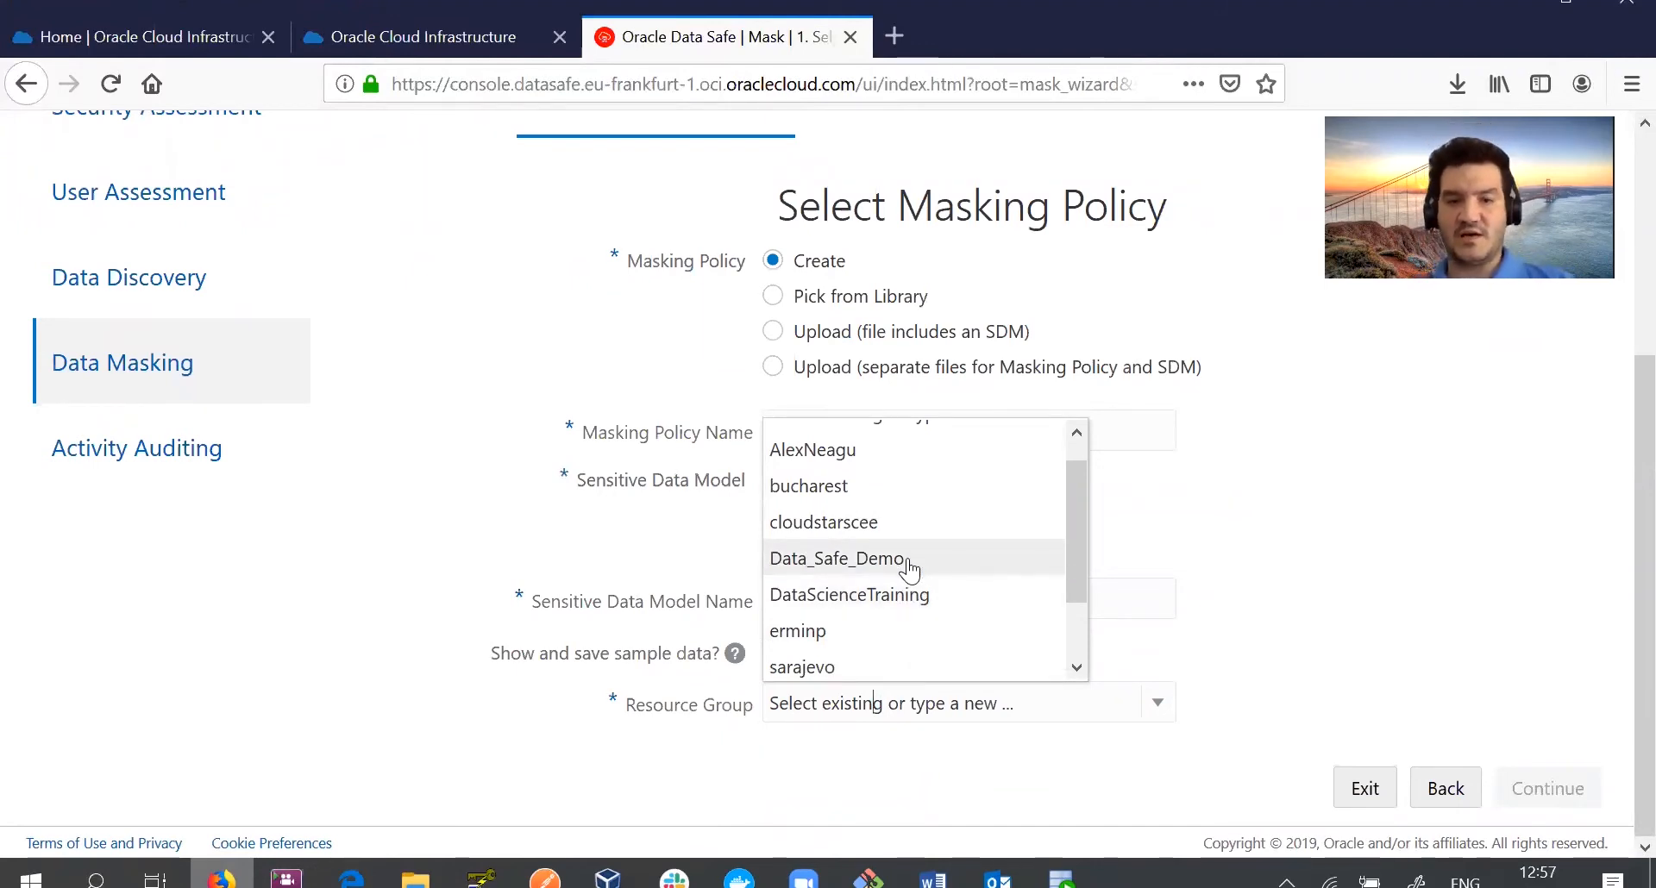
click(836, 558)
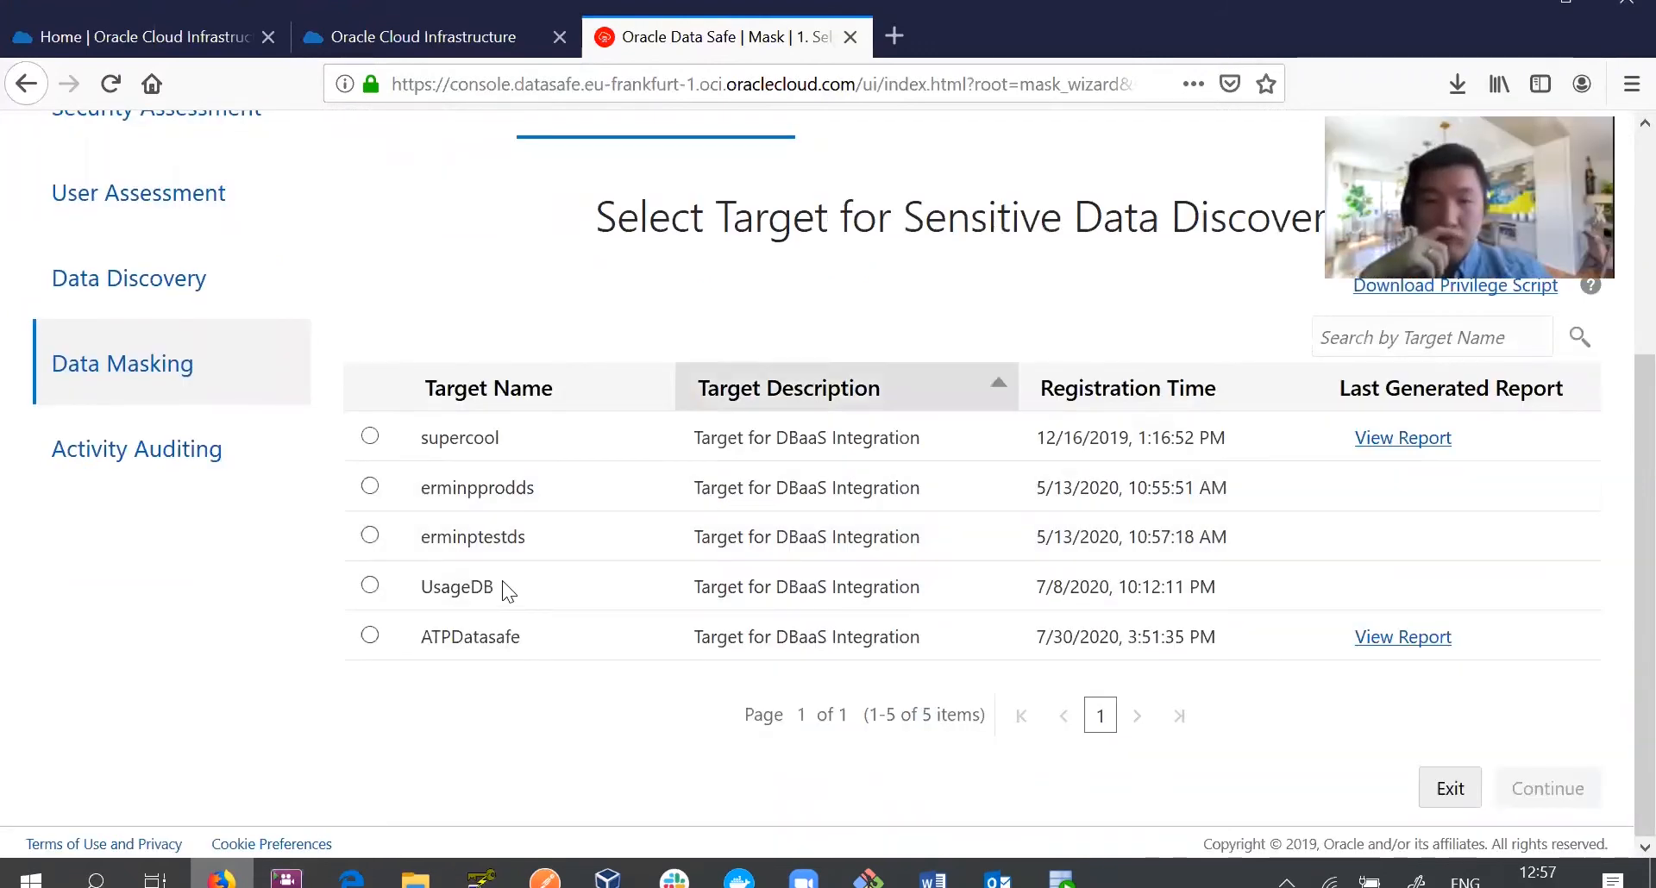
mouse_move(470, 636)
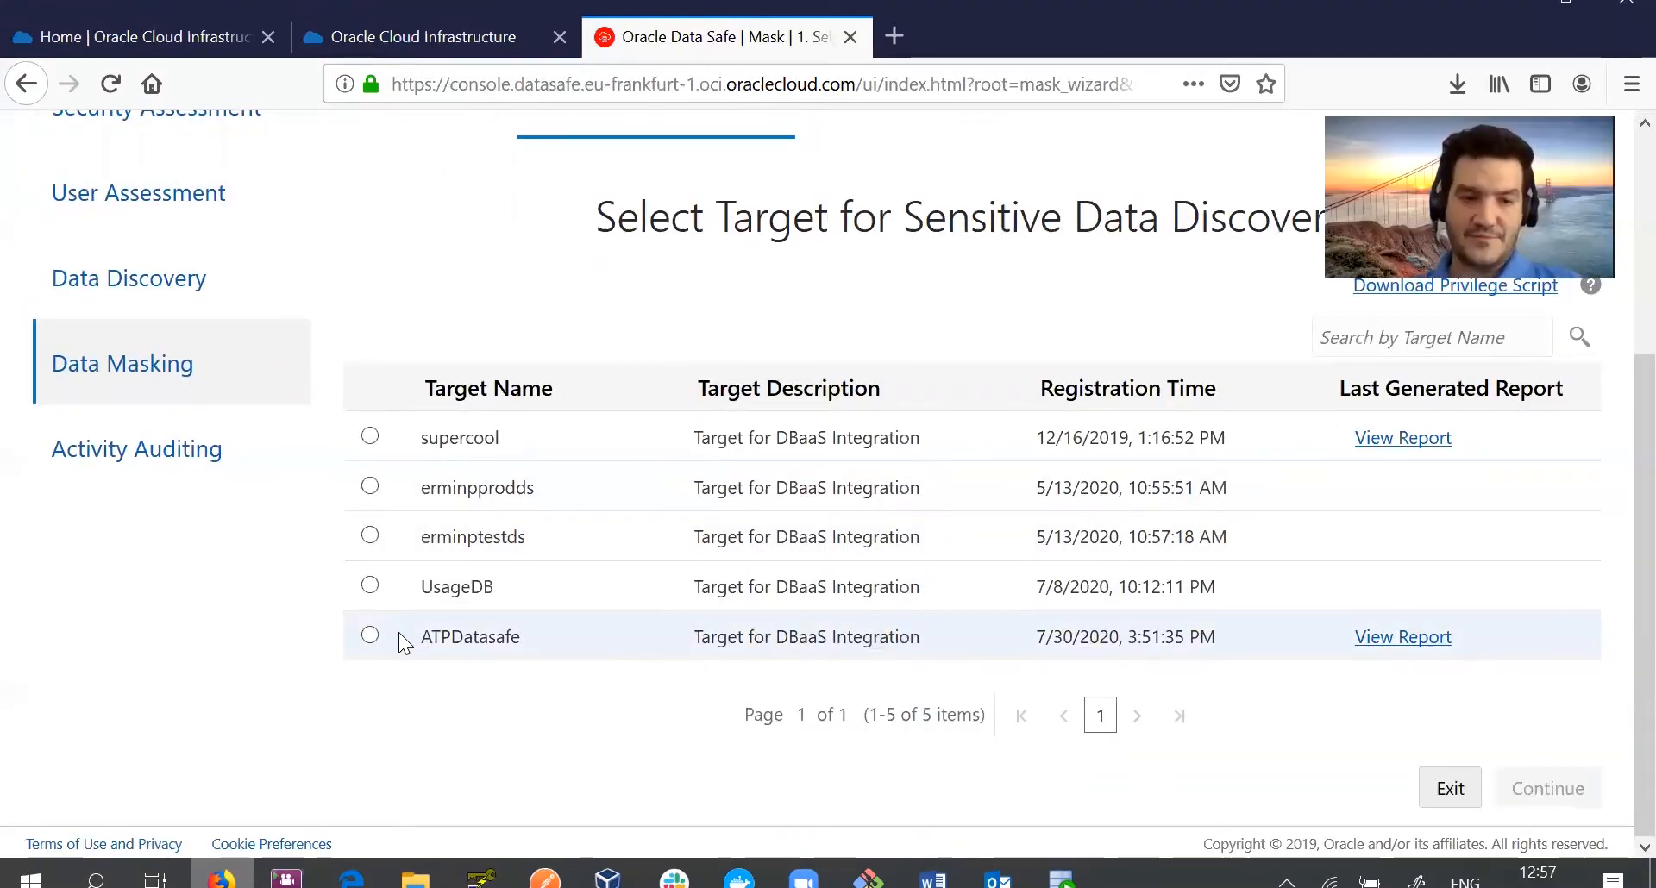
Start discovery on ATPDatasafe for the ADMIN schema with Biographic Information sensitive types.
click(369, 637)
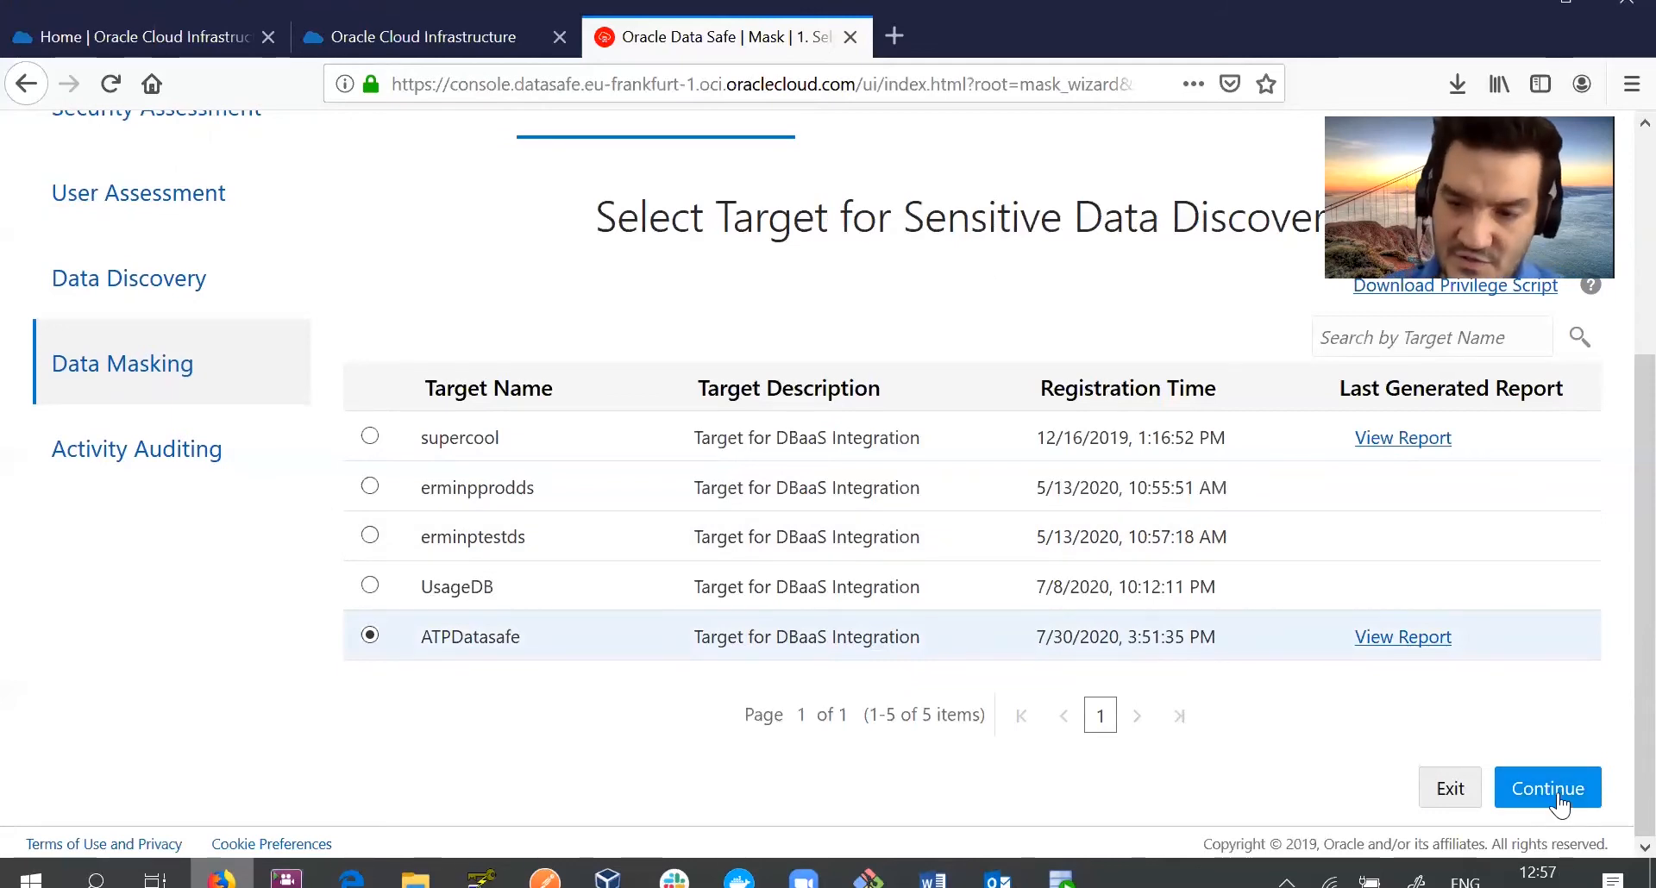
click(1547, 788)
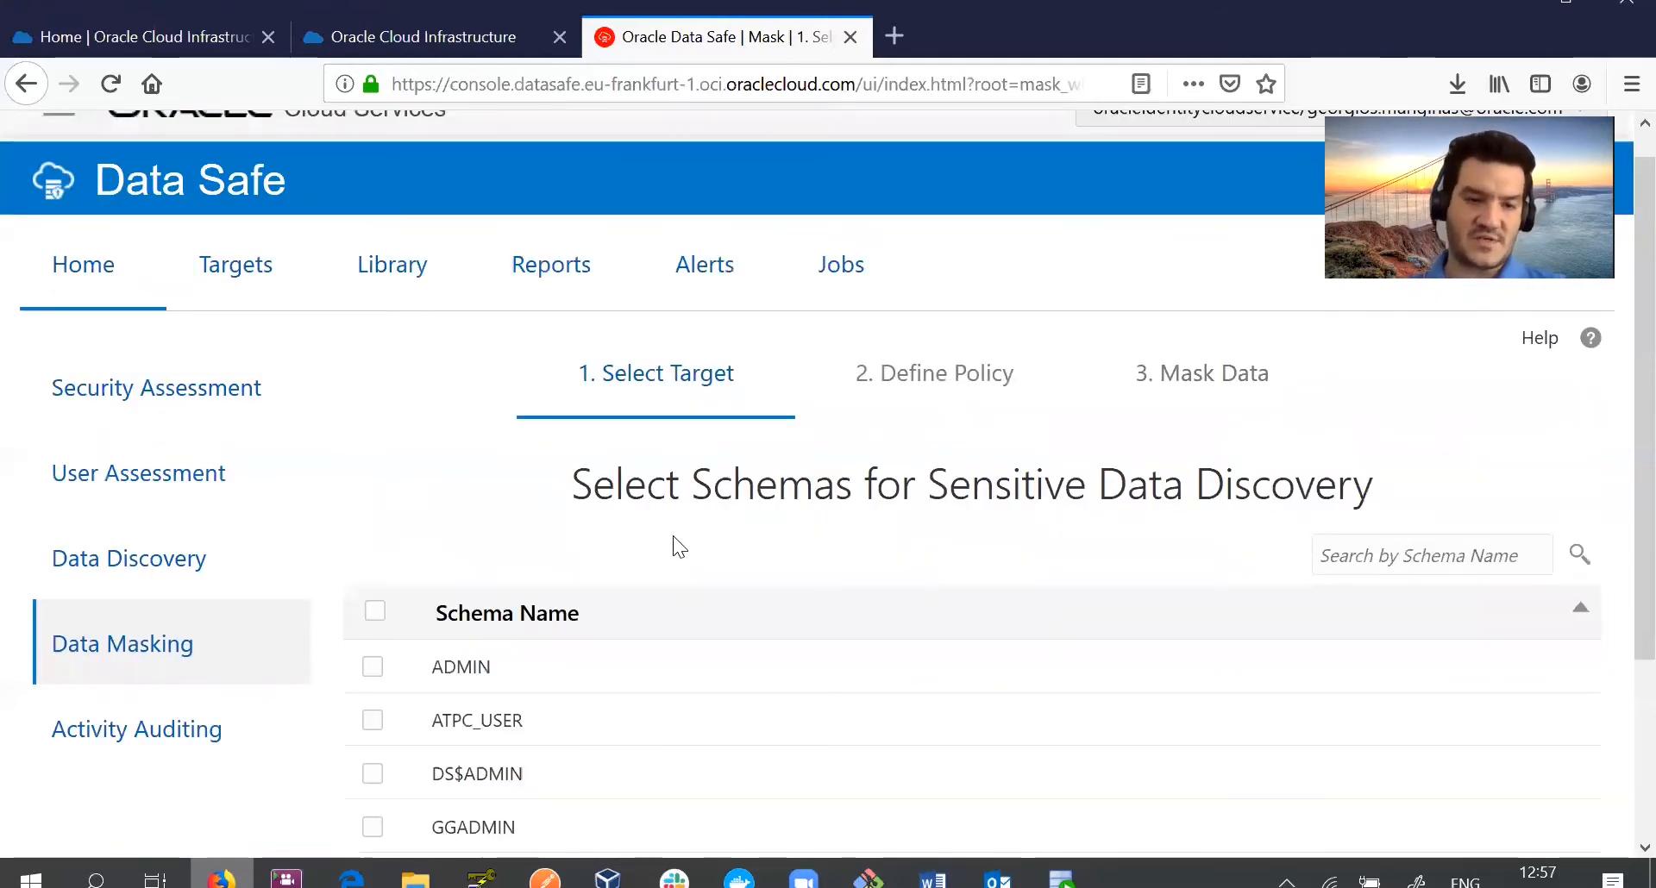
click(373, 666)
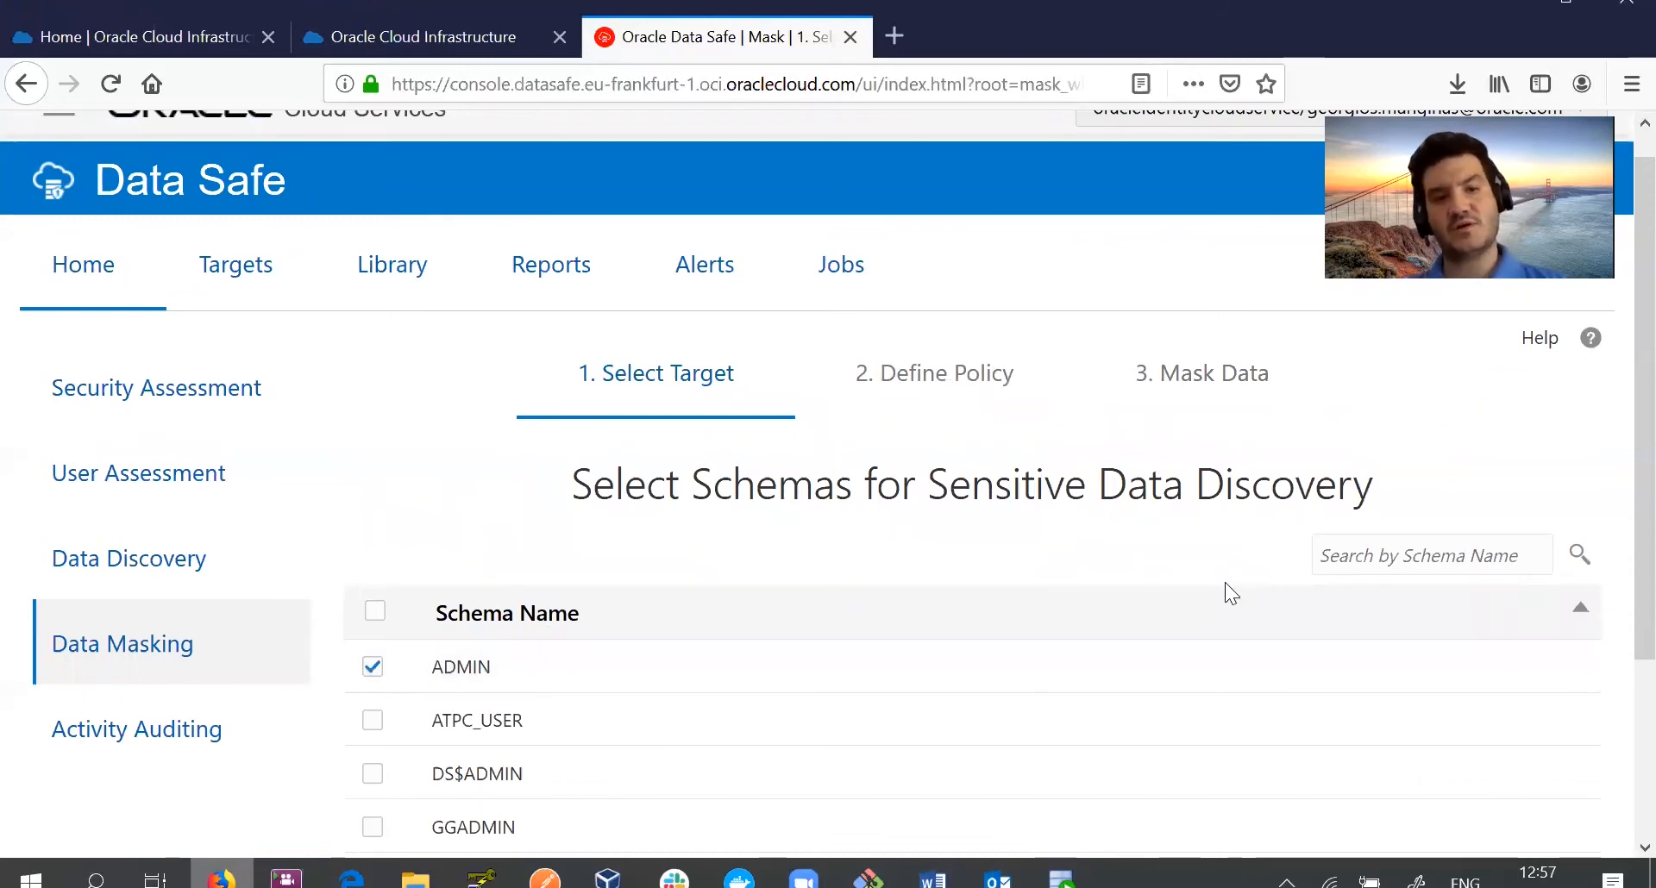
scroll(down, 3)
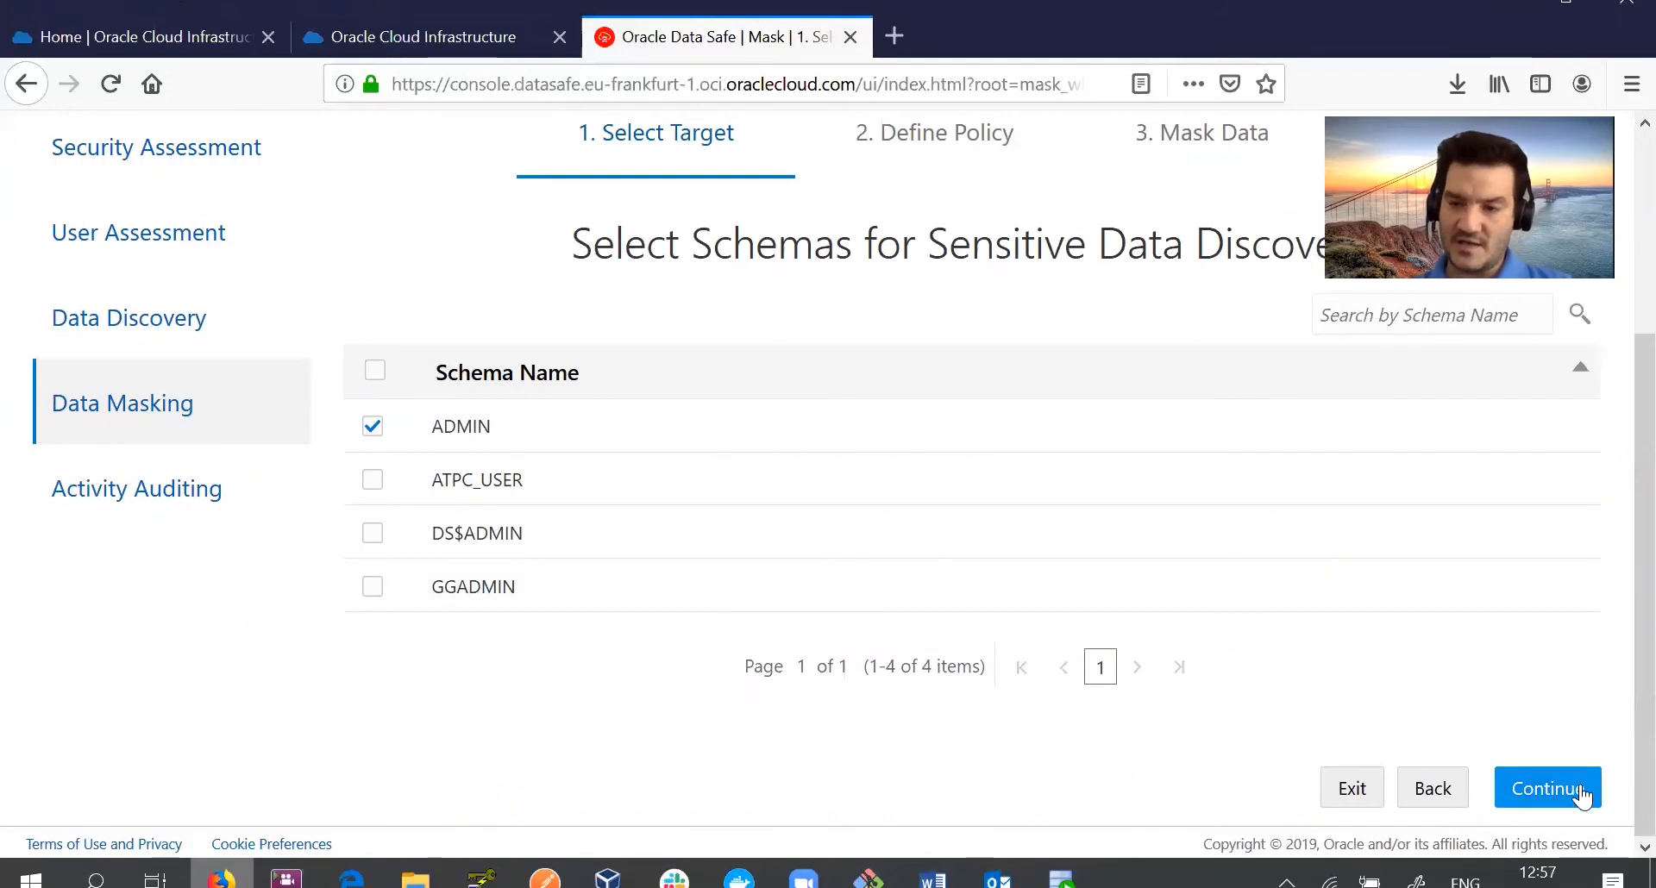
click(1547, 788)
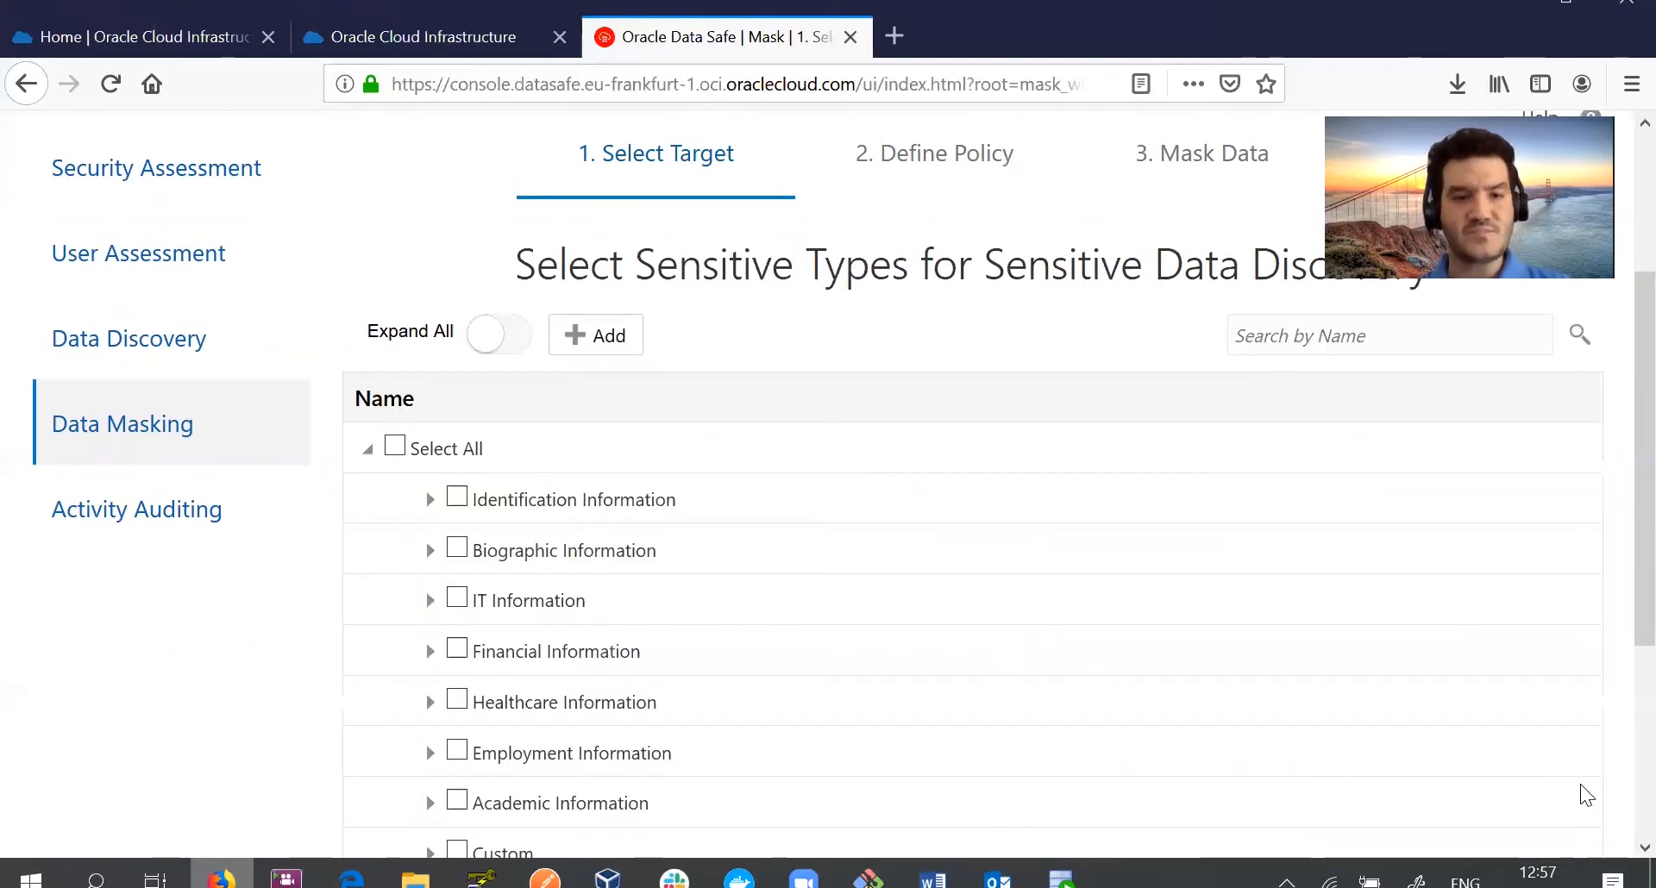
mouse_move(455, 550)
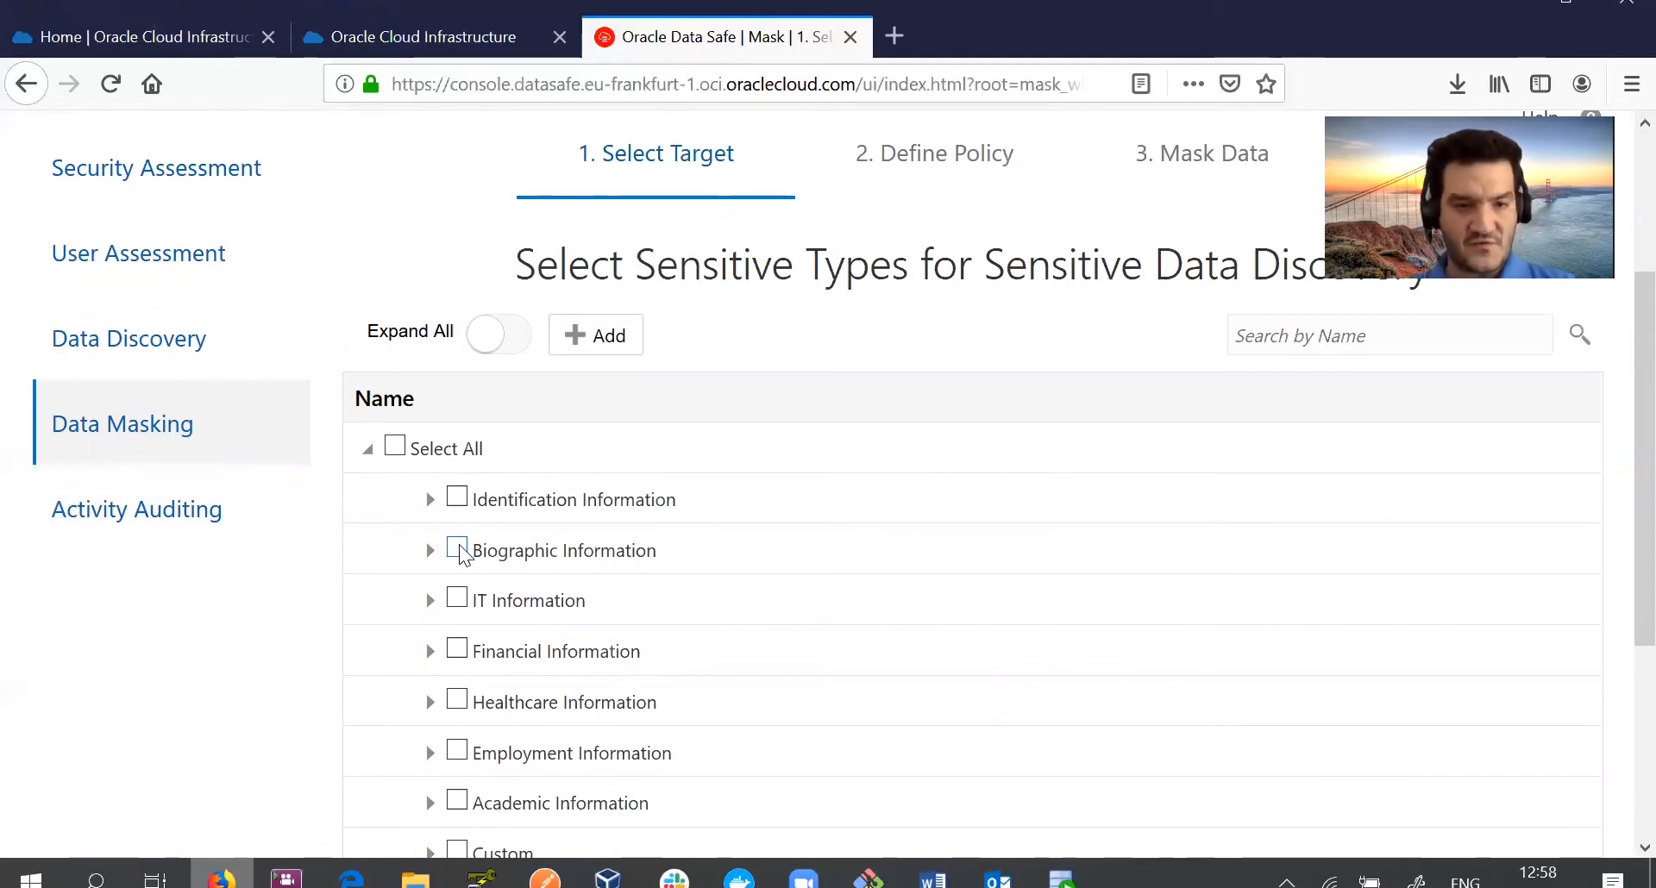
click(455, 549)
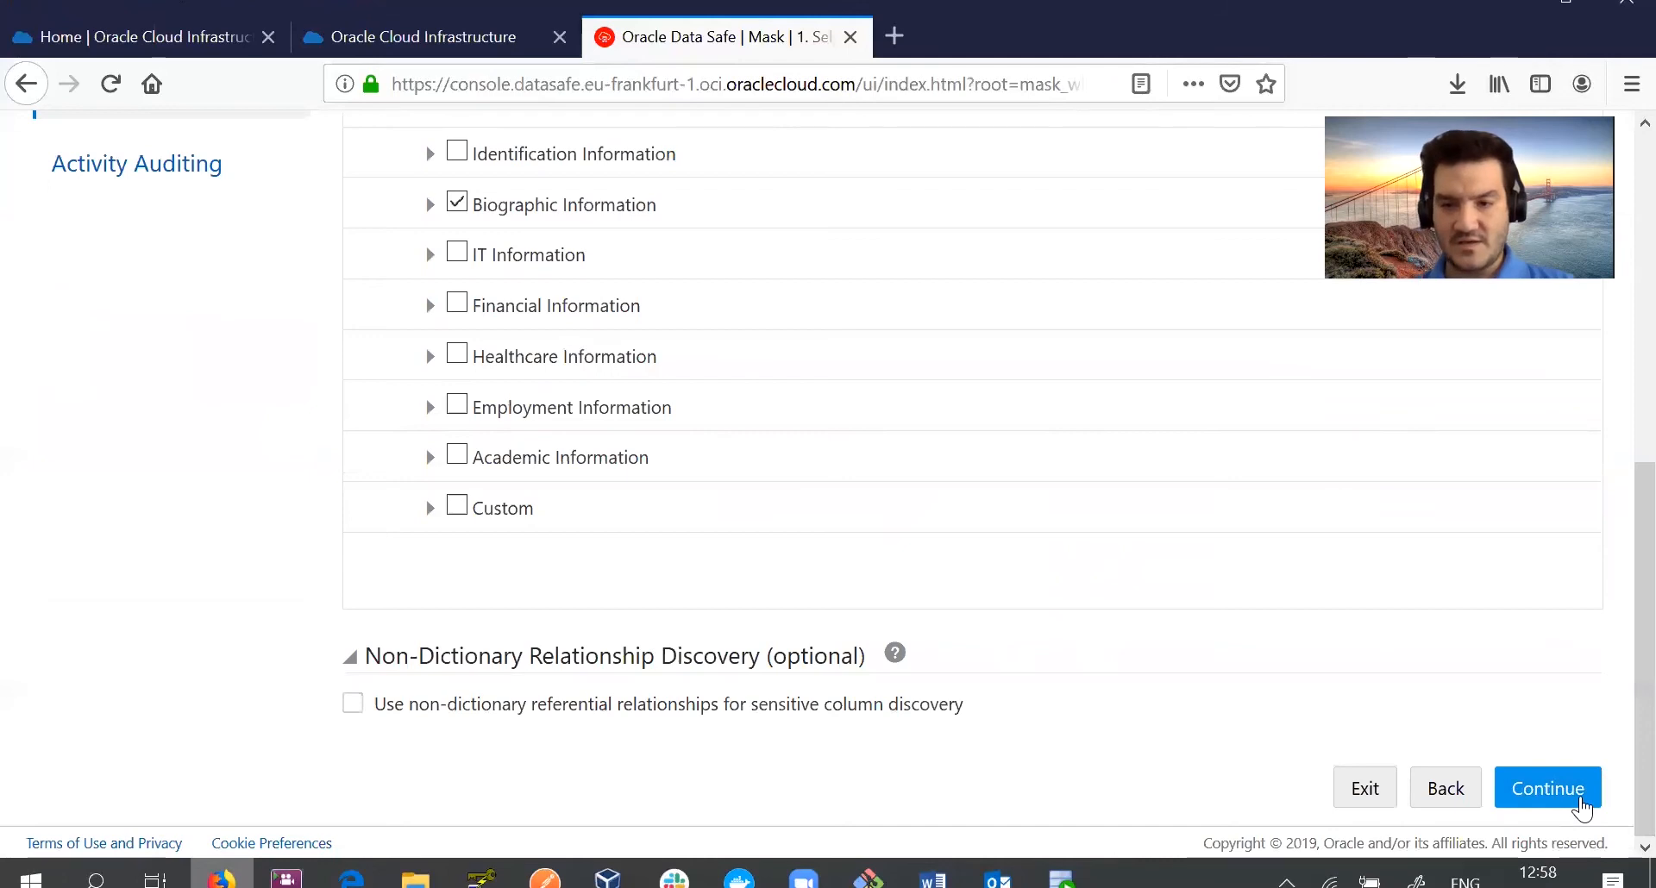
click(1547, 789)
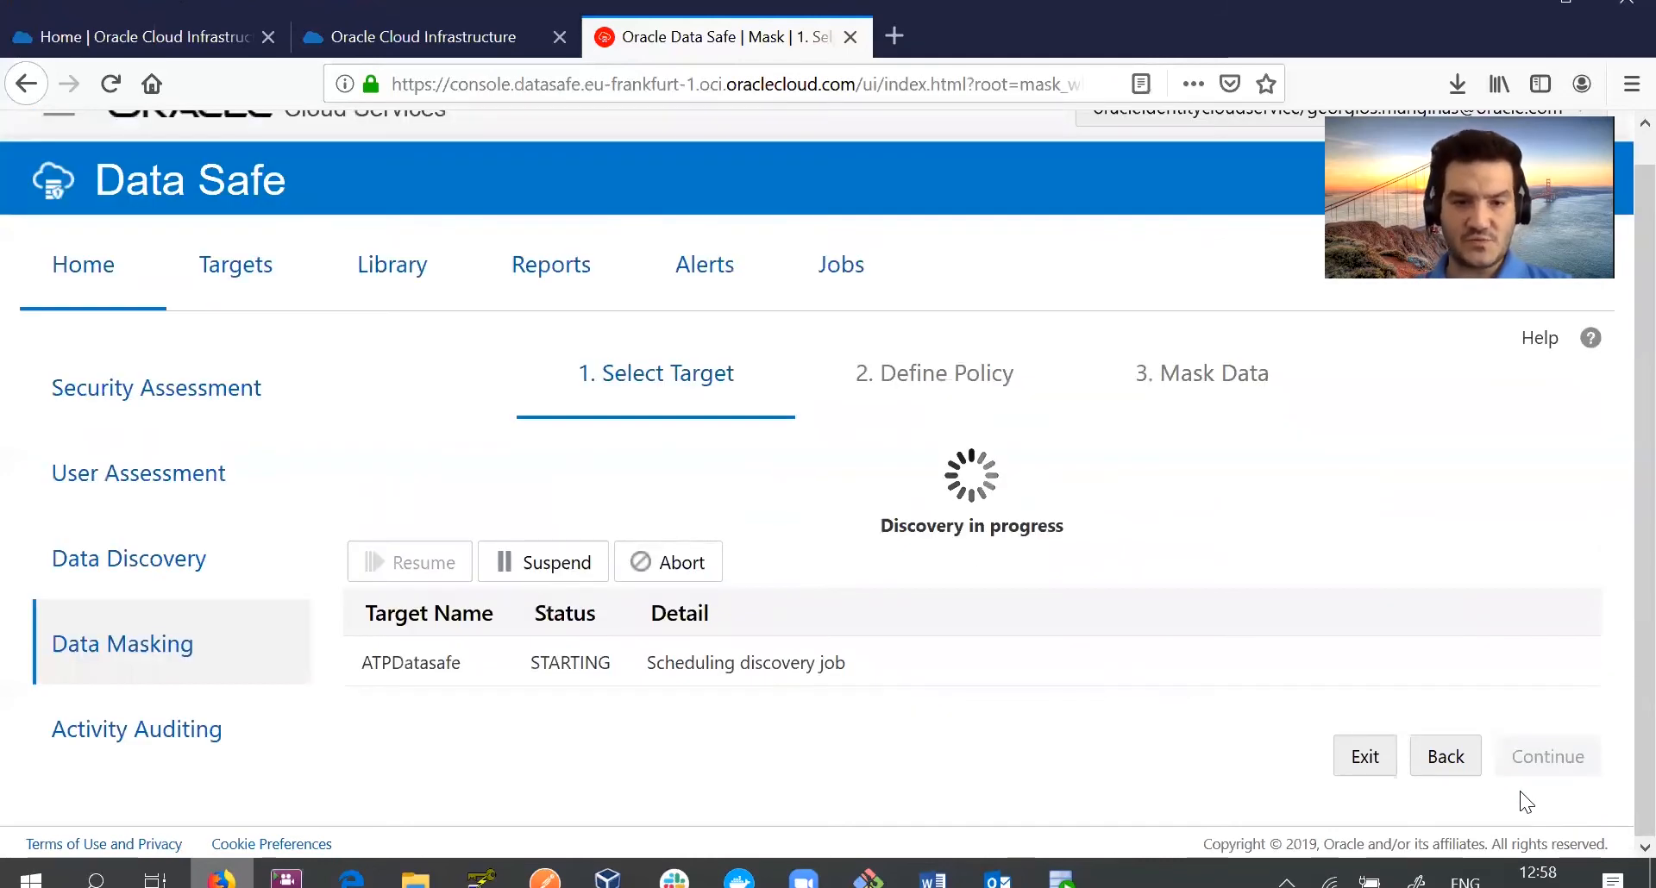
mouse_move(902, 571)
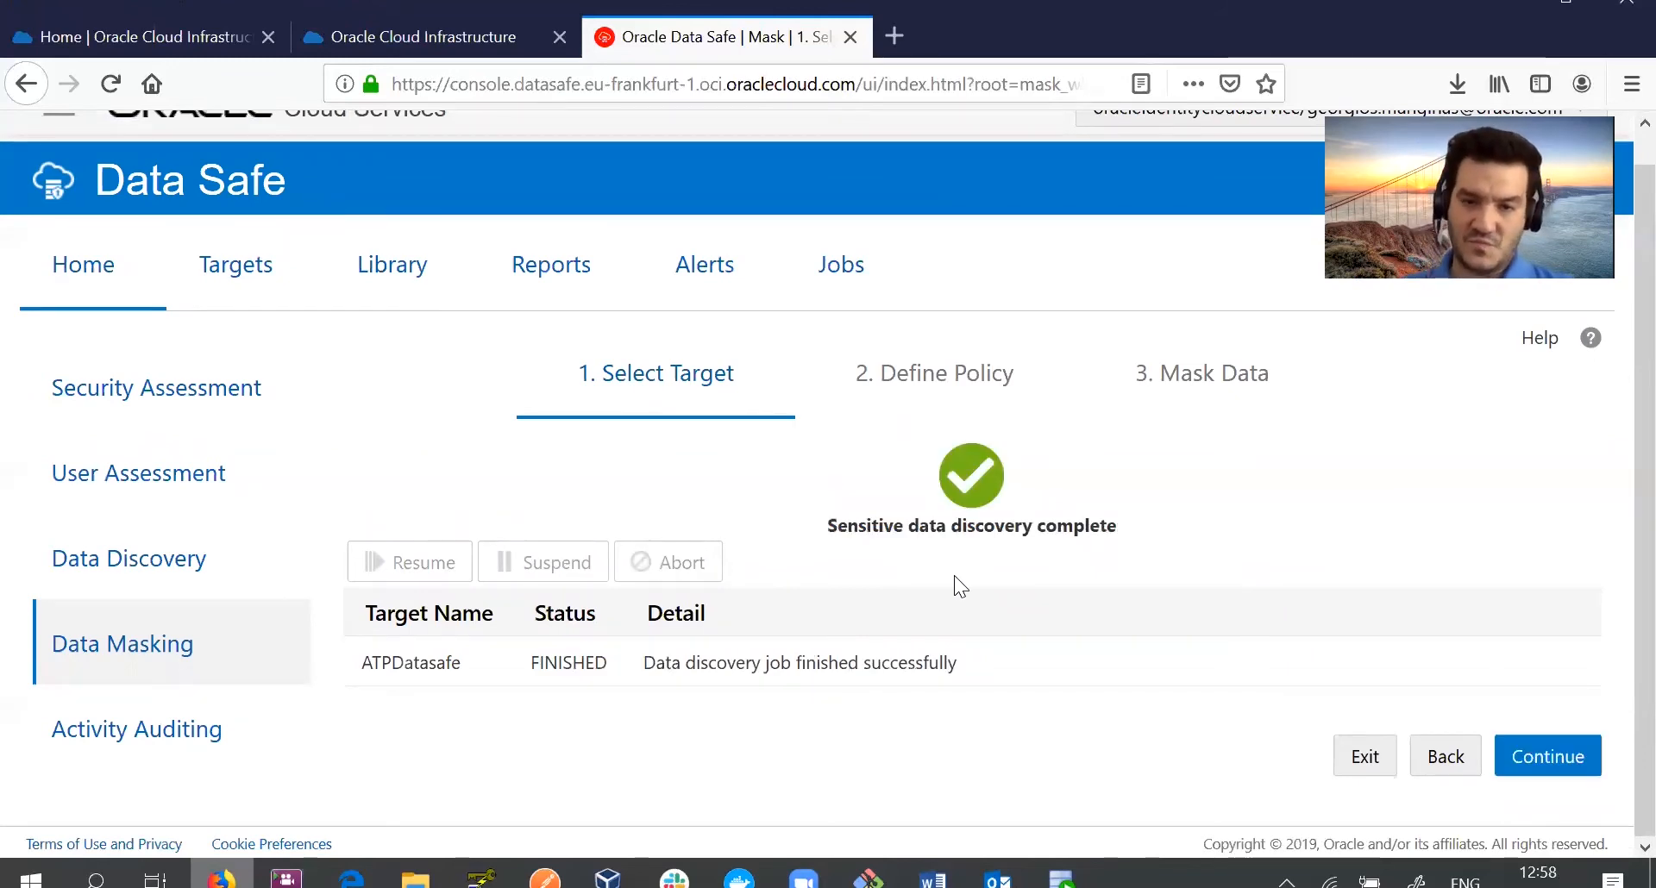
mouse_move(1547, 756)
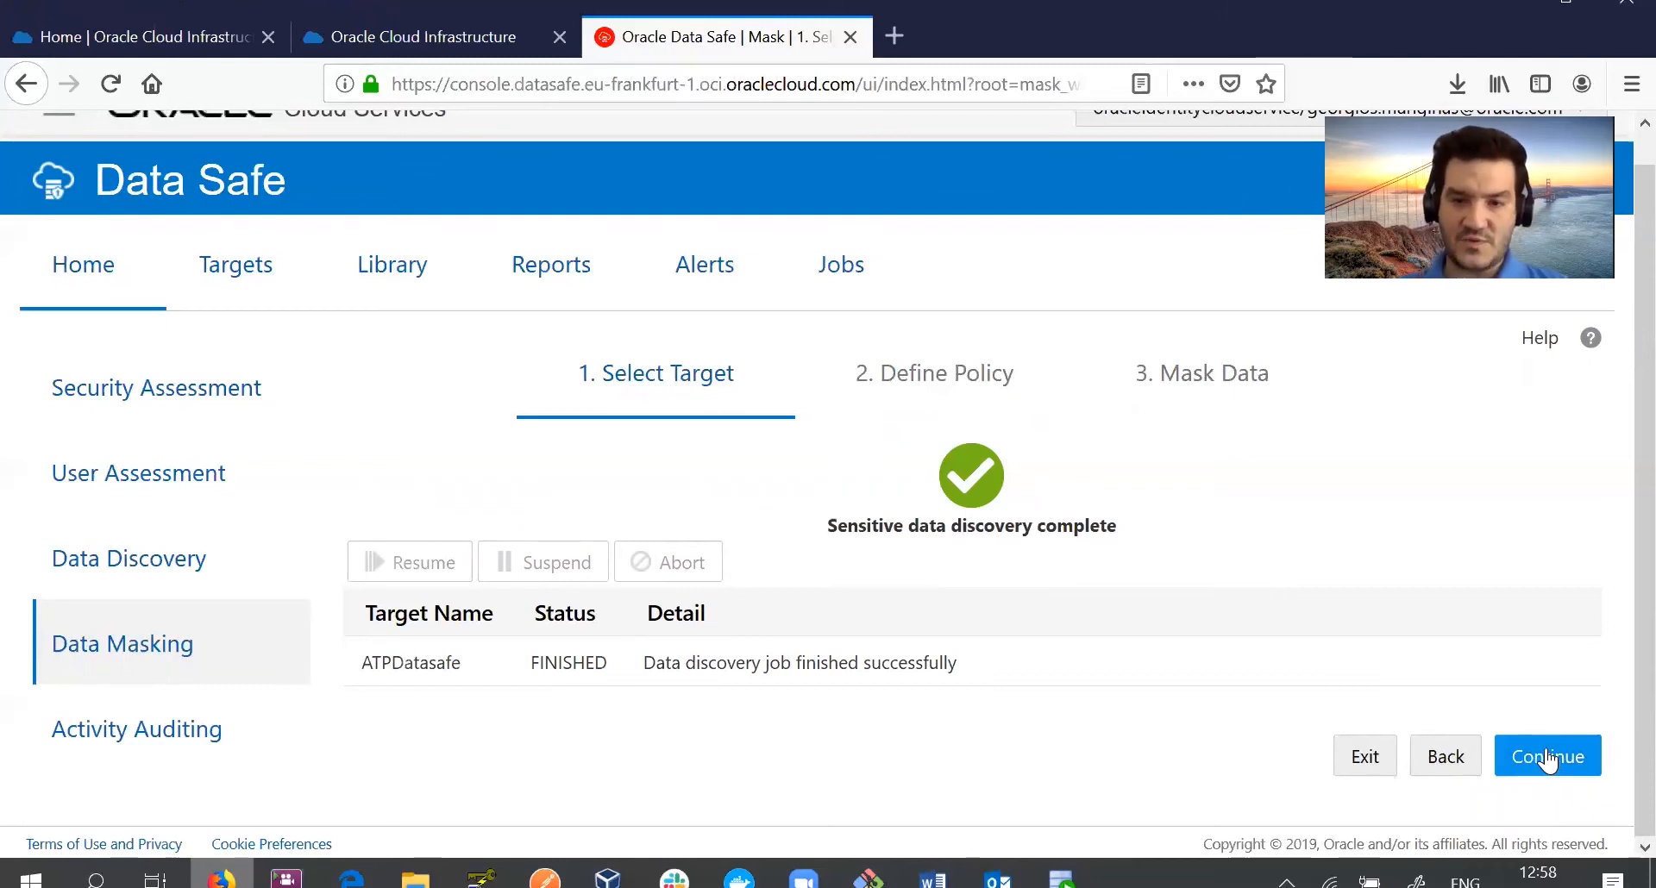
Inspect the discovered Biographic Information columns, then save them and continue to the masking policy.
click(1546, 756)
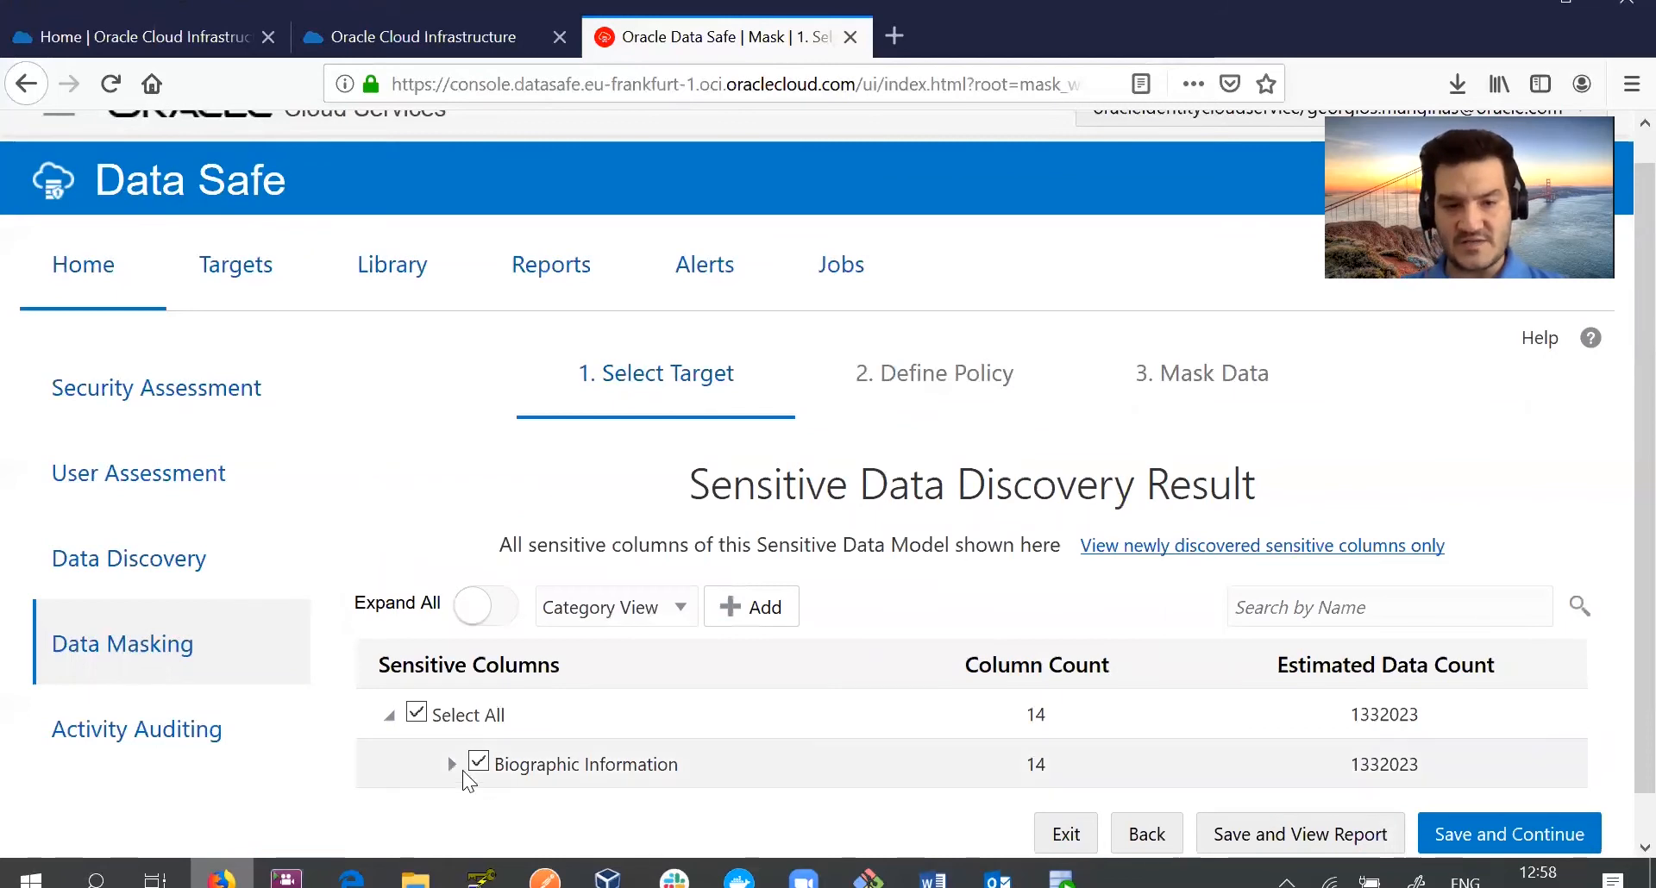
click(450, 764)
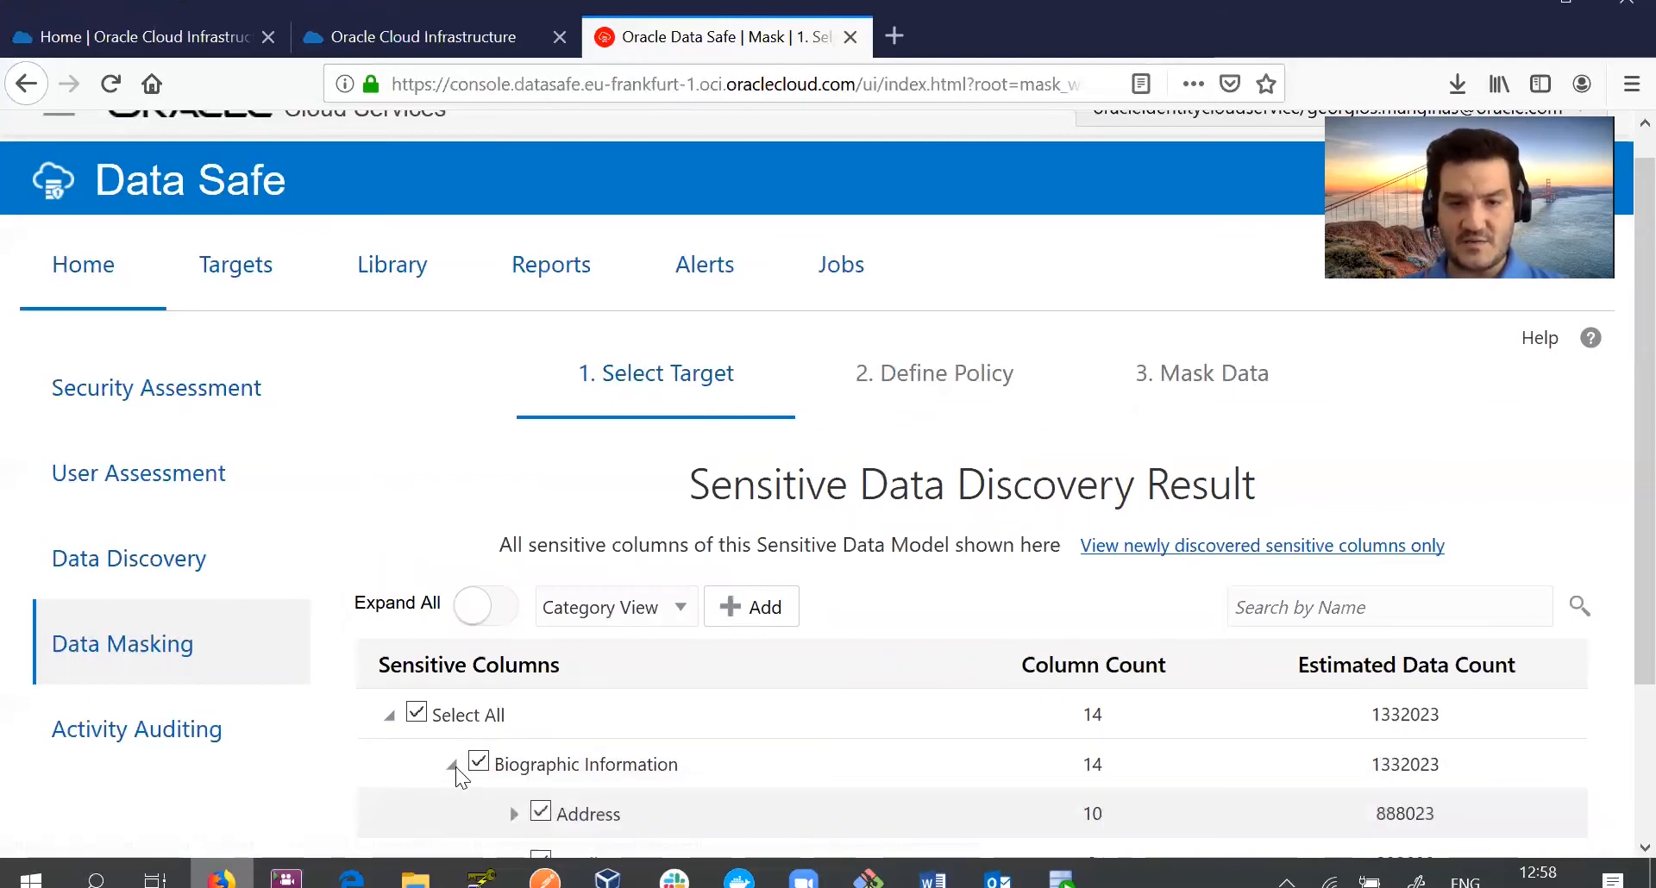
scroll(down, 3)
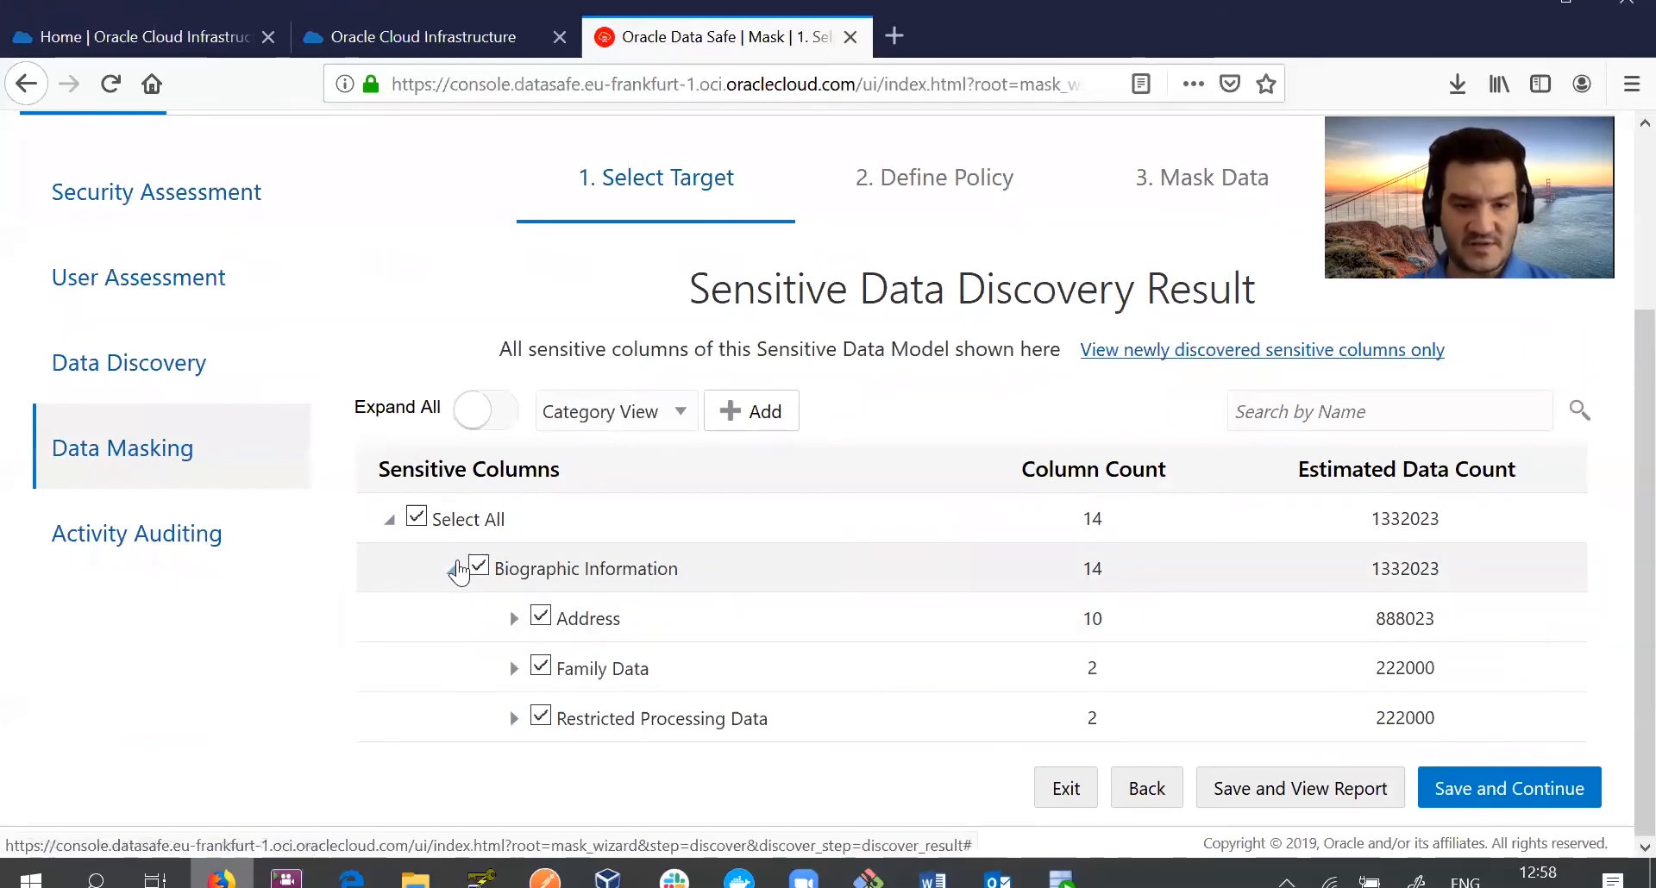
click(1508, 788)
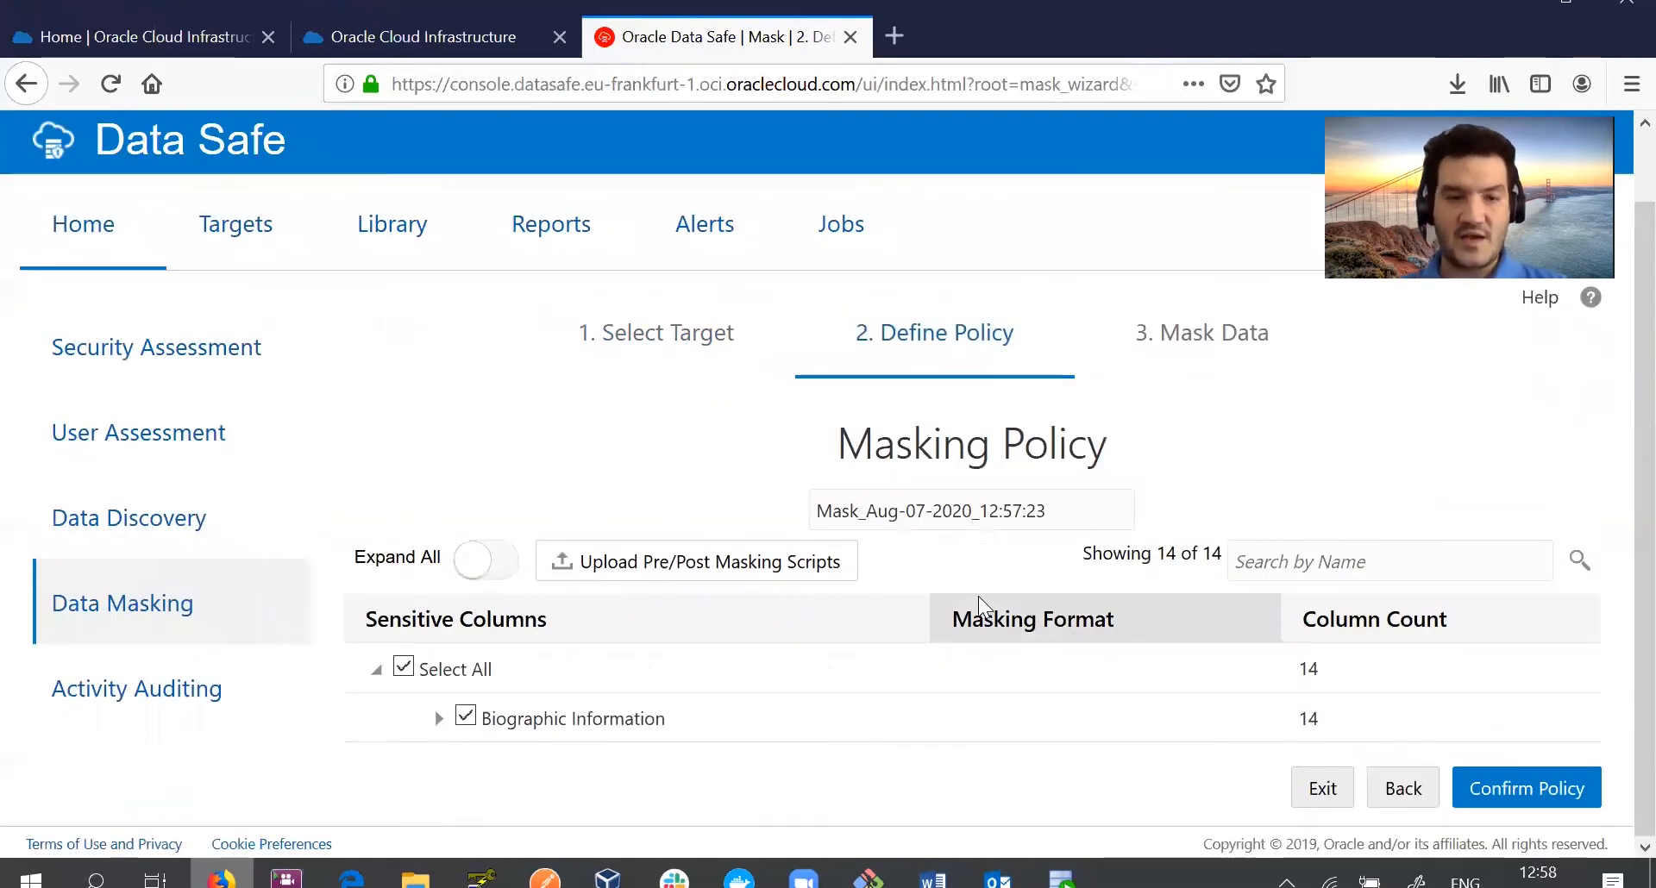
Expand Biographic Information > Address > Postal Code to show the CUST_POSTAL_CODE columns.
click(440, 717)
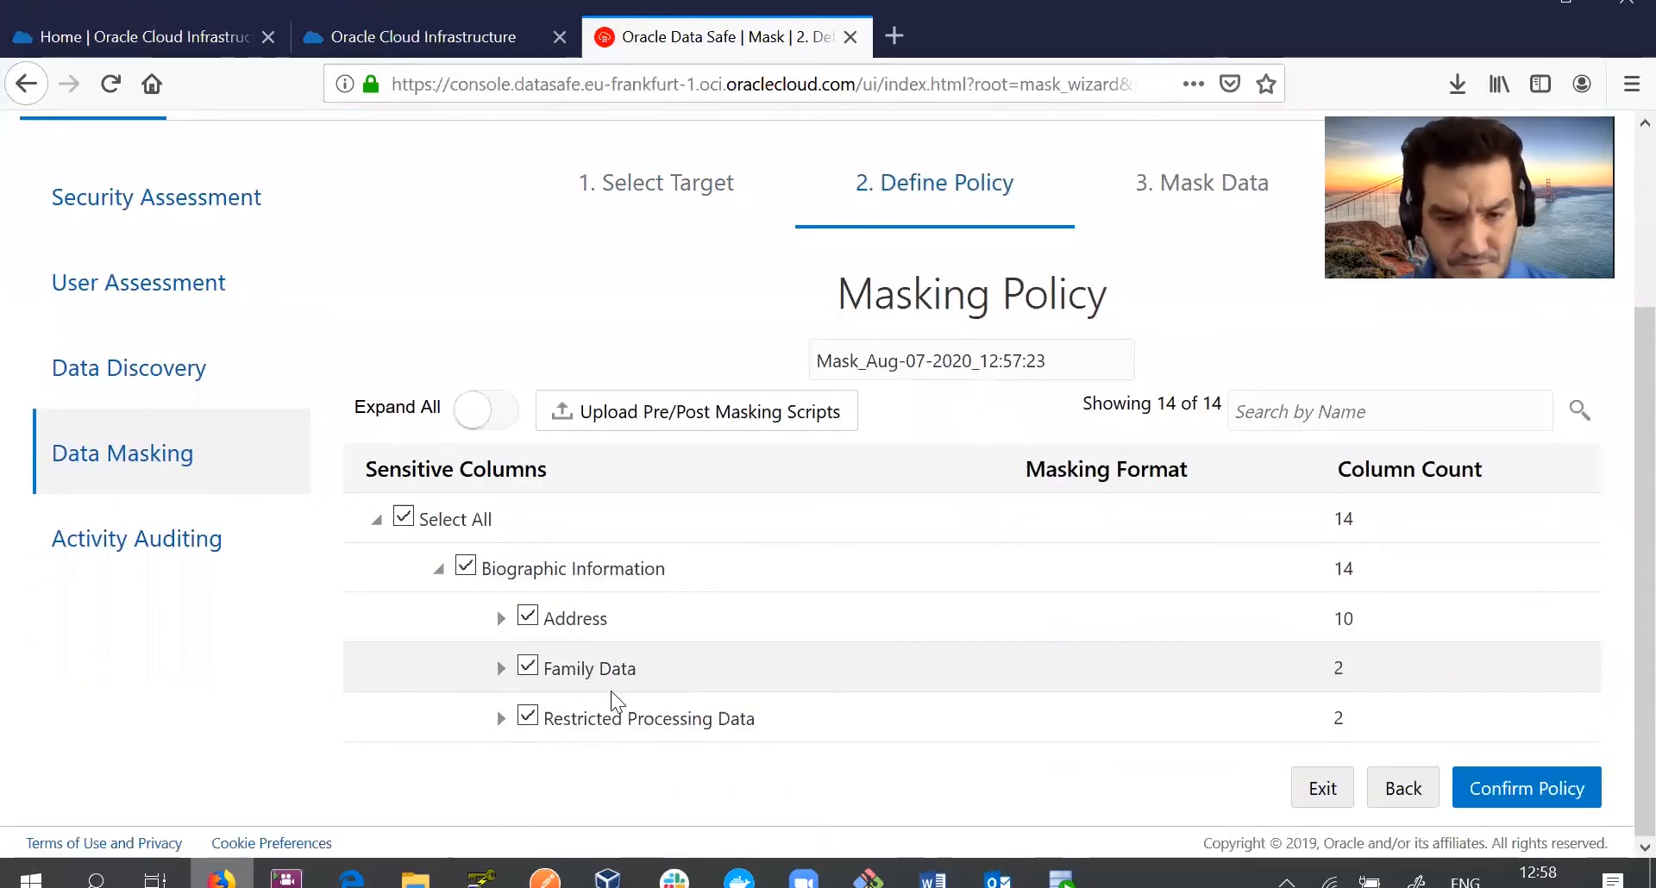
click(500, 617)
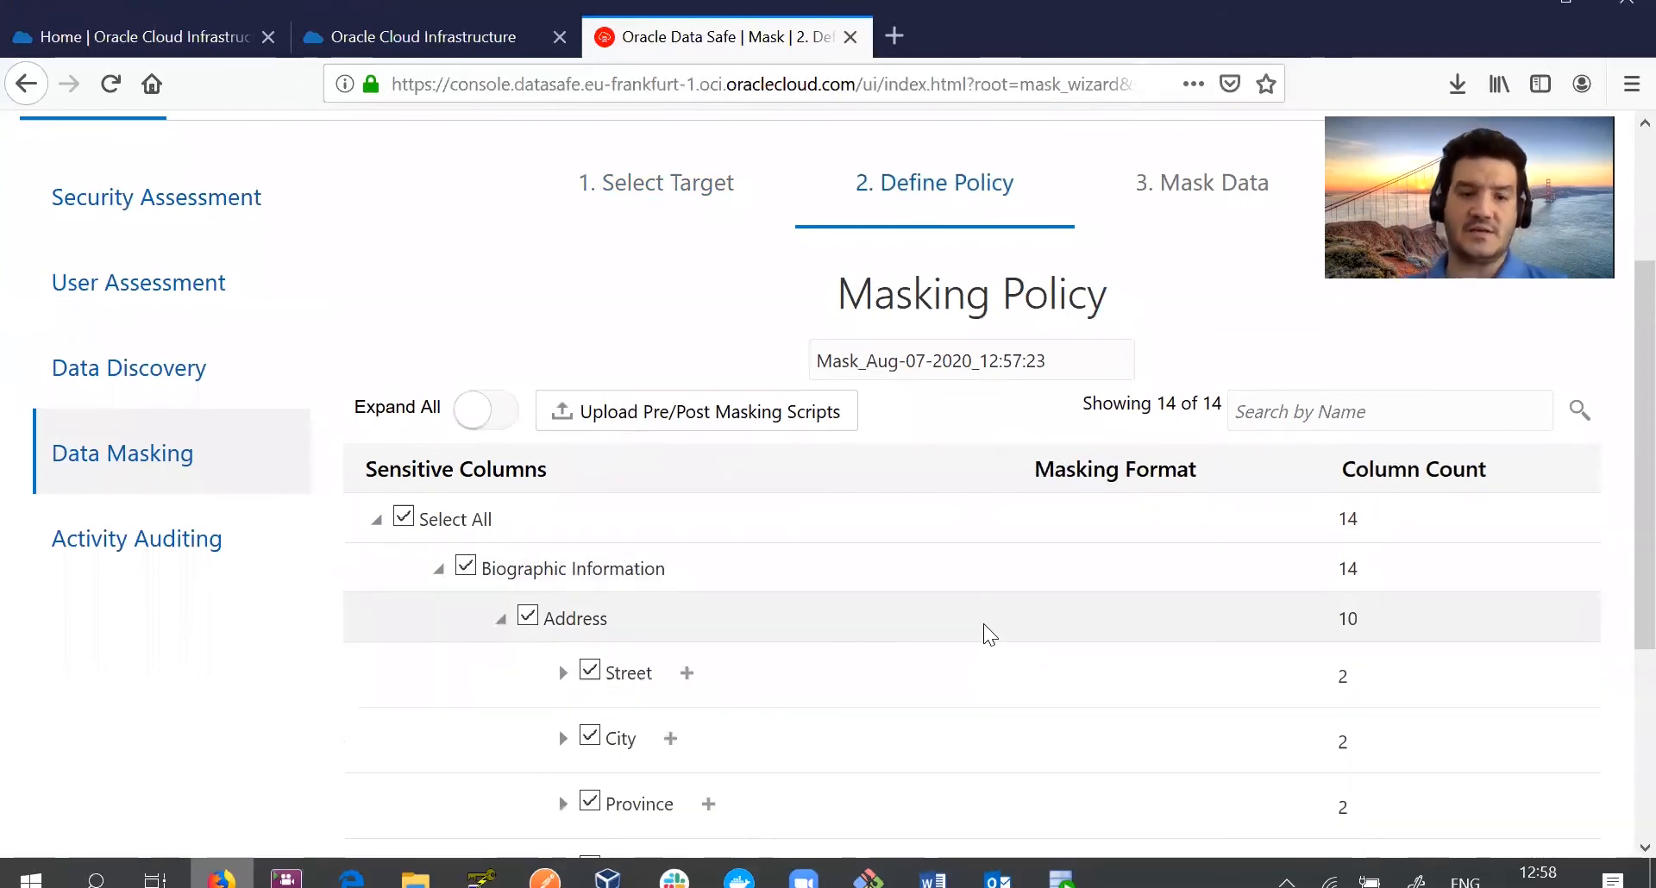
scroll(down, 3)
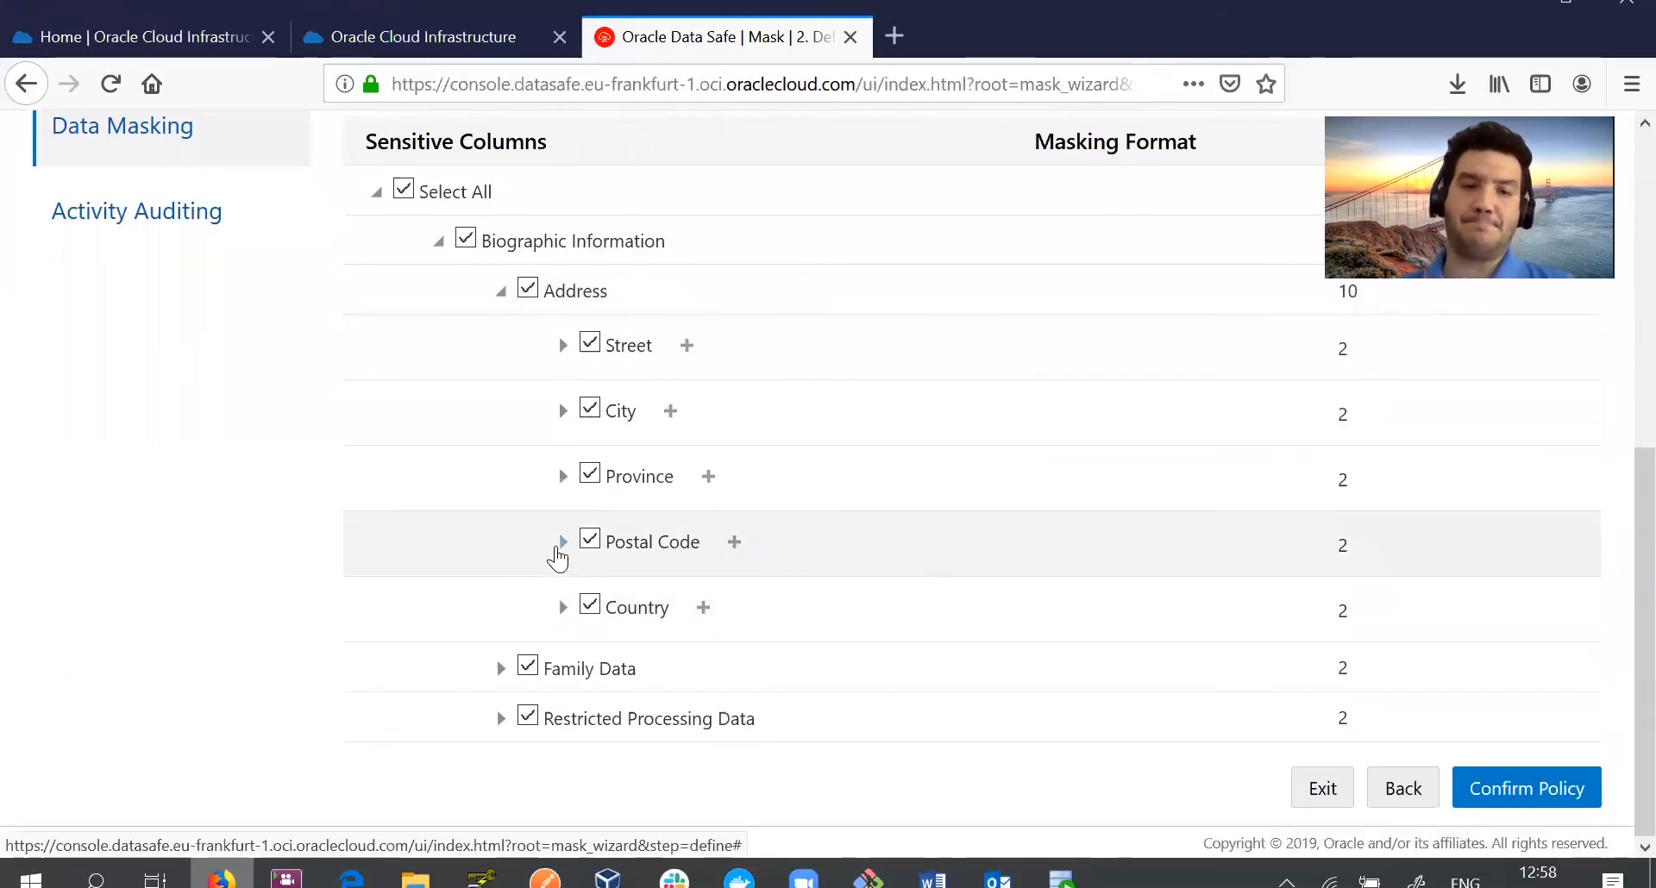
click(562, 541)
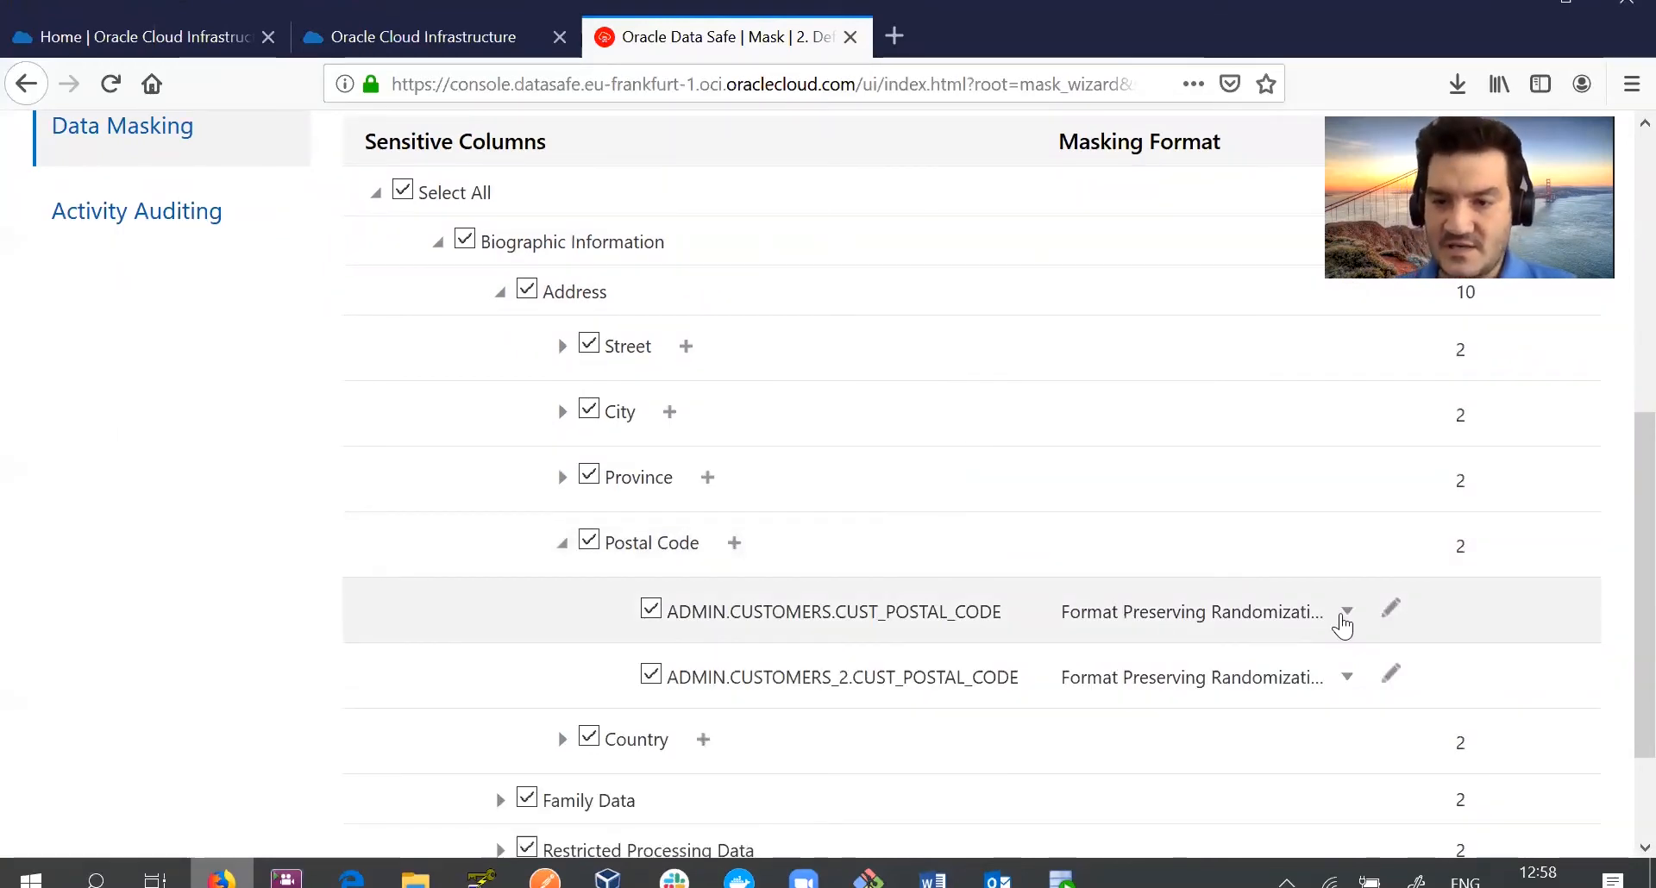
Set both CUST_POSTAL_CODE columns to a Fixed Number mask of 1111 and save the format.
click(1347, 612)
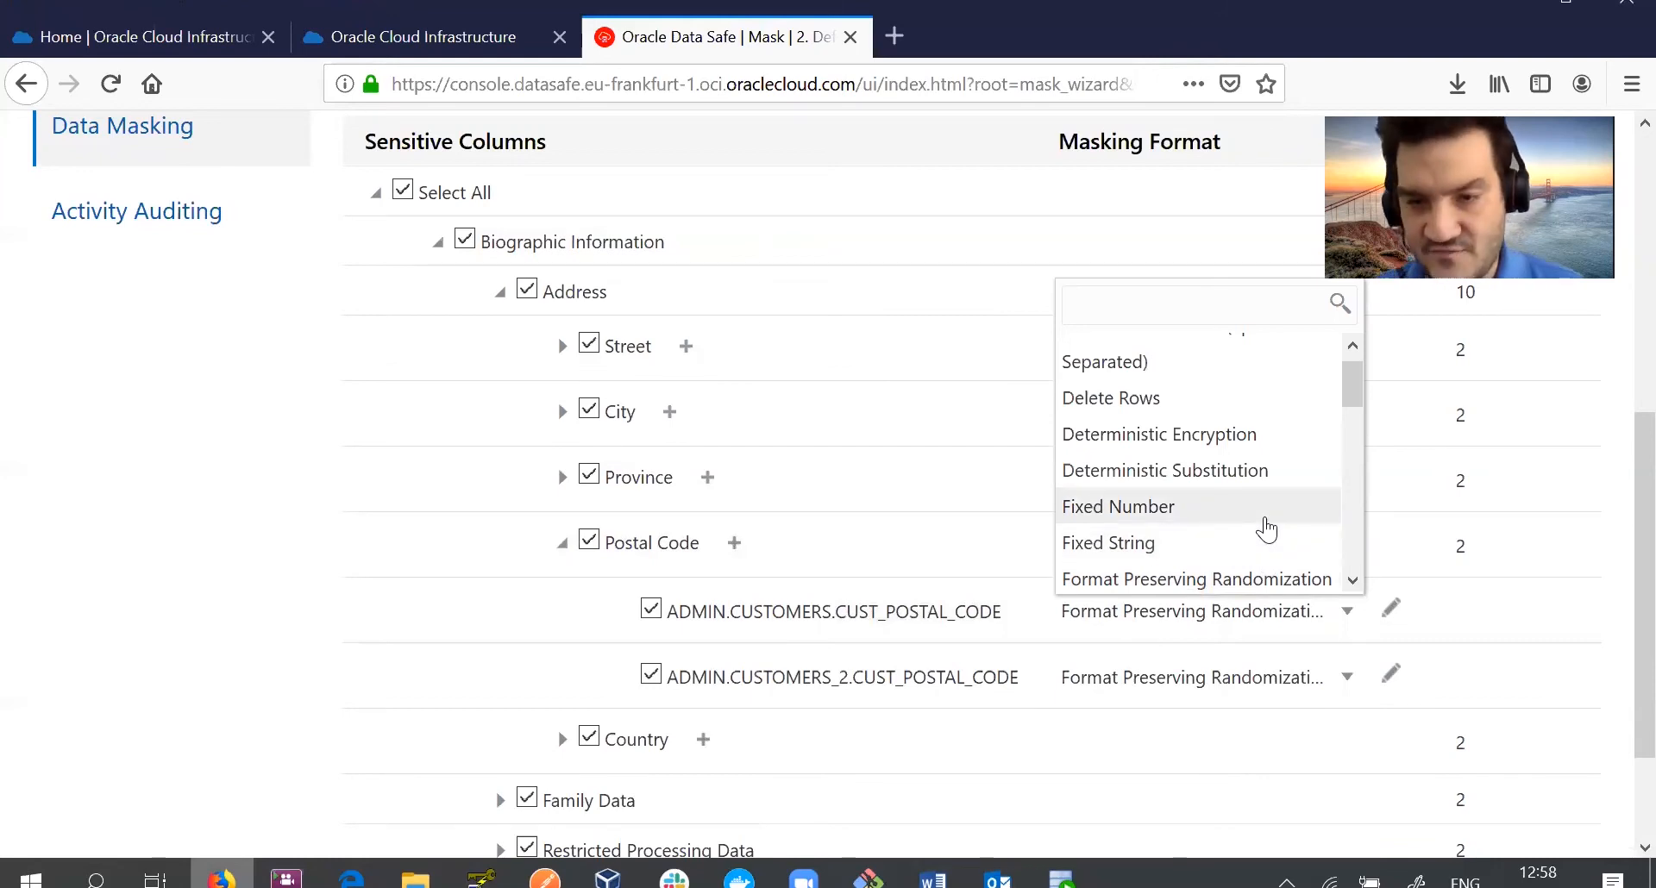
click(1118, 505)
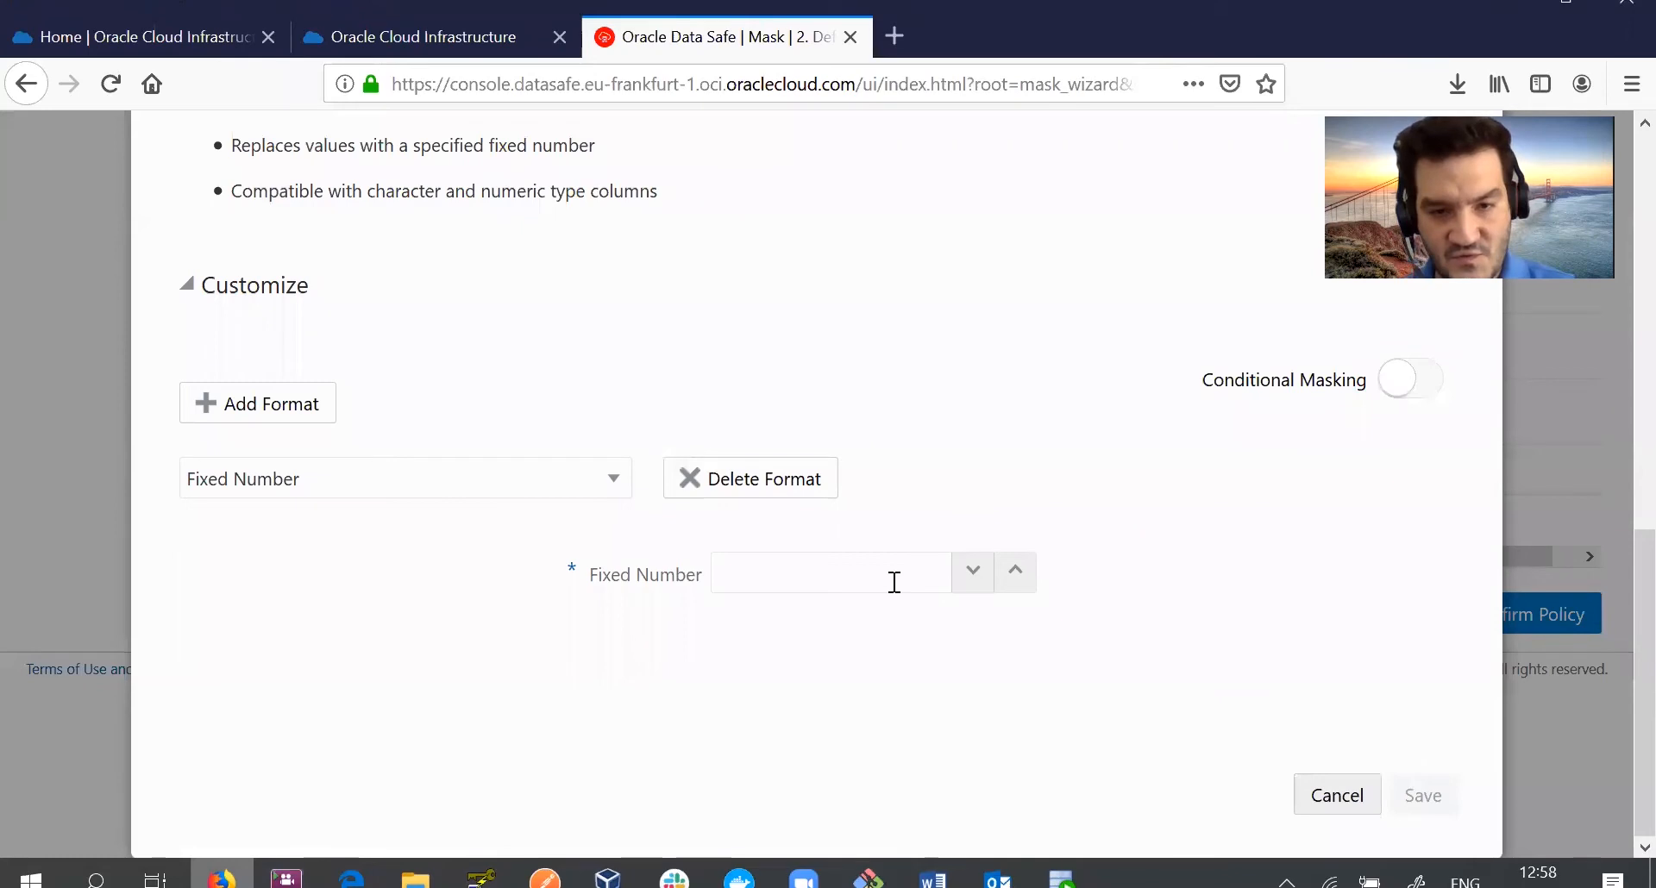
text(1111)
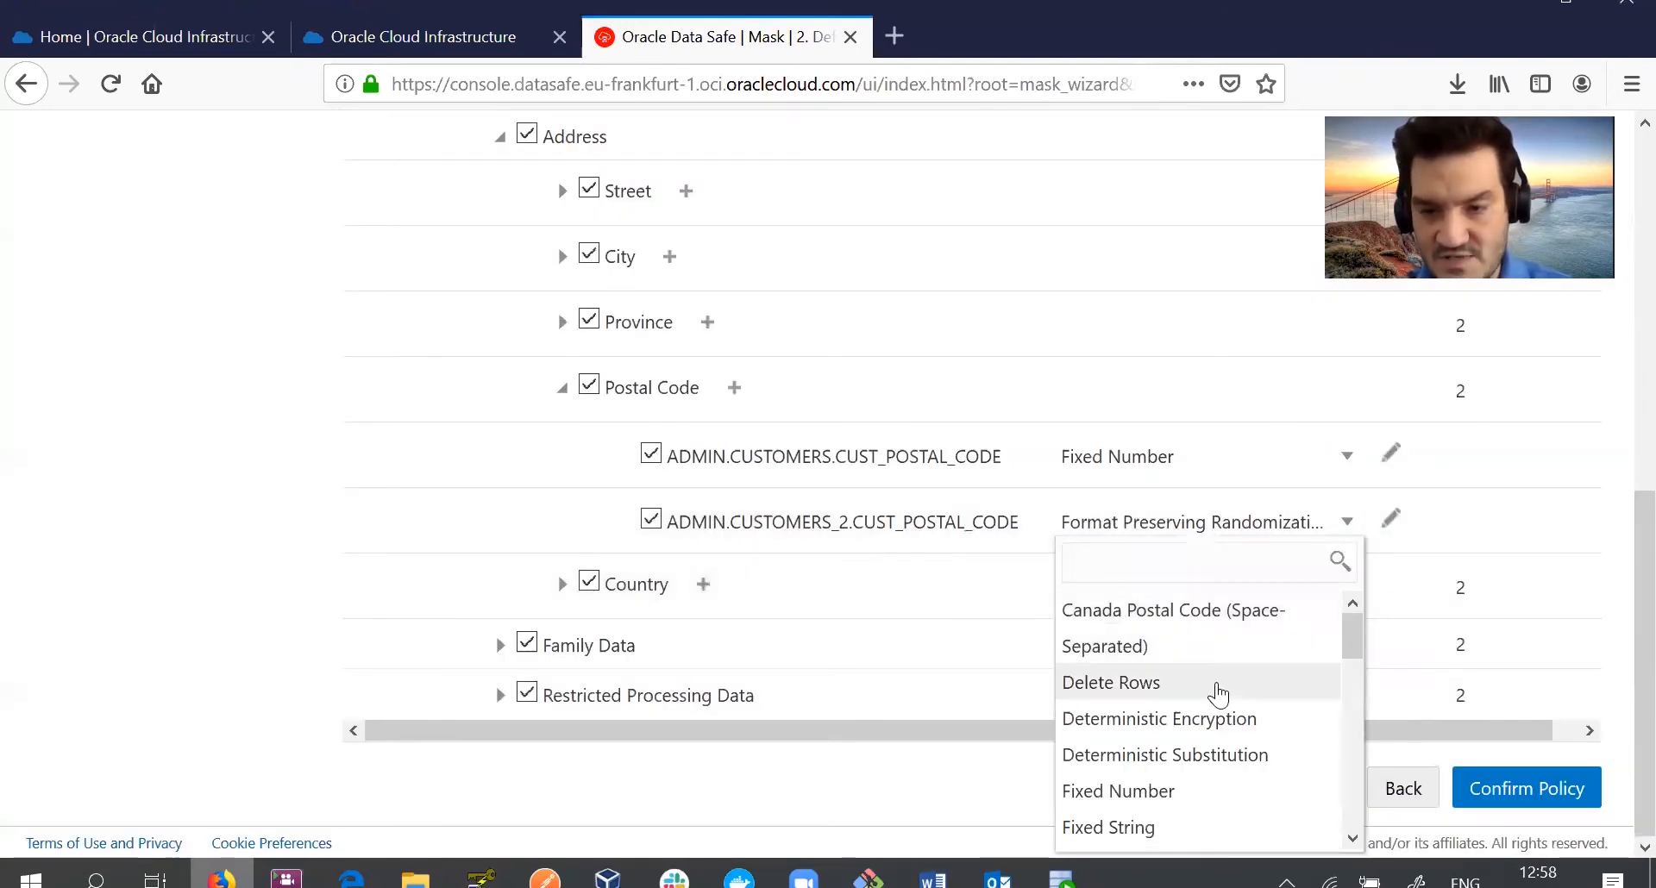
click(1390, 518)
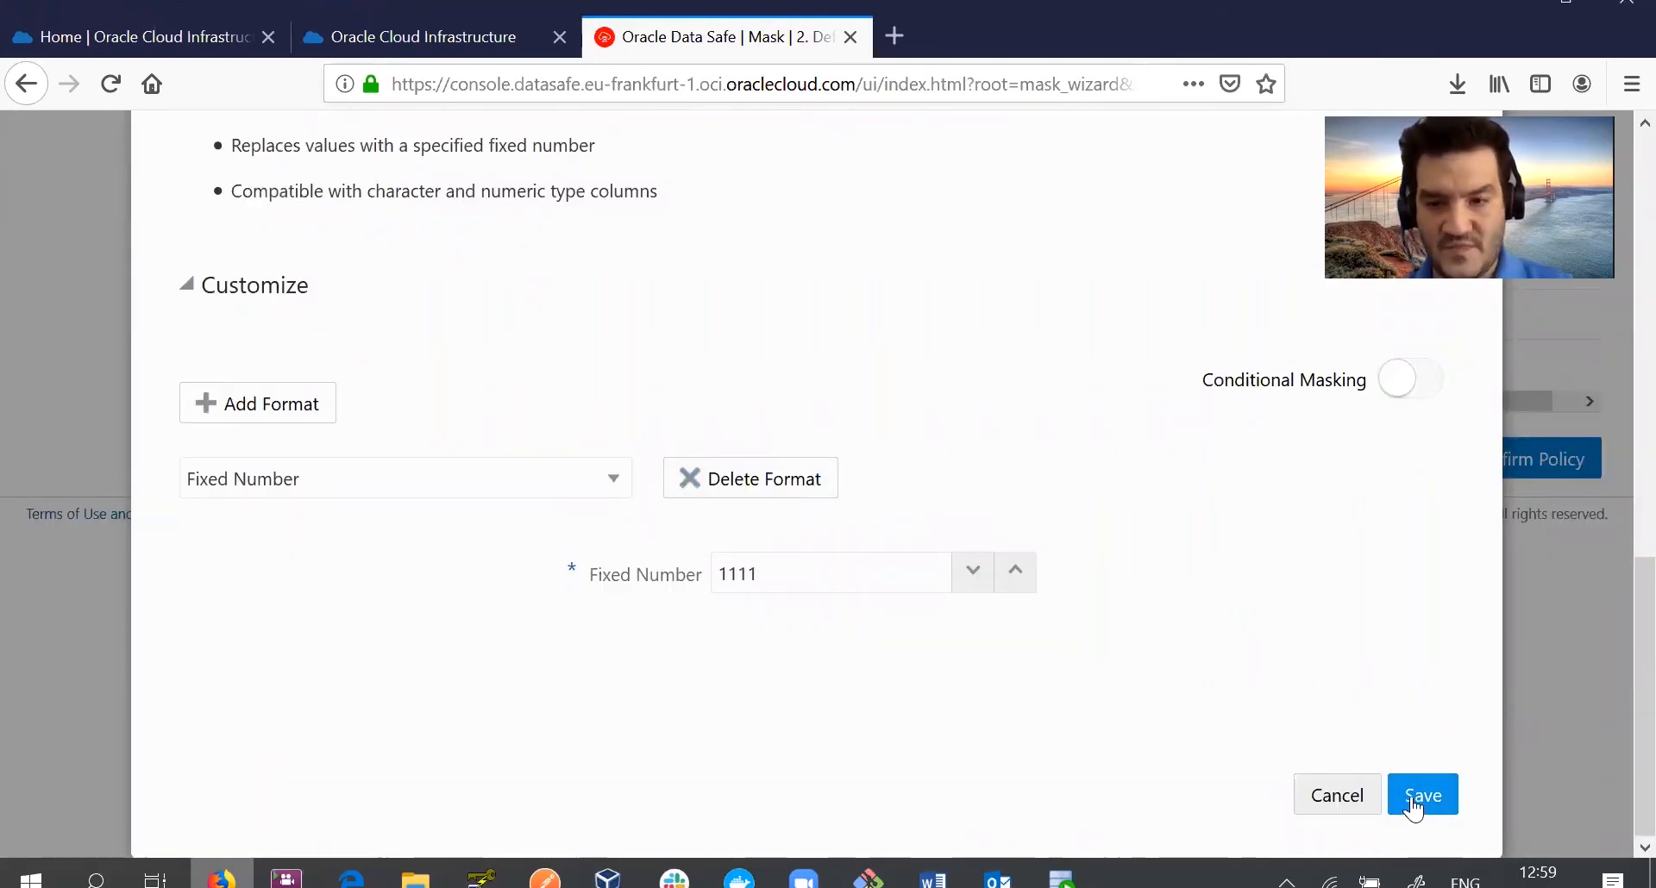
click(1423, 795)
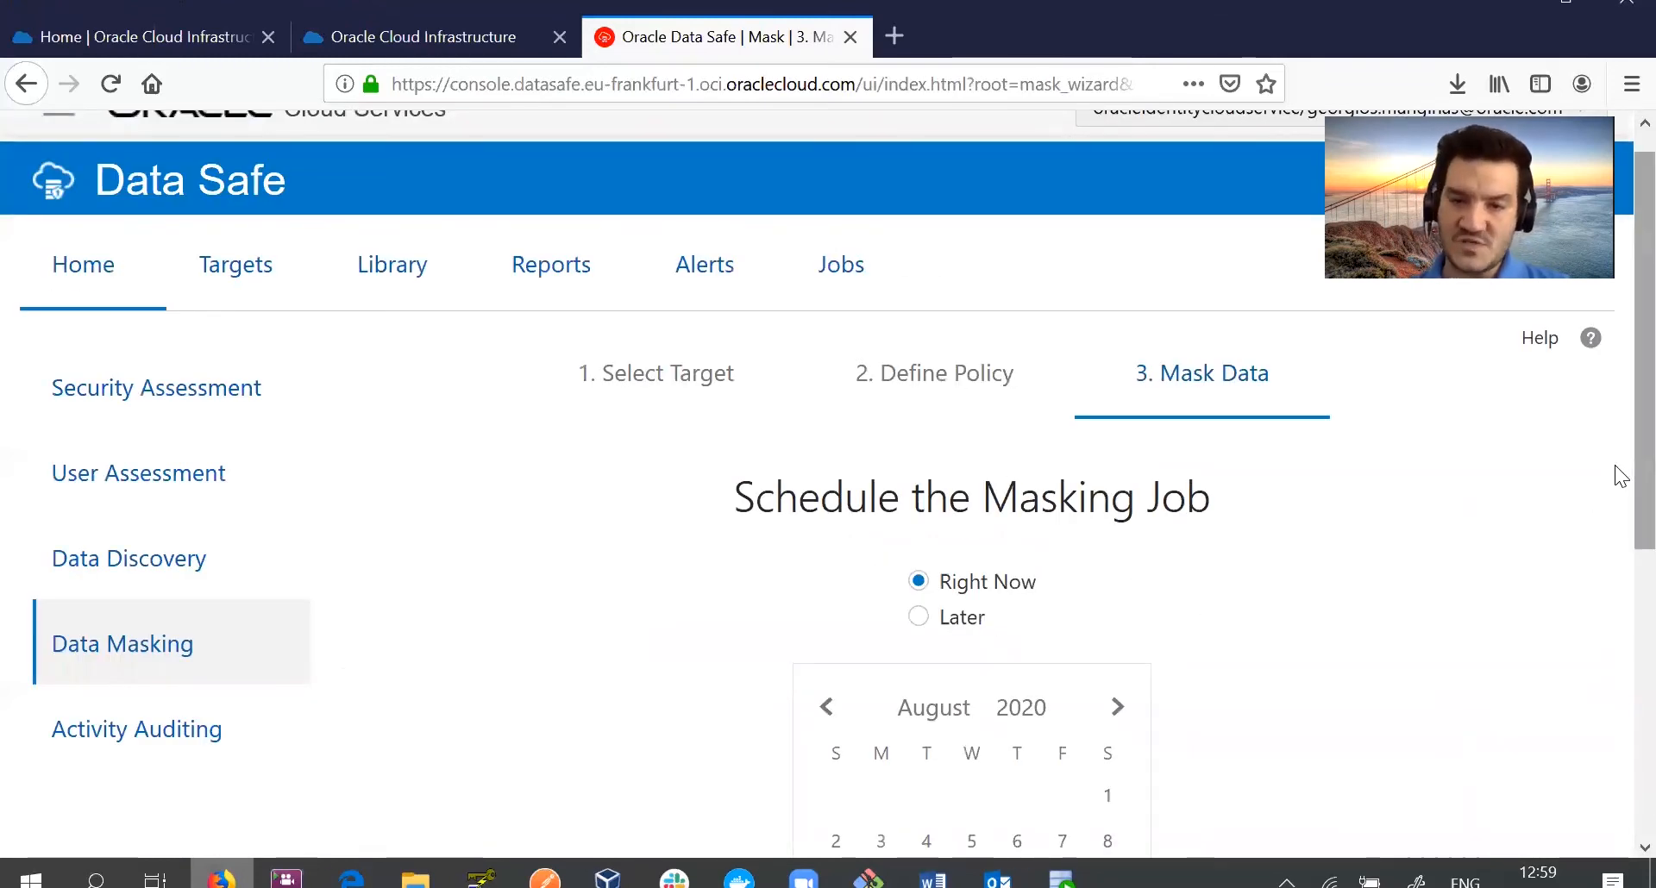
Keep the 'Right Now' schedule, review the ATPDatasafe masking job summary and submit it.
scroll(down, 3)
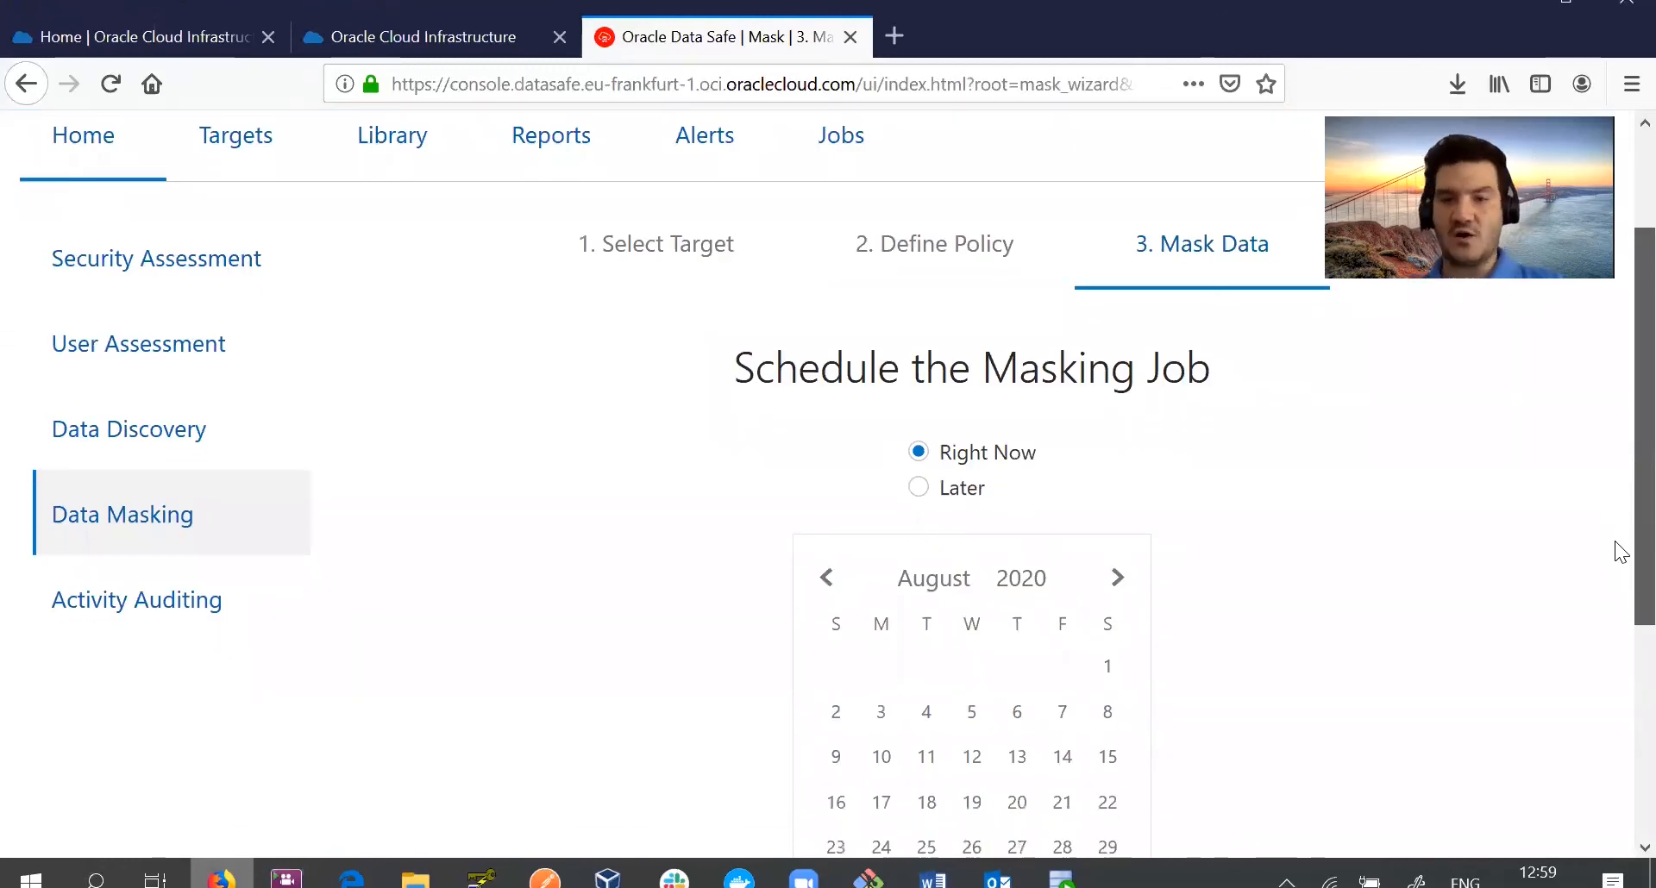
scroll(down, 3)
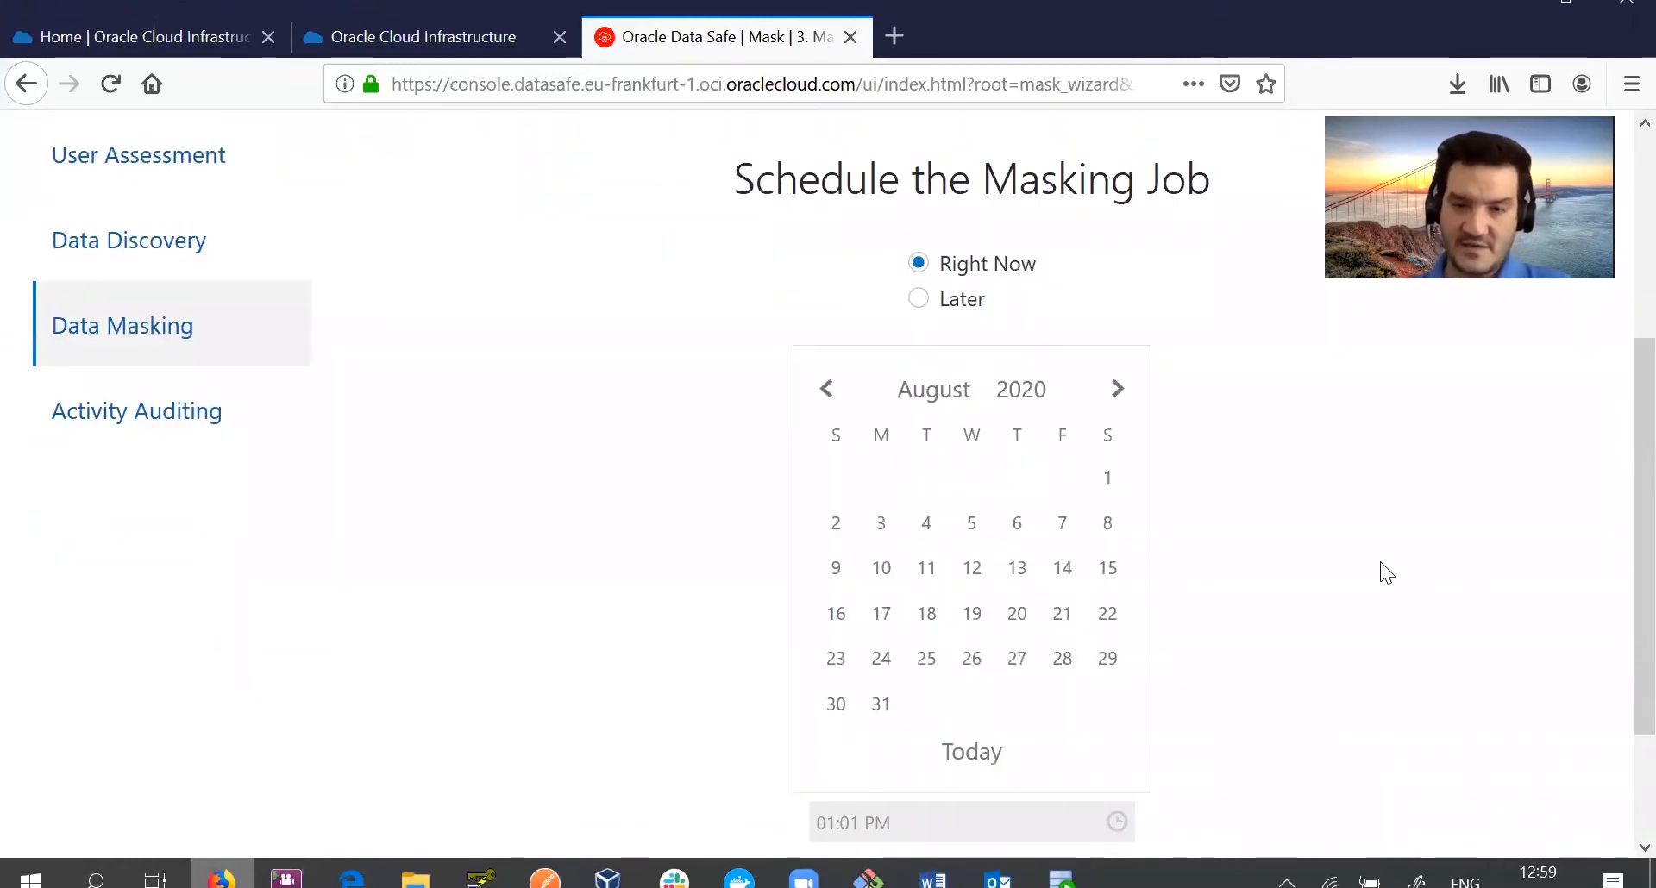
scroll(down, 3)
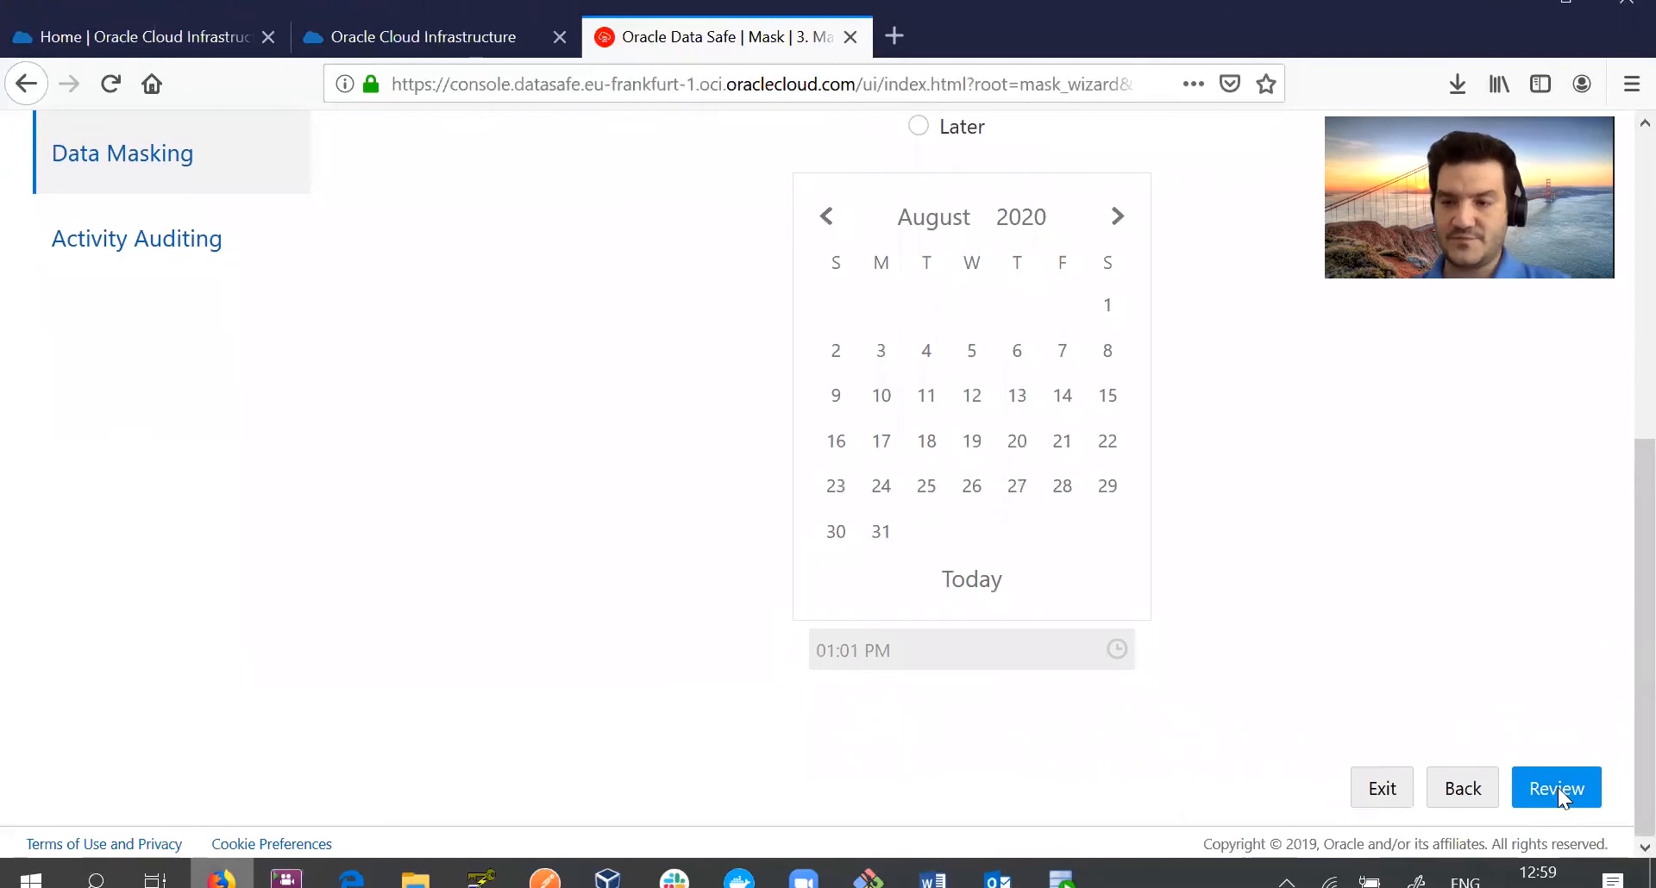
click(1556, 788)
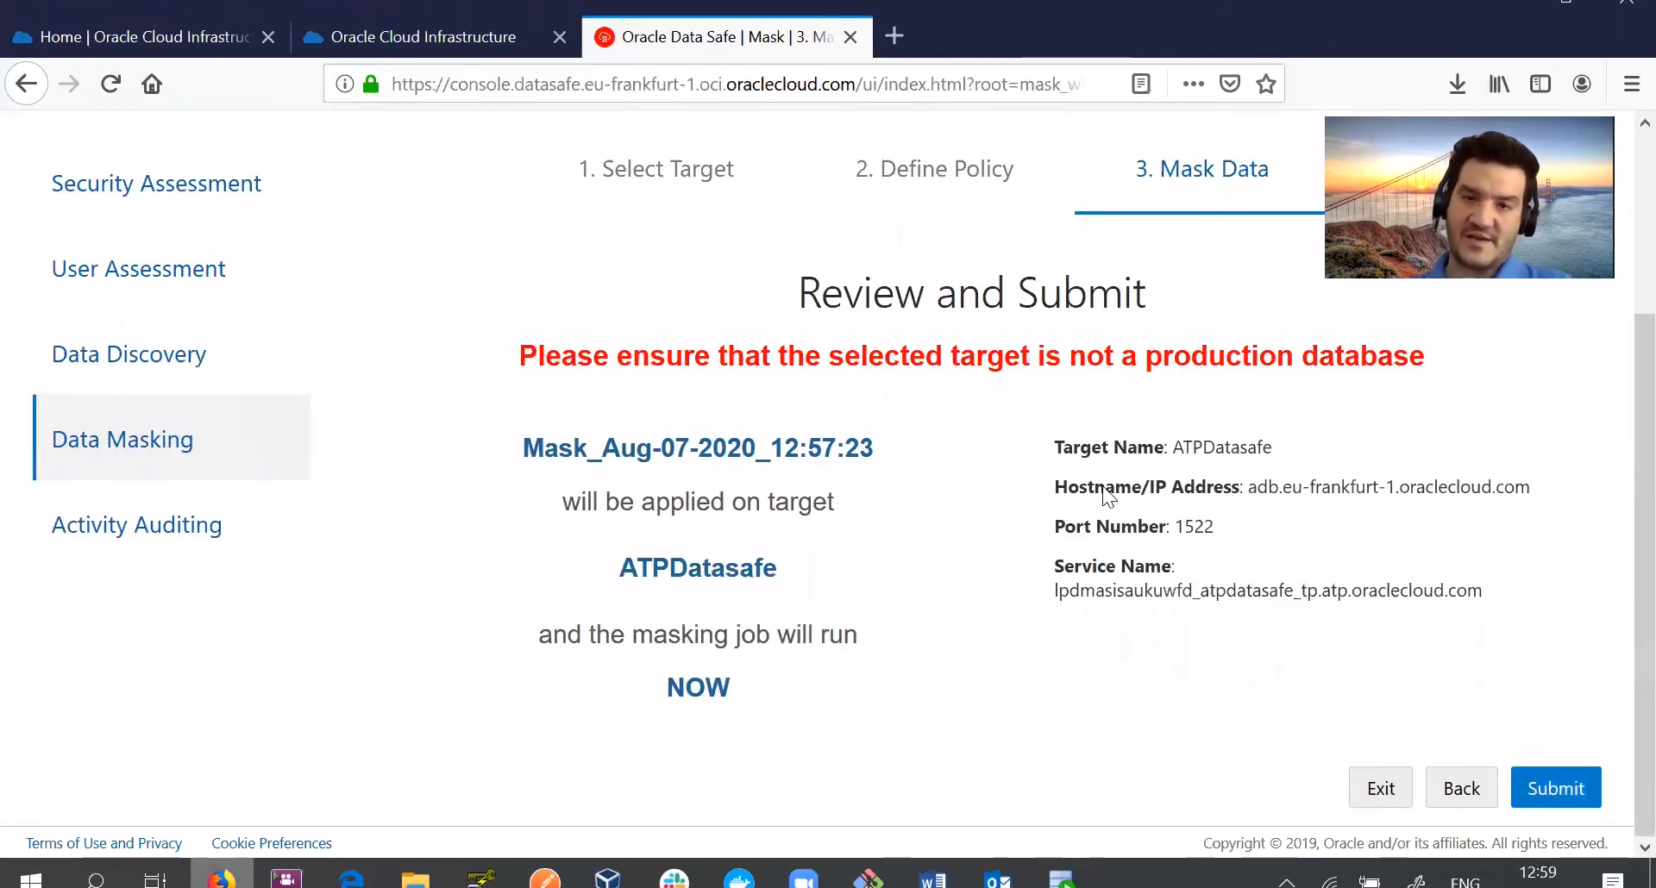
mouse_move(1313, 526)
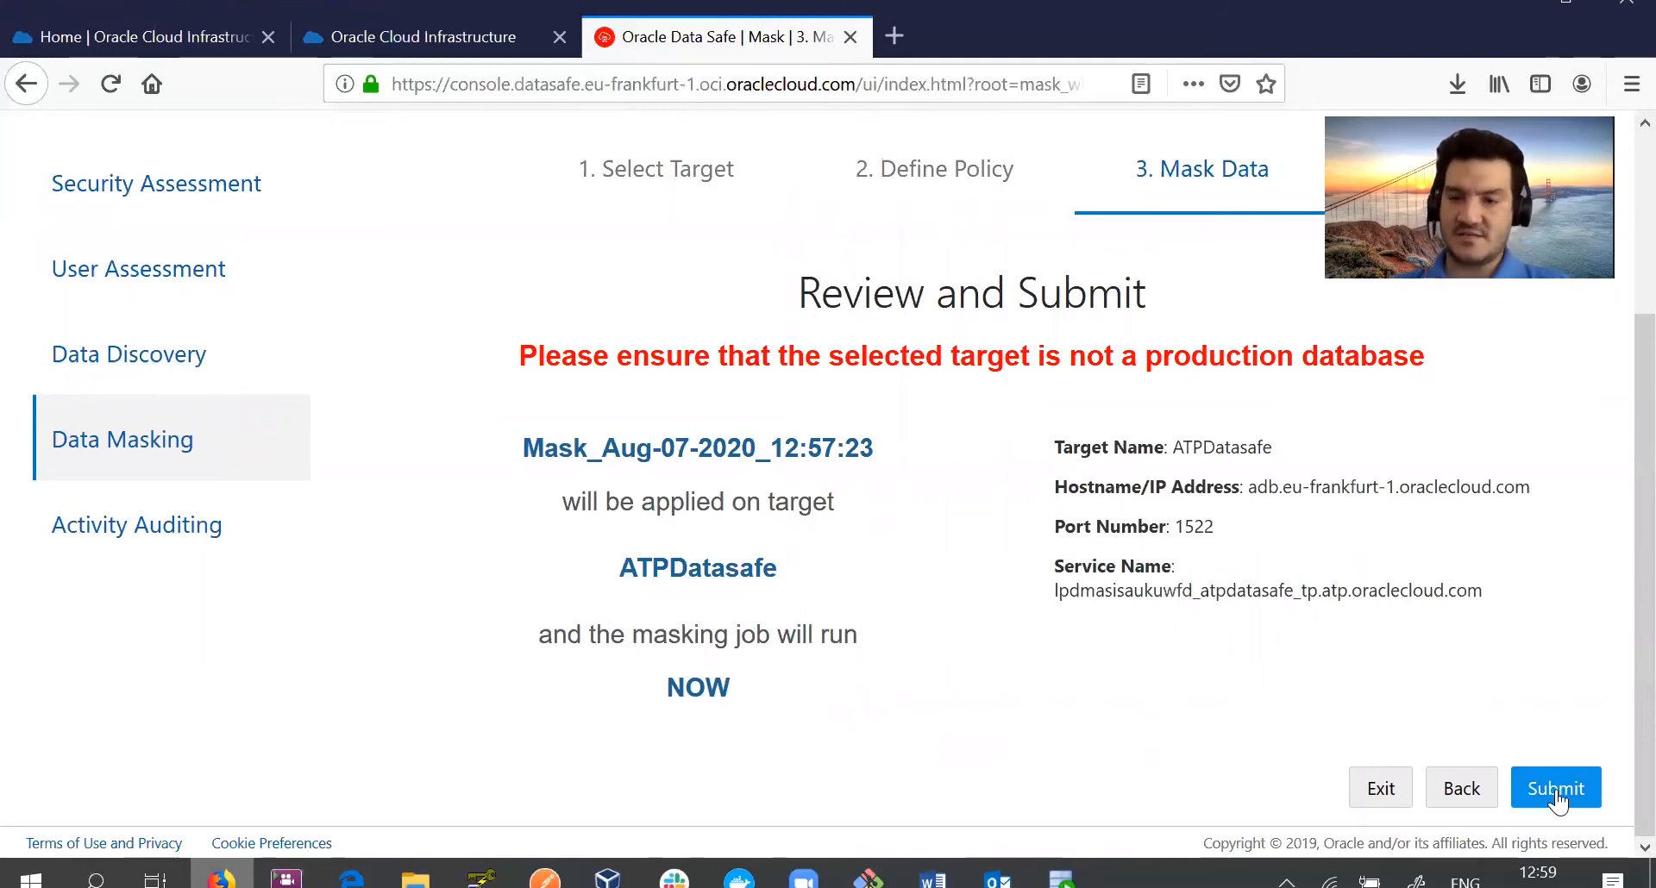
click(1554, 788)
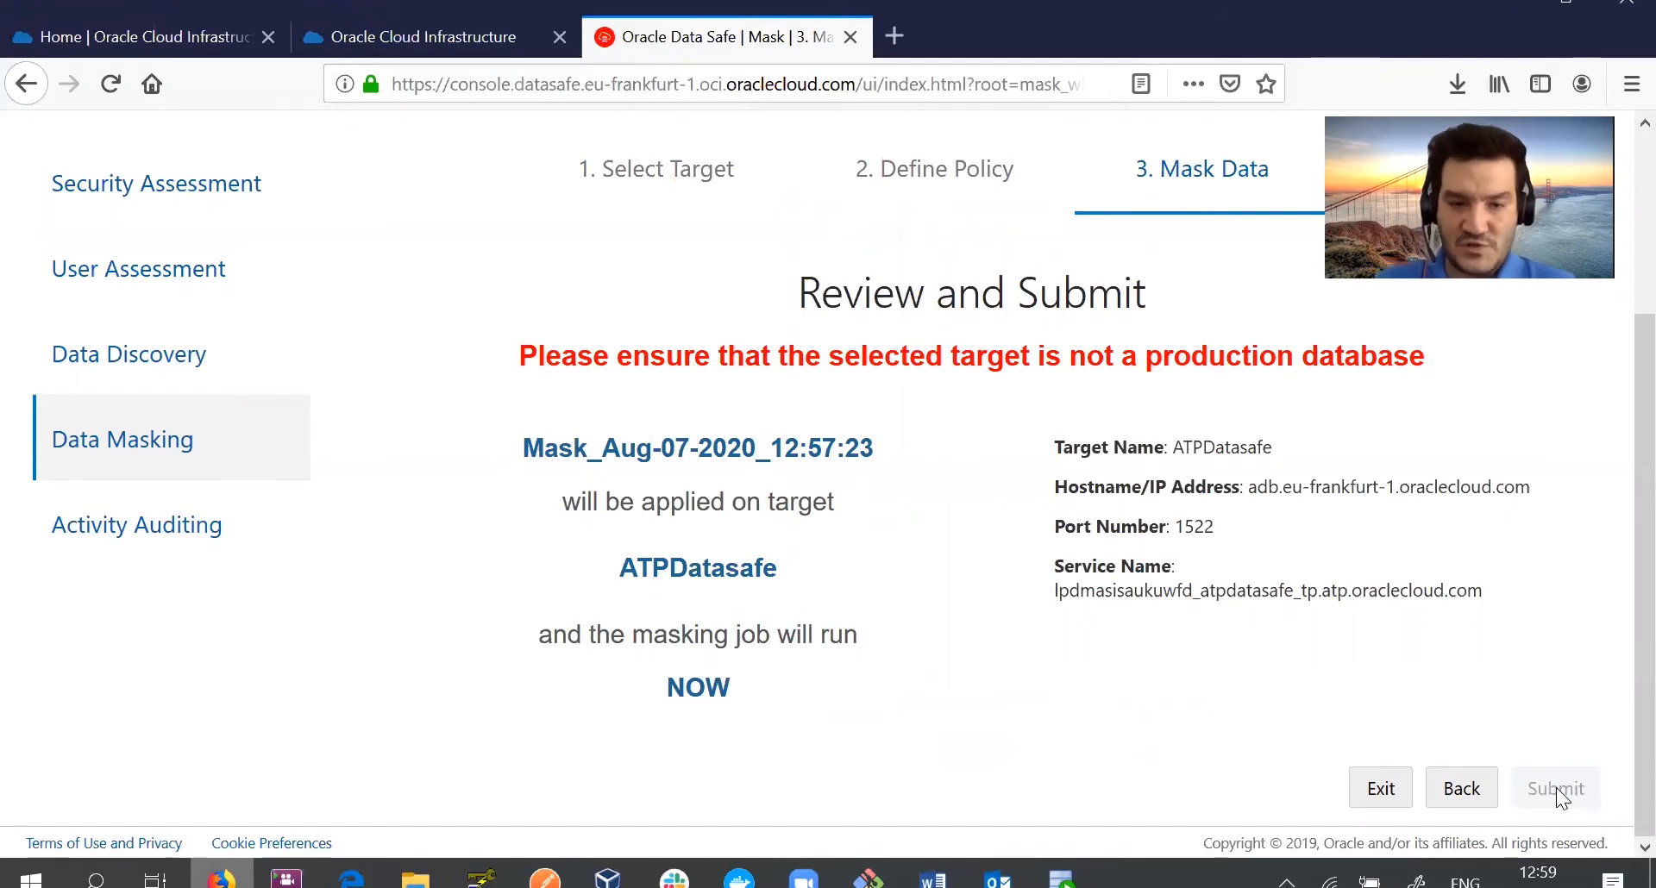
Once the masking job shows FINISHED, bring up its masking report with 1.3M masked values.
click(1554, 788)
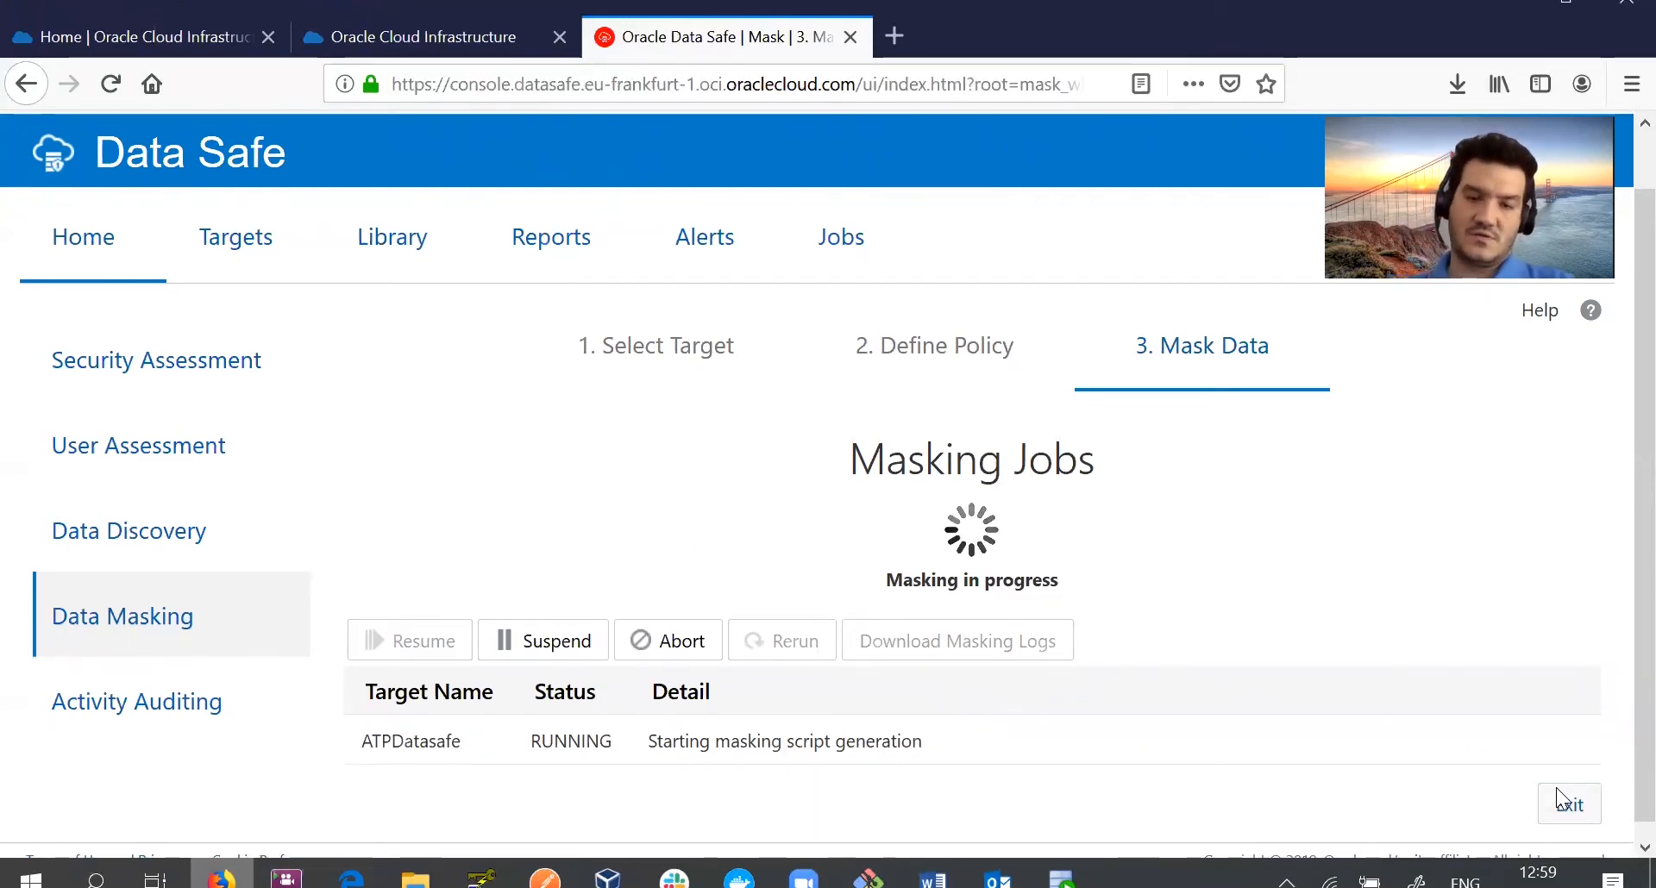
mouse_move(1118, 662)
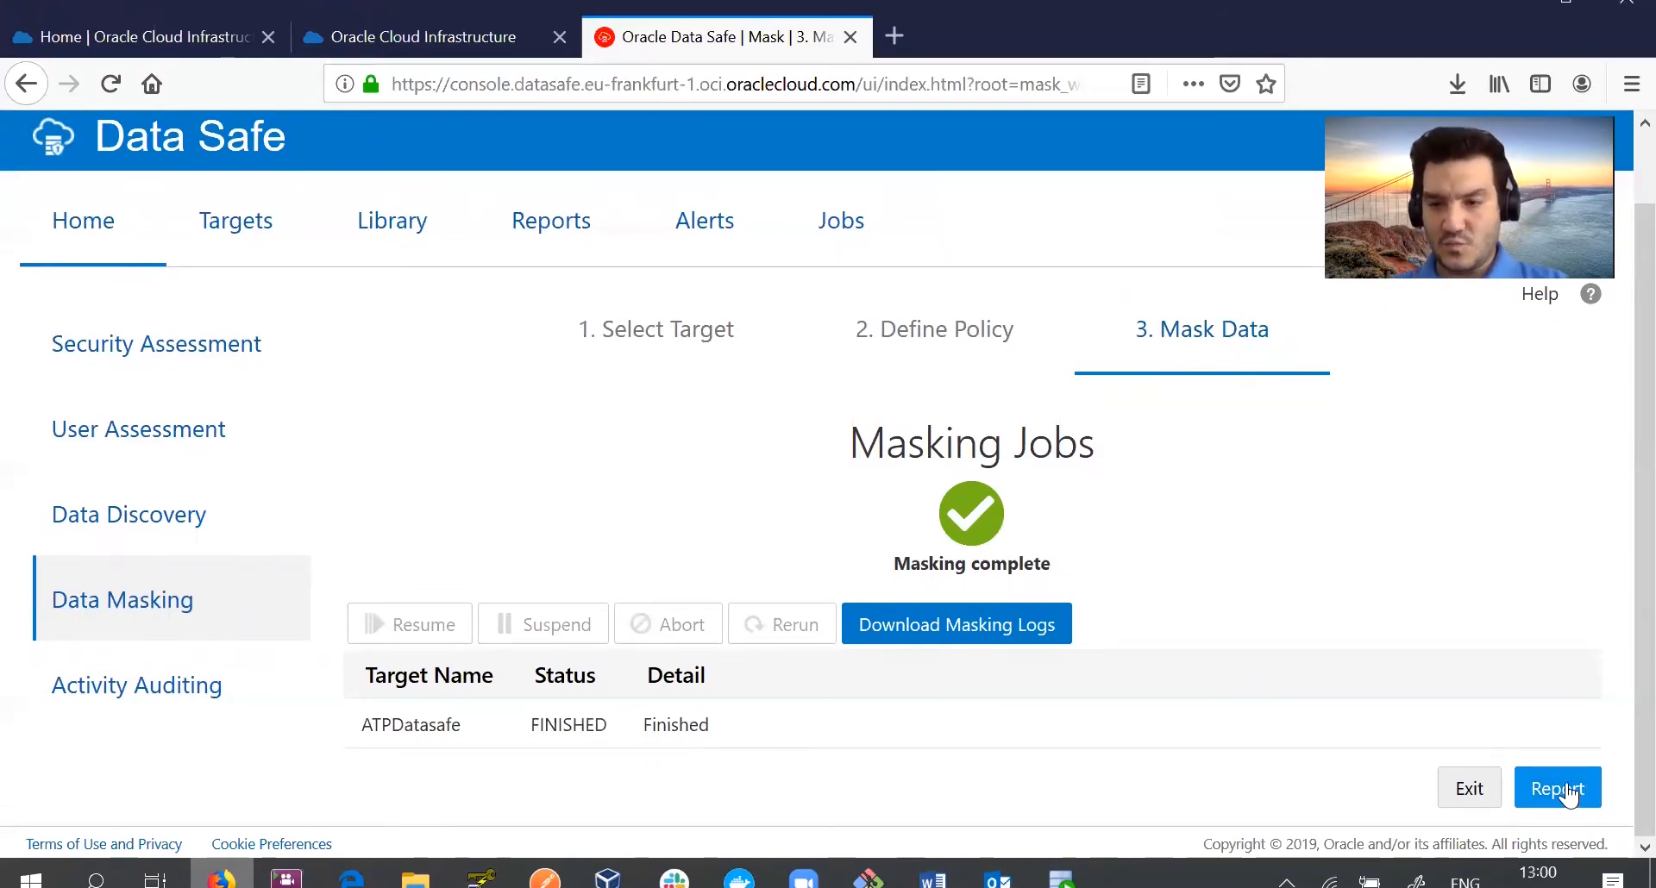
click(1555, 788)
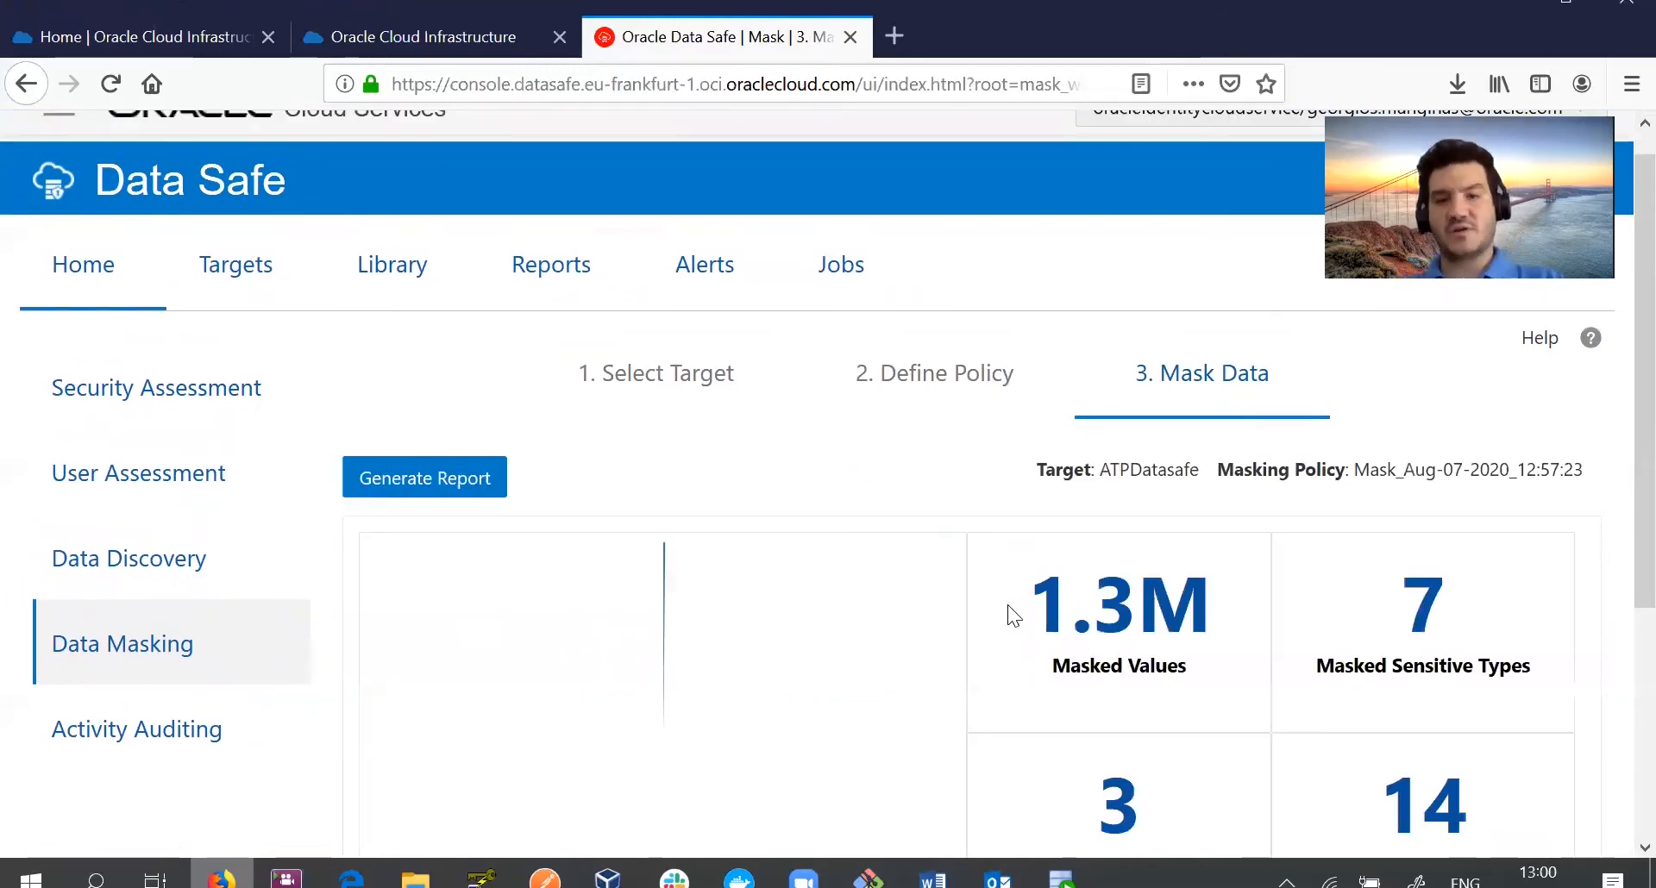
scroll(down, 3)
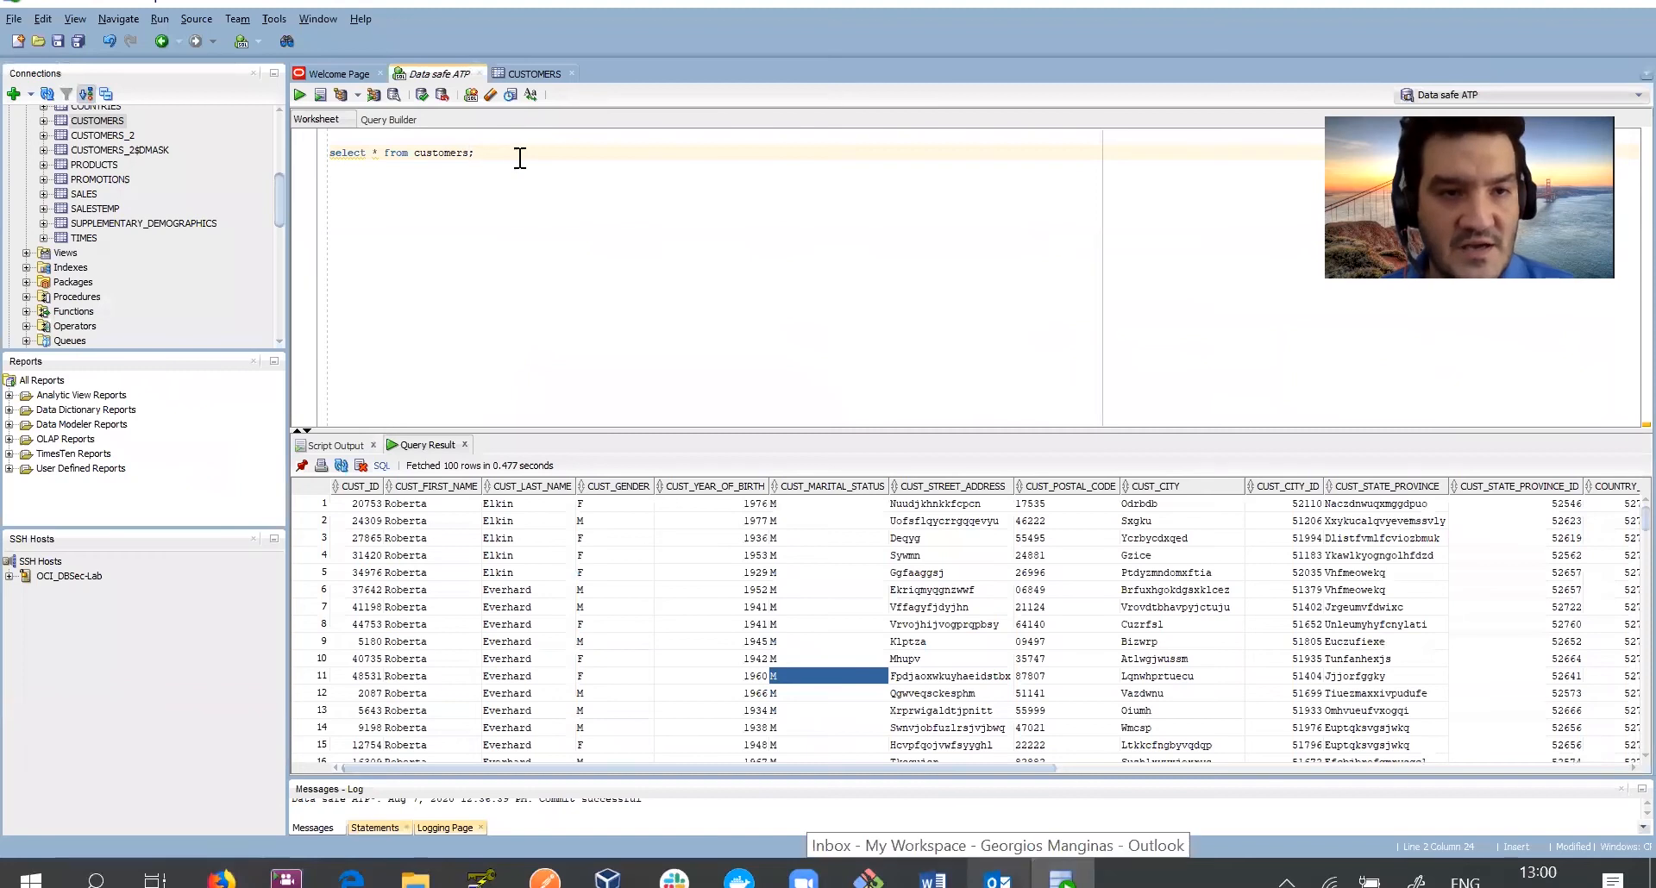
Rerun 'select * from customers;' and check CUST_POSTAL_CODE now reads 1111.
key(ctrl+a)
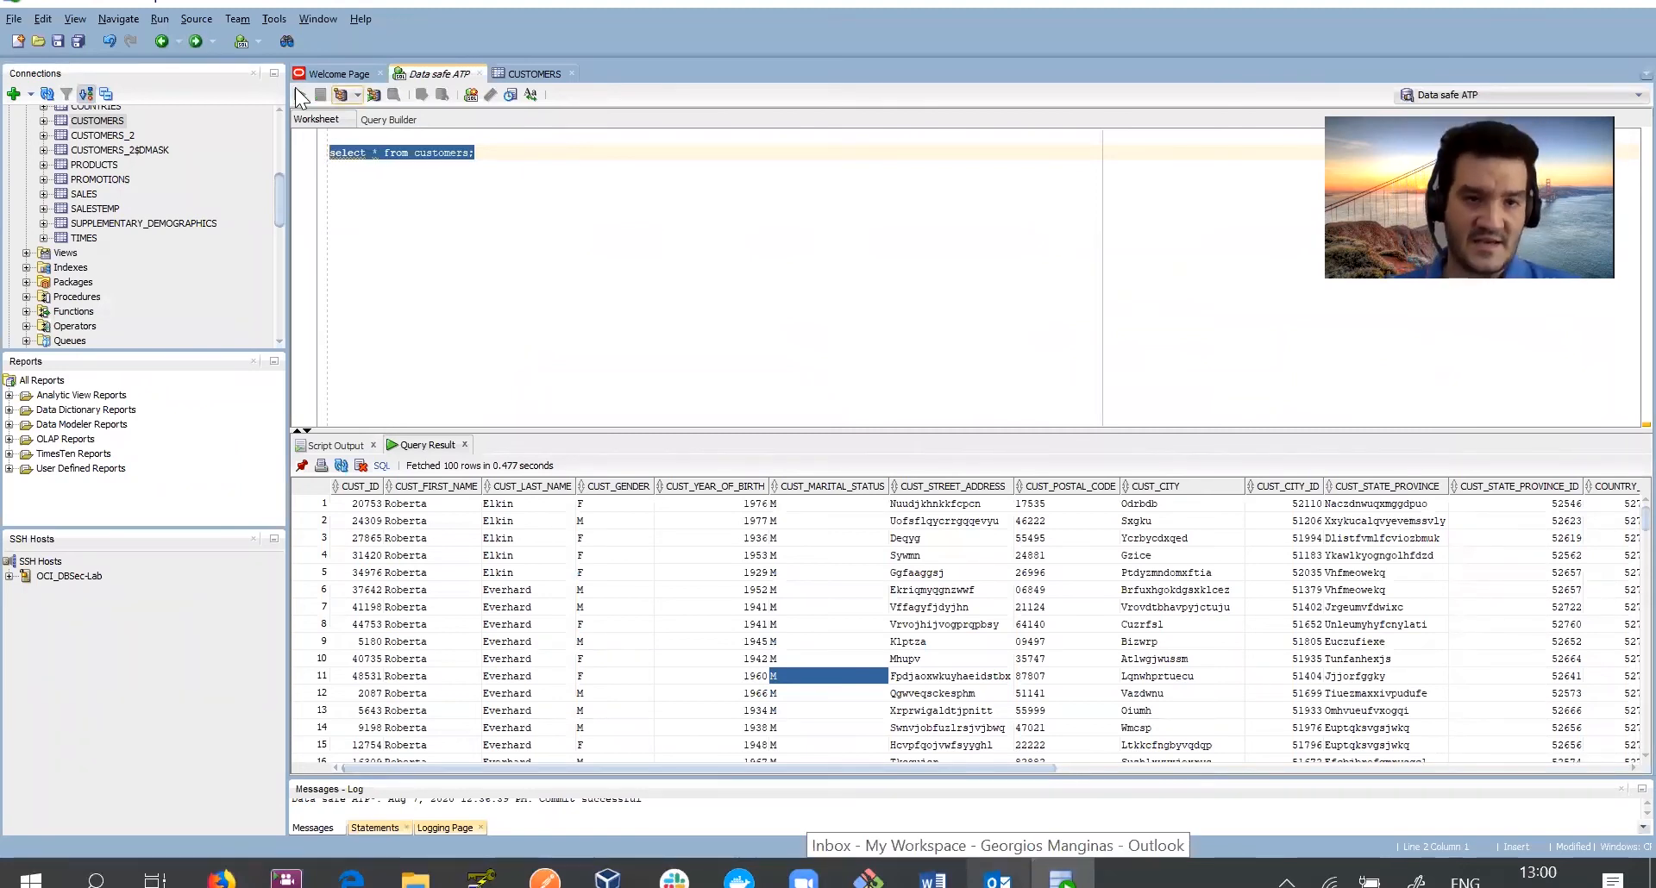
click(299, 94)
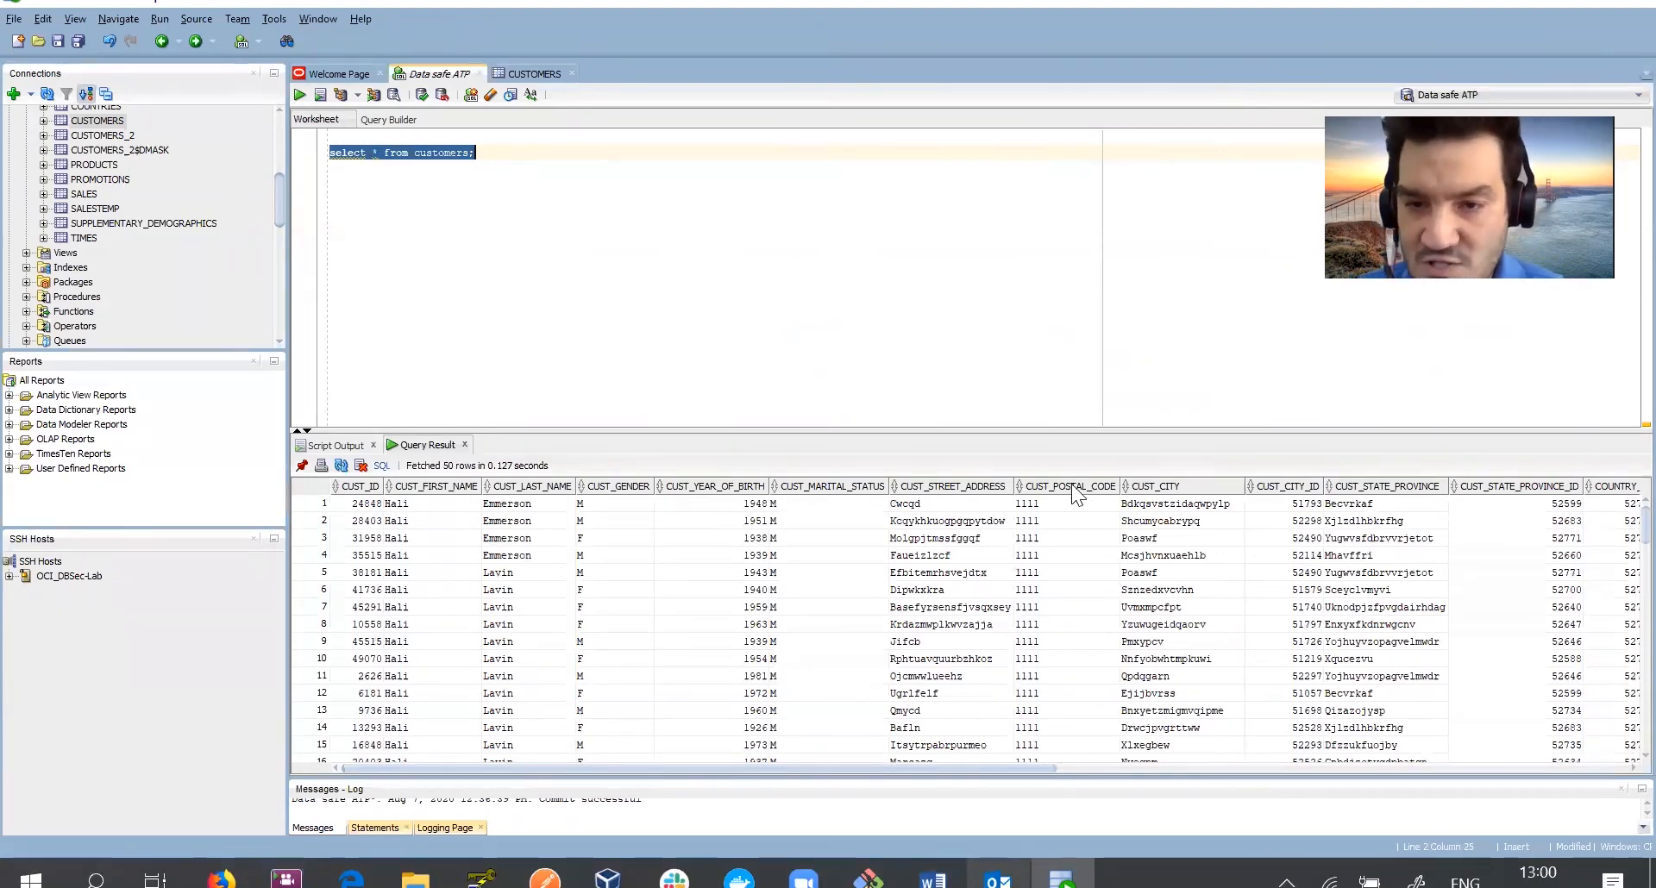
click(1067, 519)
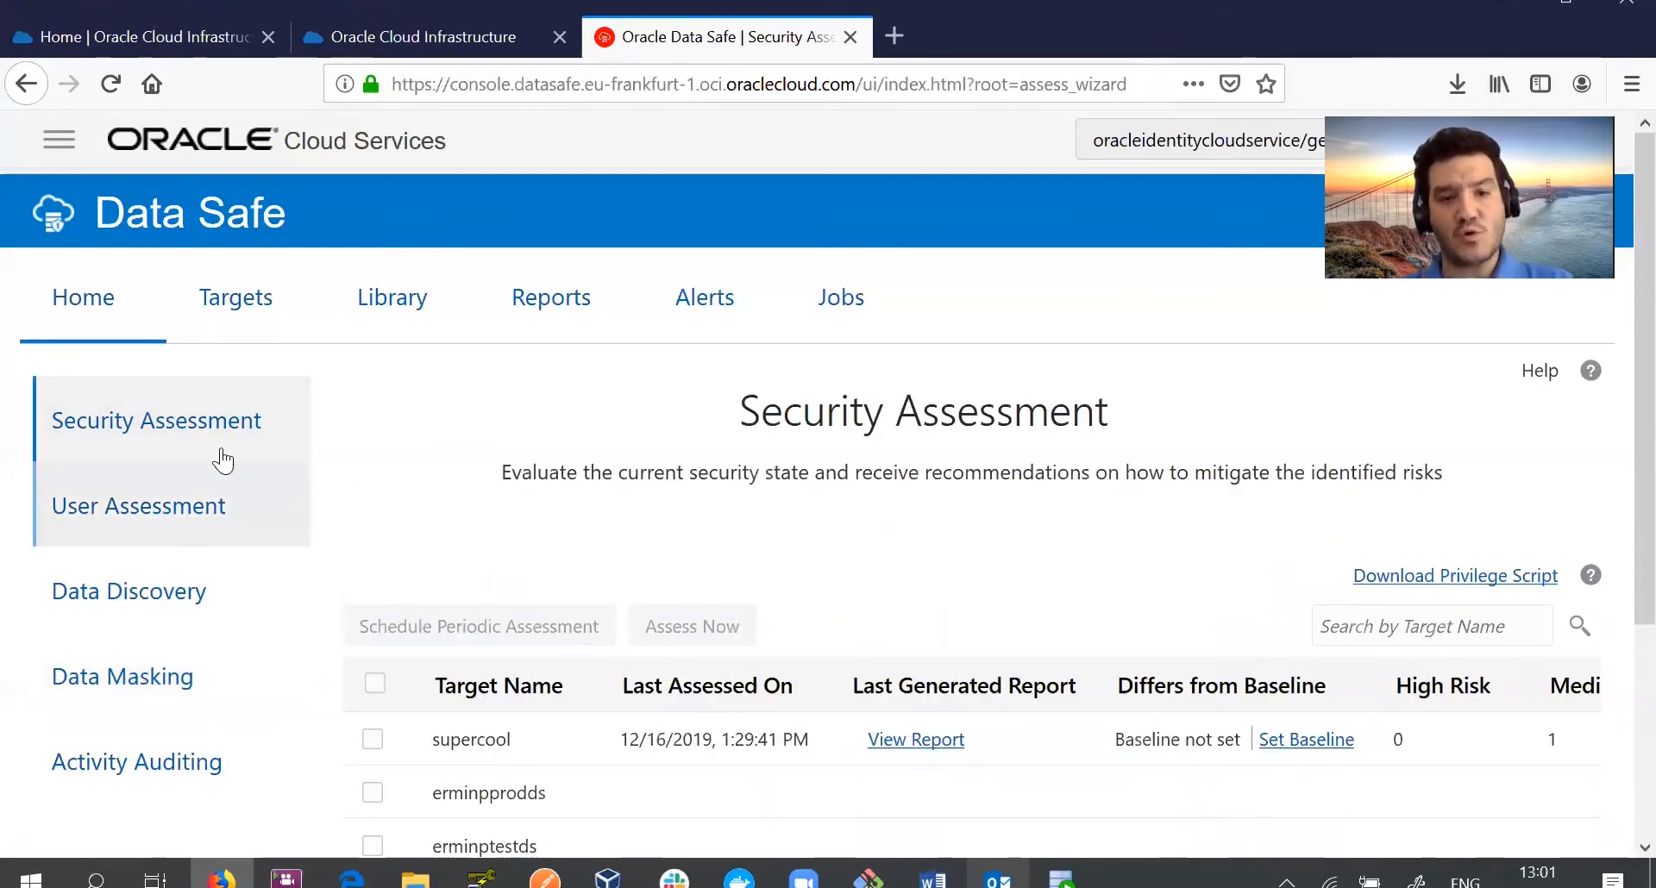
Open the ATPDatasafe Comprehensive Assessment report from the Security Assessment list.
scroll(down, 3)
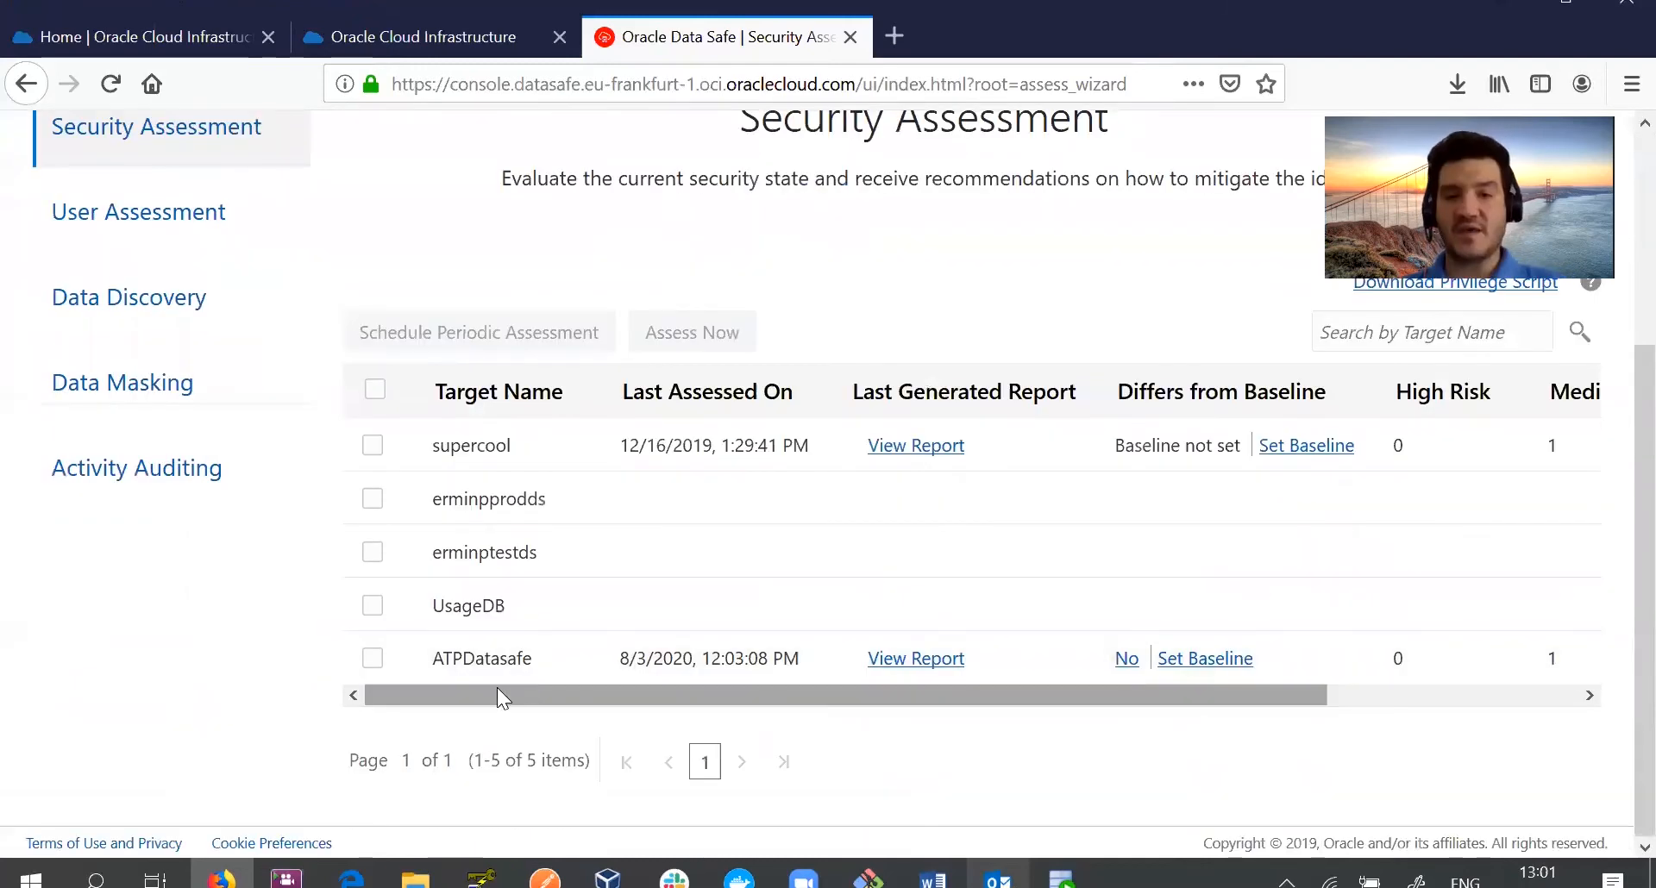
mouse_move(916, 659)
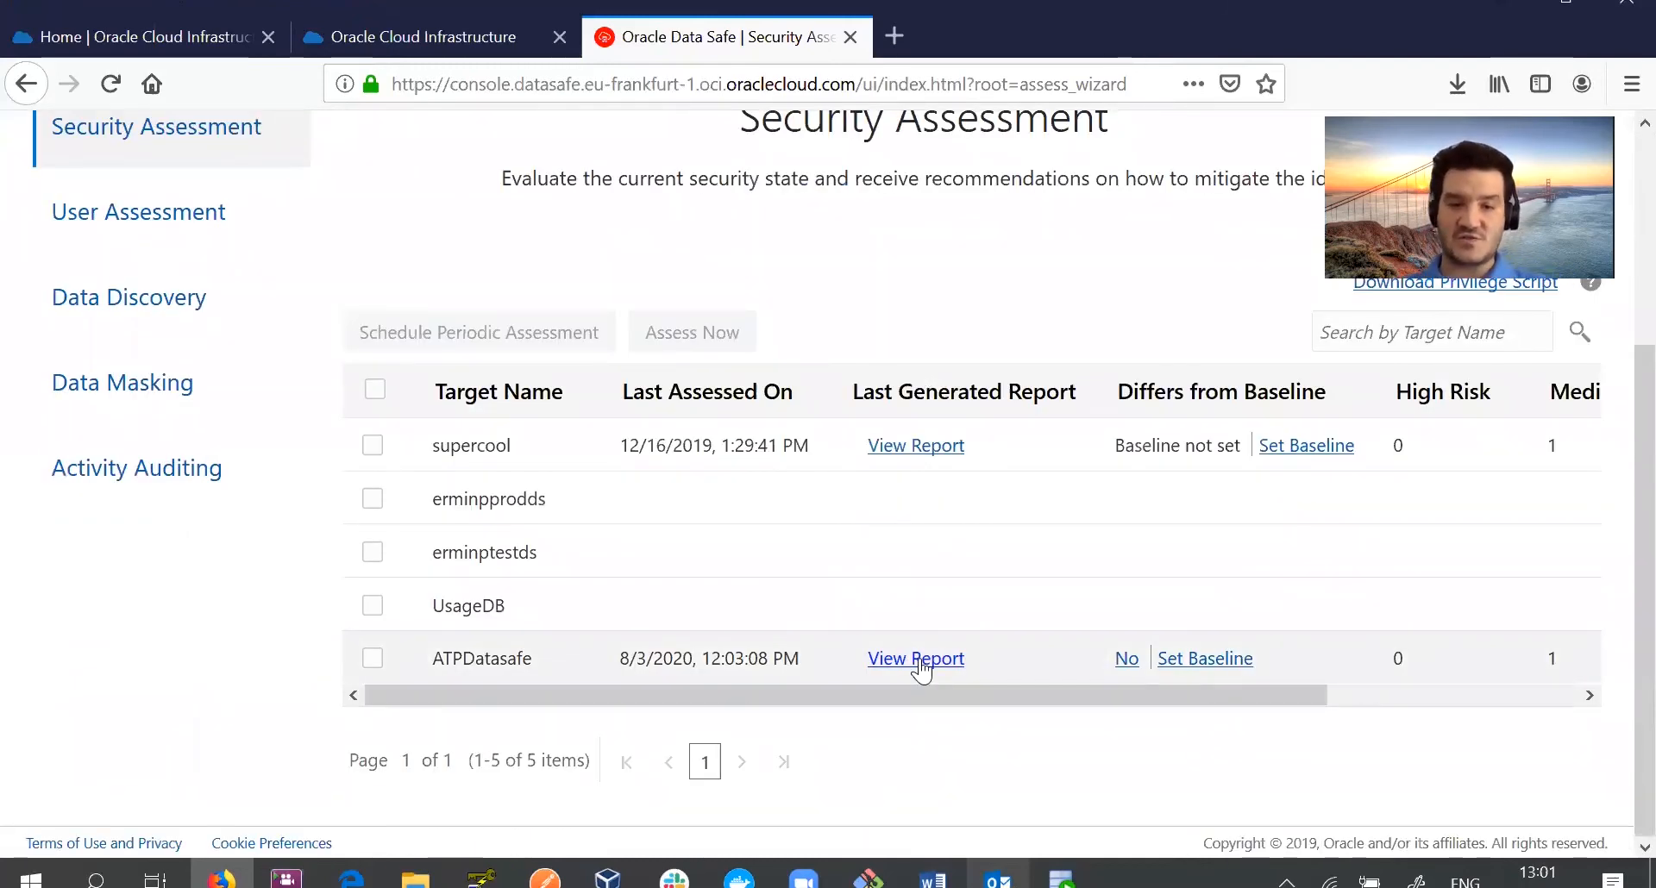
click(914, 659)
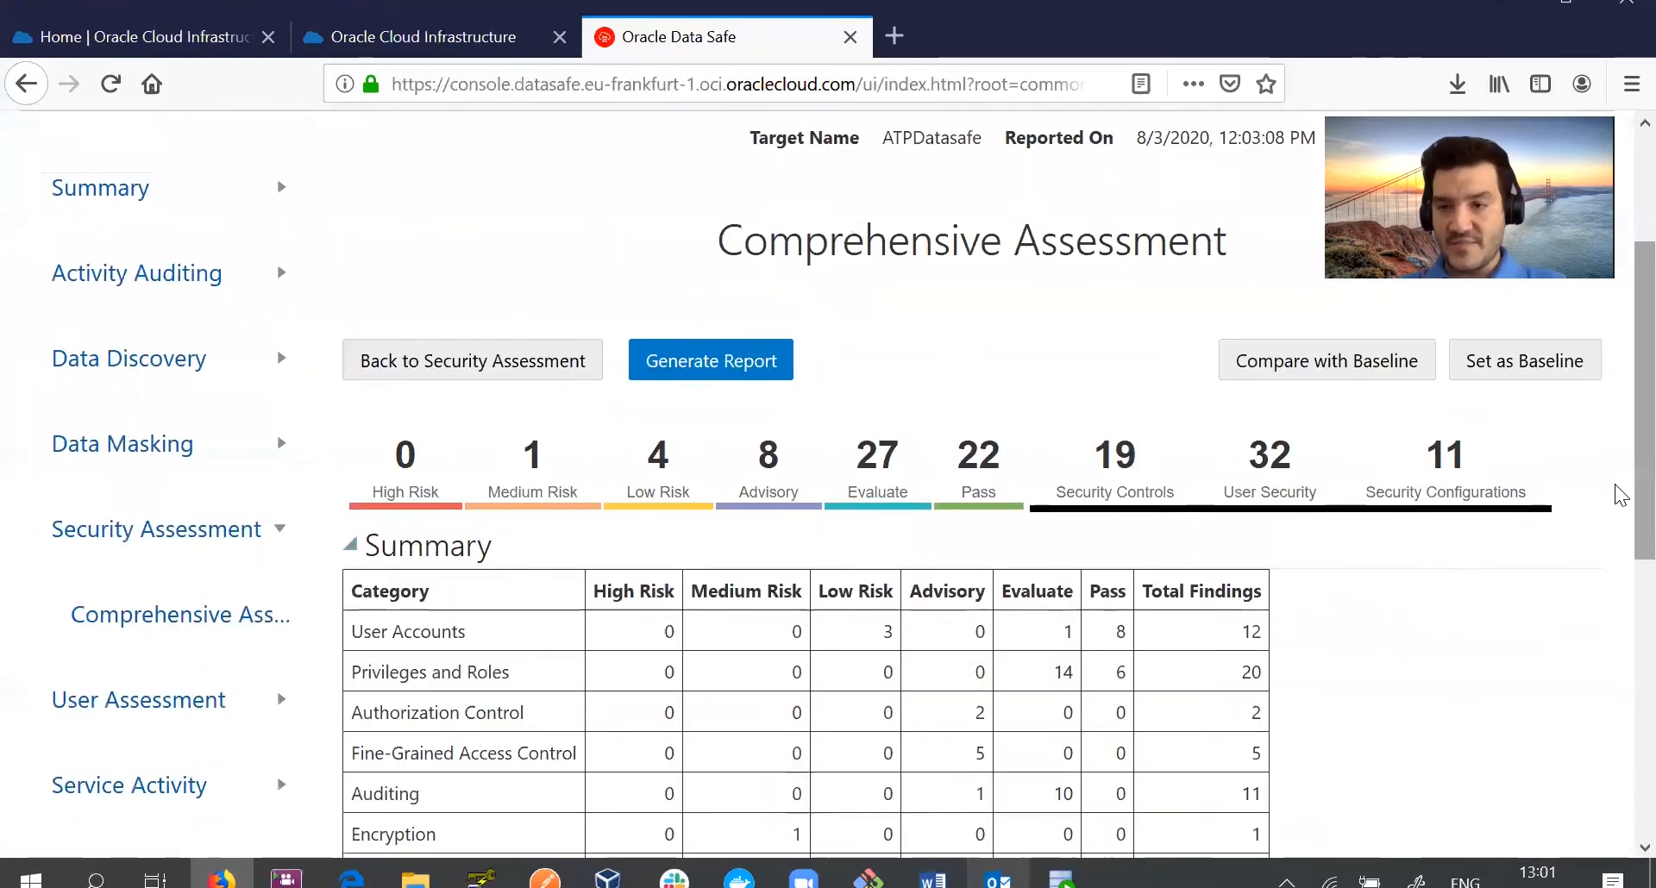
Expand the Encryption section showing Transparent Data Encryption at medium risk with 3 unencrypted tablespaces.
scroll(down, 3)
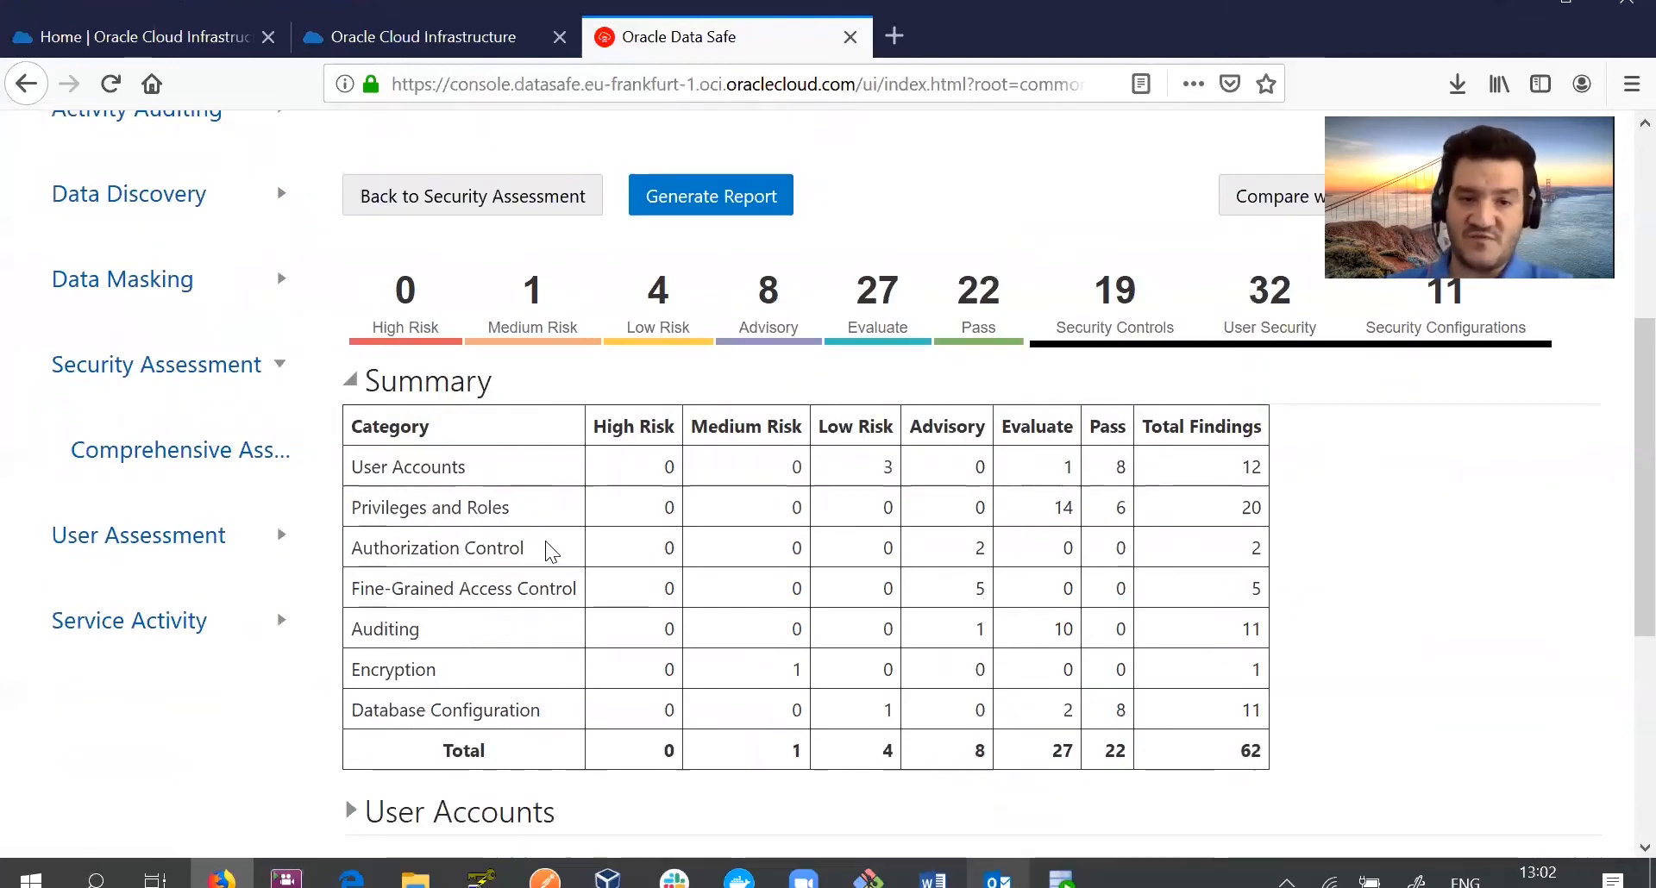
mouse_move(566, 692)
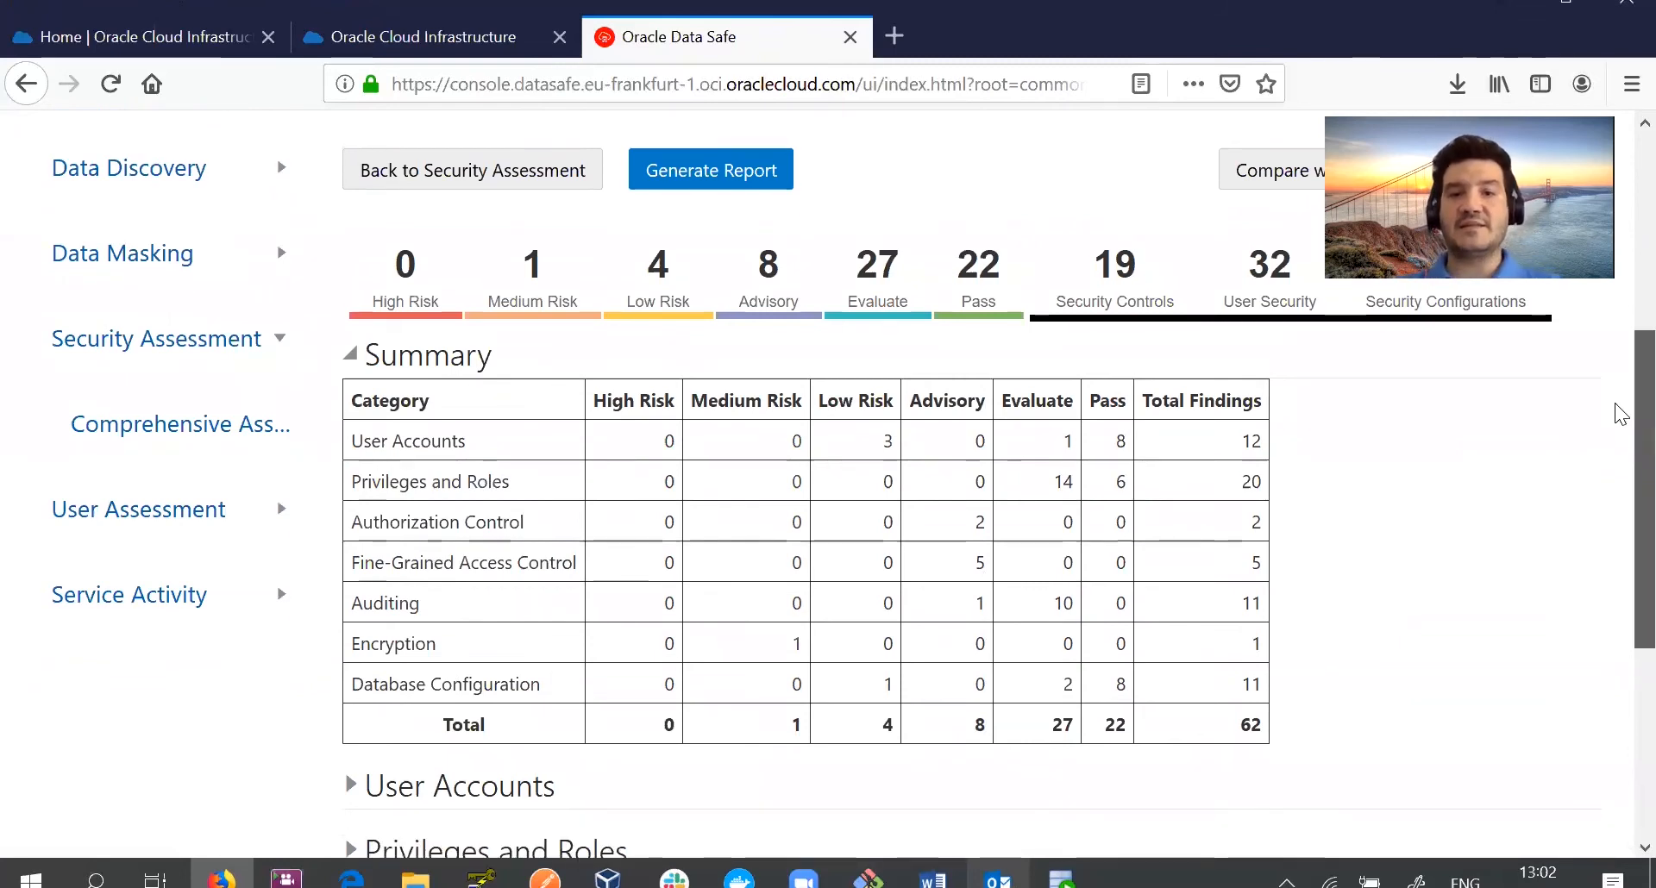
scroll(down, 3)
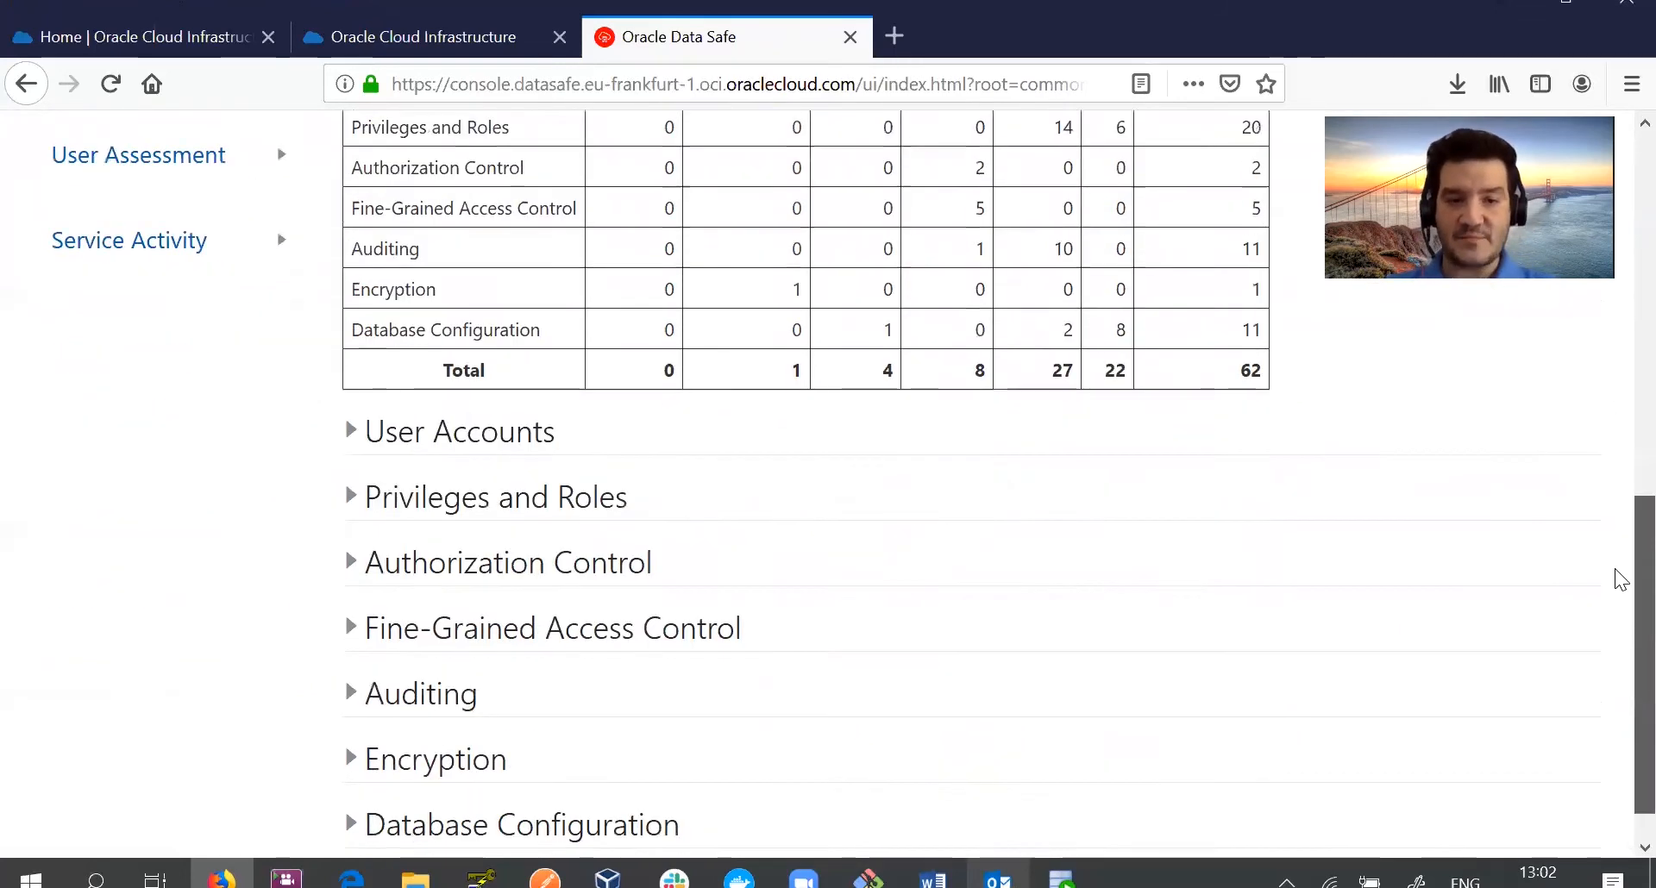
scroll(down, 3)
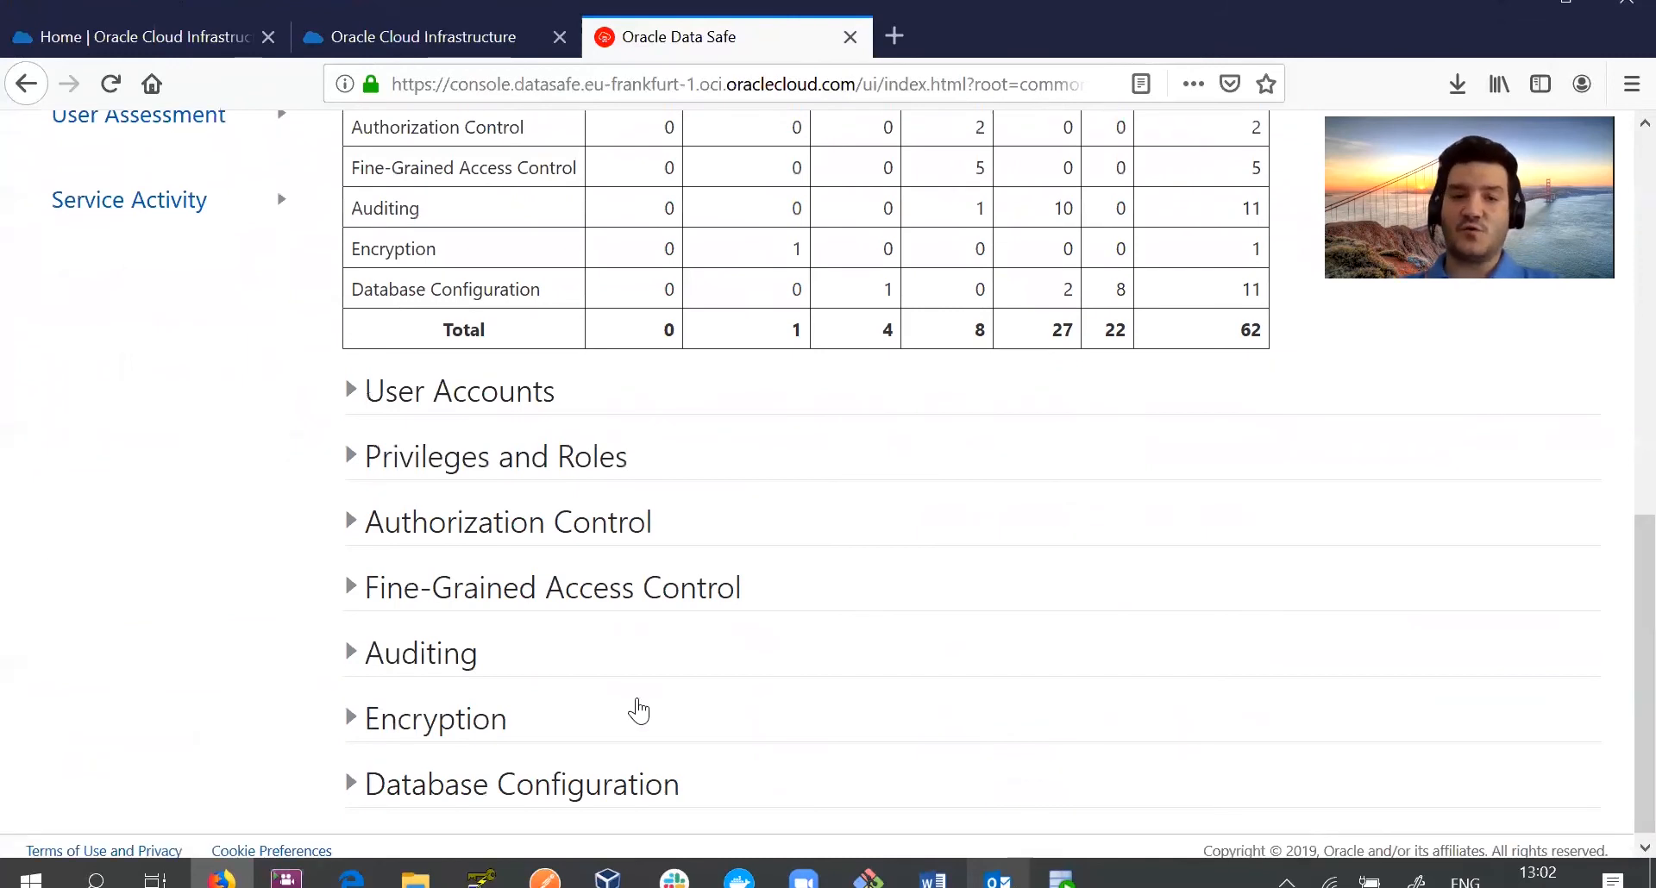
click(435, 717)
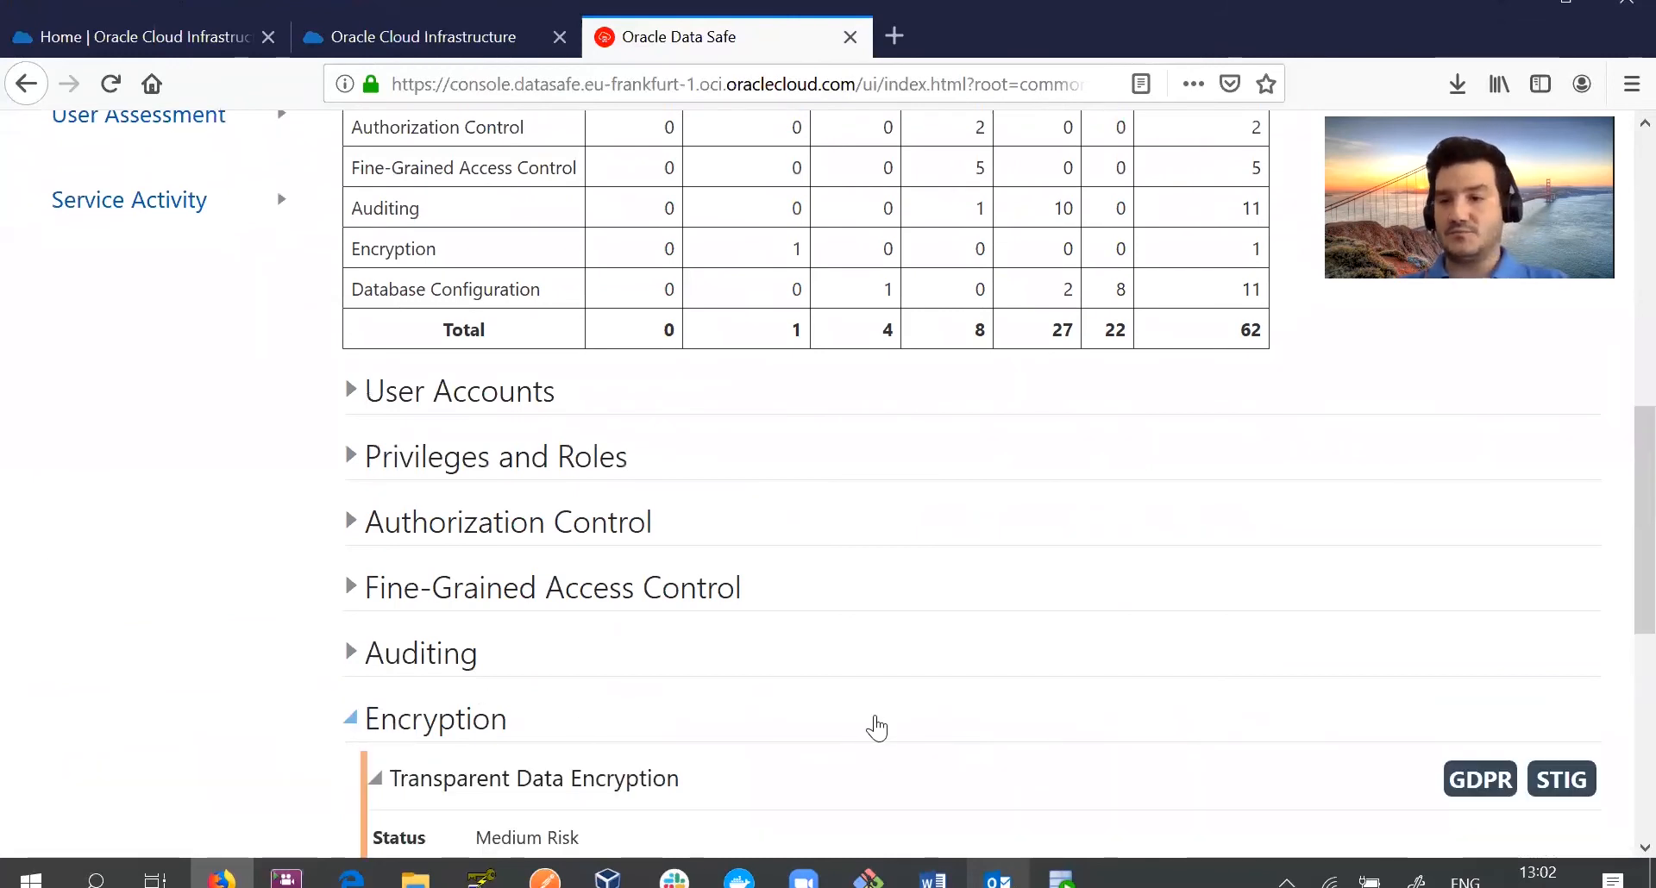
scroll(down, 3)
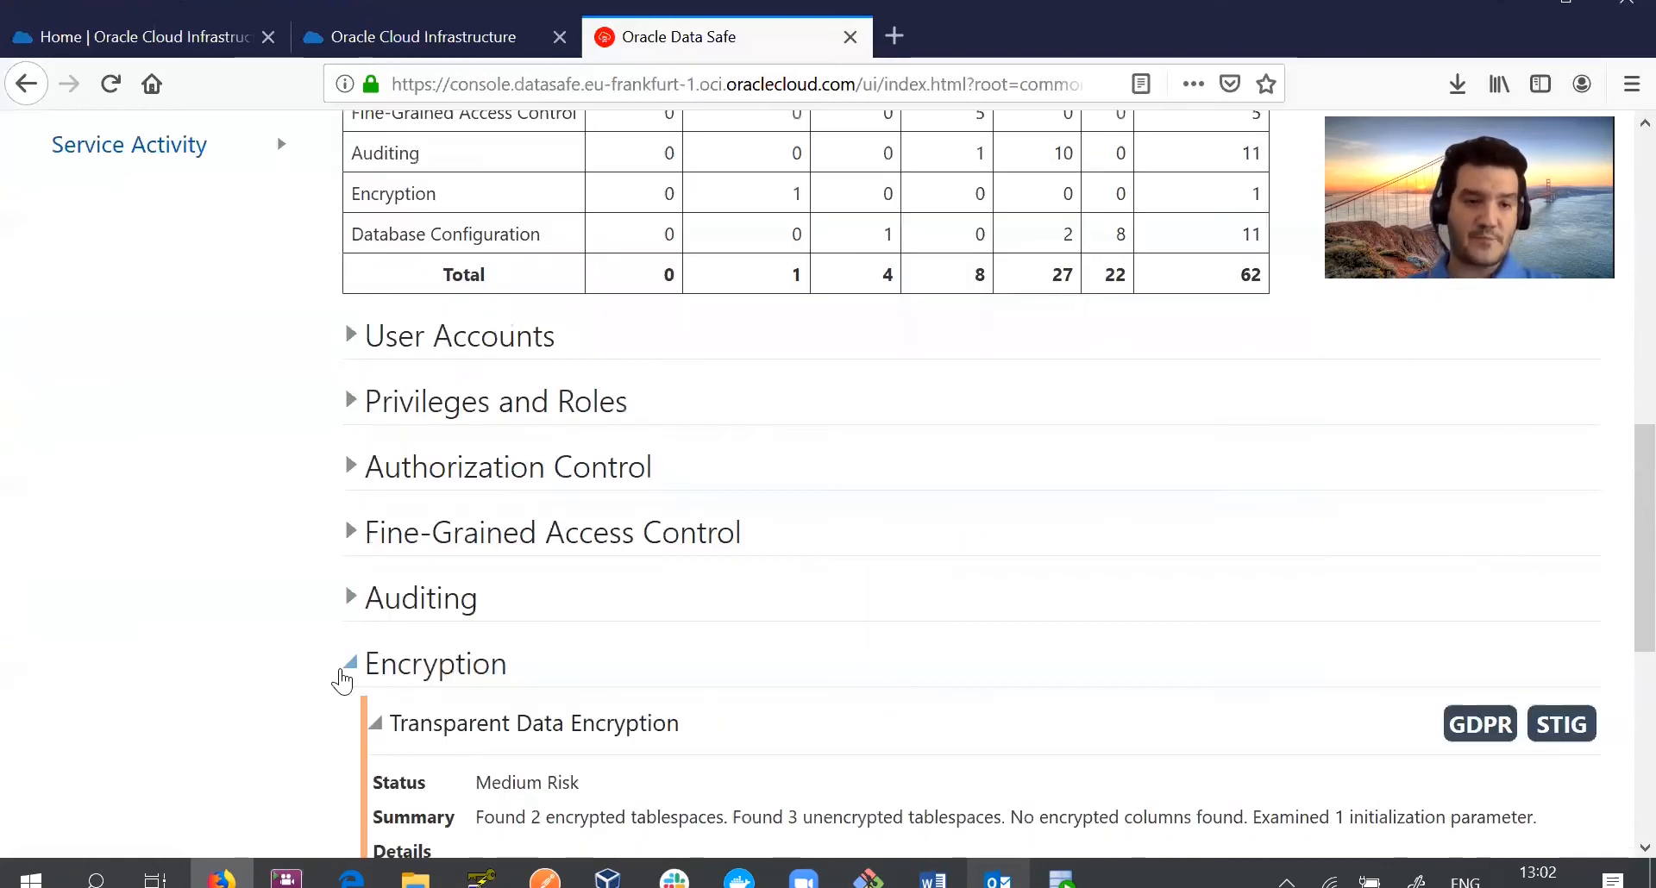
Collapse Encryption and expand User Accounts to review Inactive Users and unlimited password lifetime findings.
click(351, 664)
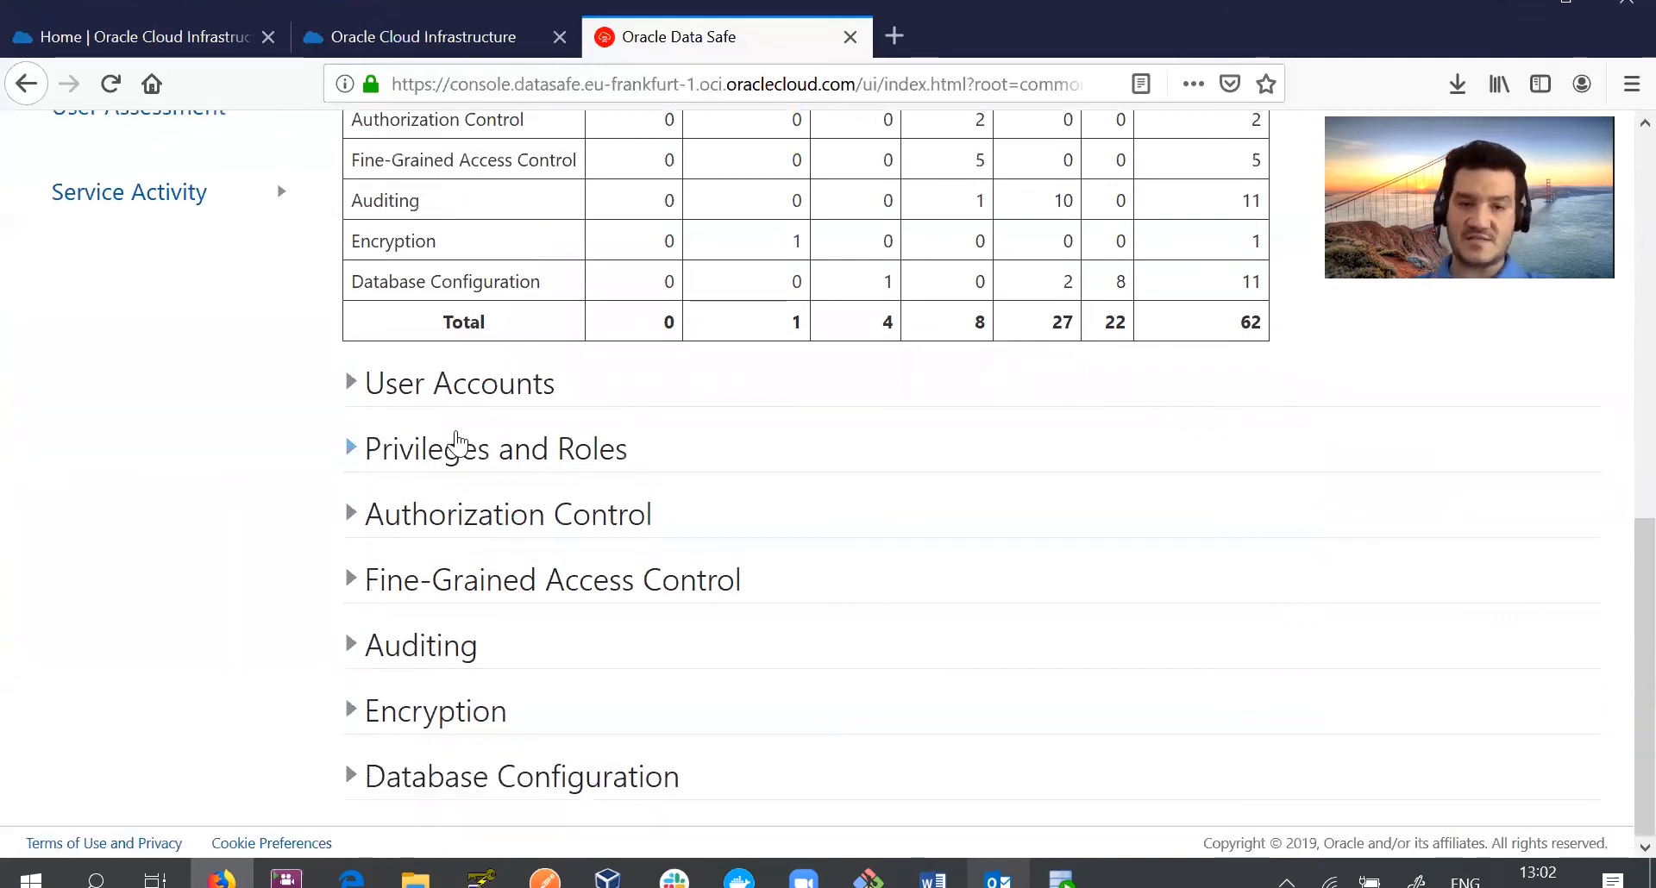
mouse_move(340, 457)
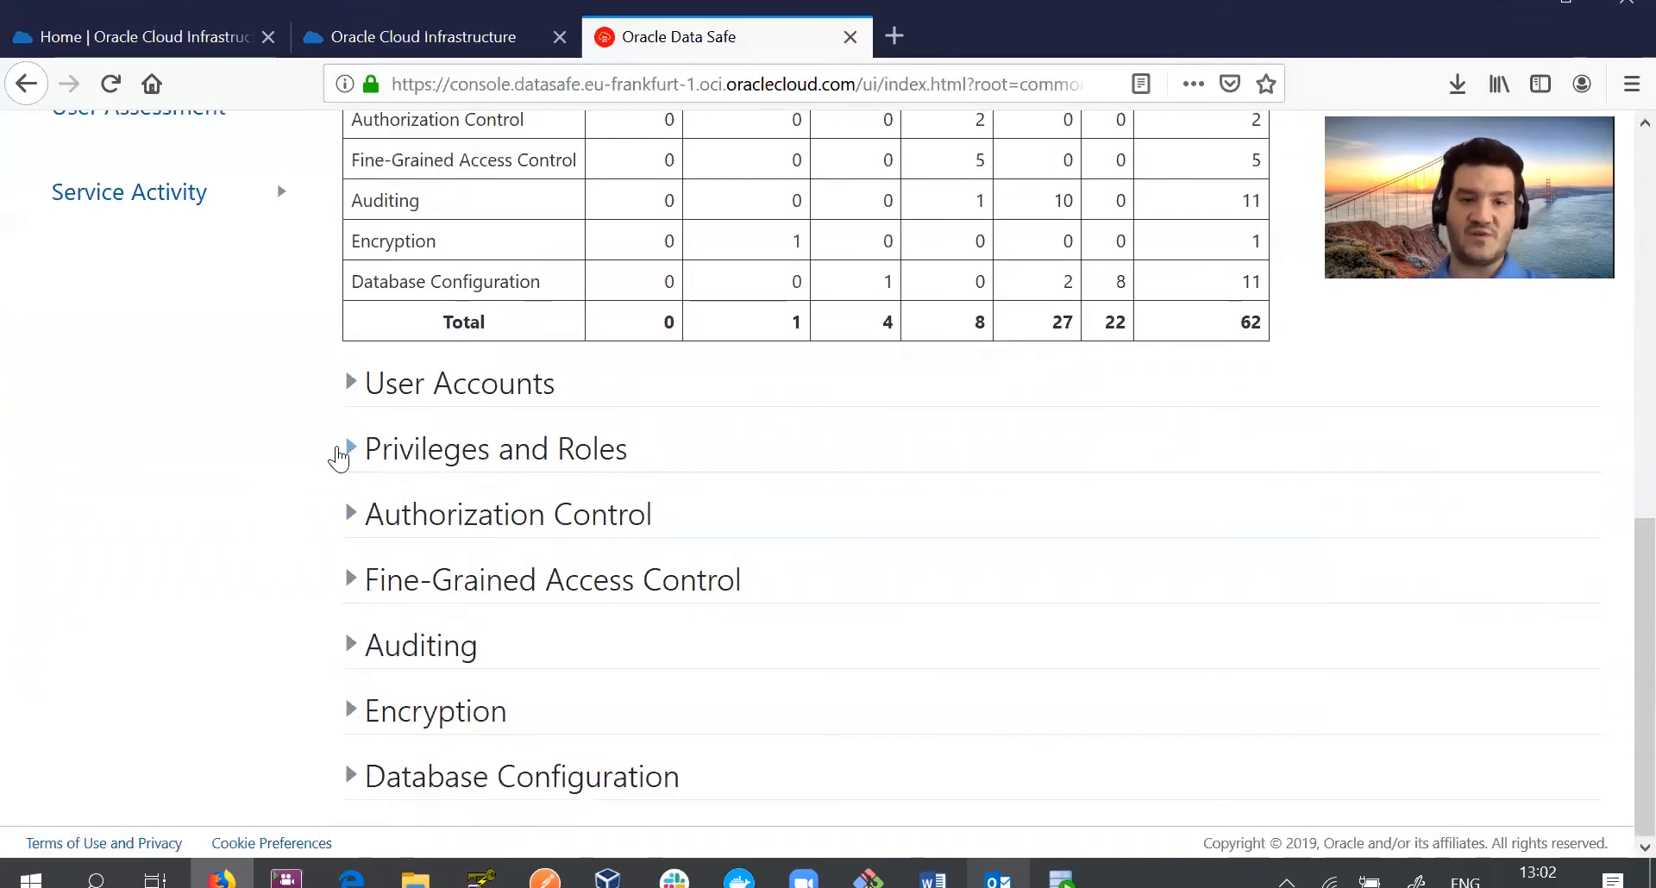
click(352, 383)
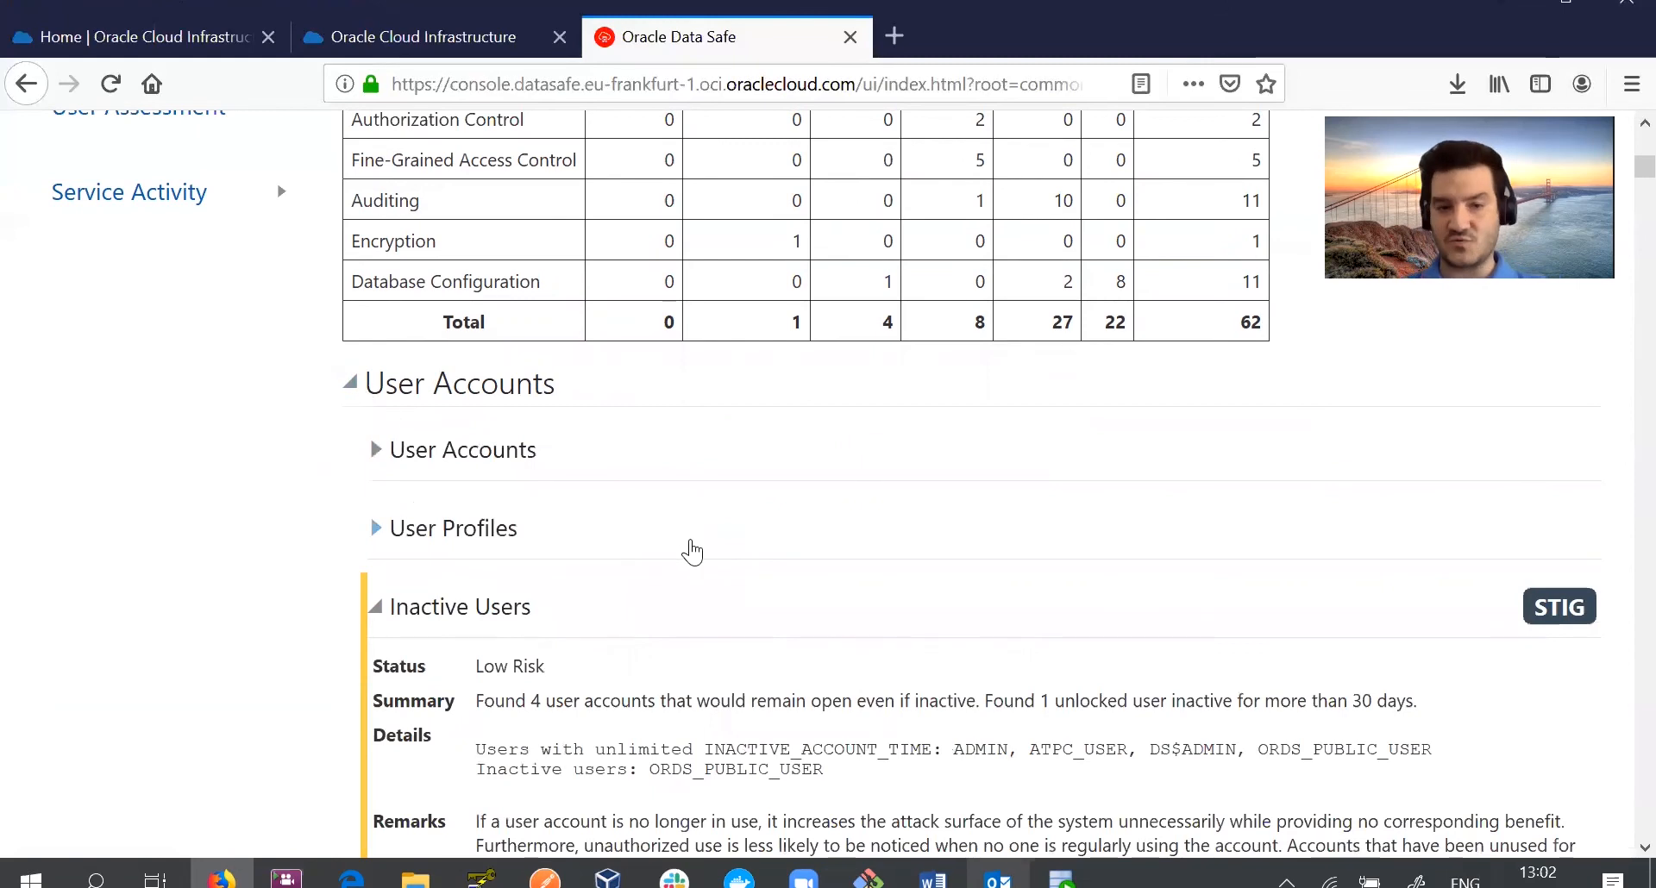
scroll(down, 3)
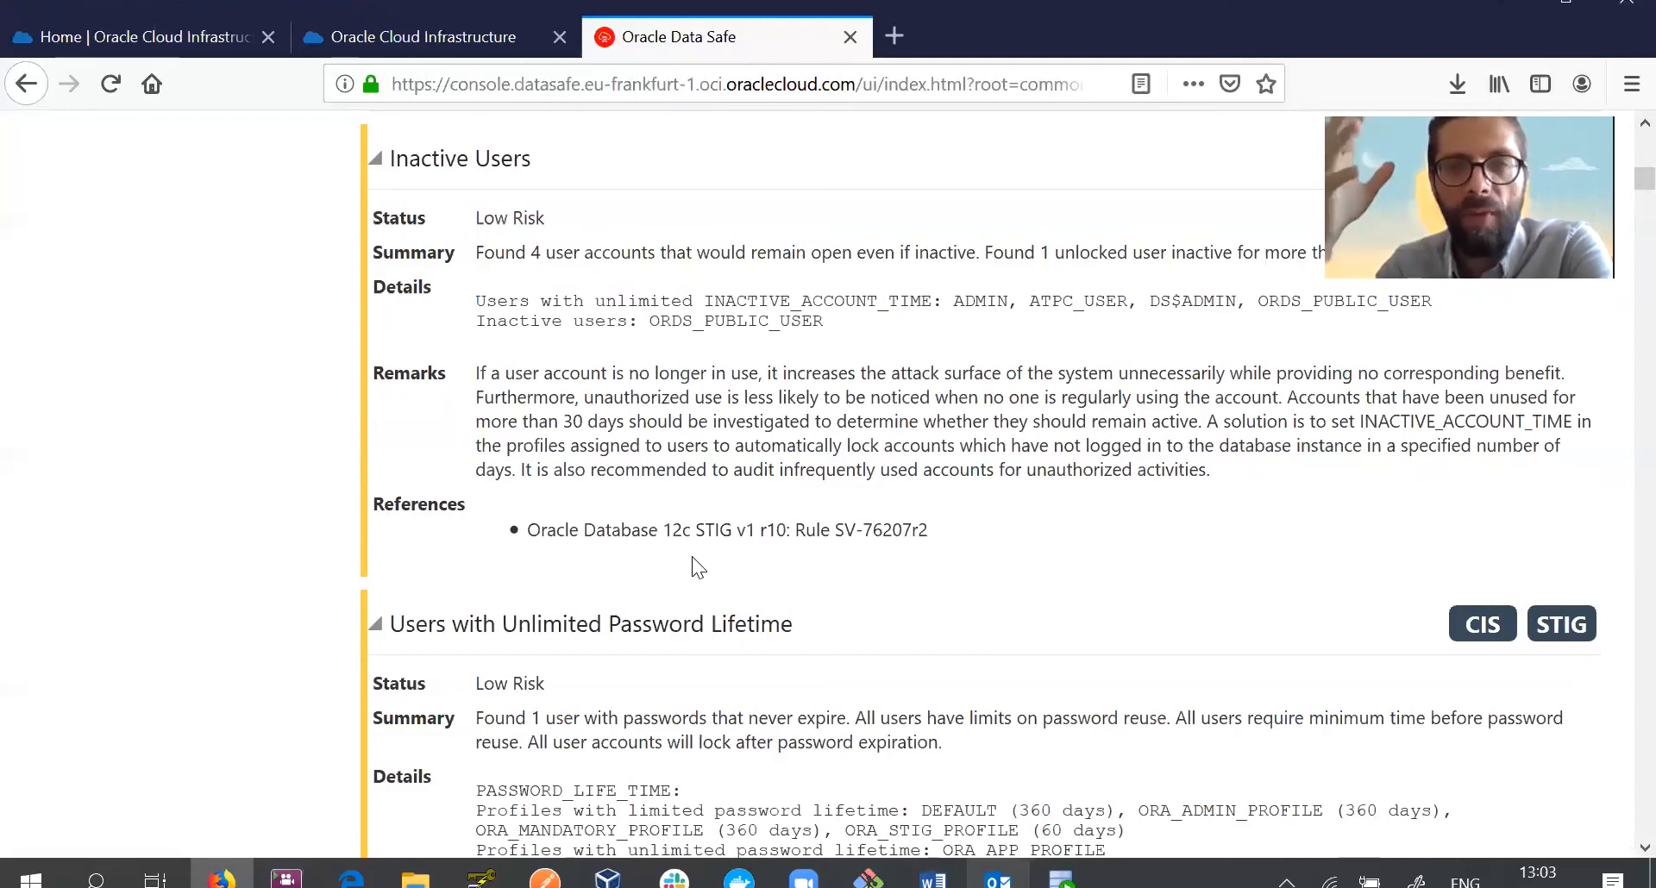
mouse_move(697, 524)
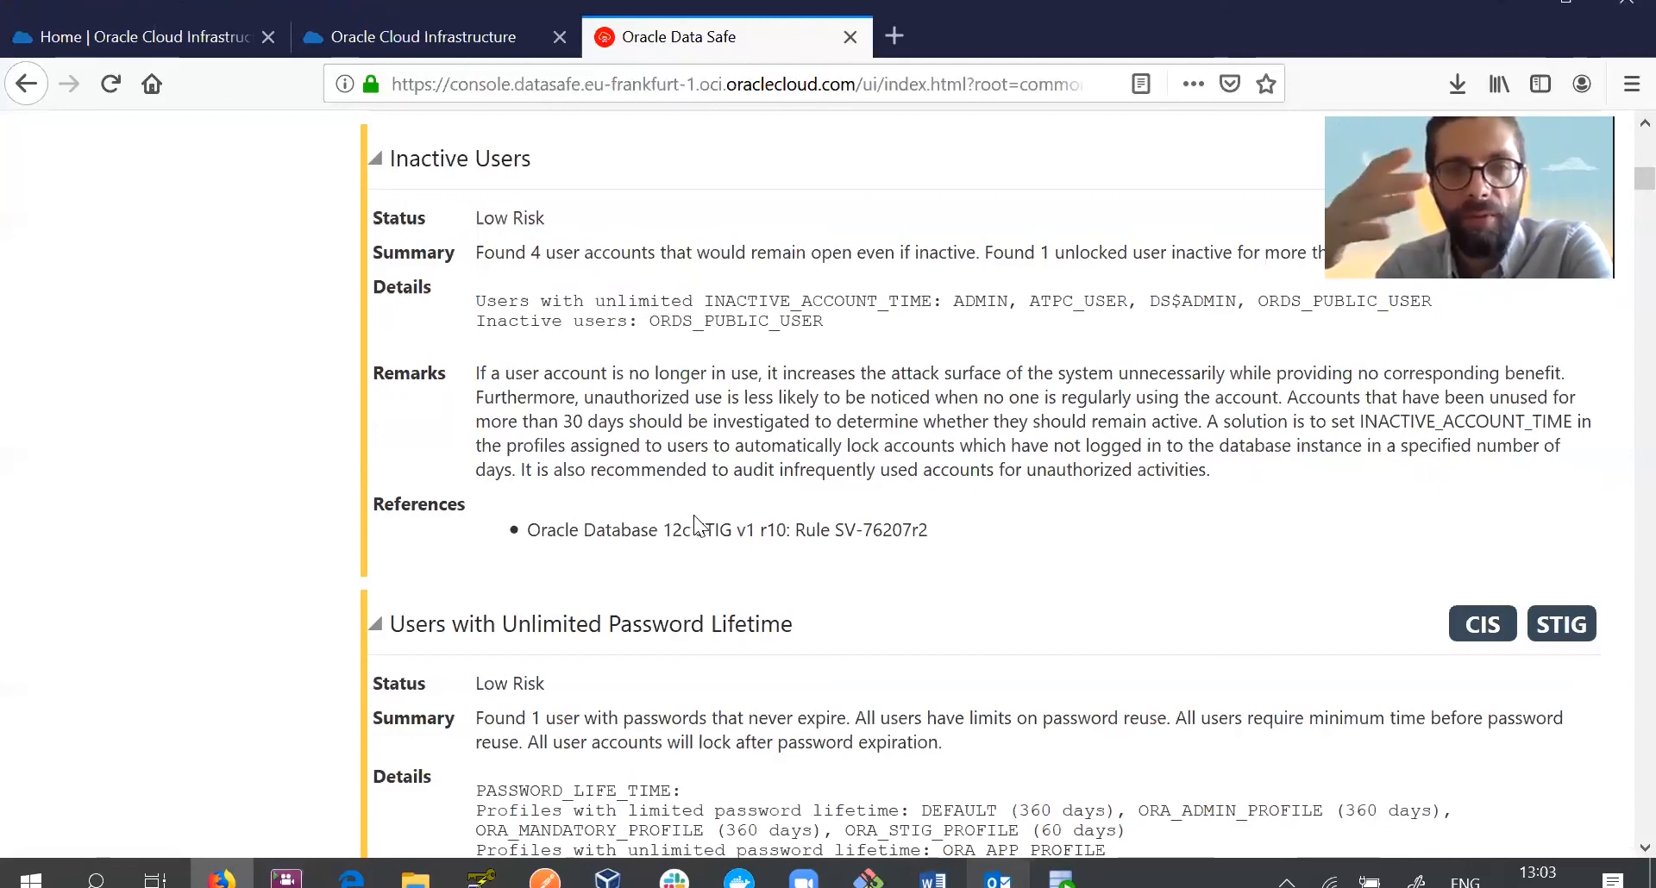
mouse_move(695, 528)
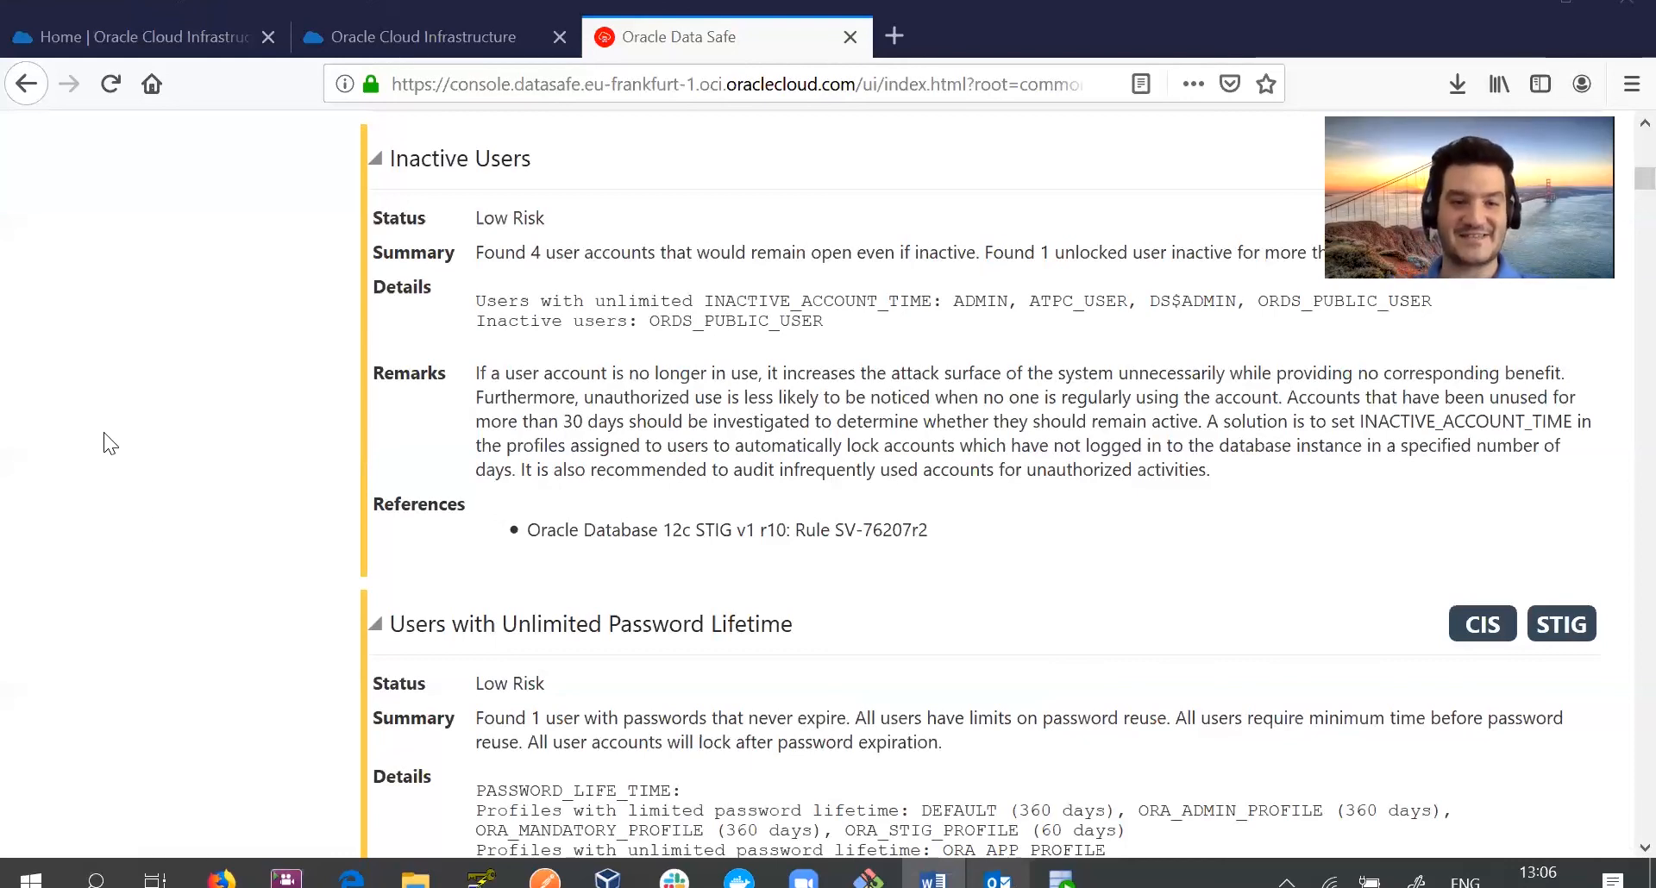
scroll(up, 3)
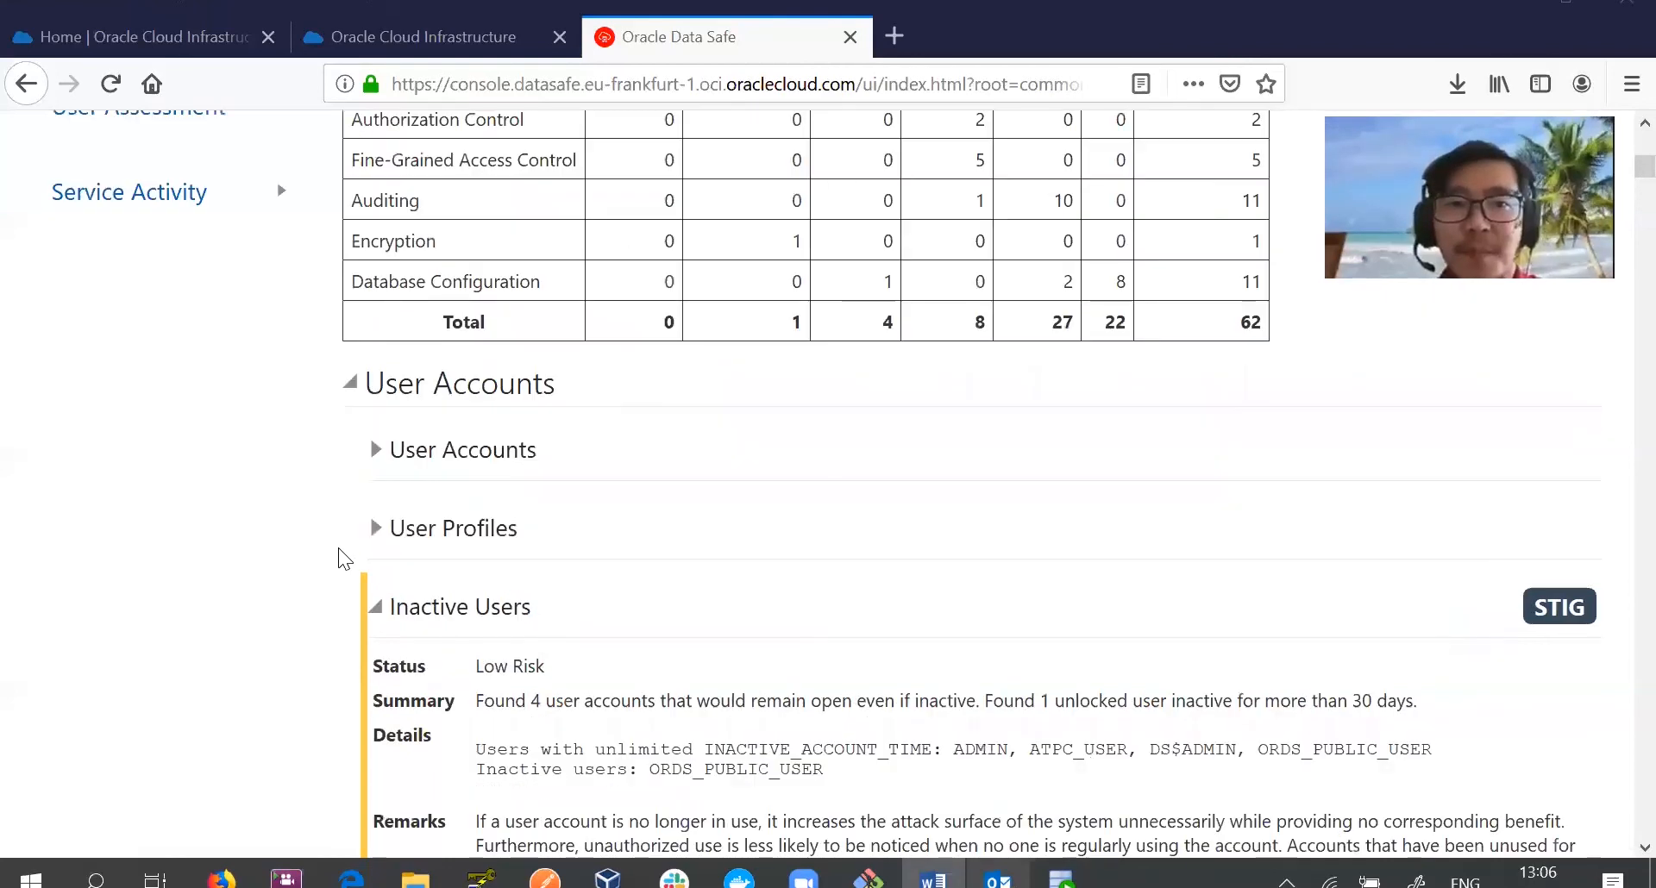